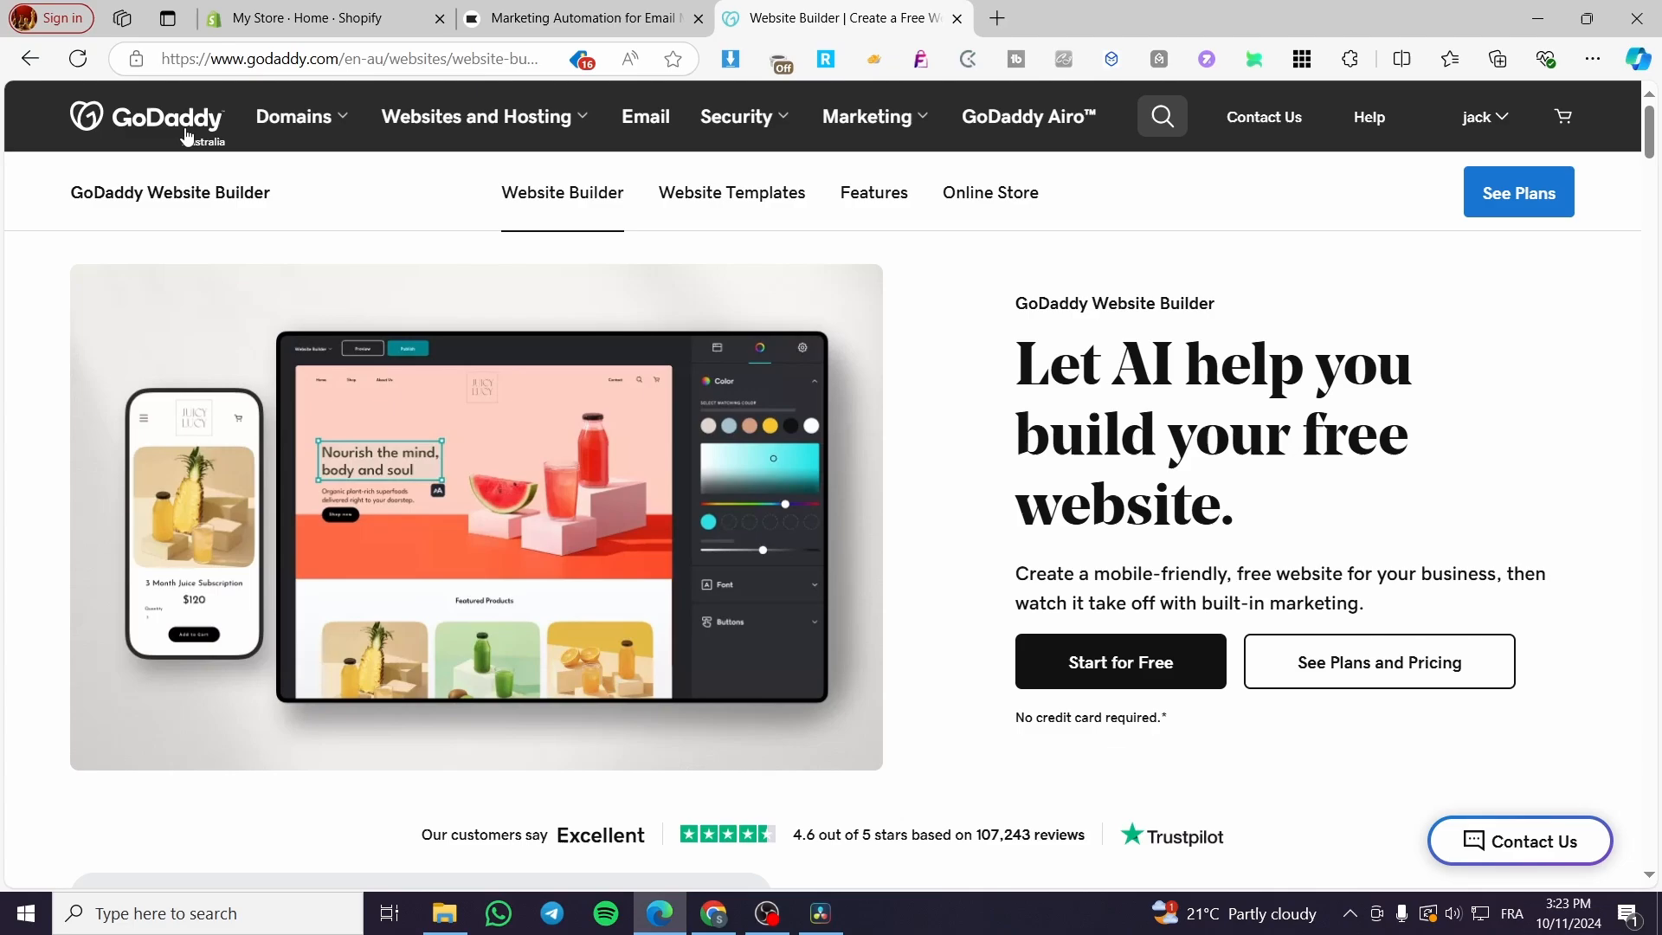
mouse_move(1282, 476)
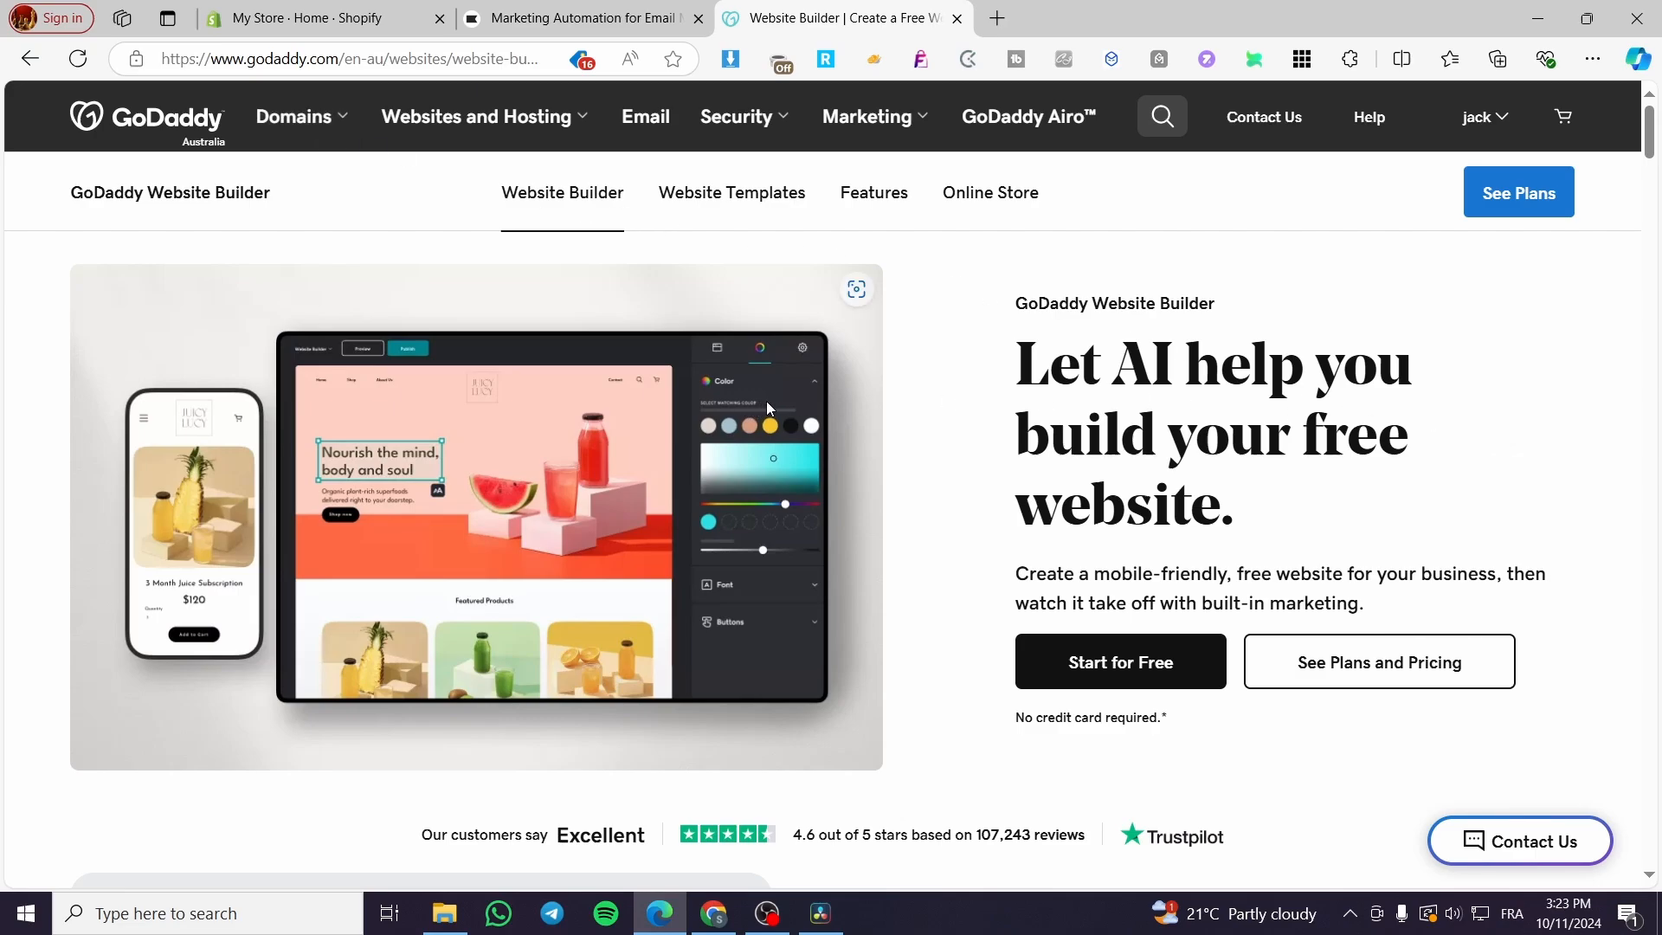
mouse_move(799, 409)
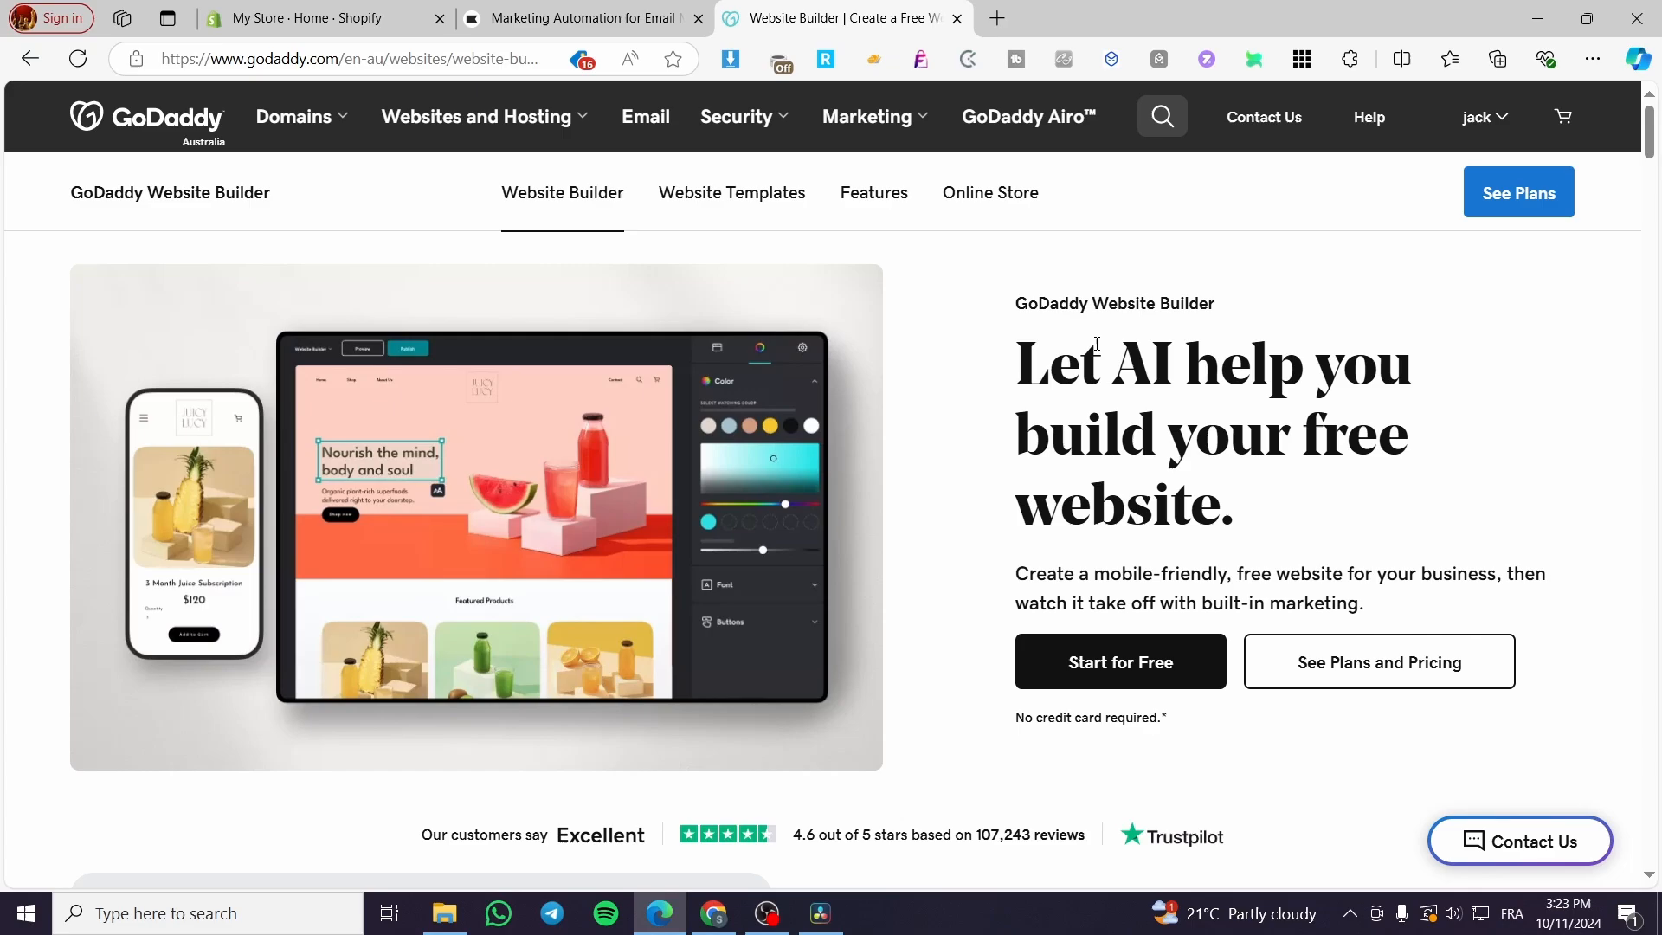
mouse_move(1423, 334)
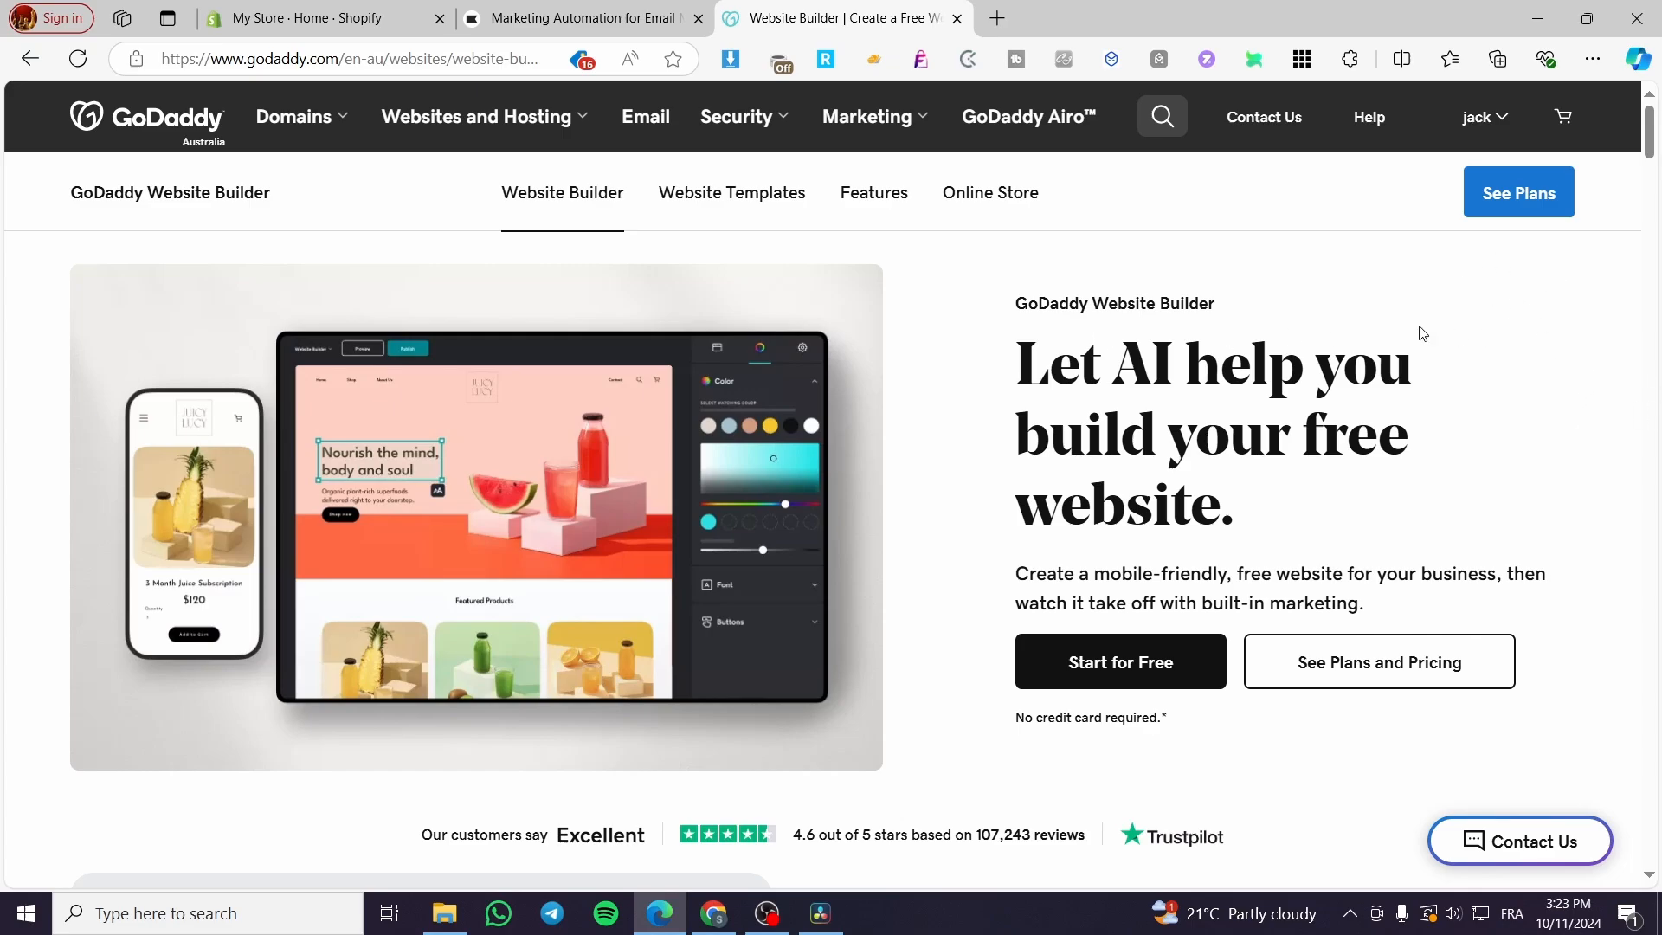
mouse_move(1328, 410)
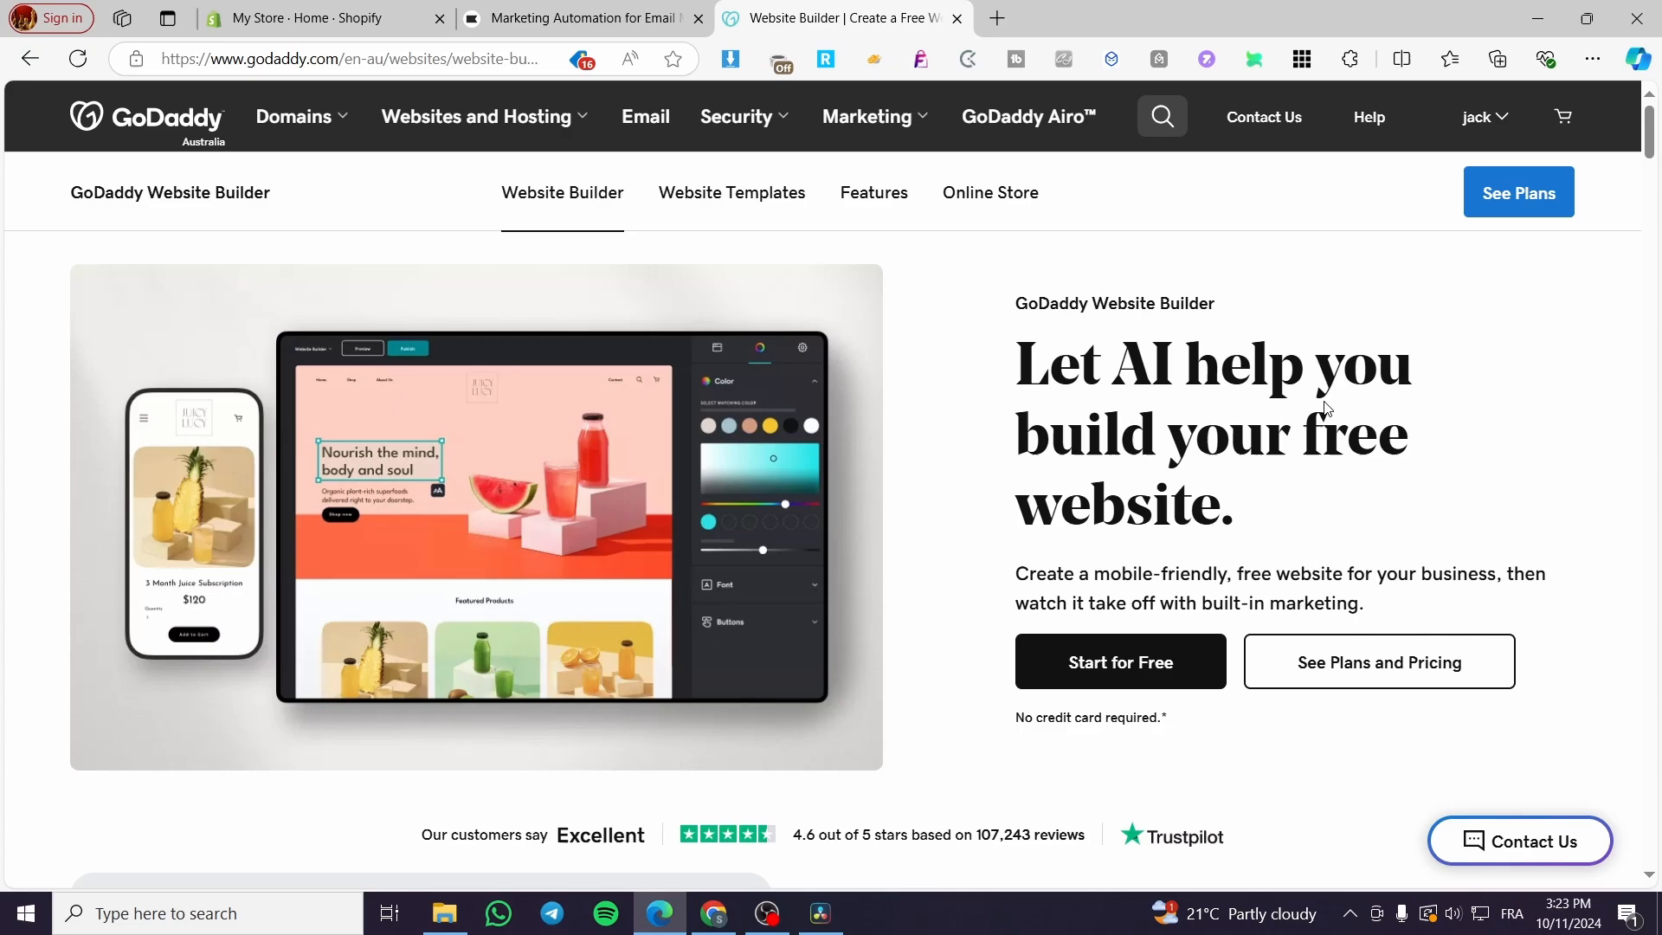
mouse_move(1444, 323)
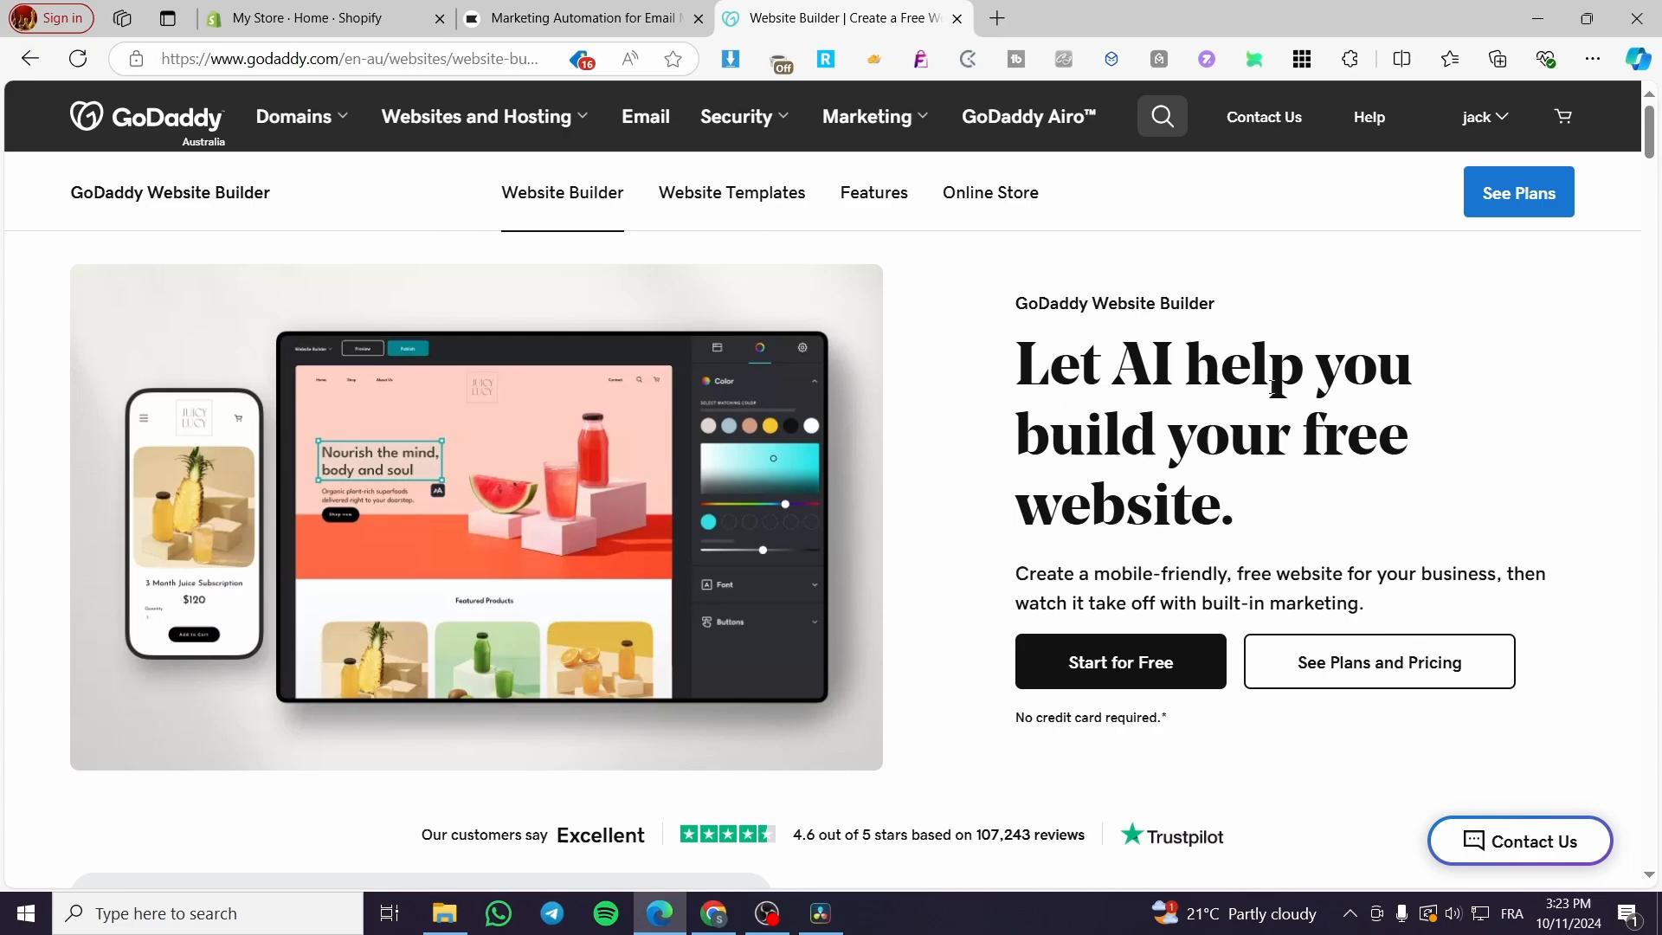
Go to My Products from the account menu, showing the existing Jacks website.
click(475, 116)
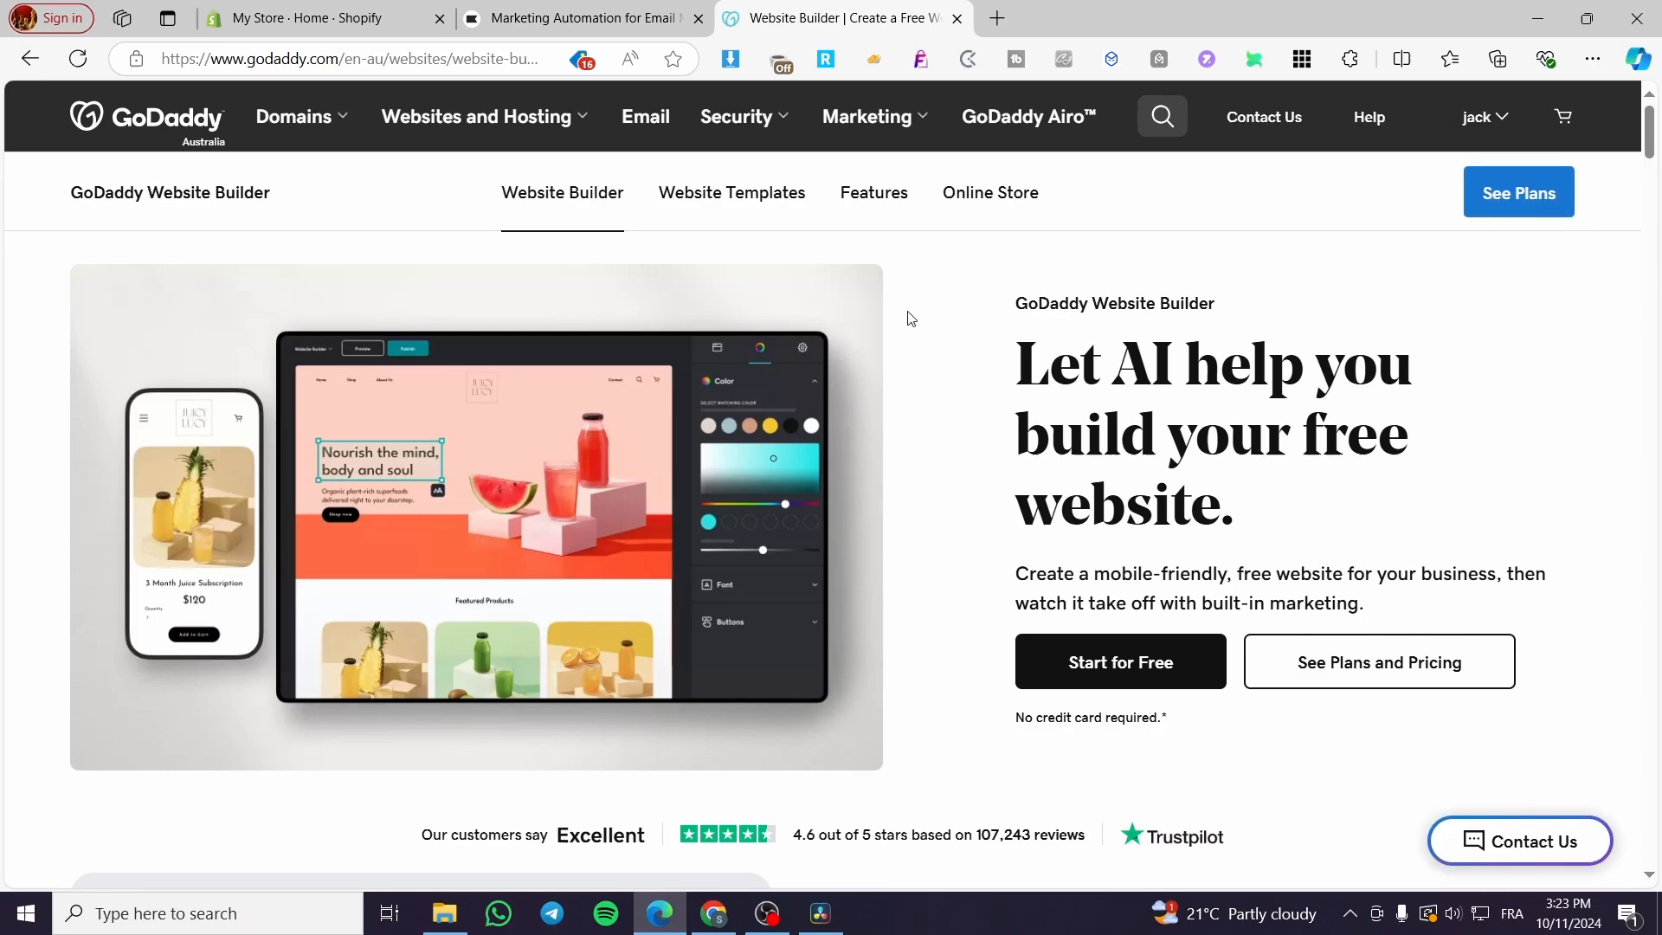
mouse_move(1482, 322)
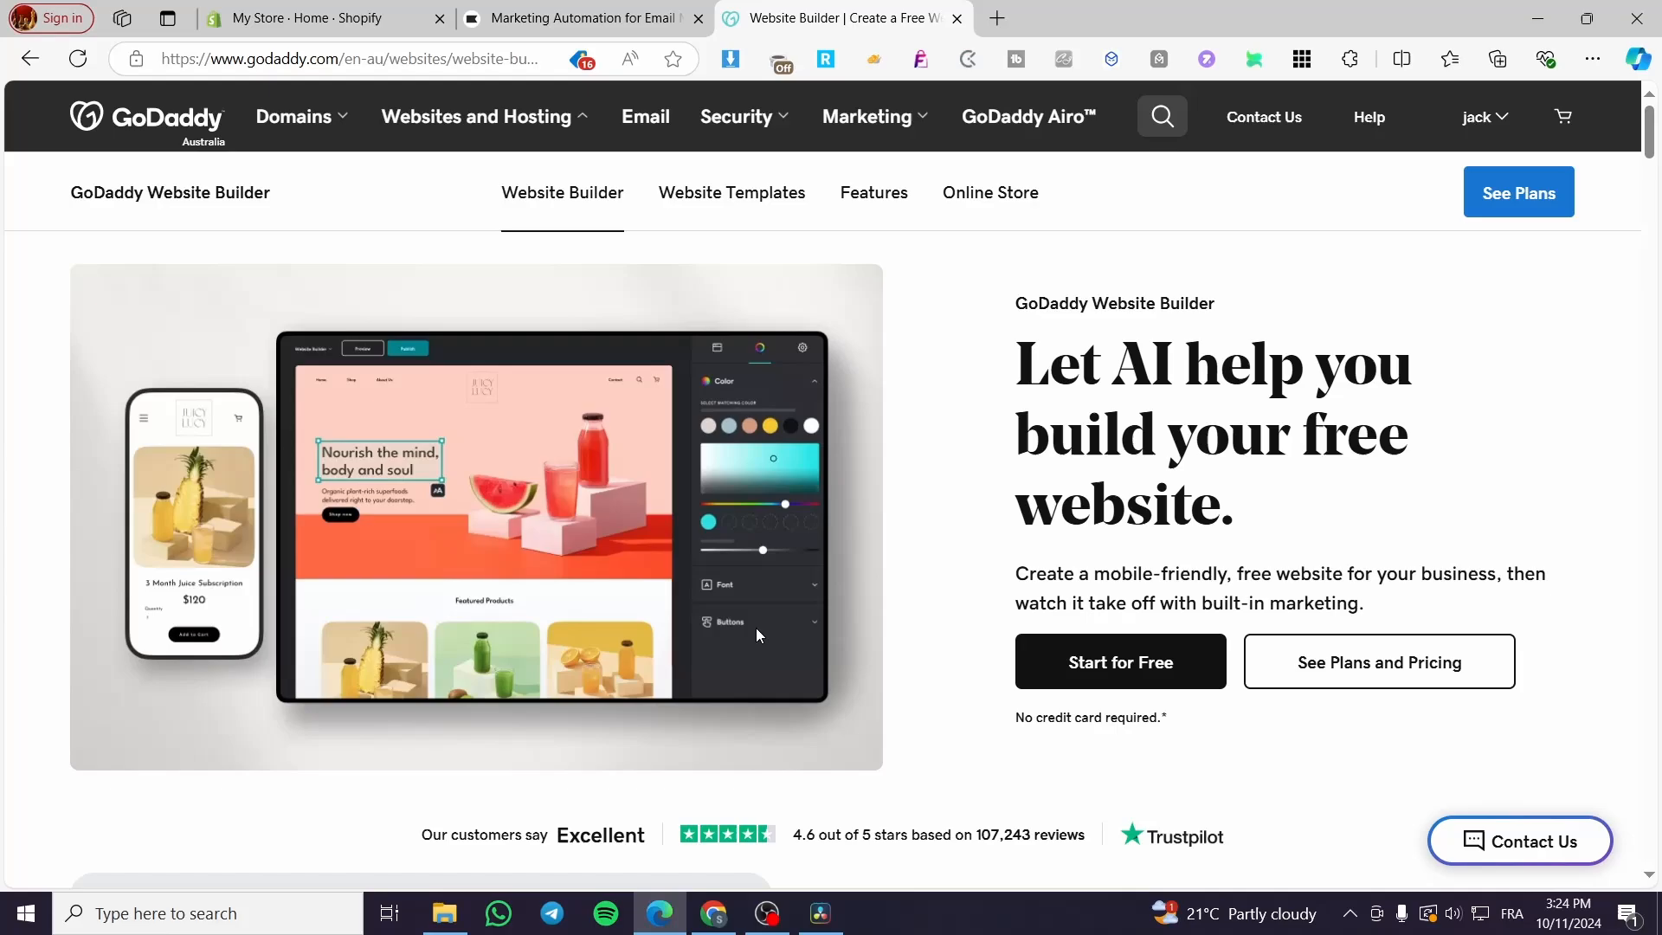
click(1480, 116)
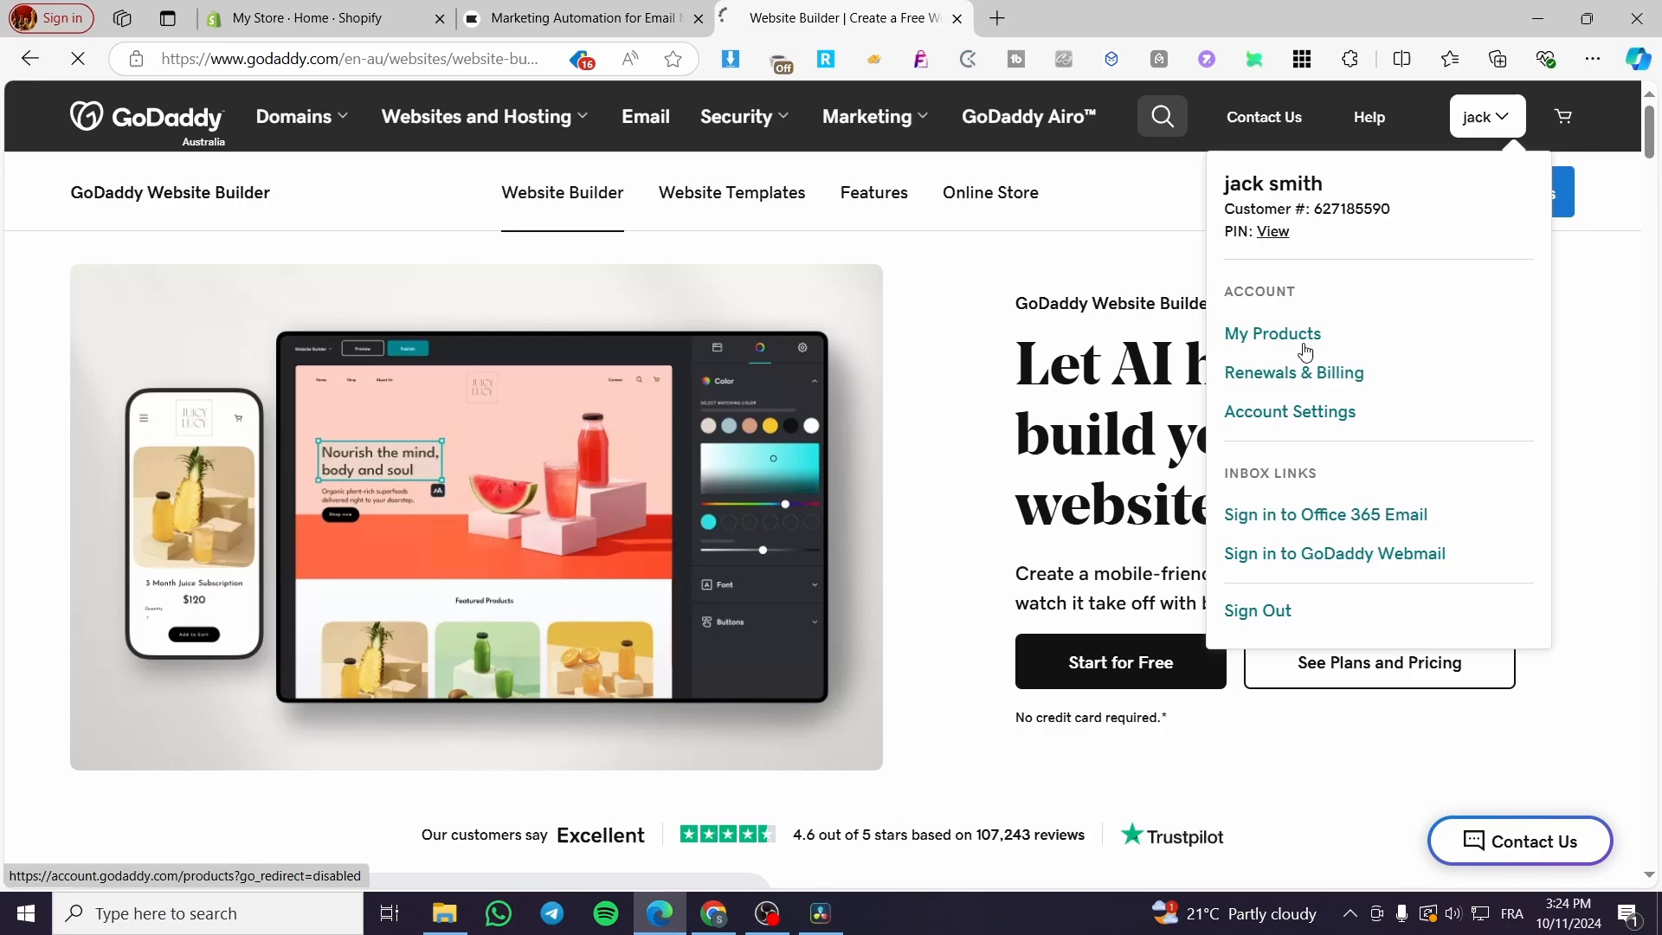
click(1272, 332)
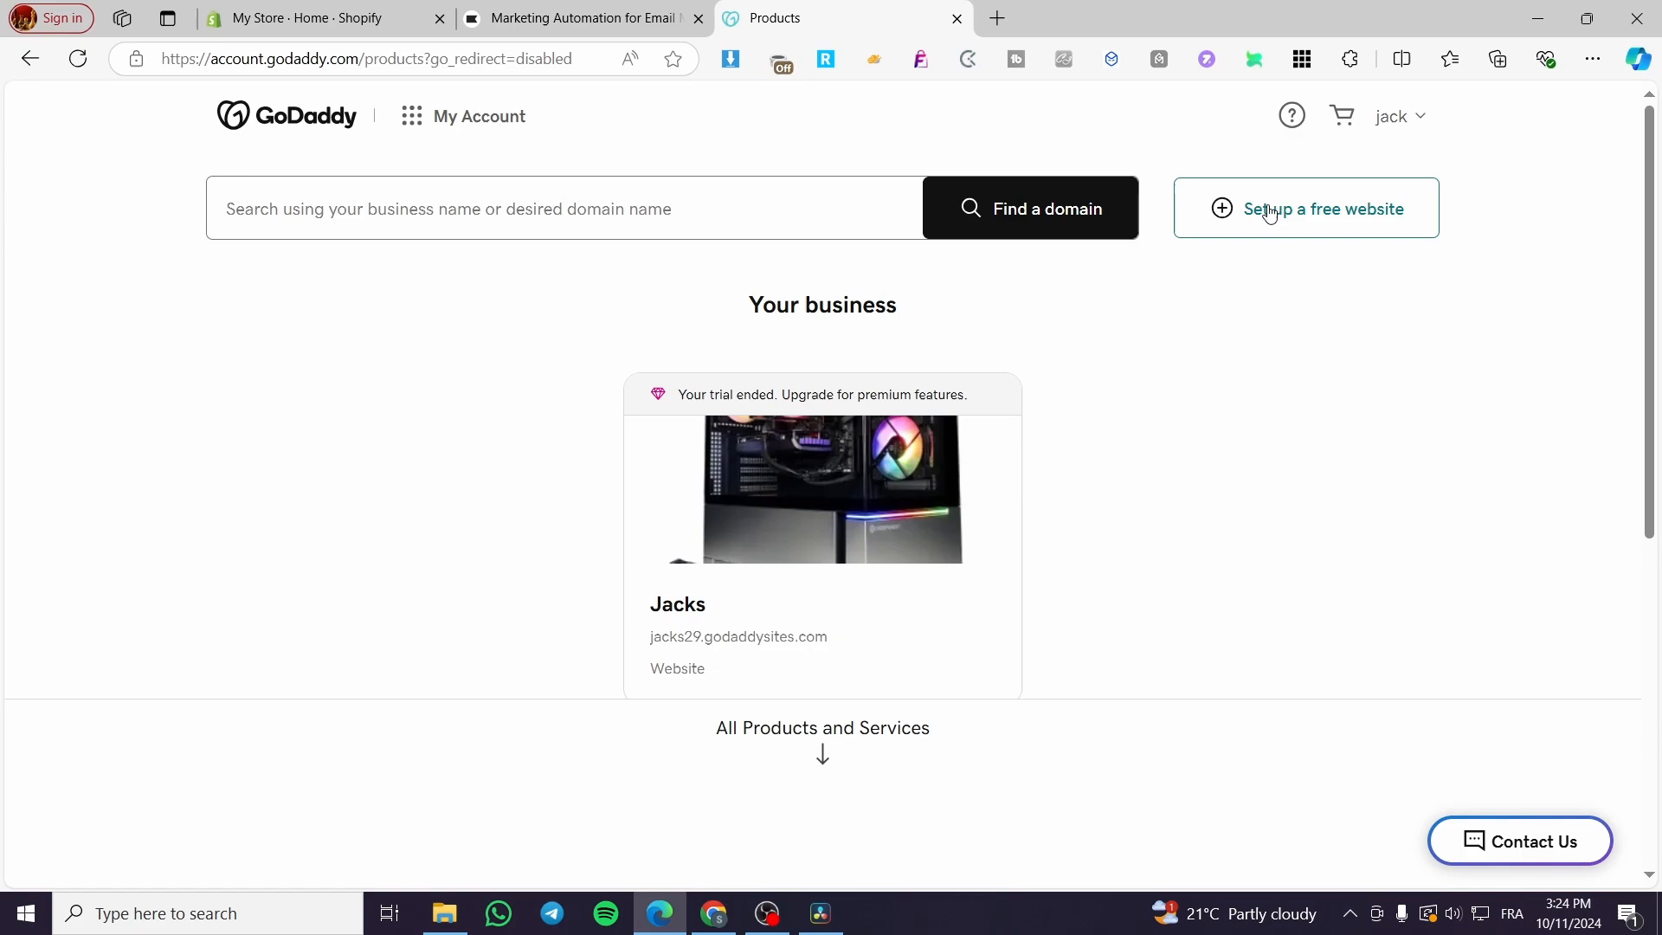
Start a new free website and select 'Sell with an online store' as the needed feature.
click(1305, 209)
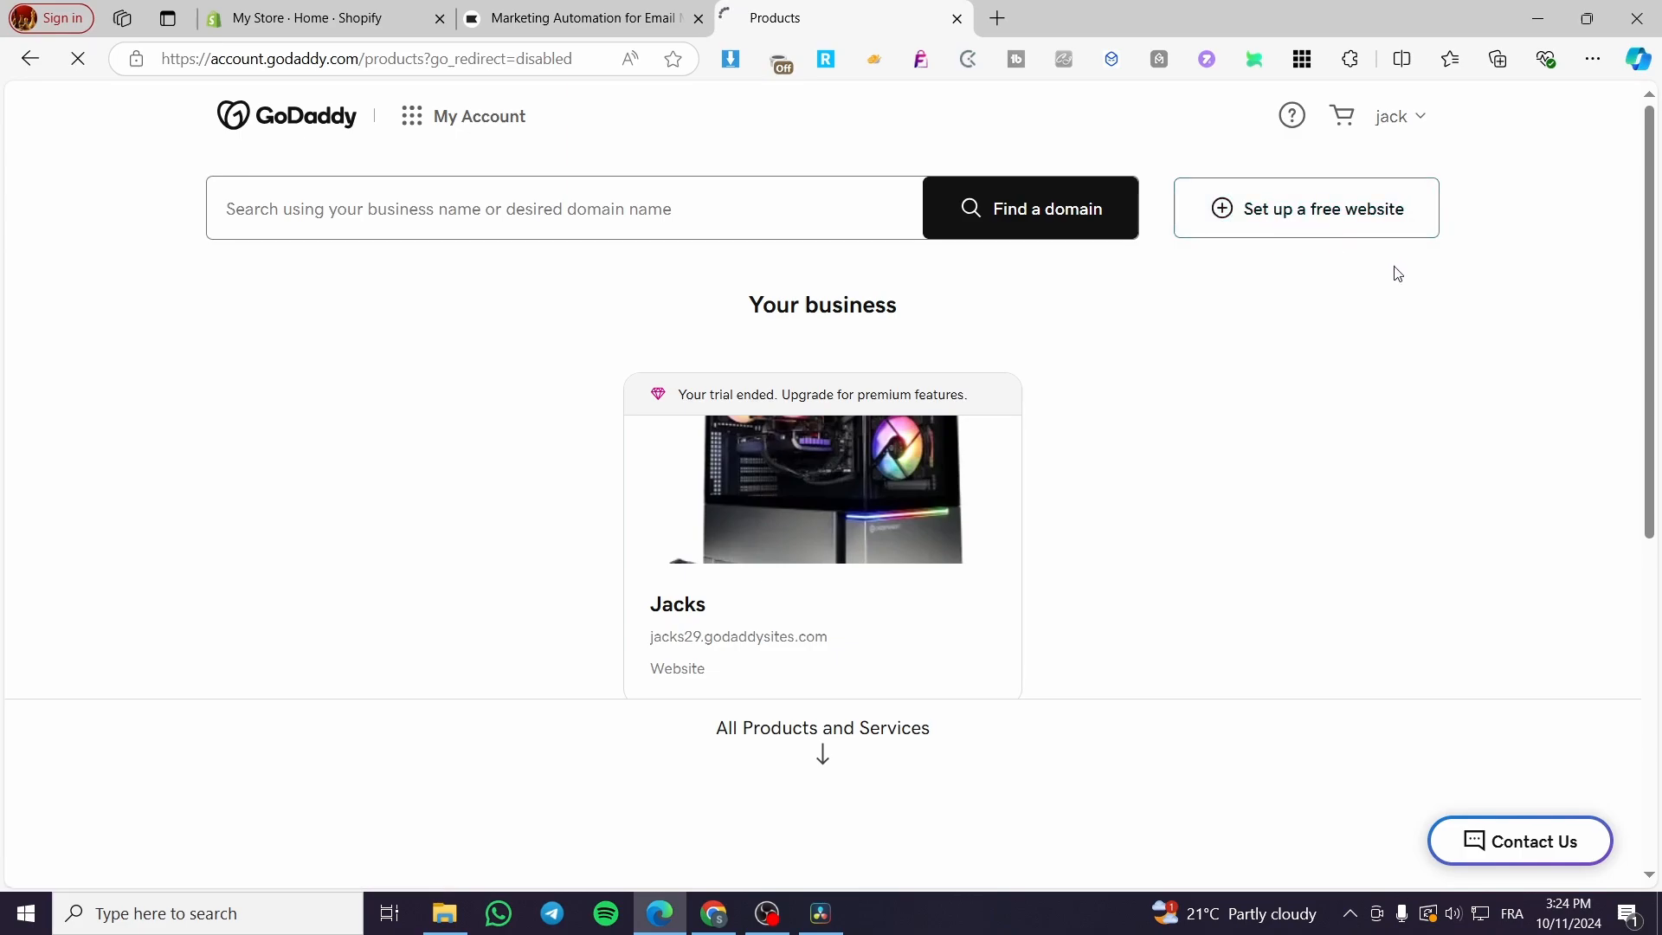
mouse_move(1165, 353)
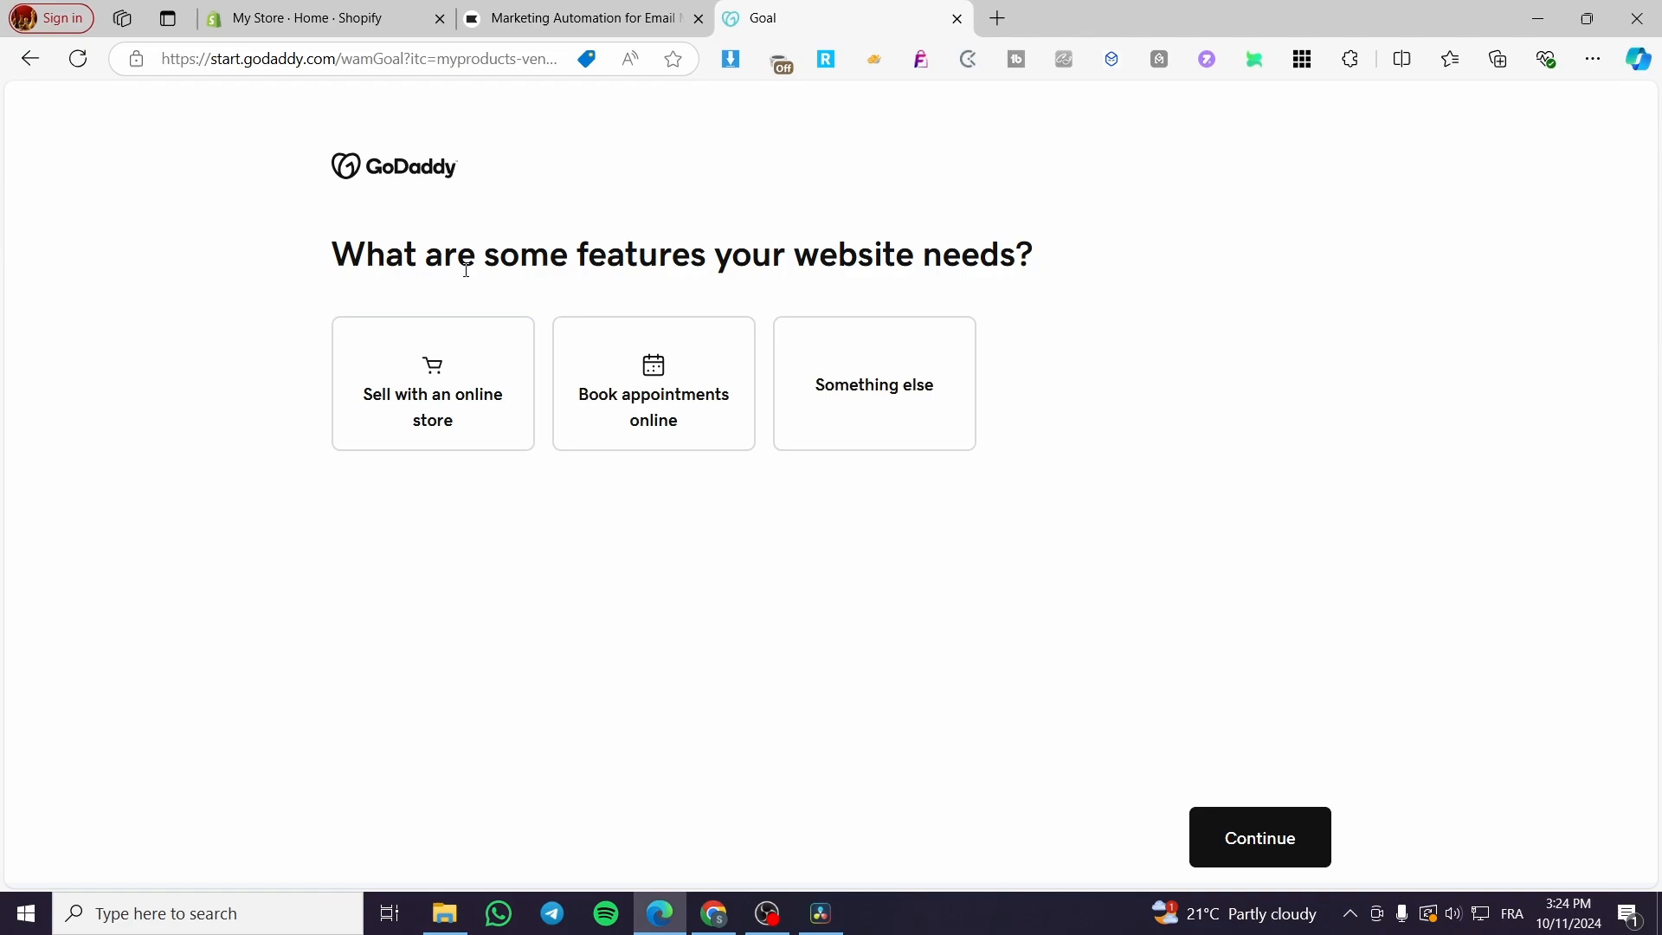
mouse_move(991, 253)
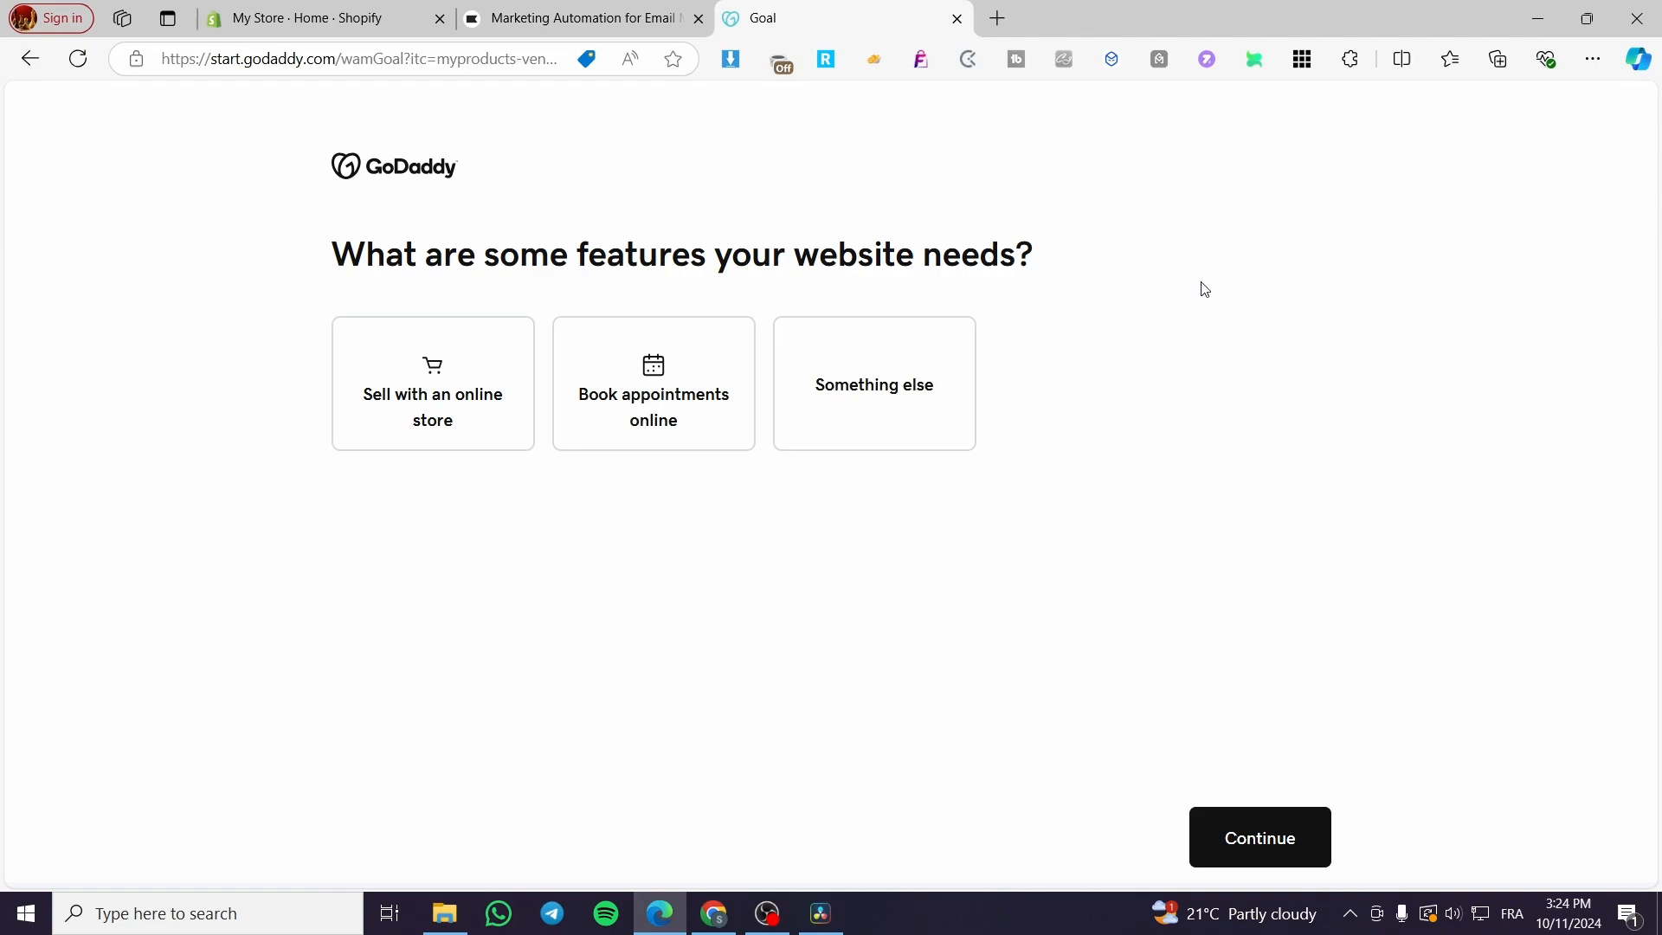
click(652, 384)
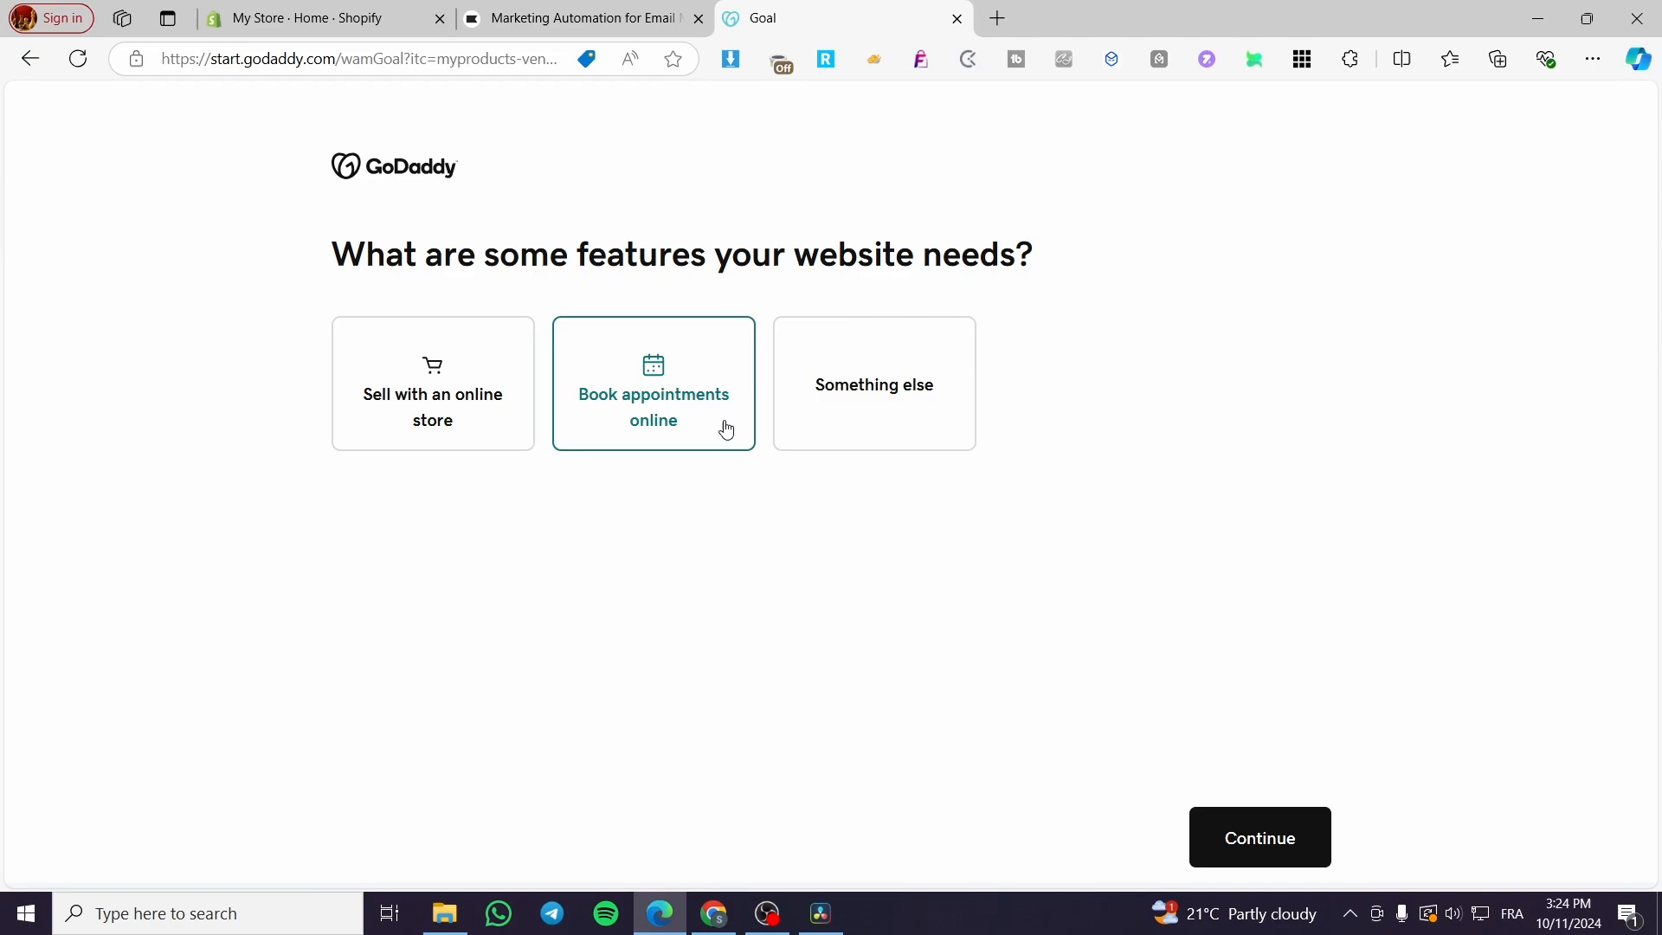
click(873, 384)
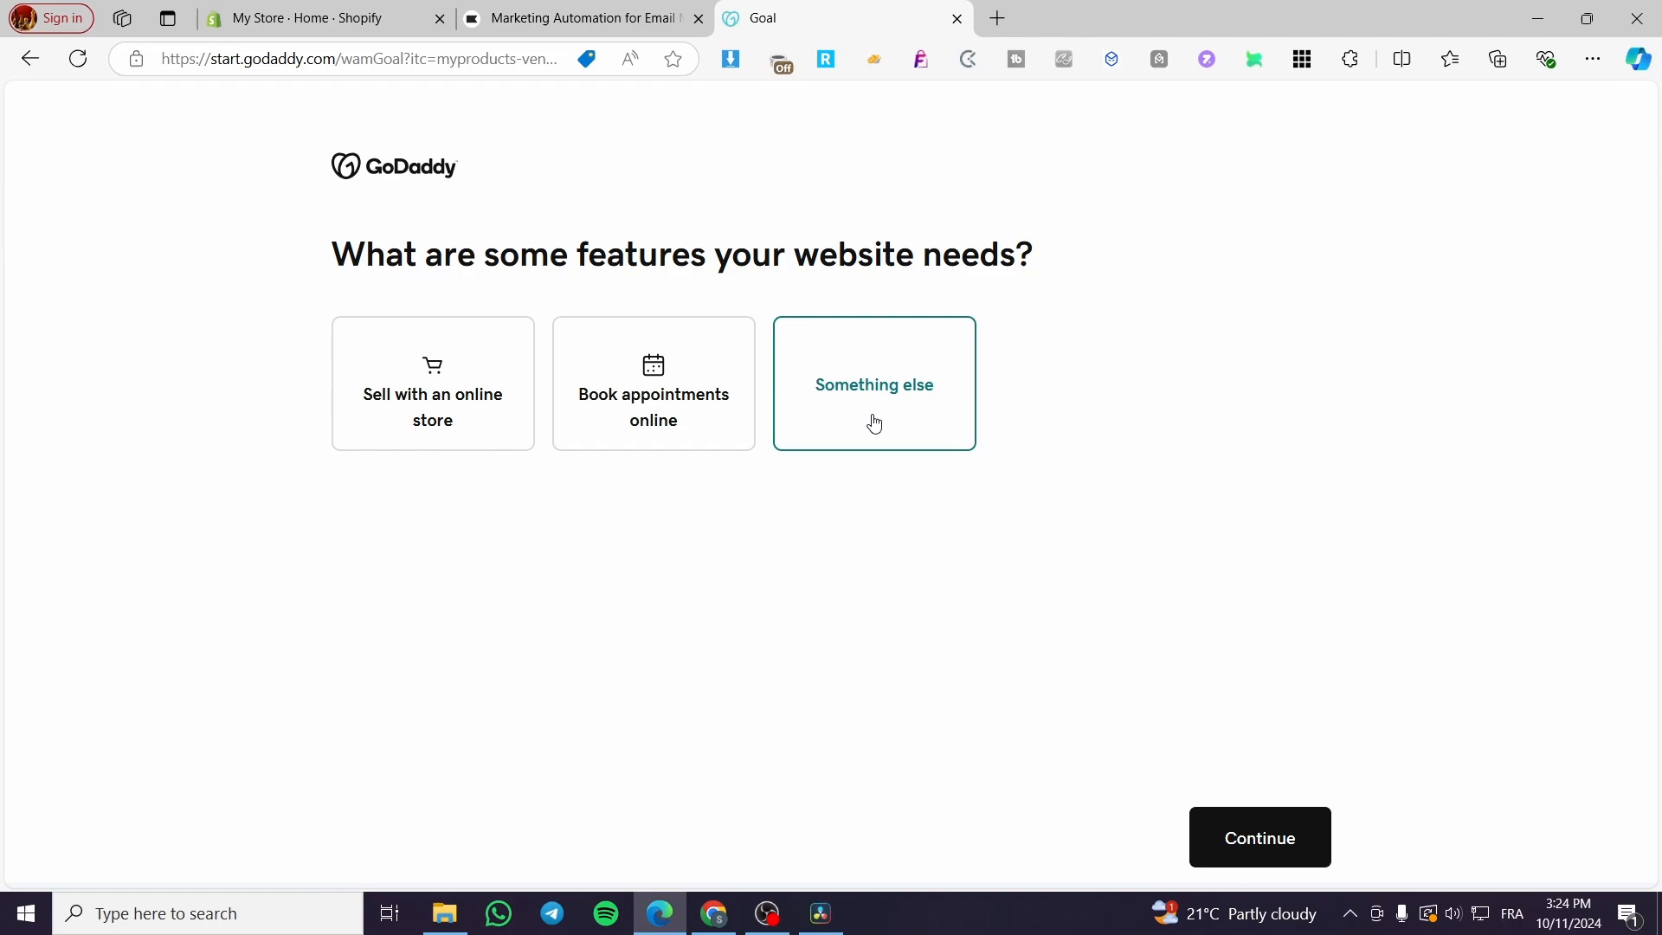
mouse_move(864, 422)
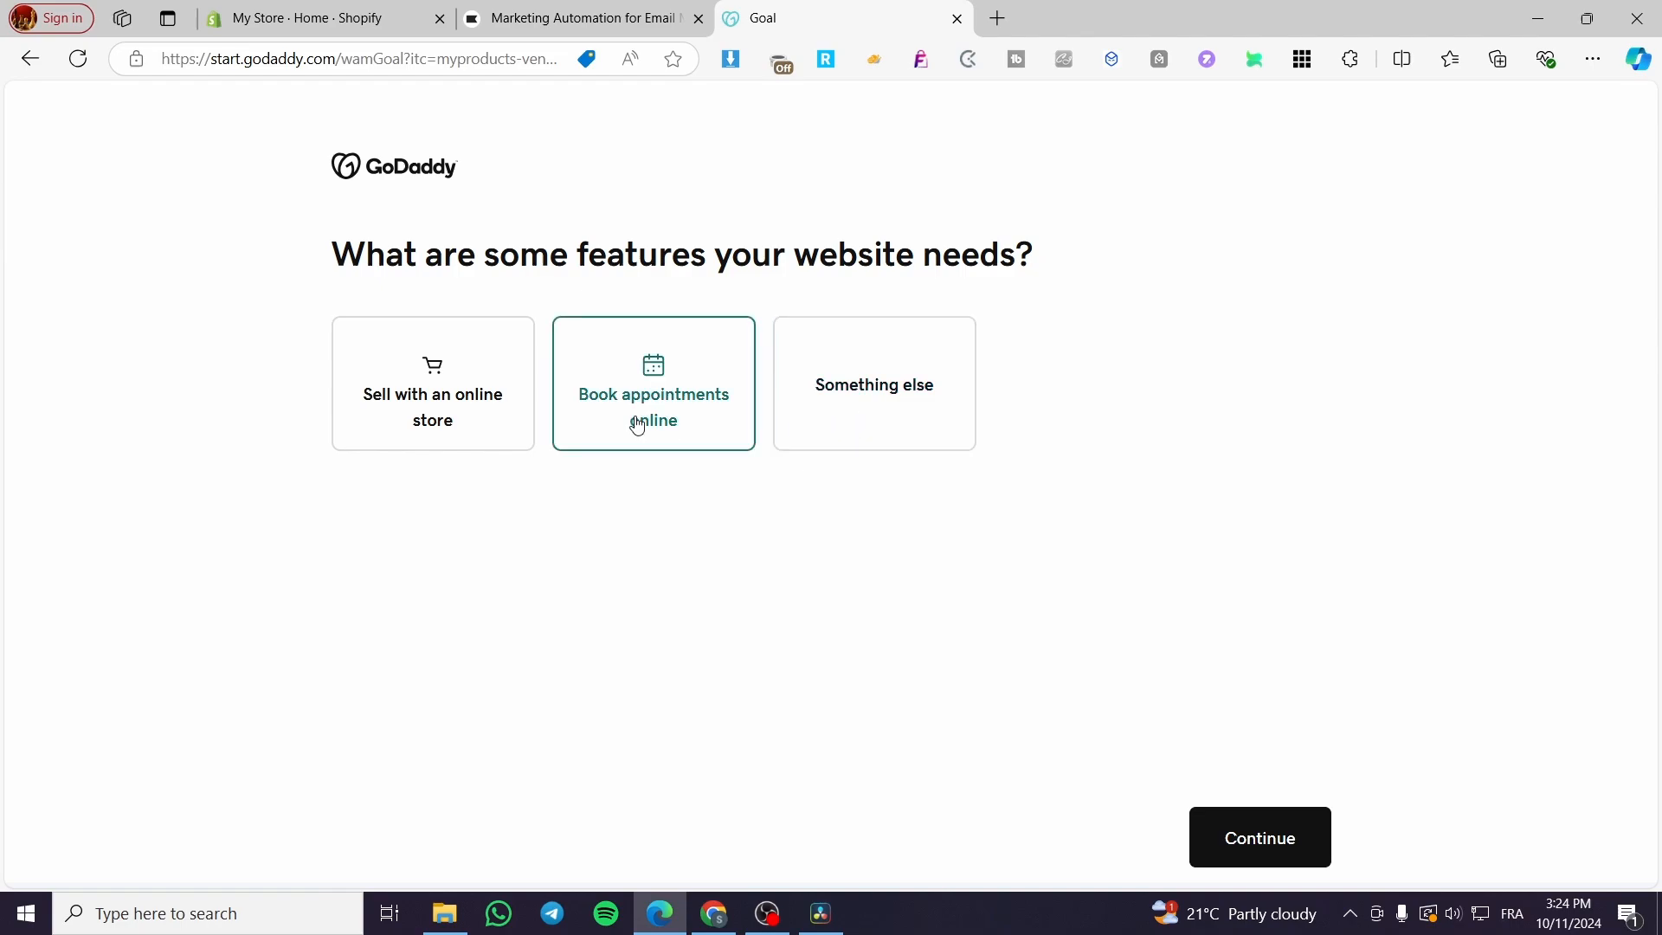
mouse_move(641, 445)
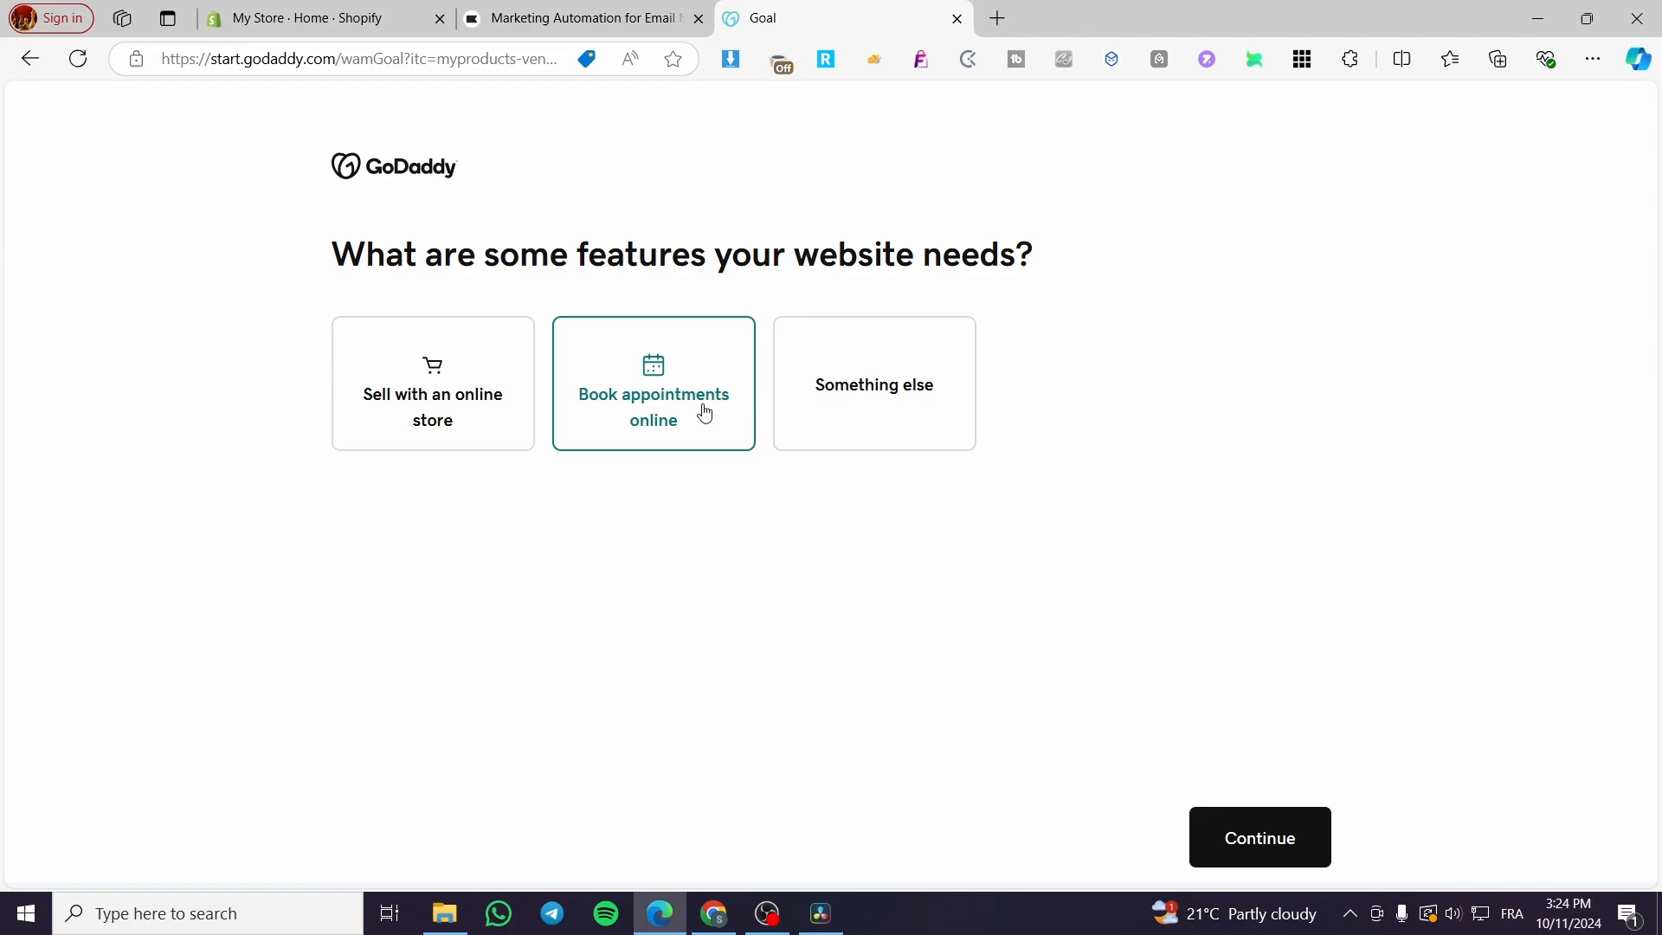
click(431, 385)
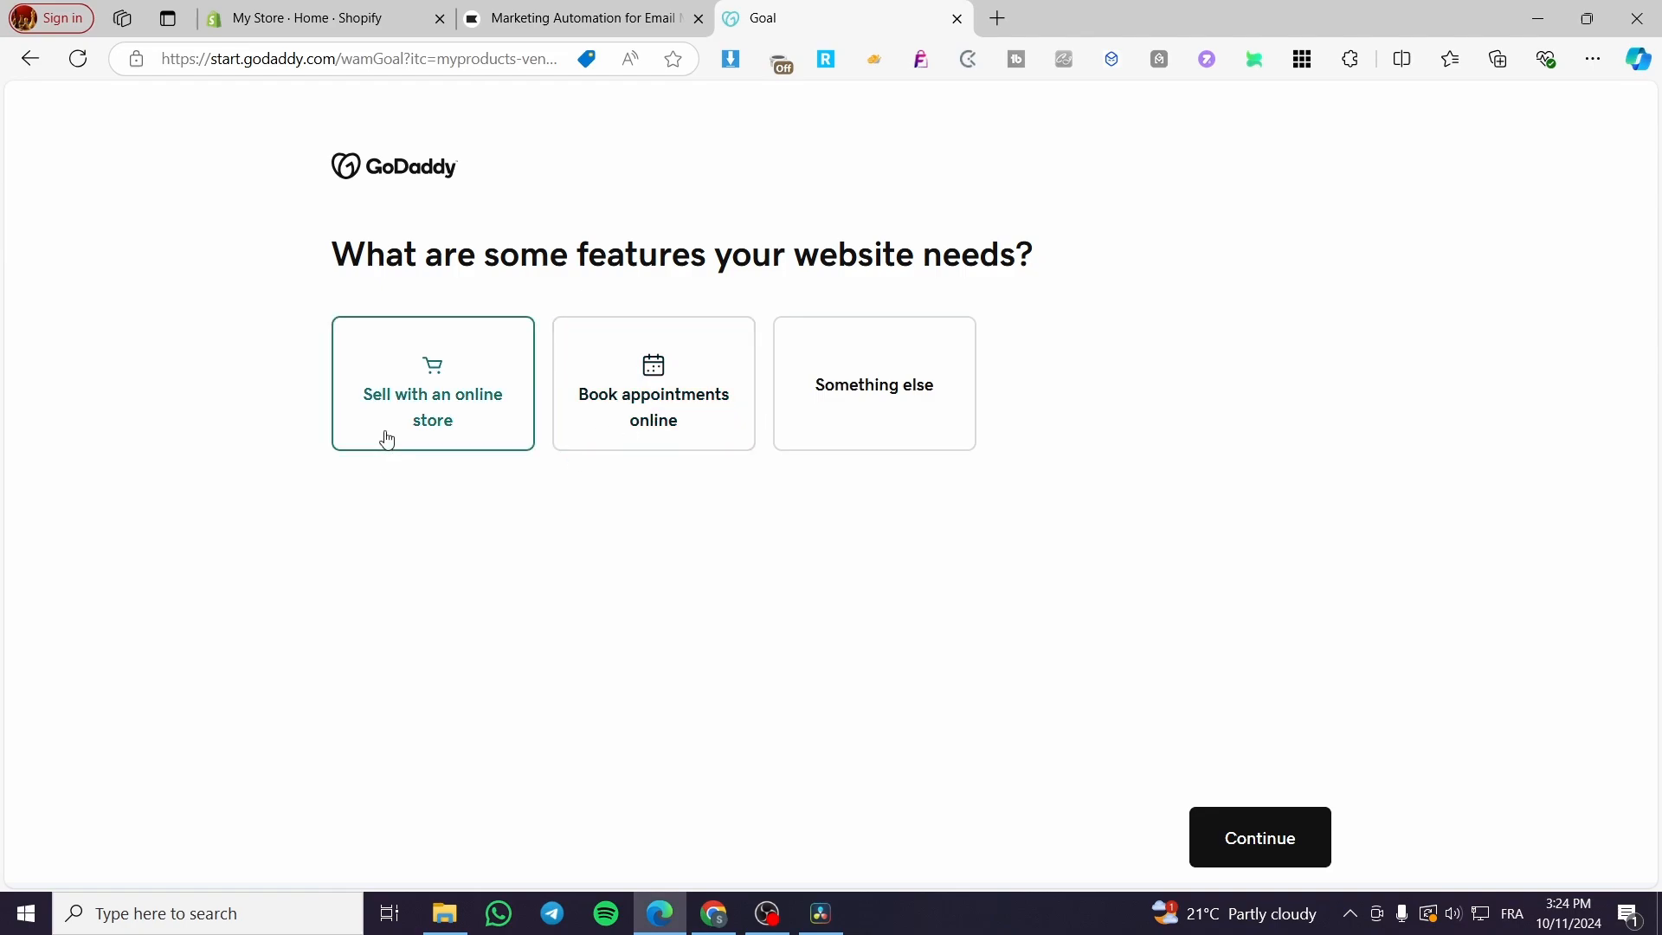
click(432, 384)
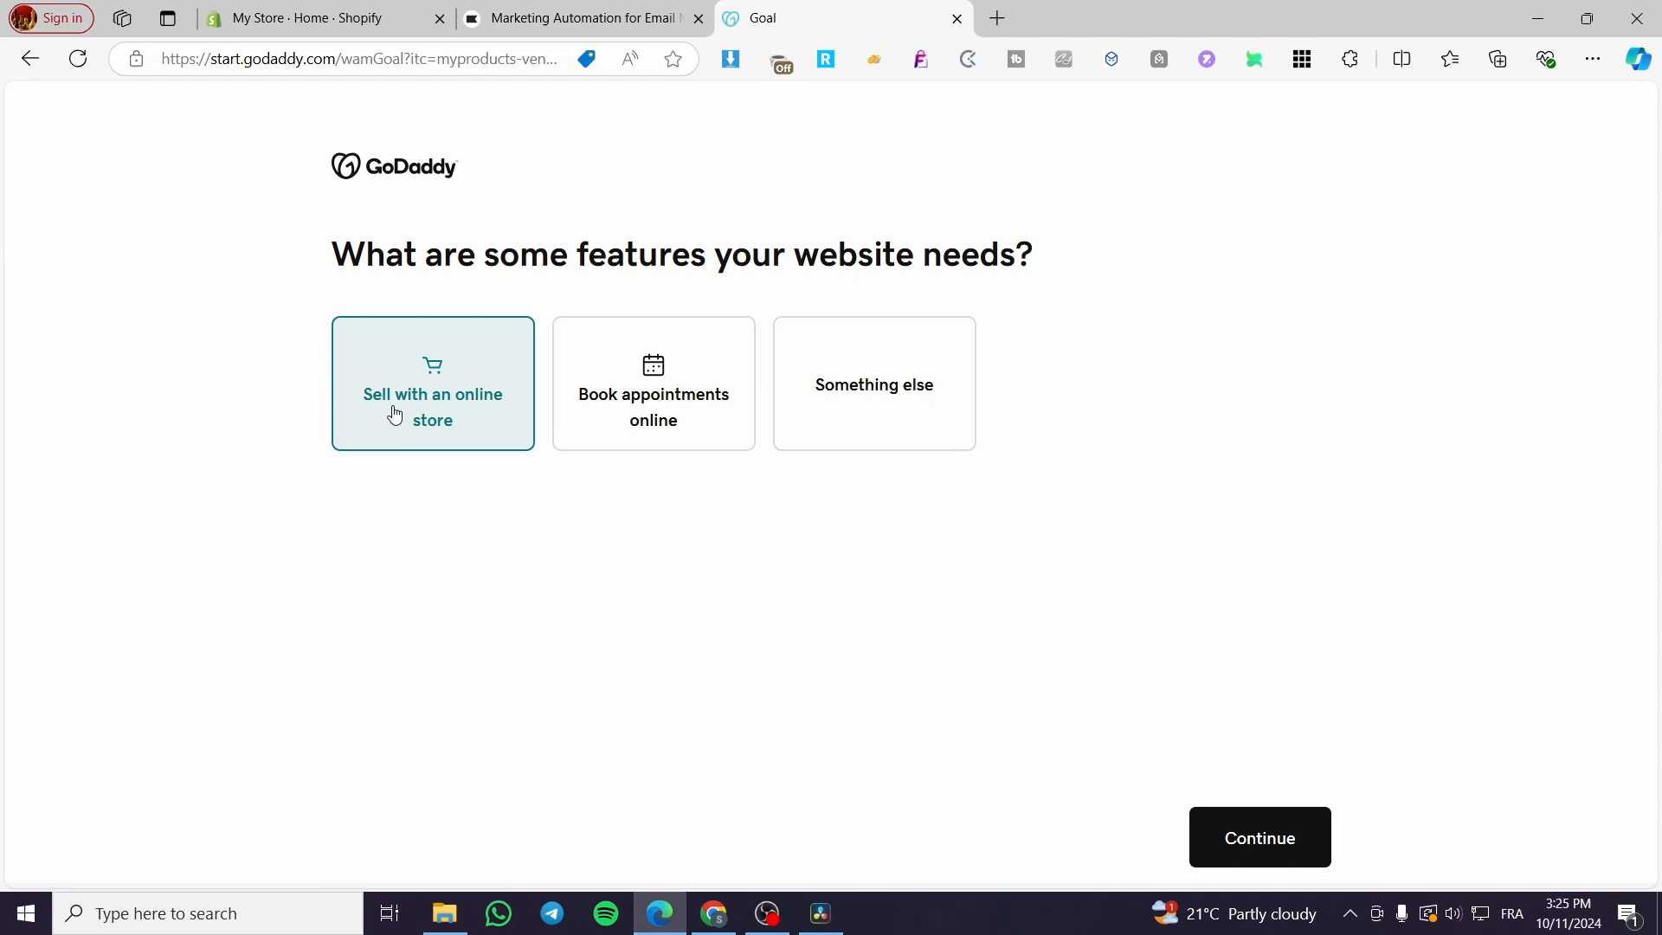
mouse_move(1226, 895)
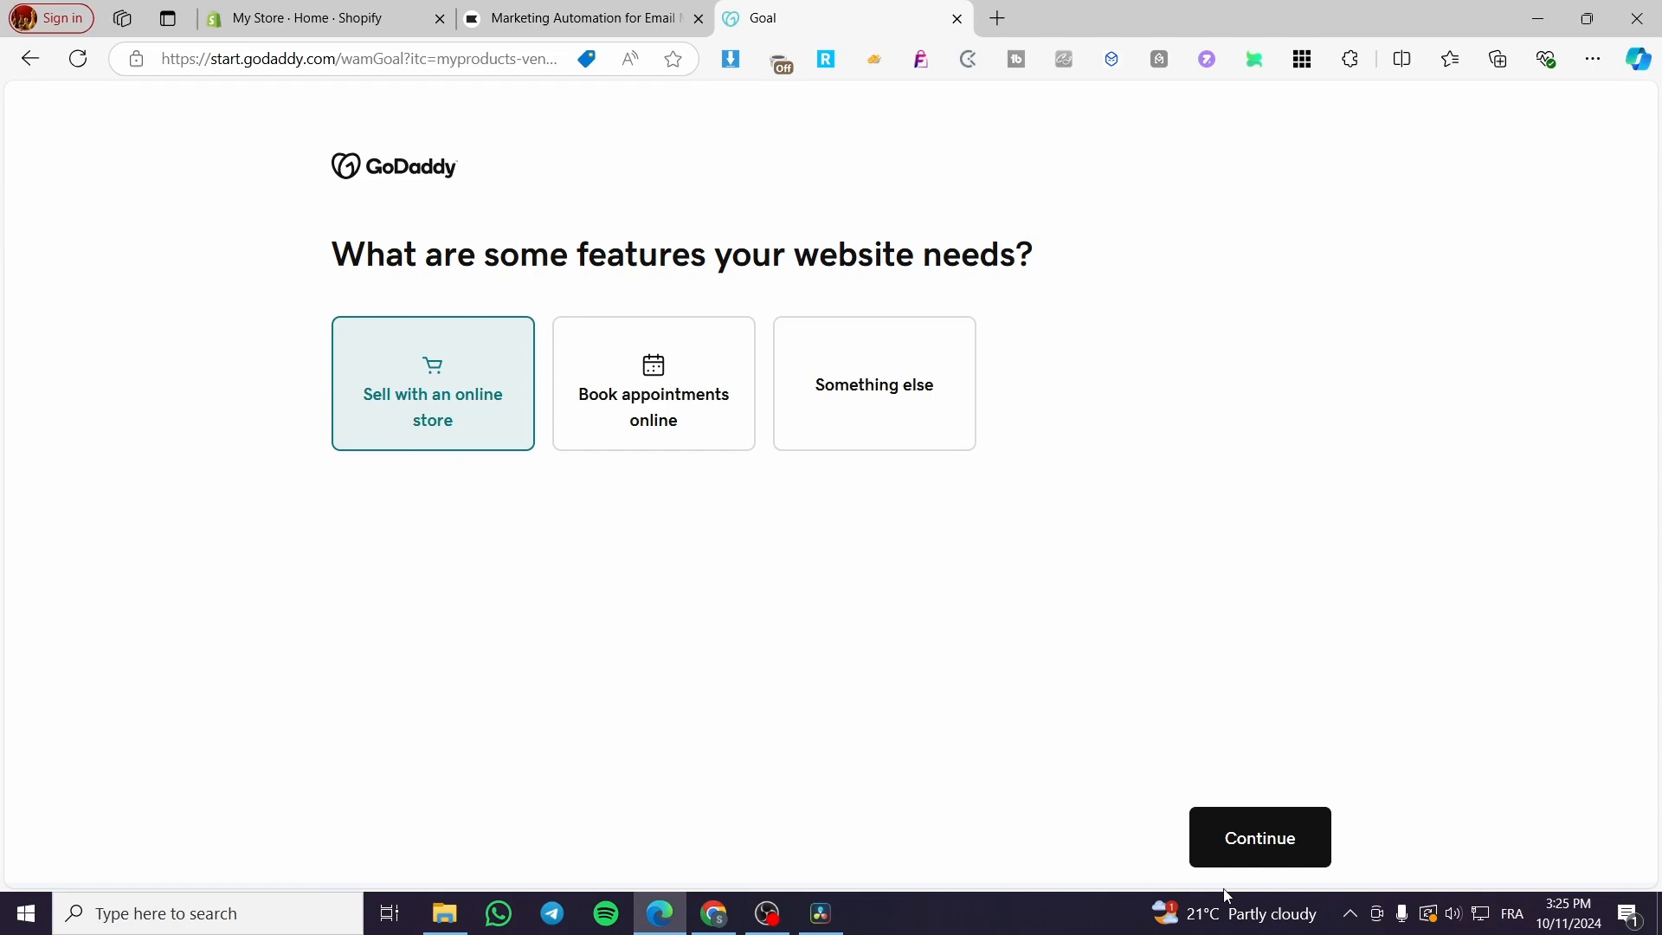
Search 'Electronic' in the category field, choose Ecommerce and continue.
click(1259, 836)
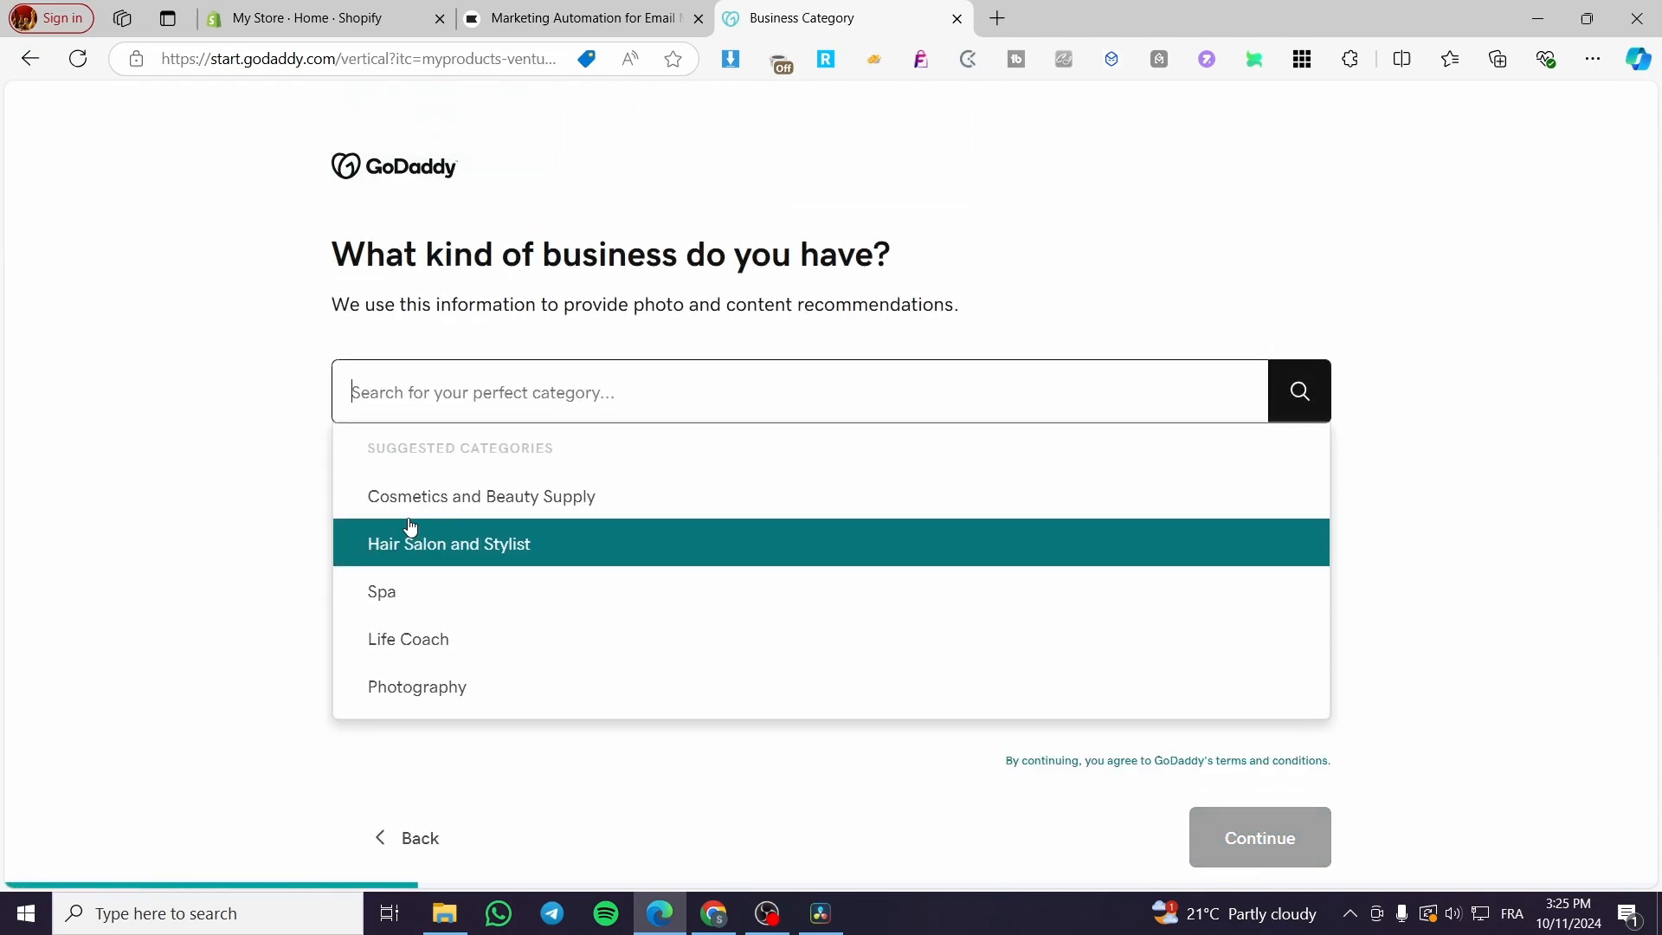
mouse_move(1044, 346)
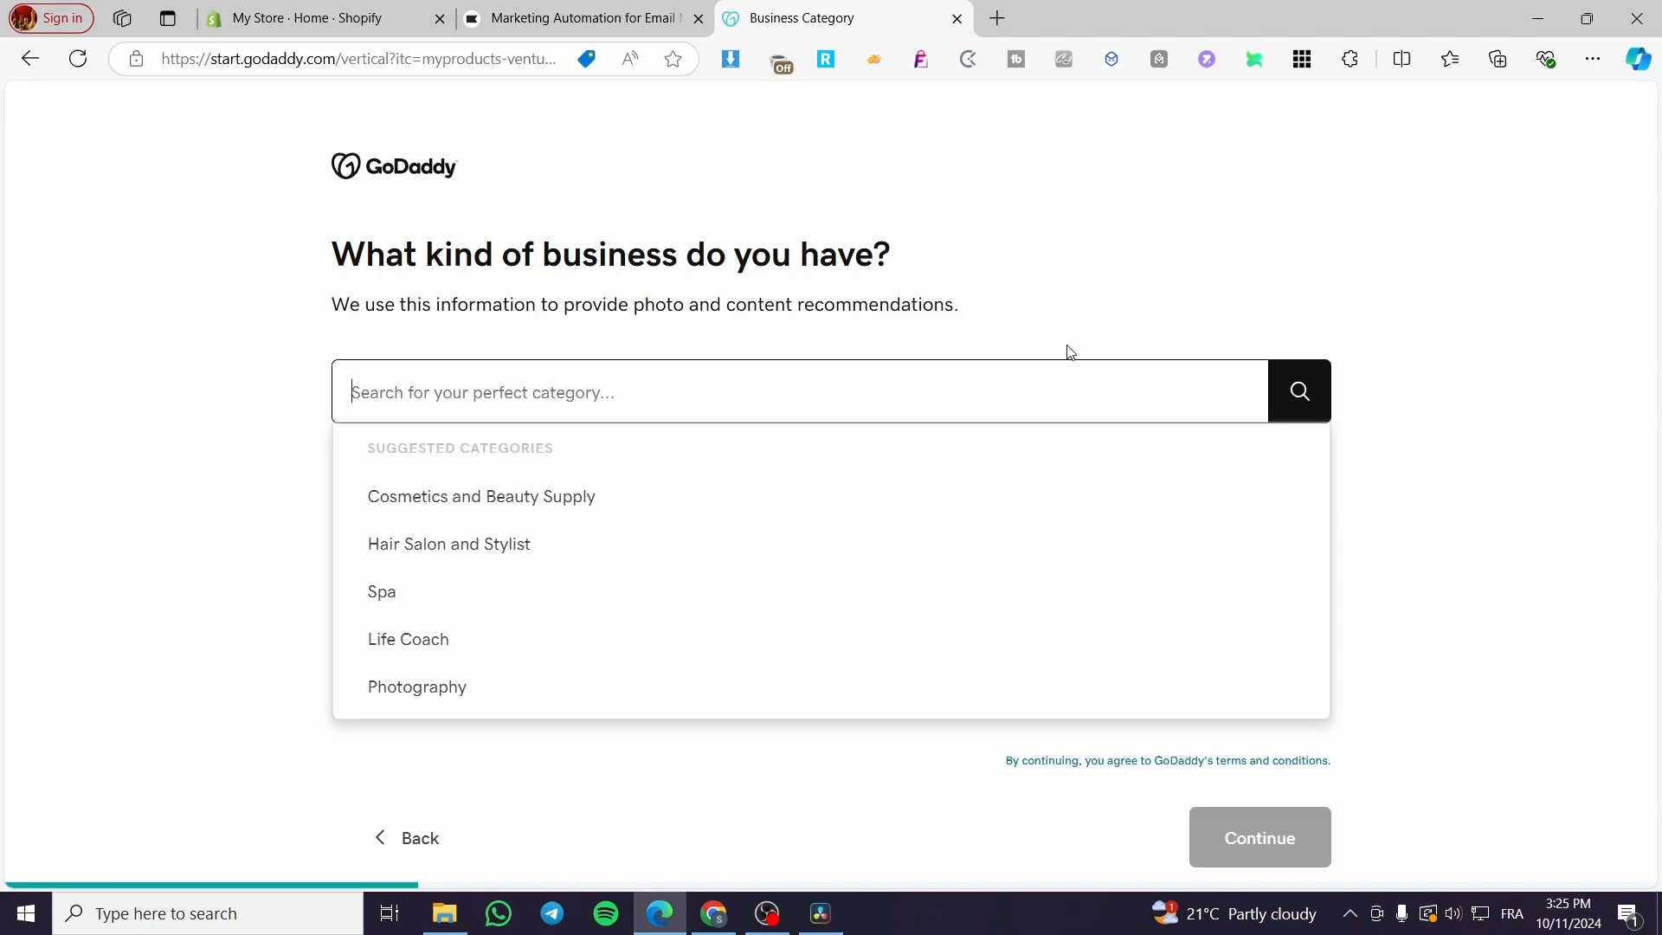
text(E)
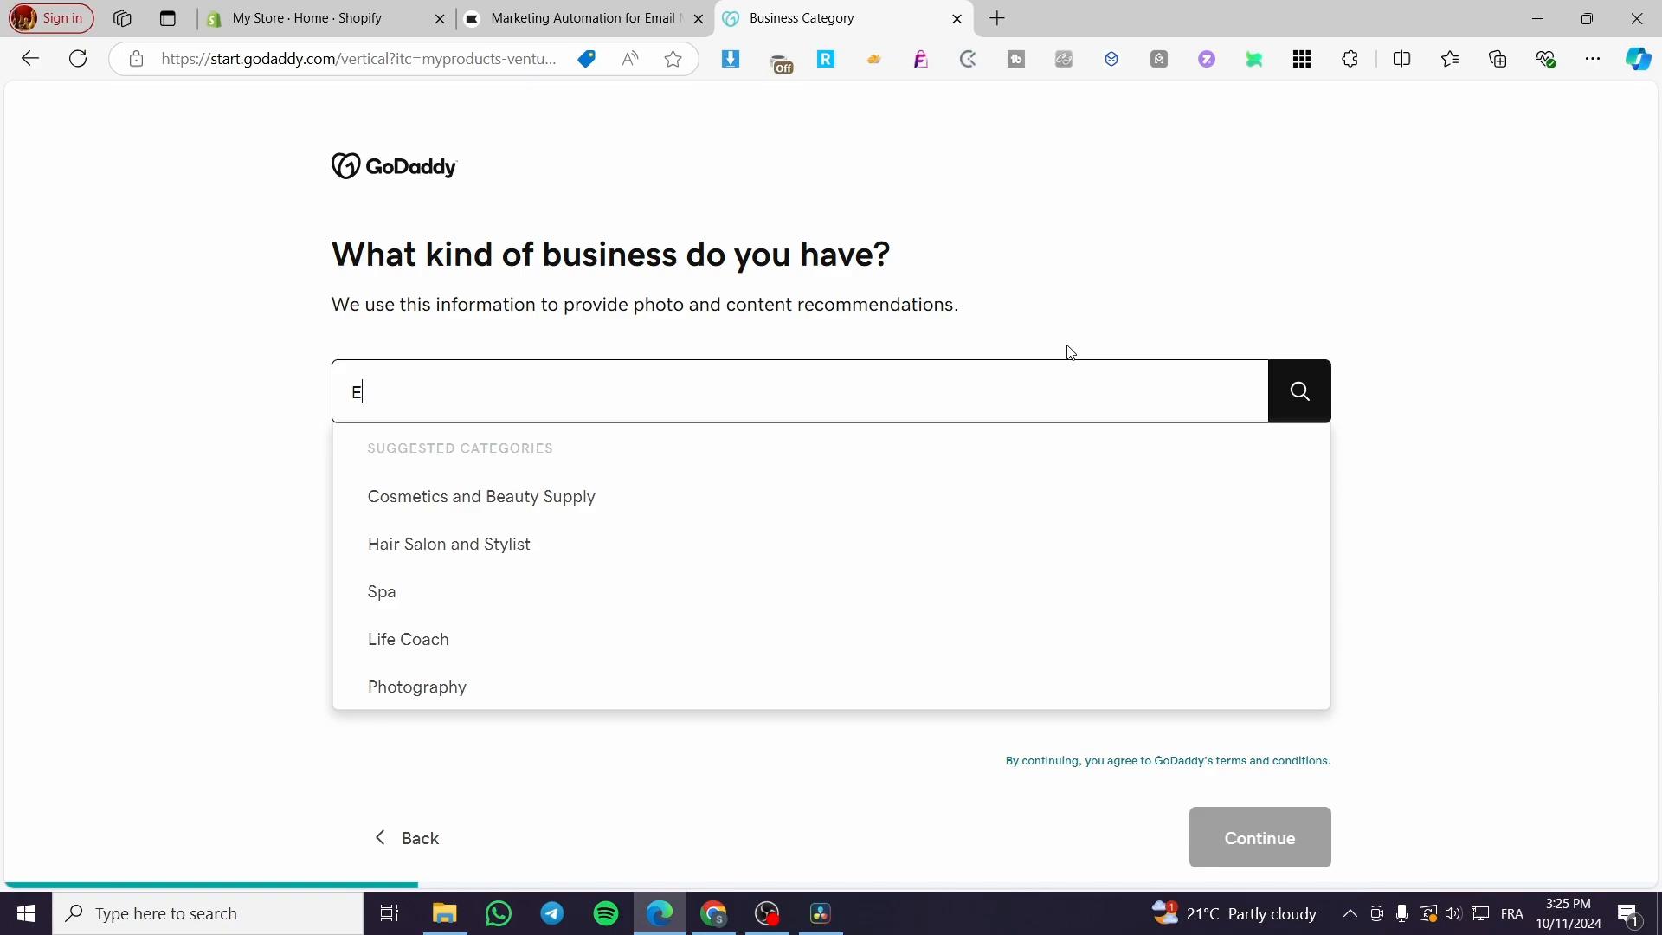
text(lectron)
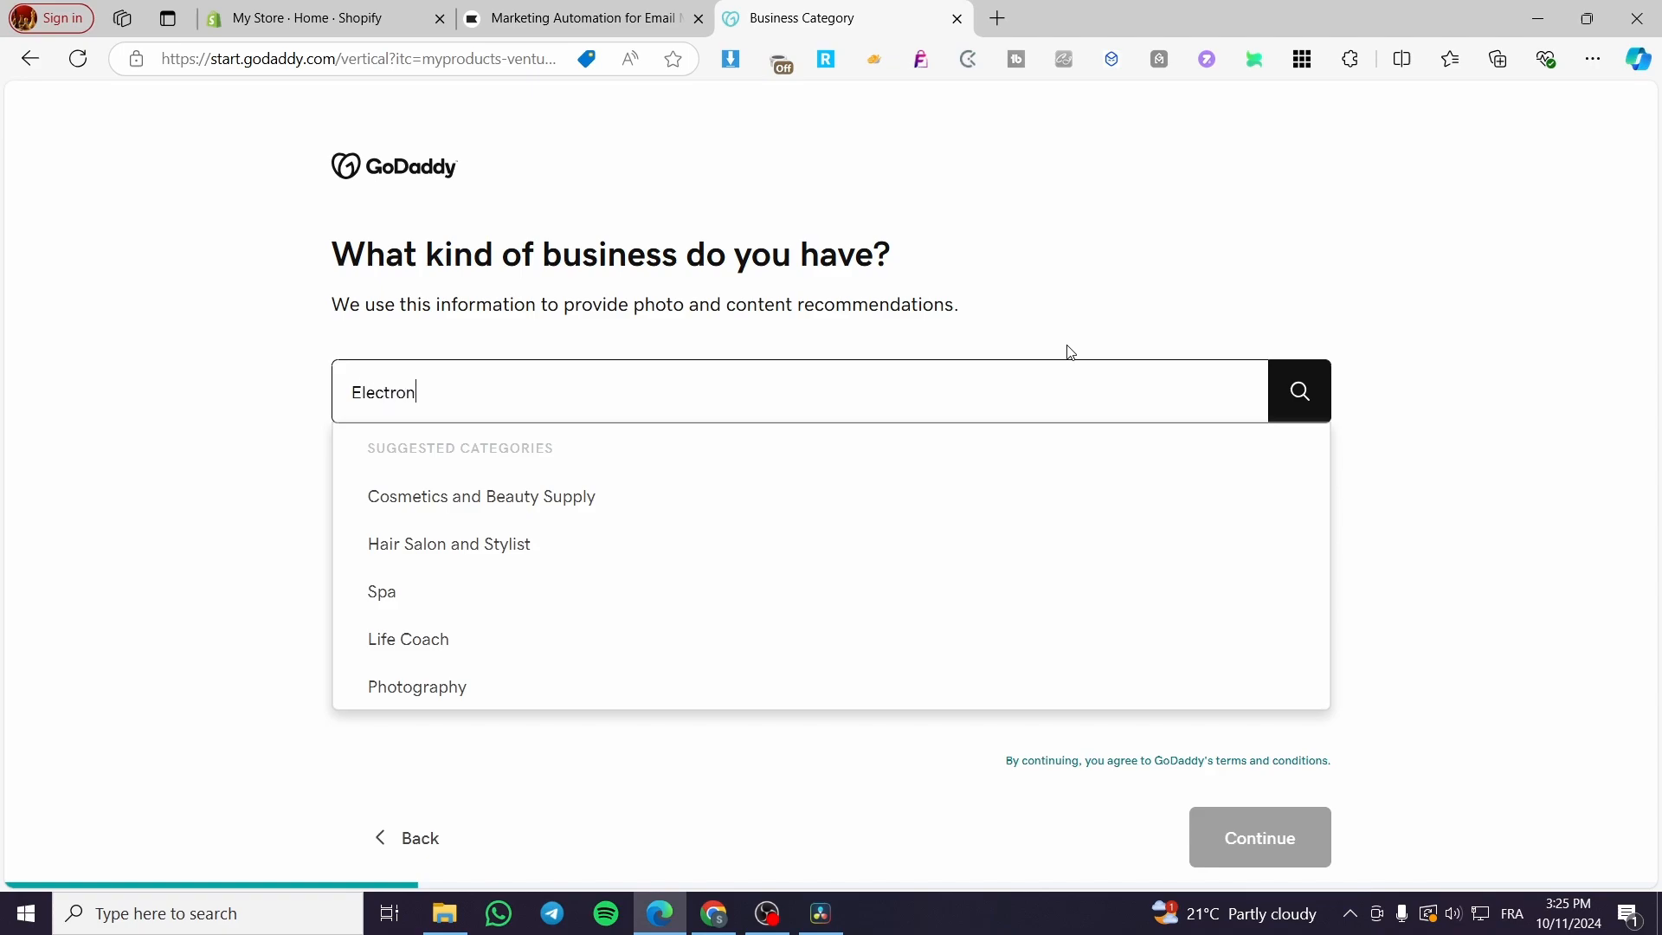
text(ic)
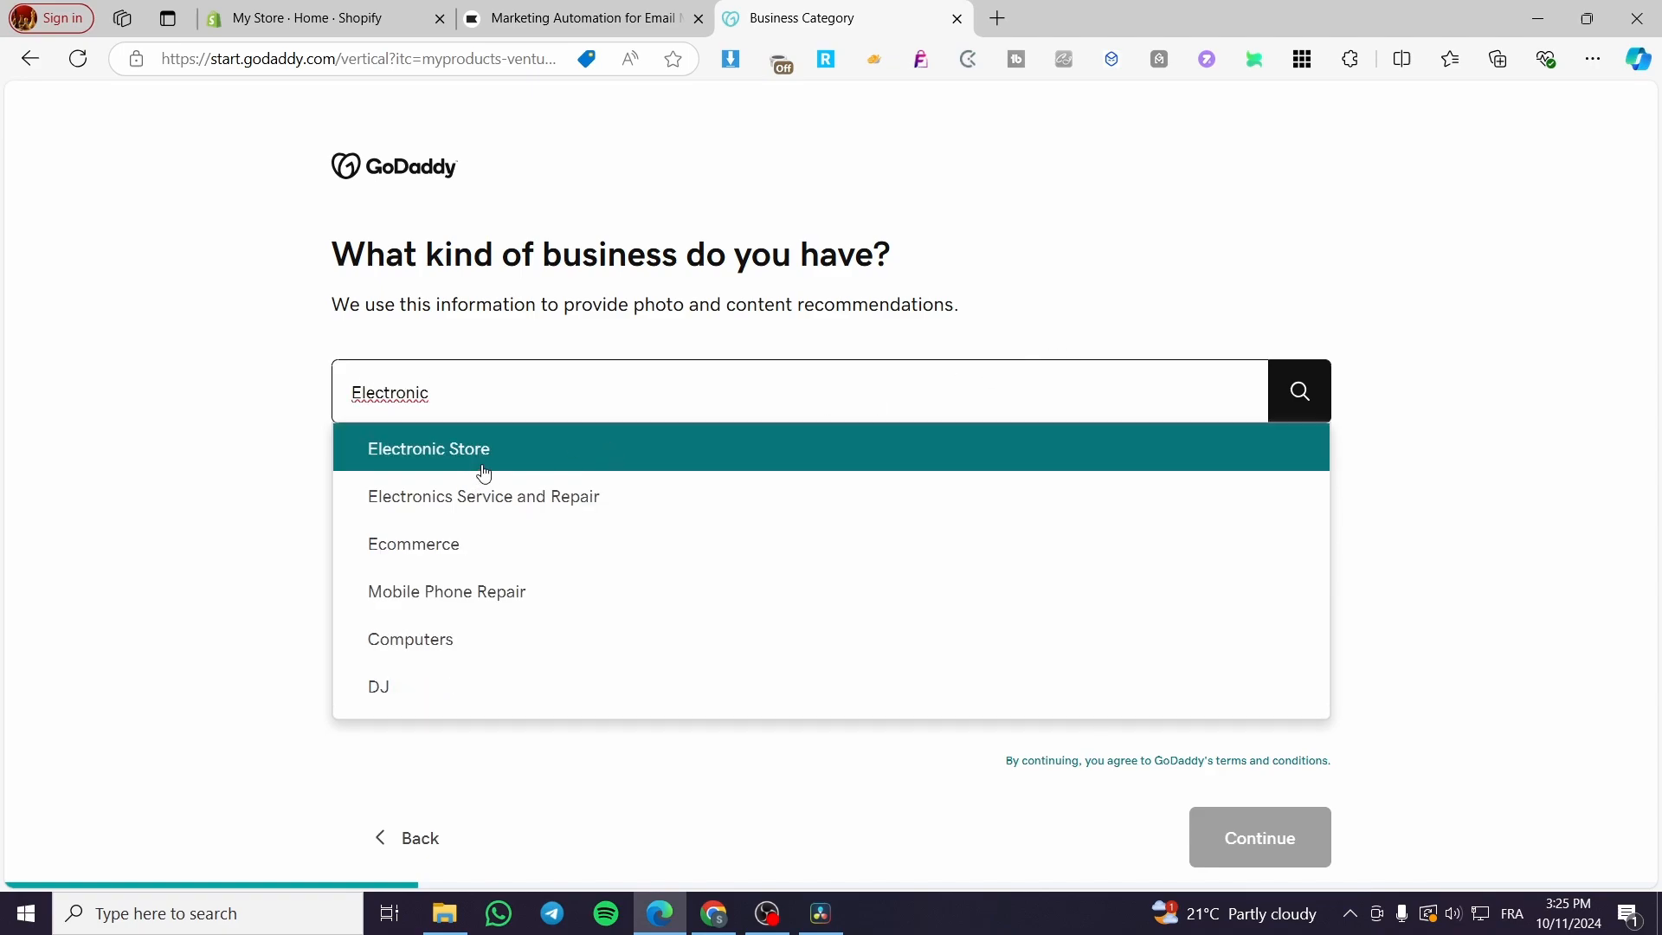
mouse_move(427, 556)
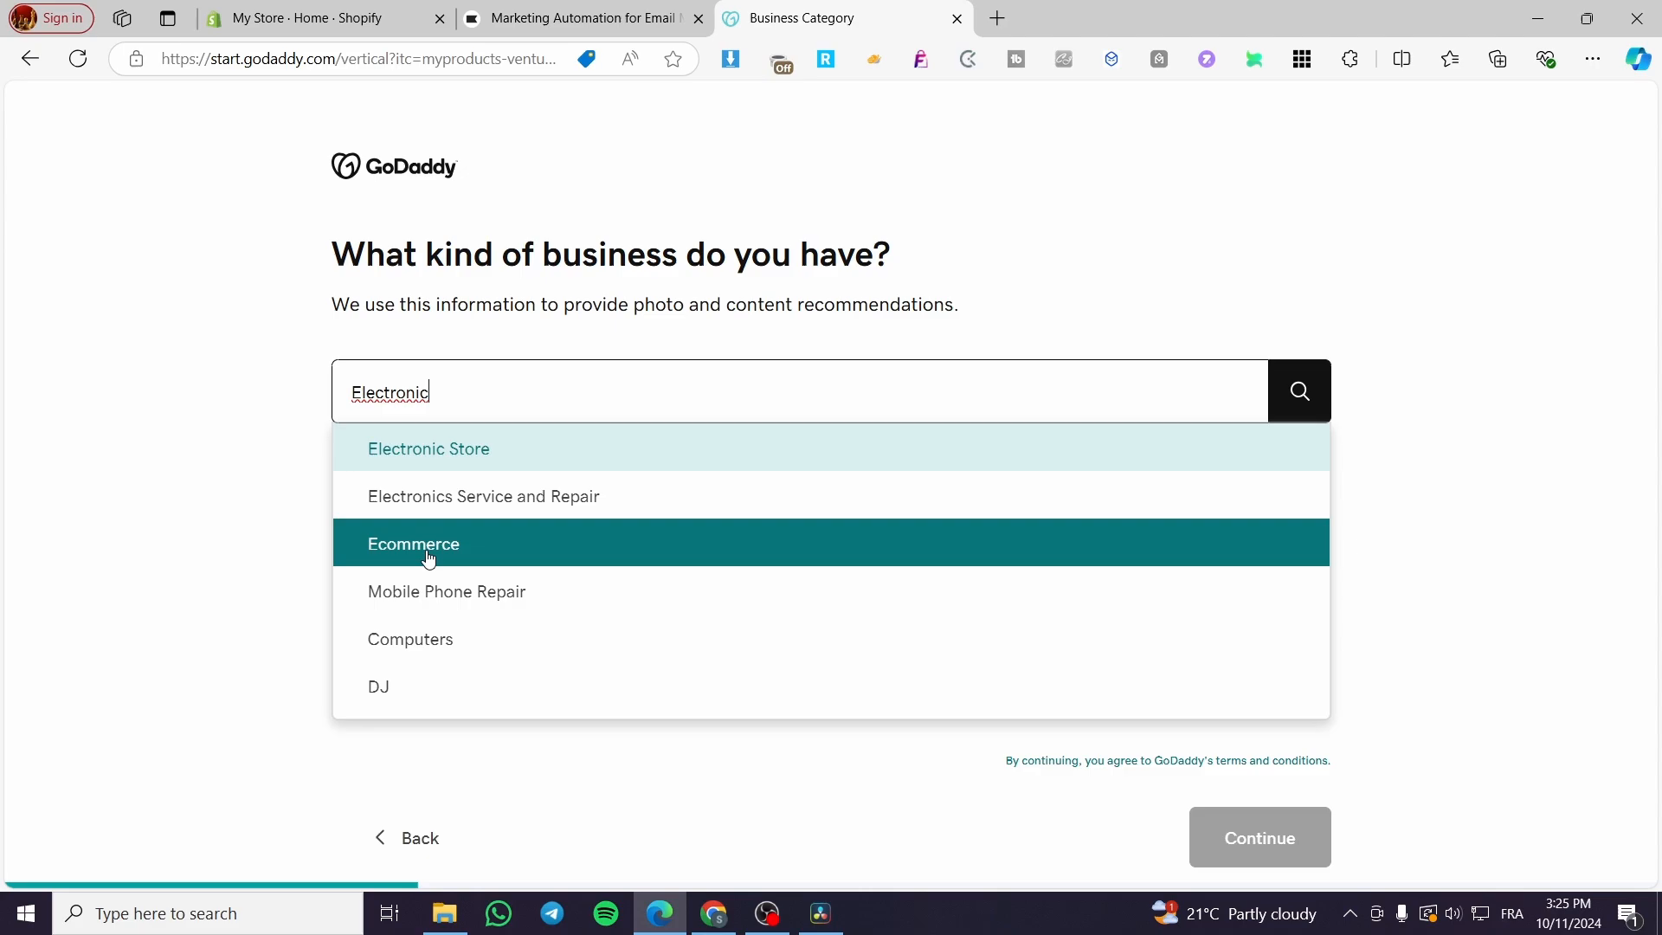
click(412, 542)
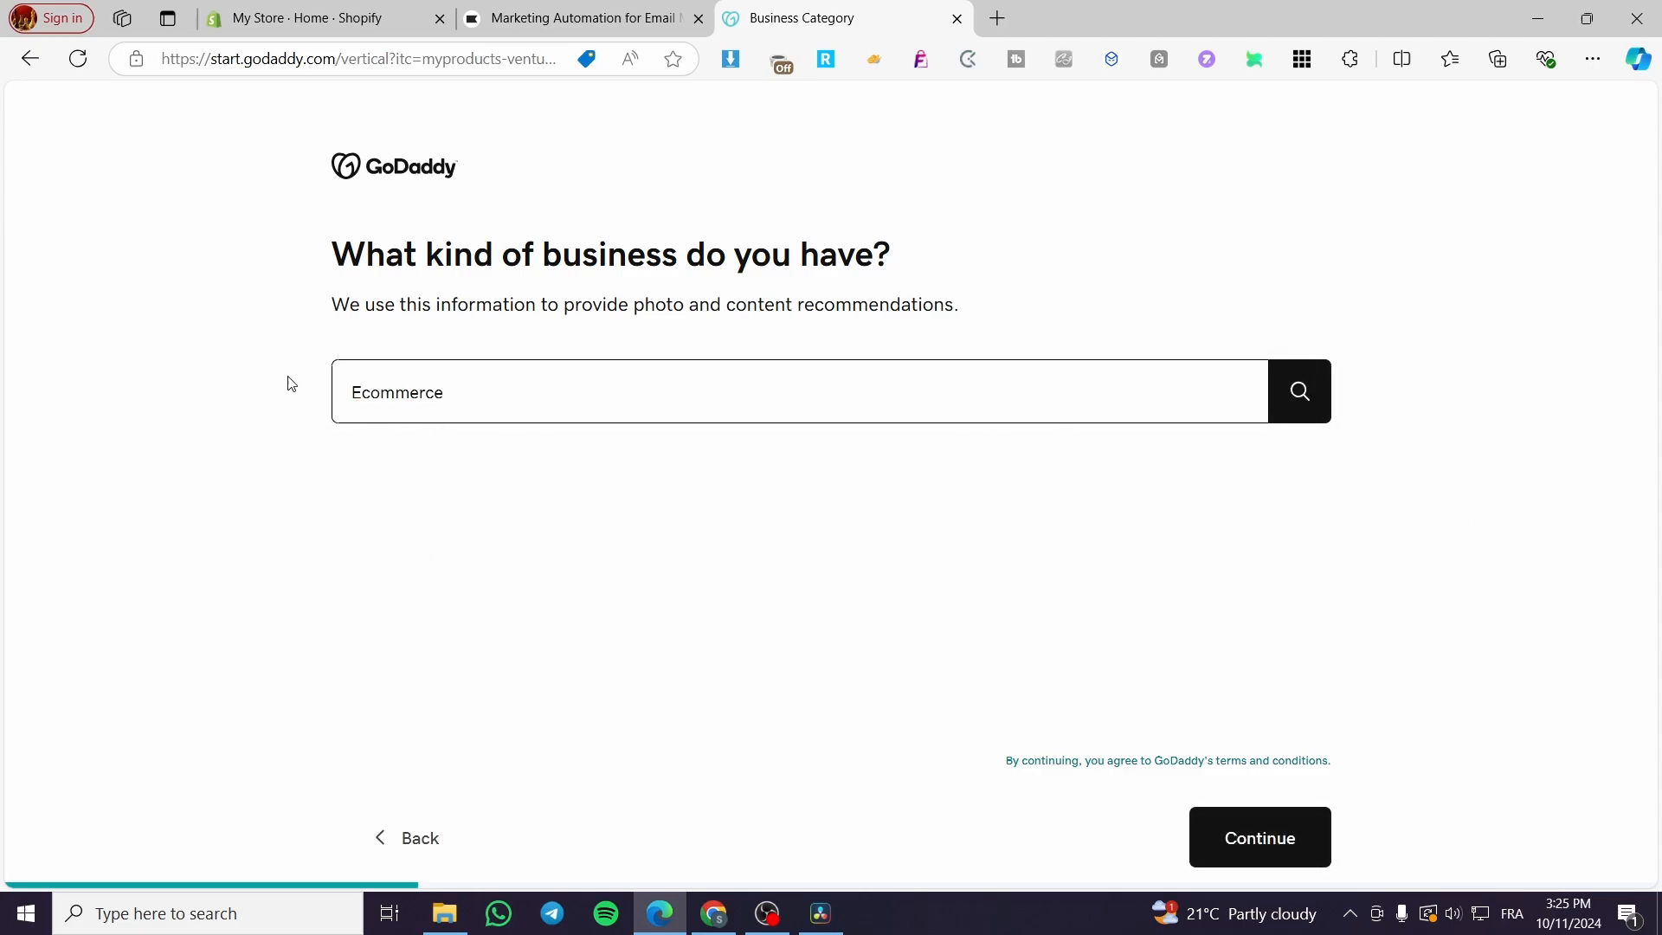
mouse_move(1258, 838)
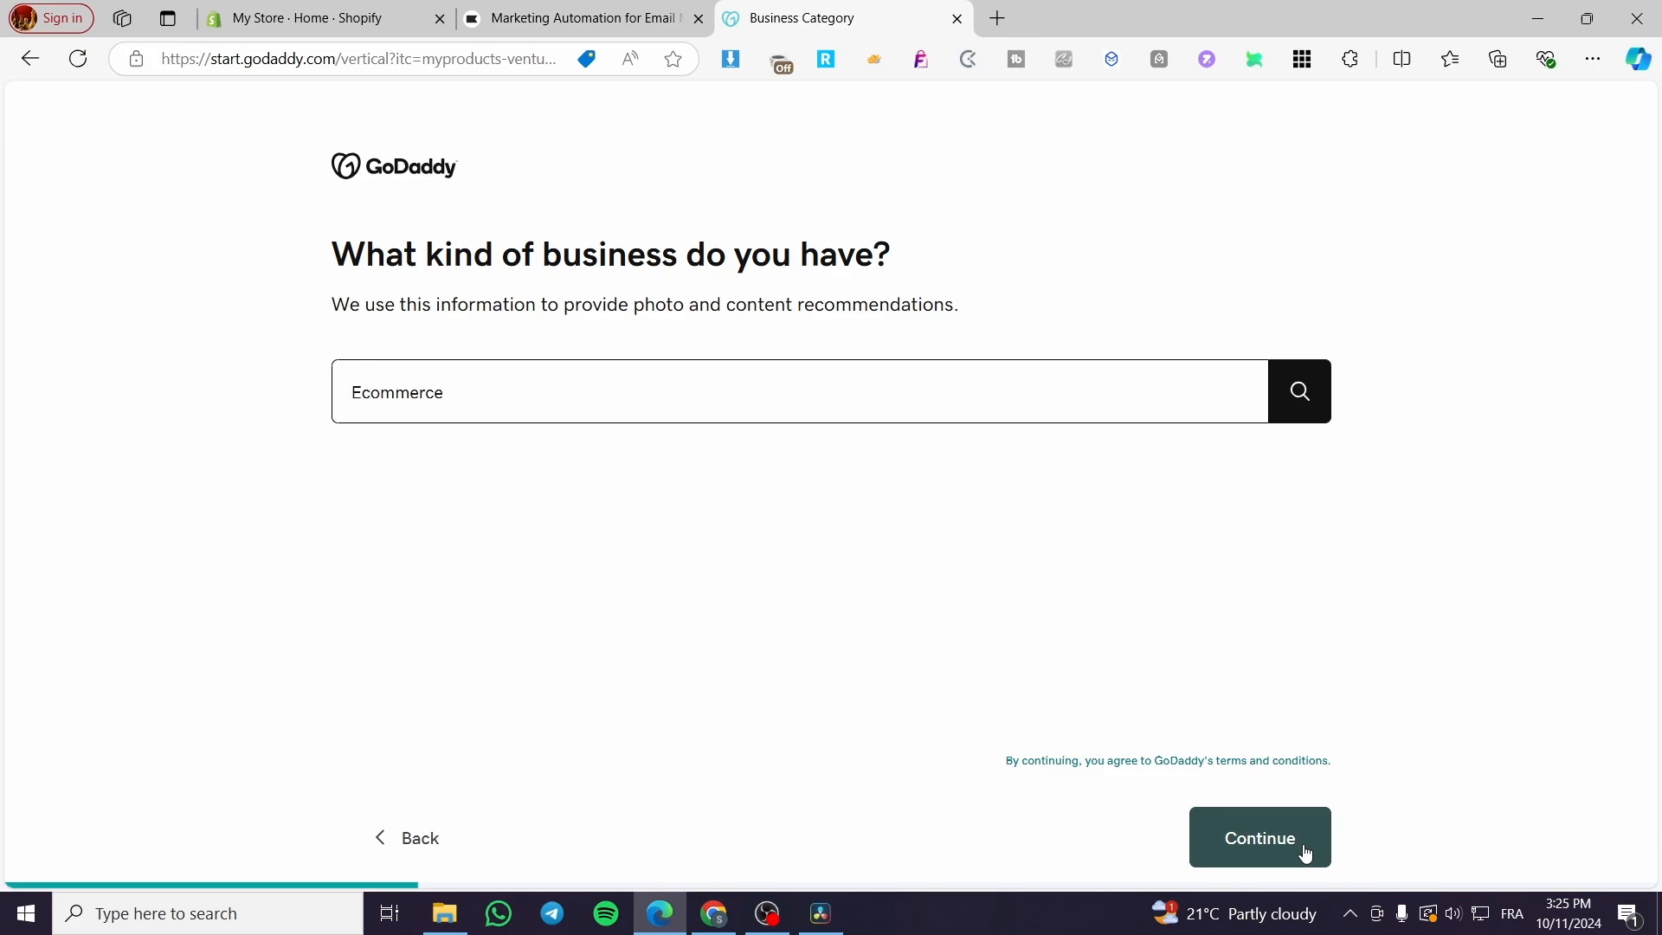
click(1258, 838)
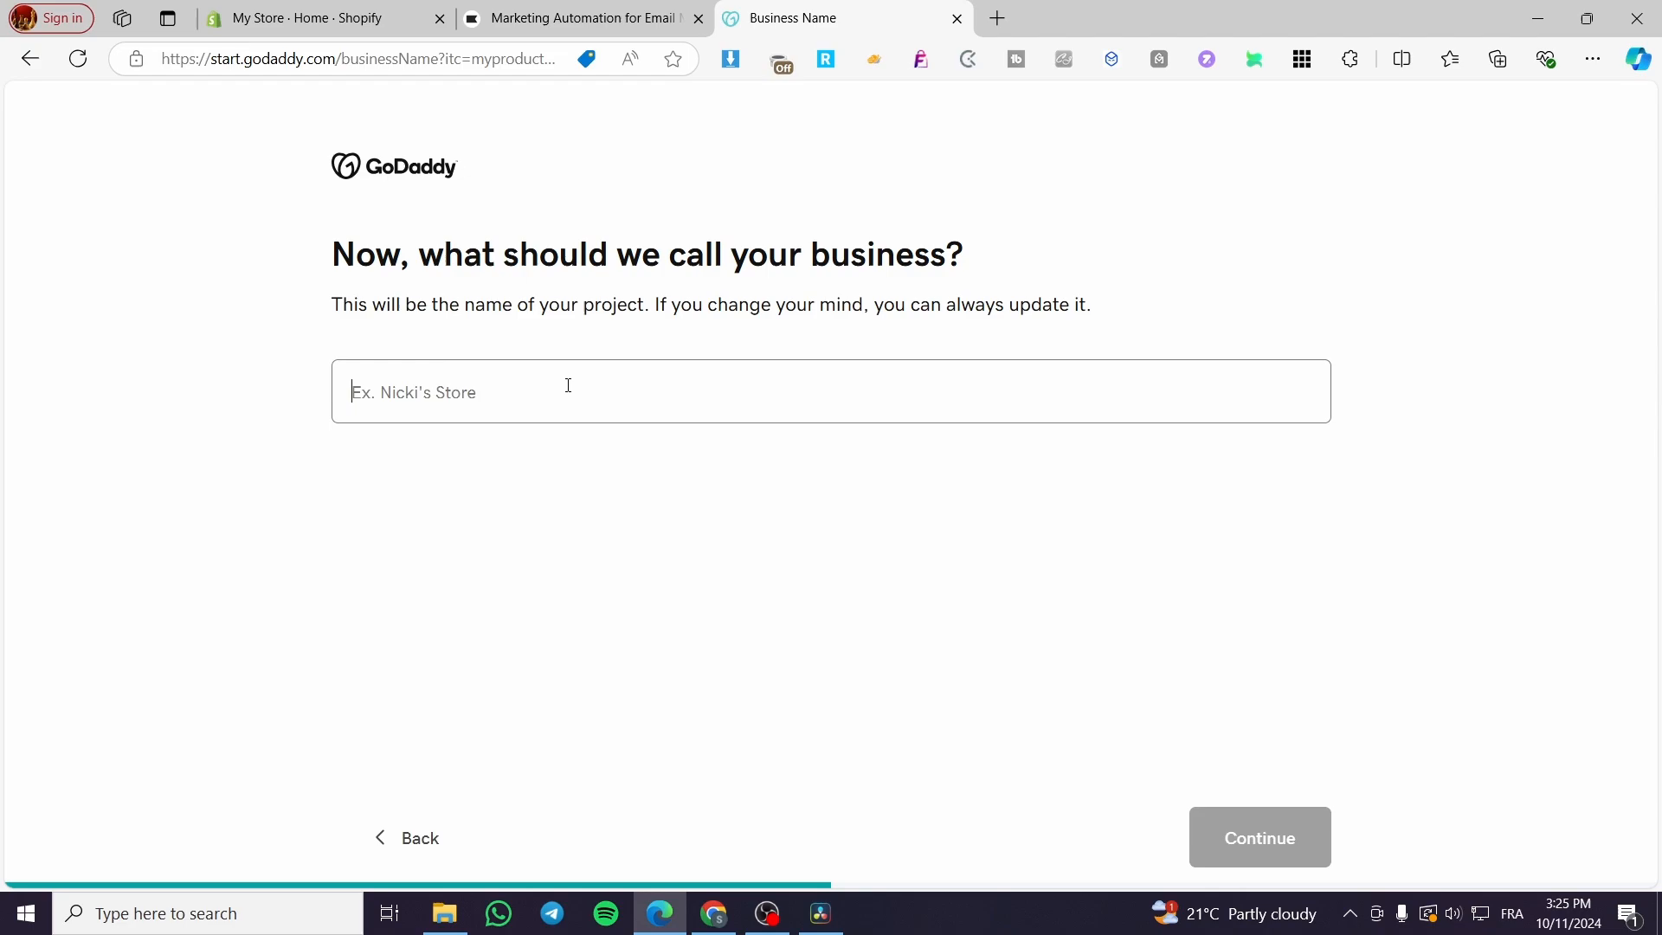
Enter 'Jacks Electronics' as the business name and continue.
text(Jacks e)
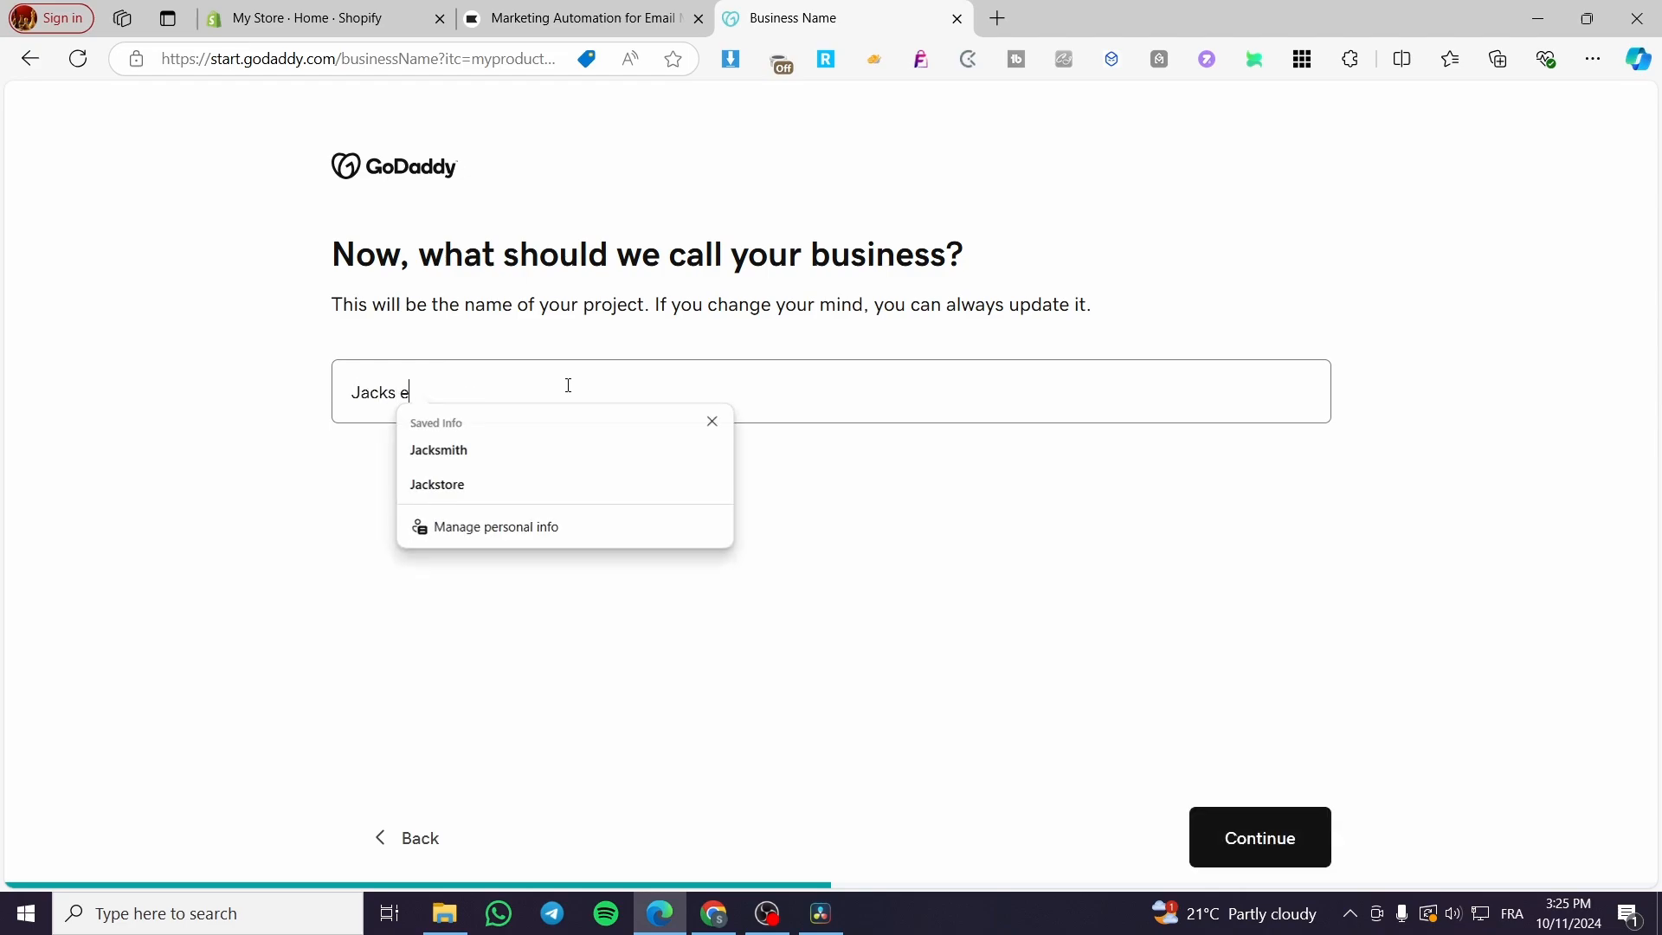
key(Backspace)
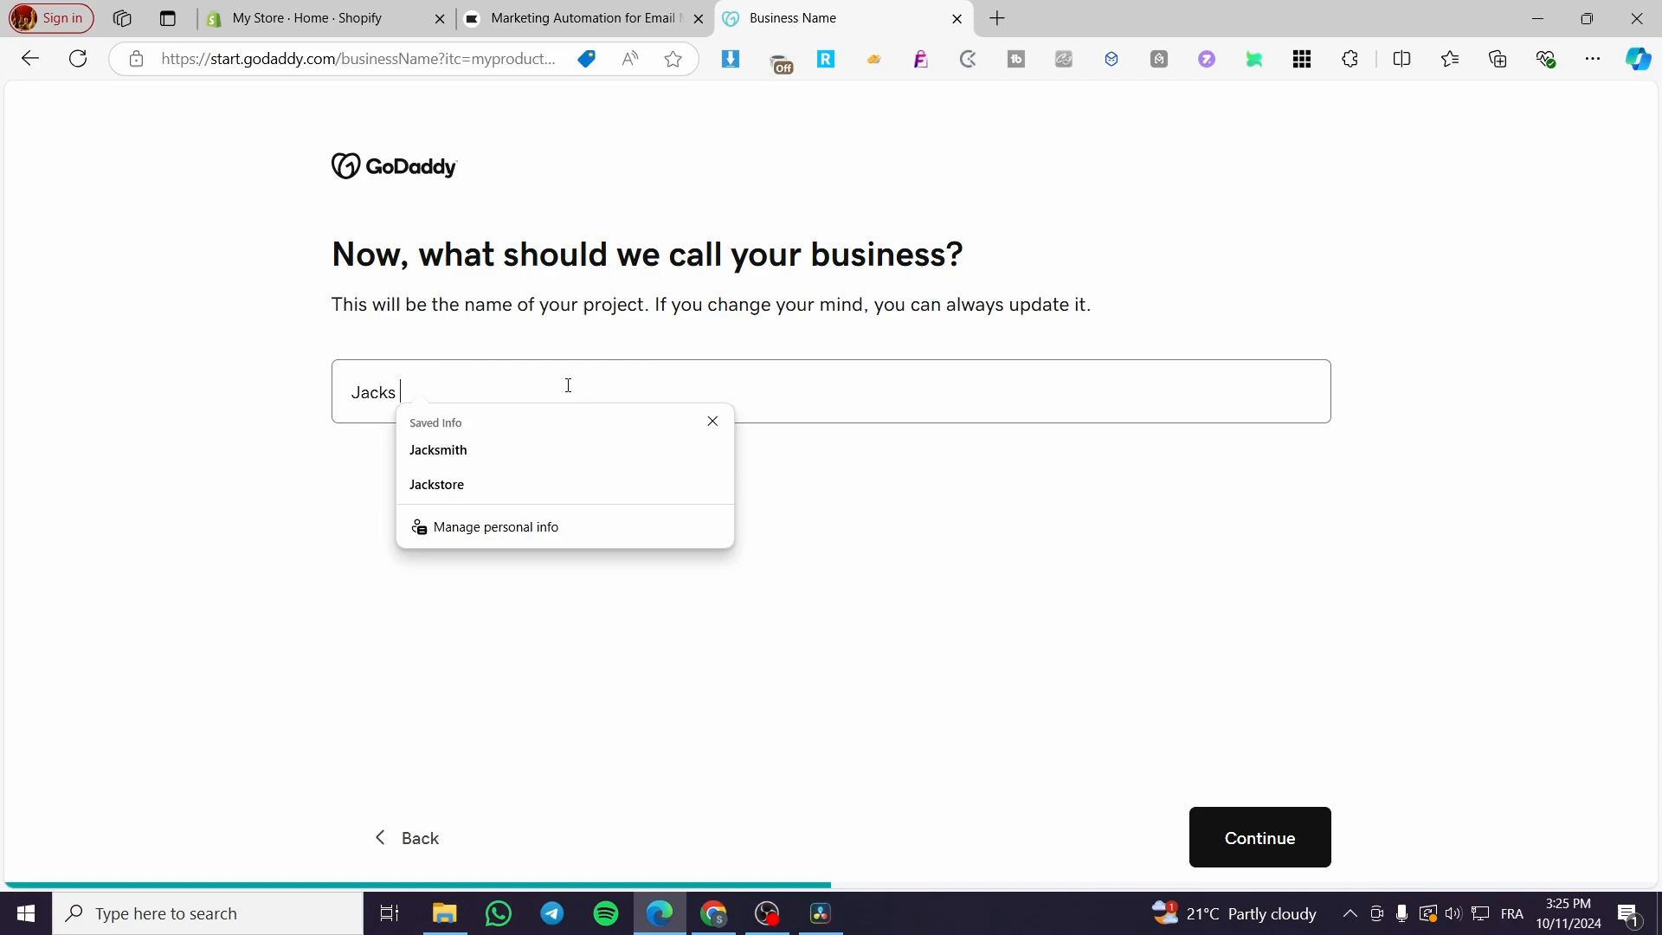
text(Electro)
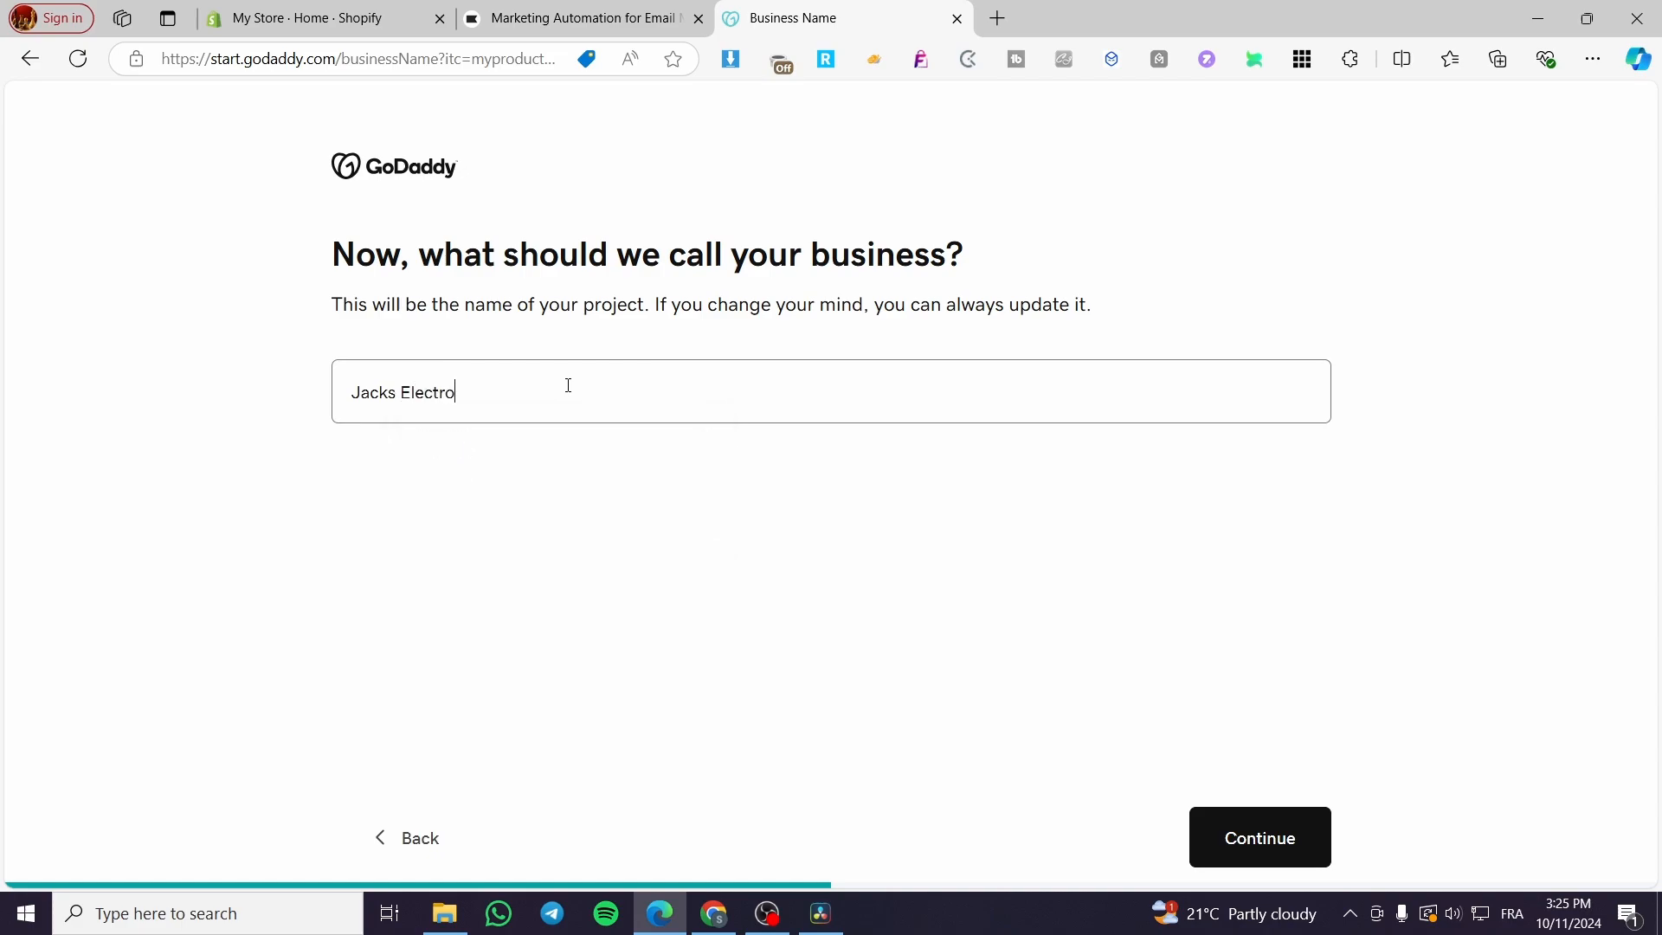
text(nics)
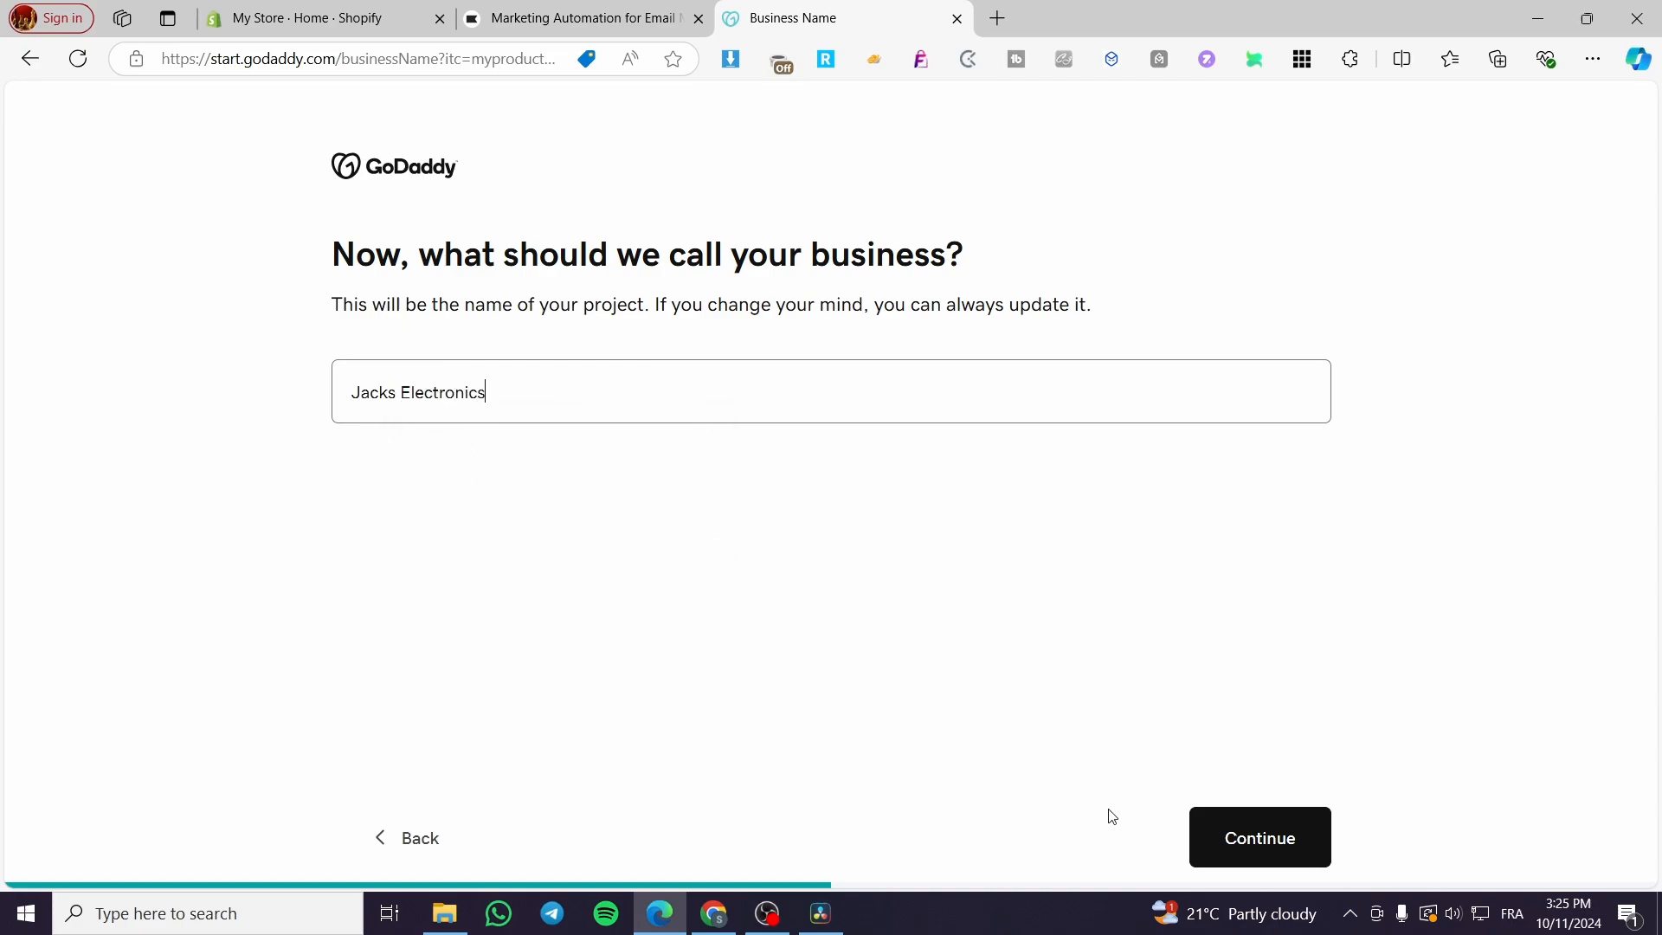
click(1258, 836)
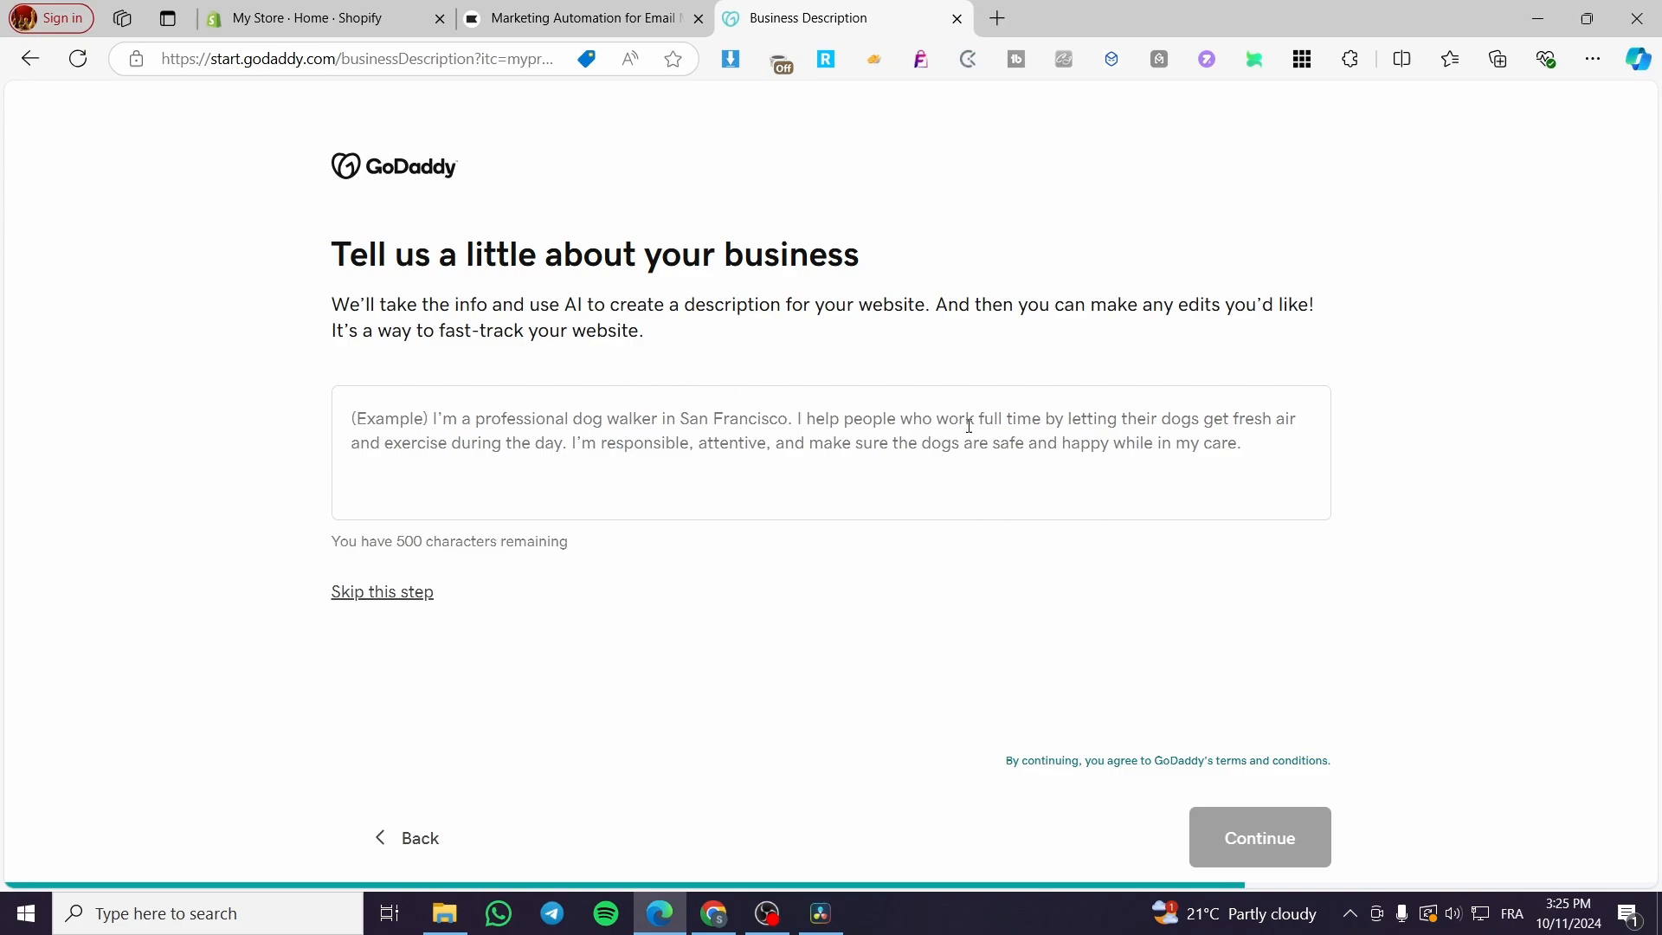
mouse_move(859, 445)
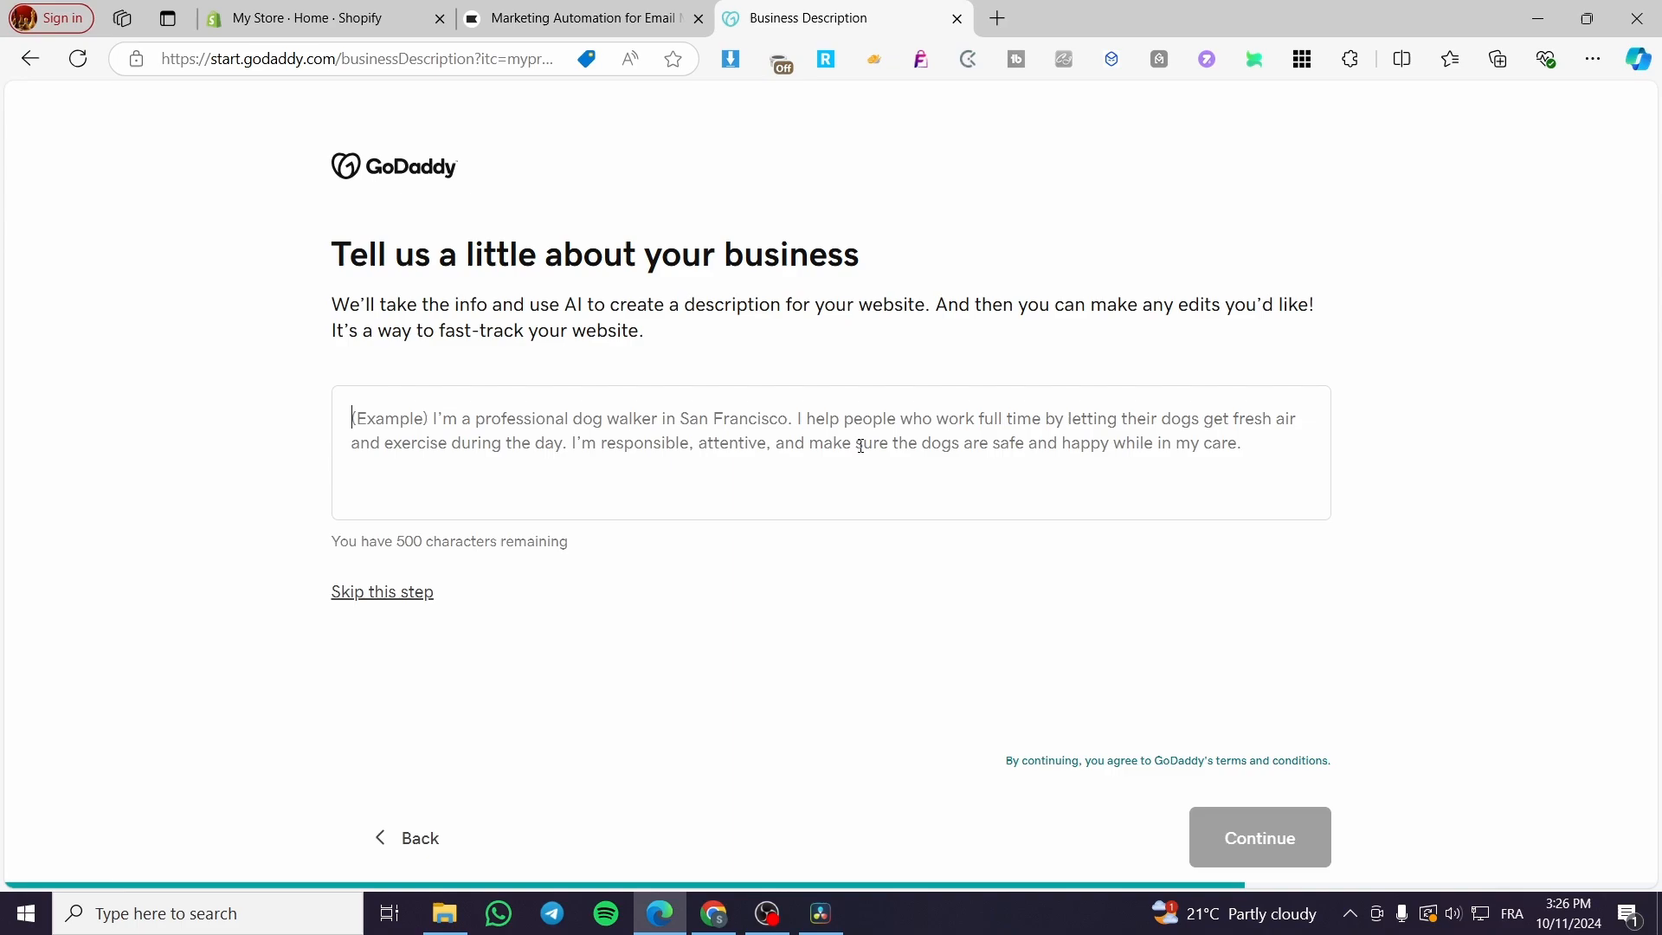
Write the description's opening about being the domain leader since 2019 with deal prices, correcting 'of' to 'on'.
text(Since 2019 we have been)
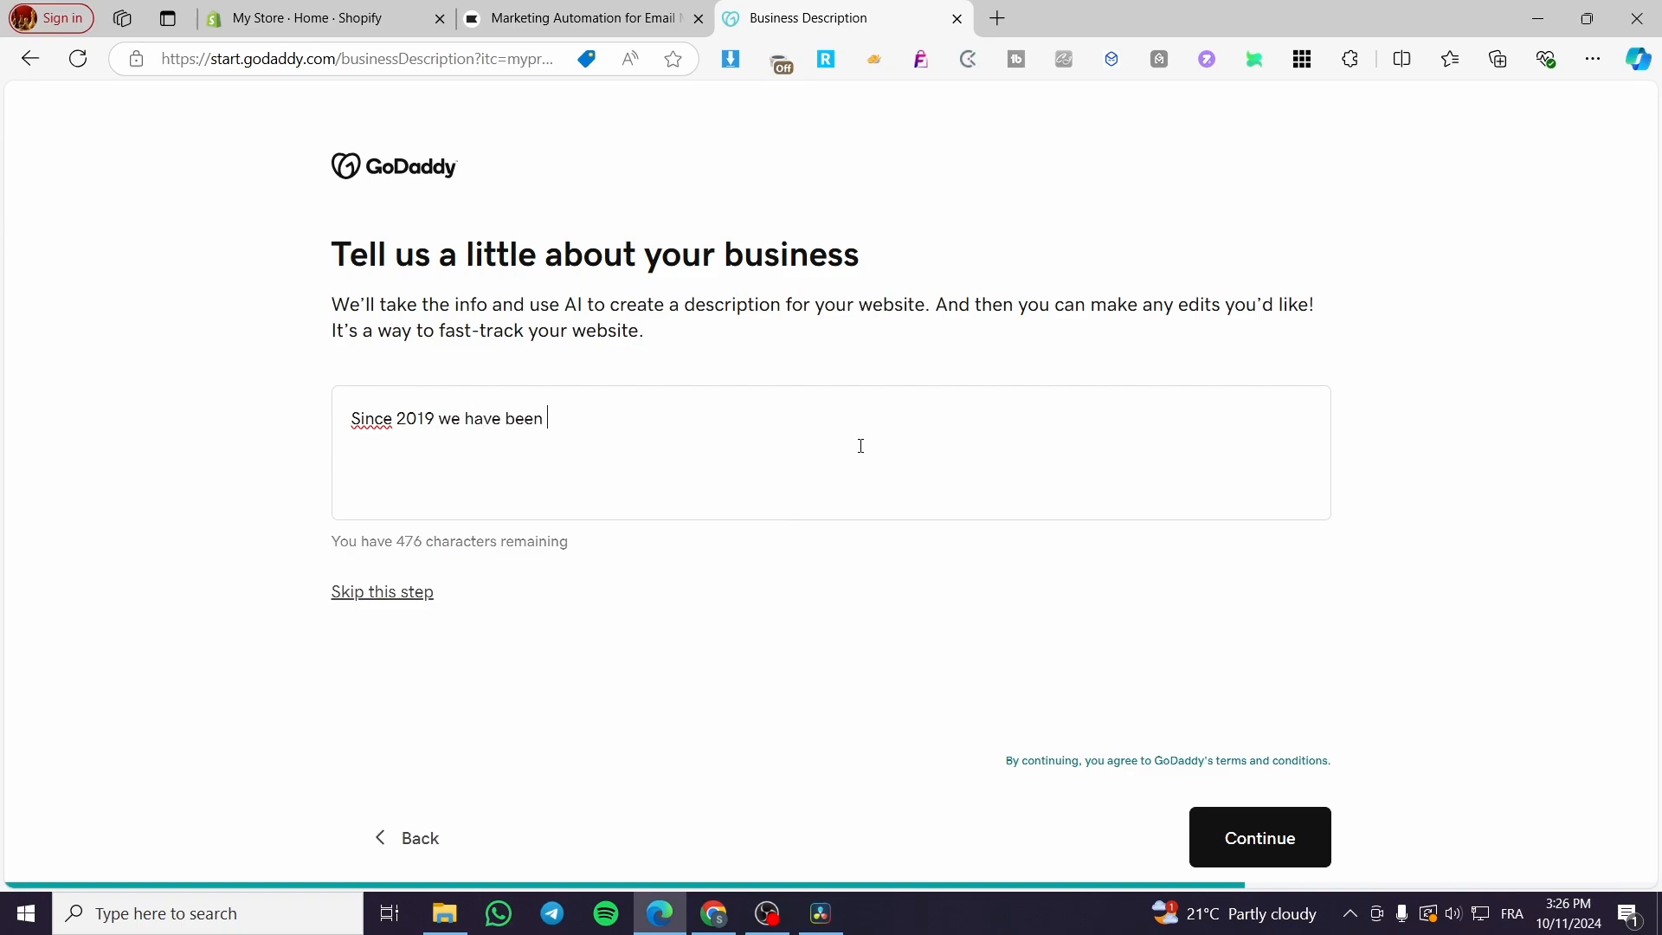
text(the leas)
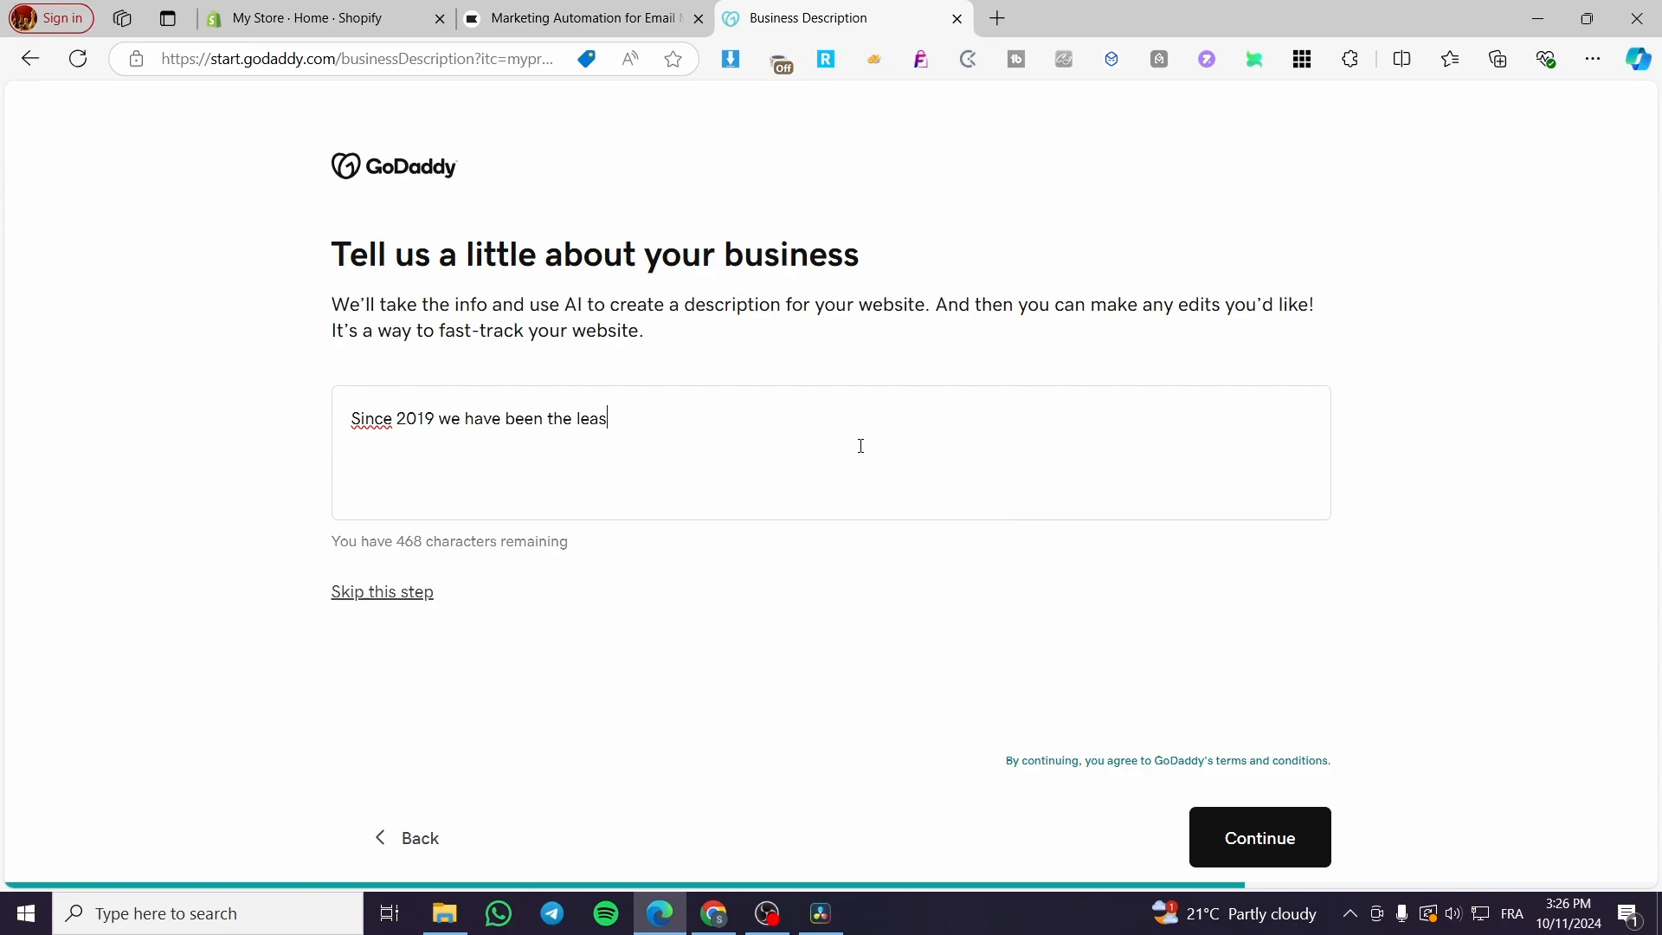
text(der of)
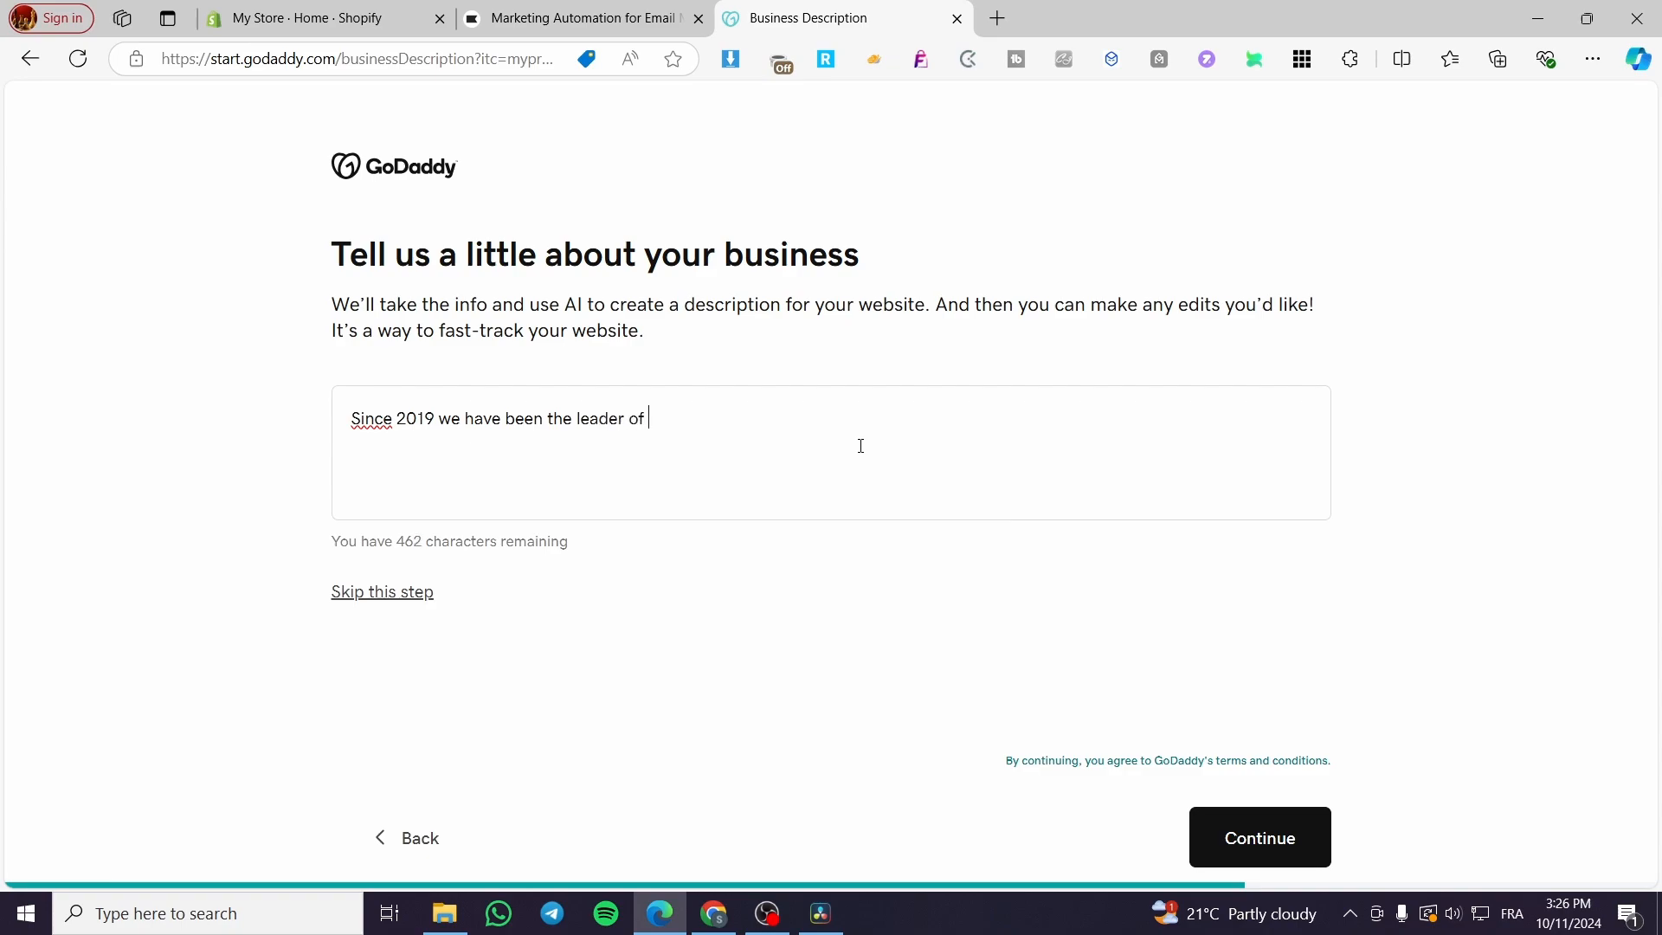
text(the)
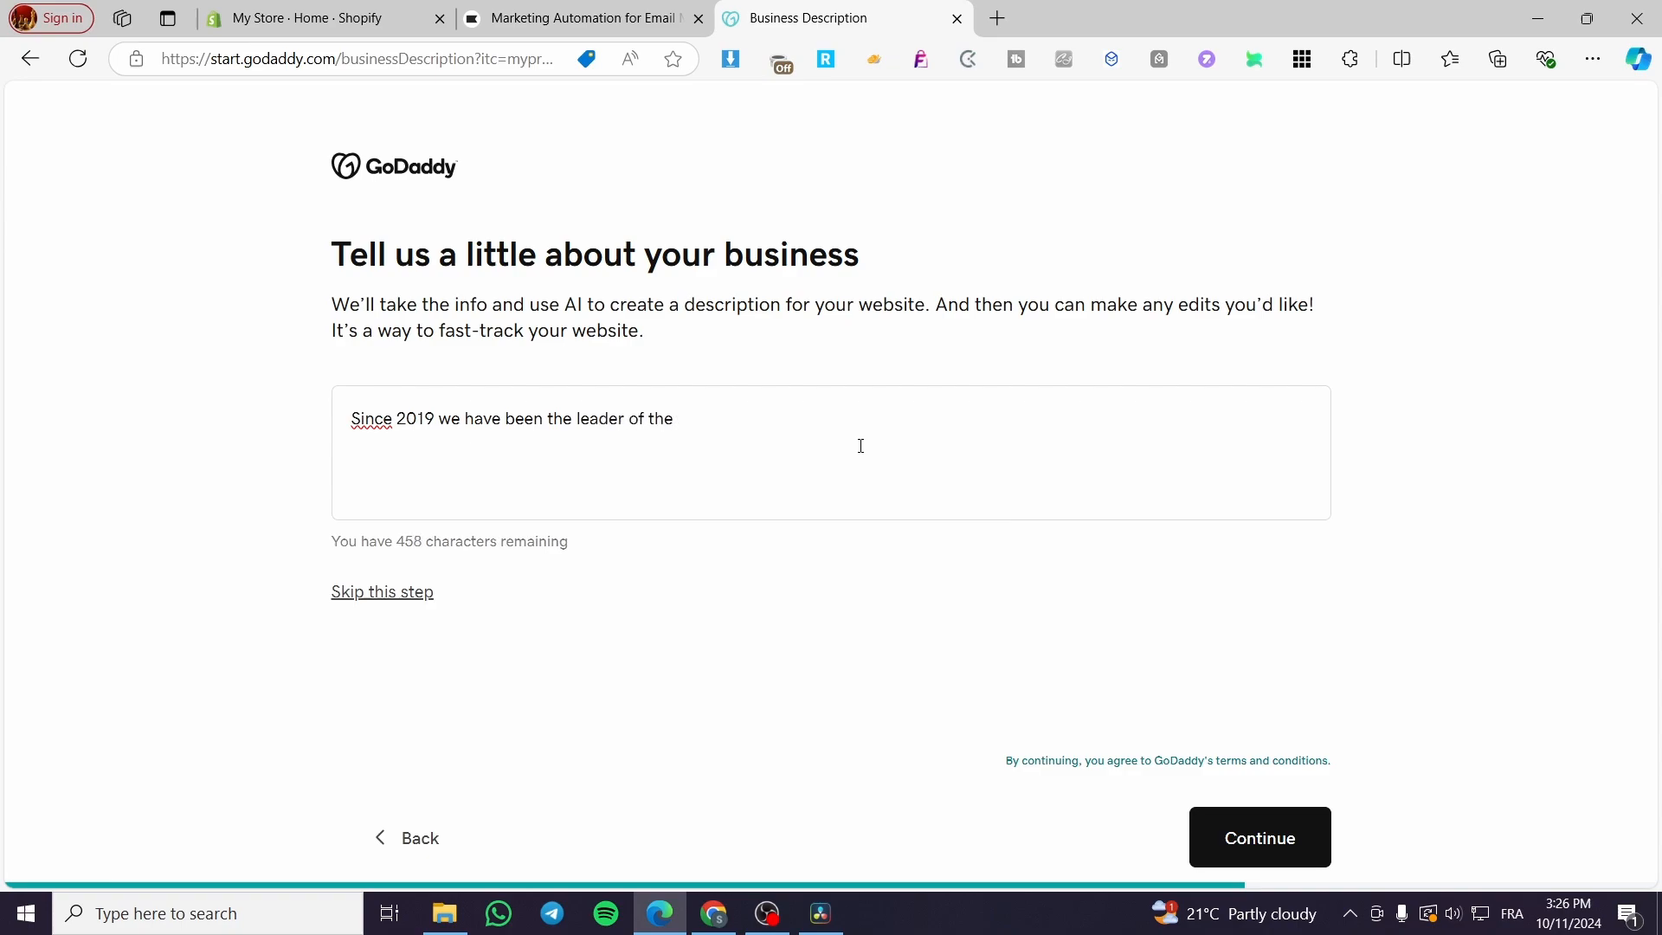
text(domain)
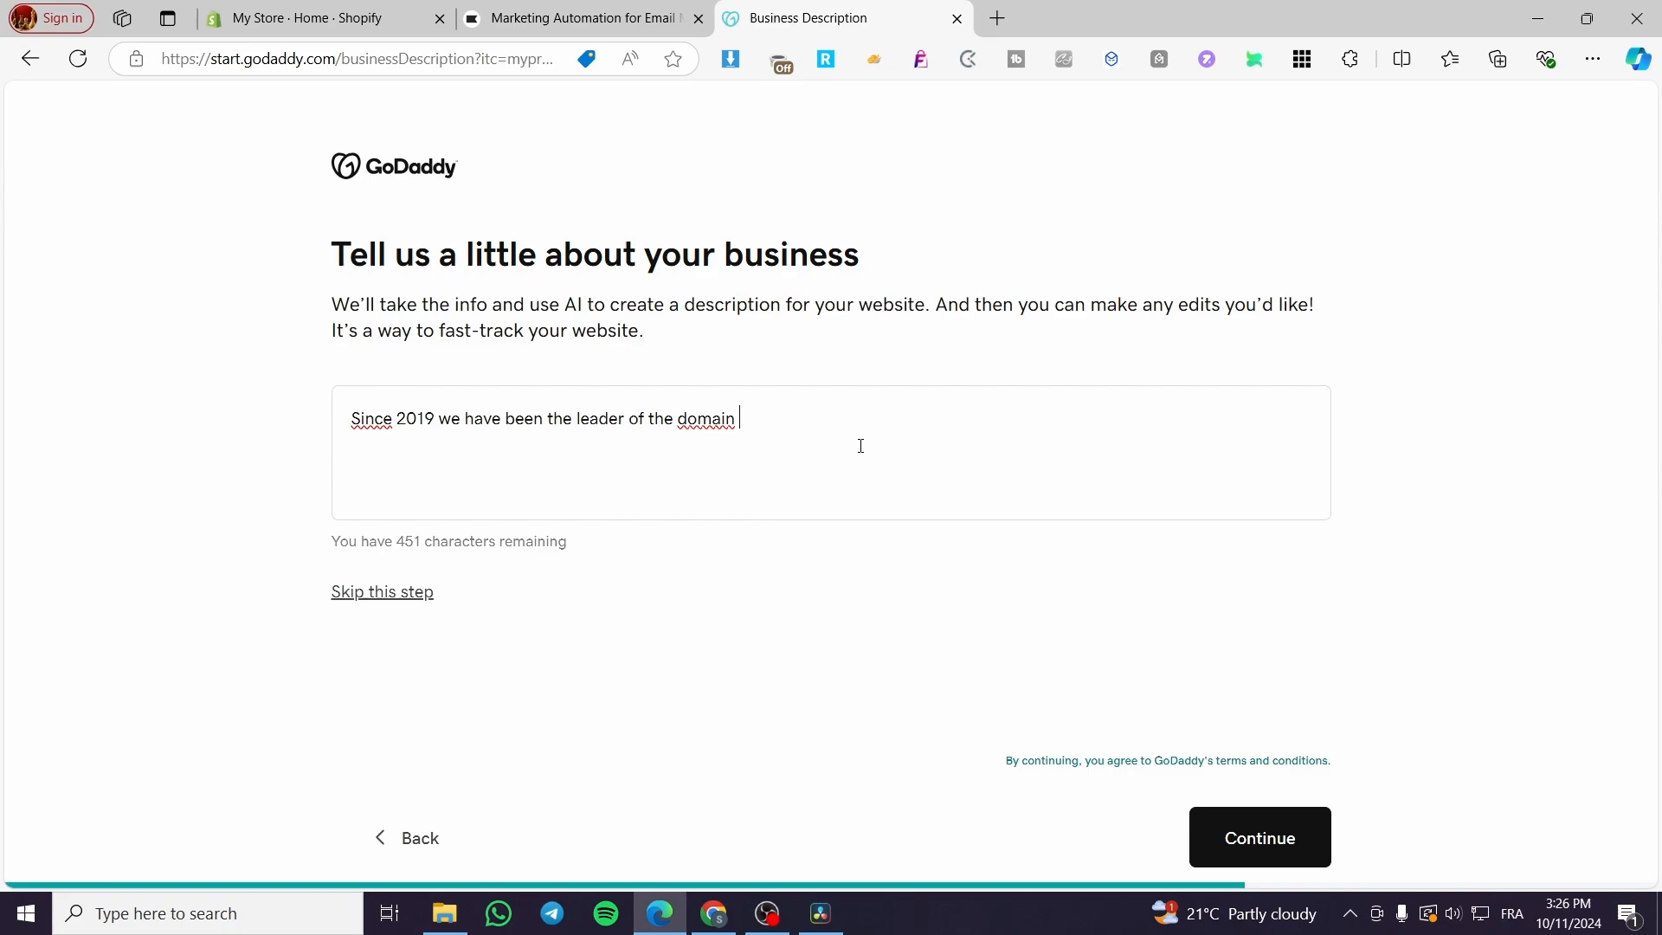
double_click(635, 418)
text(n)
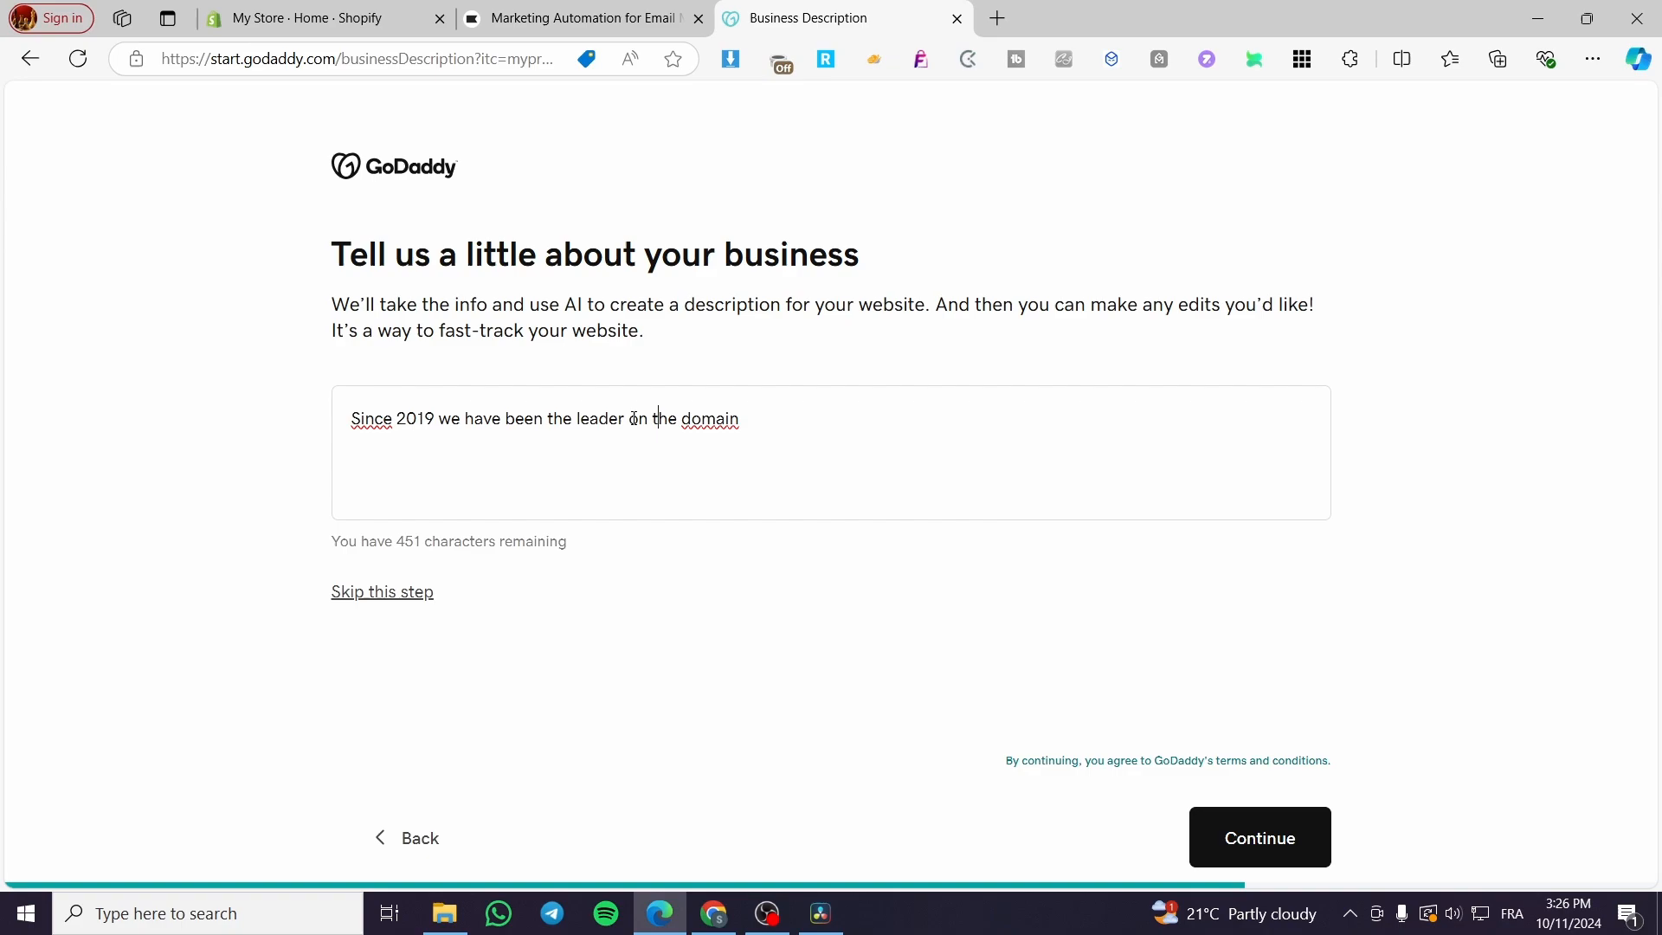
text(of electronics)
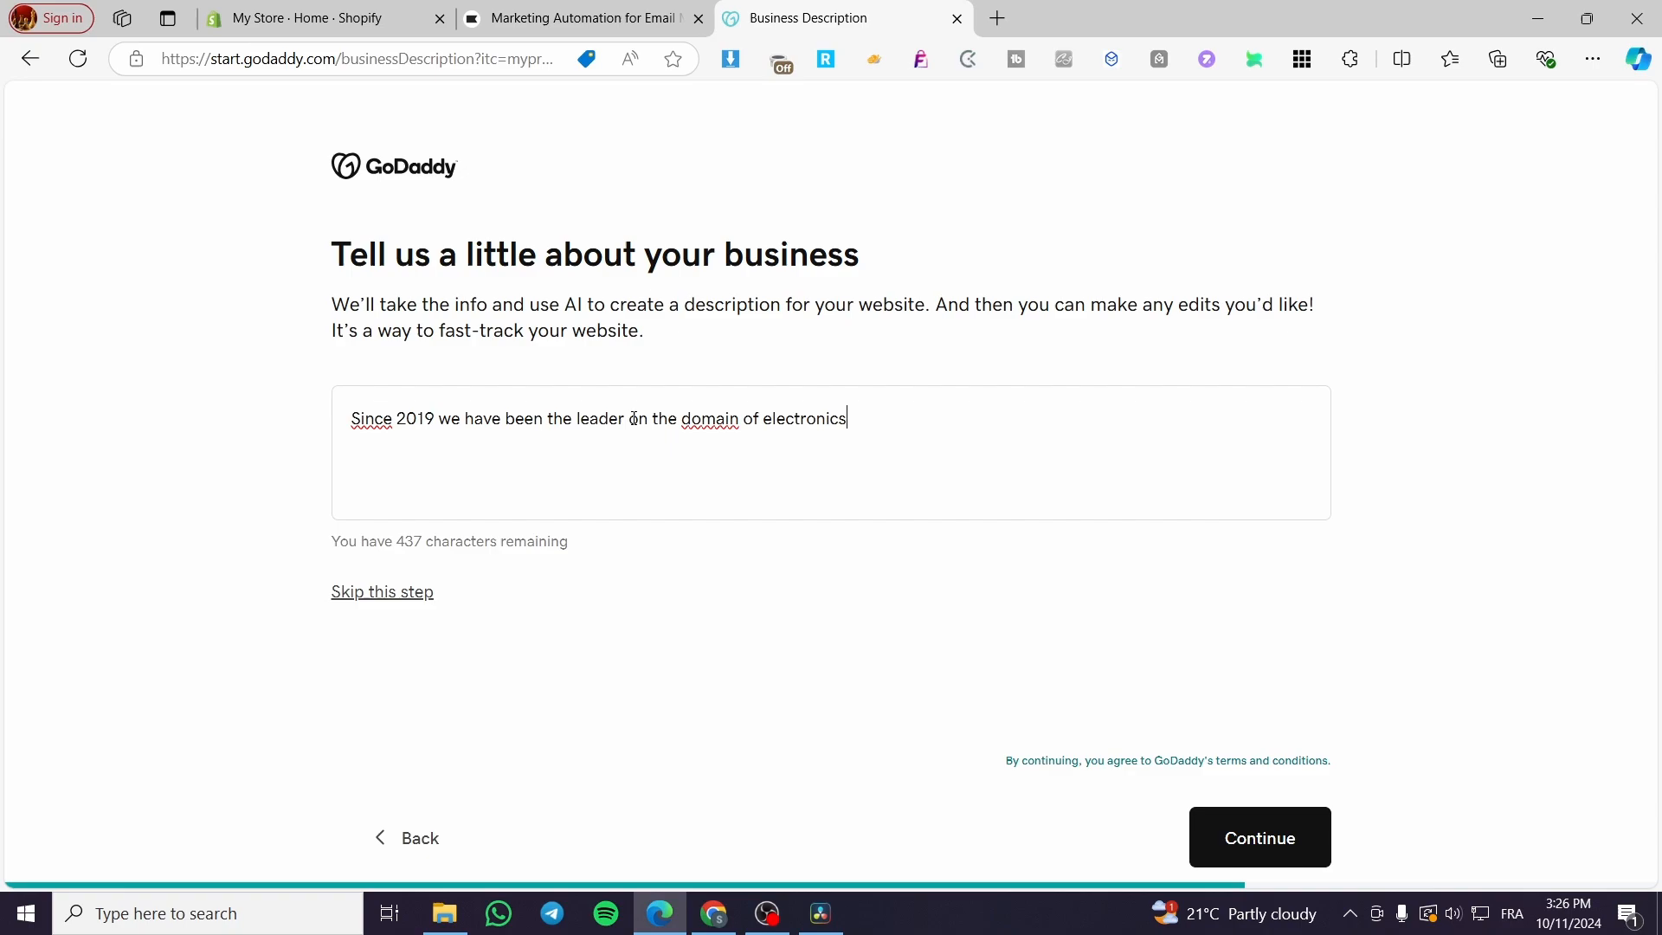
text(with ou)
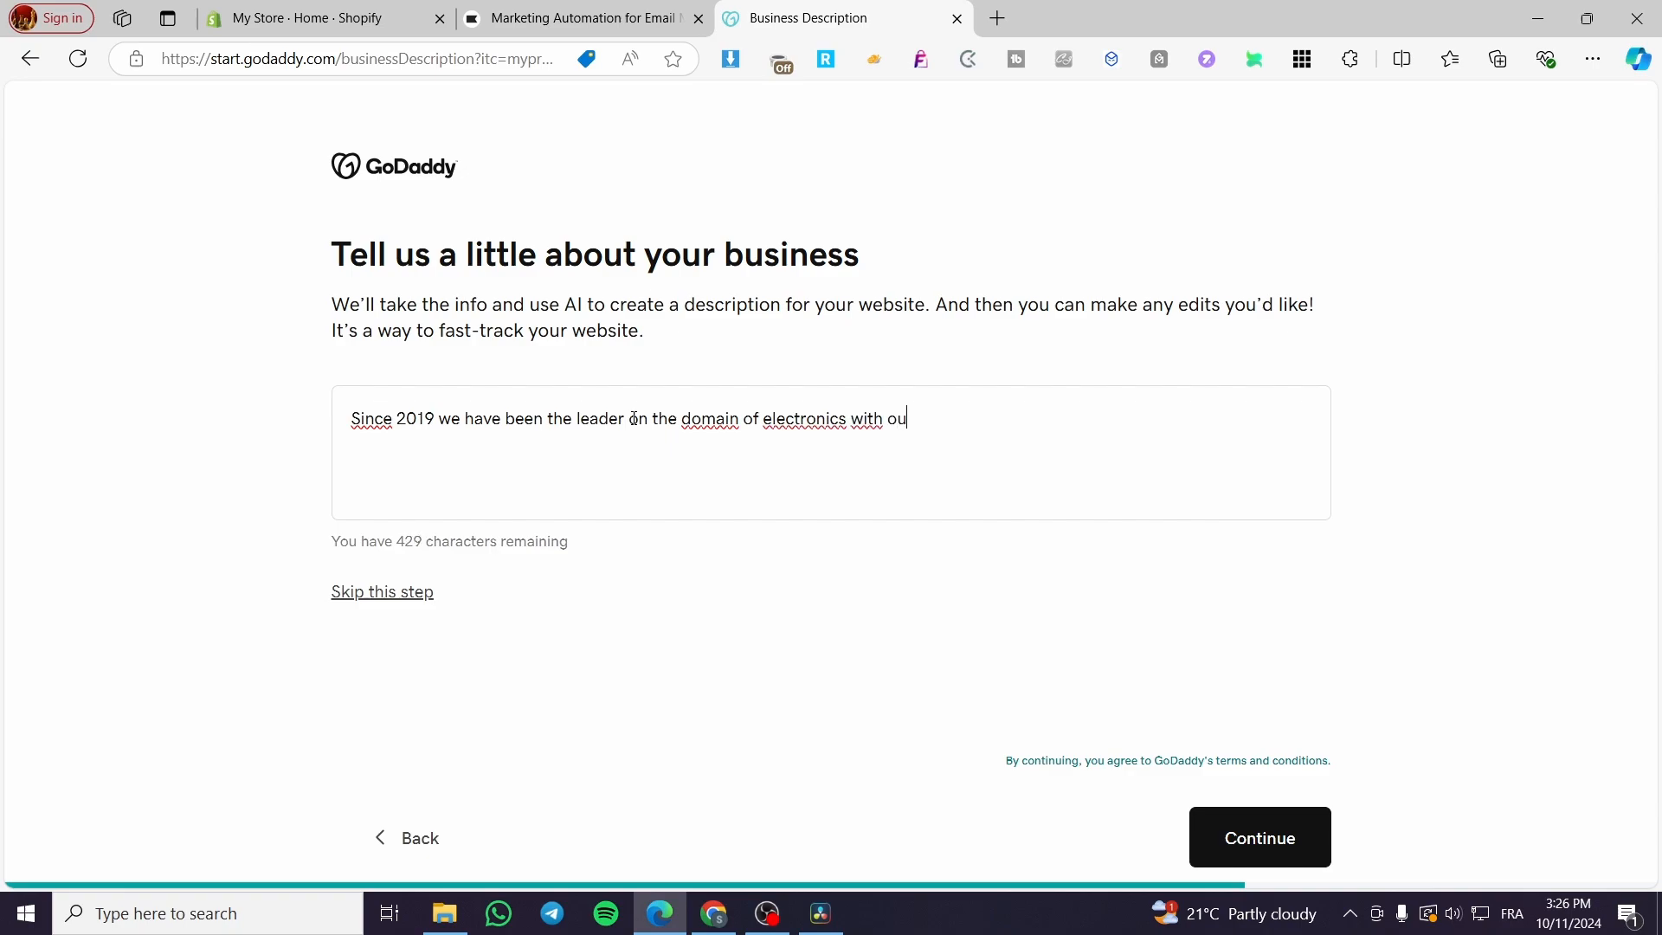
text(r)
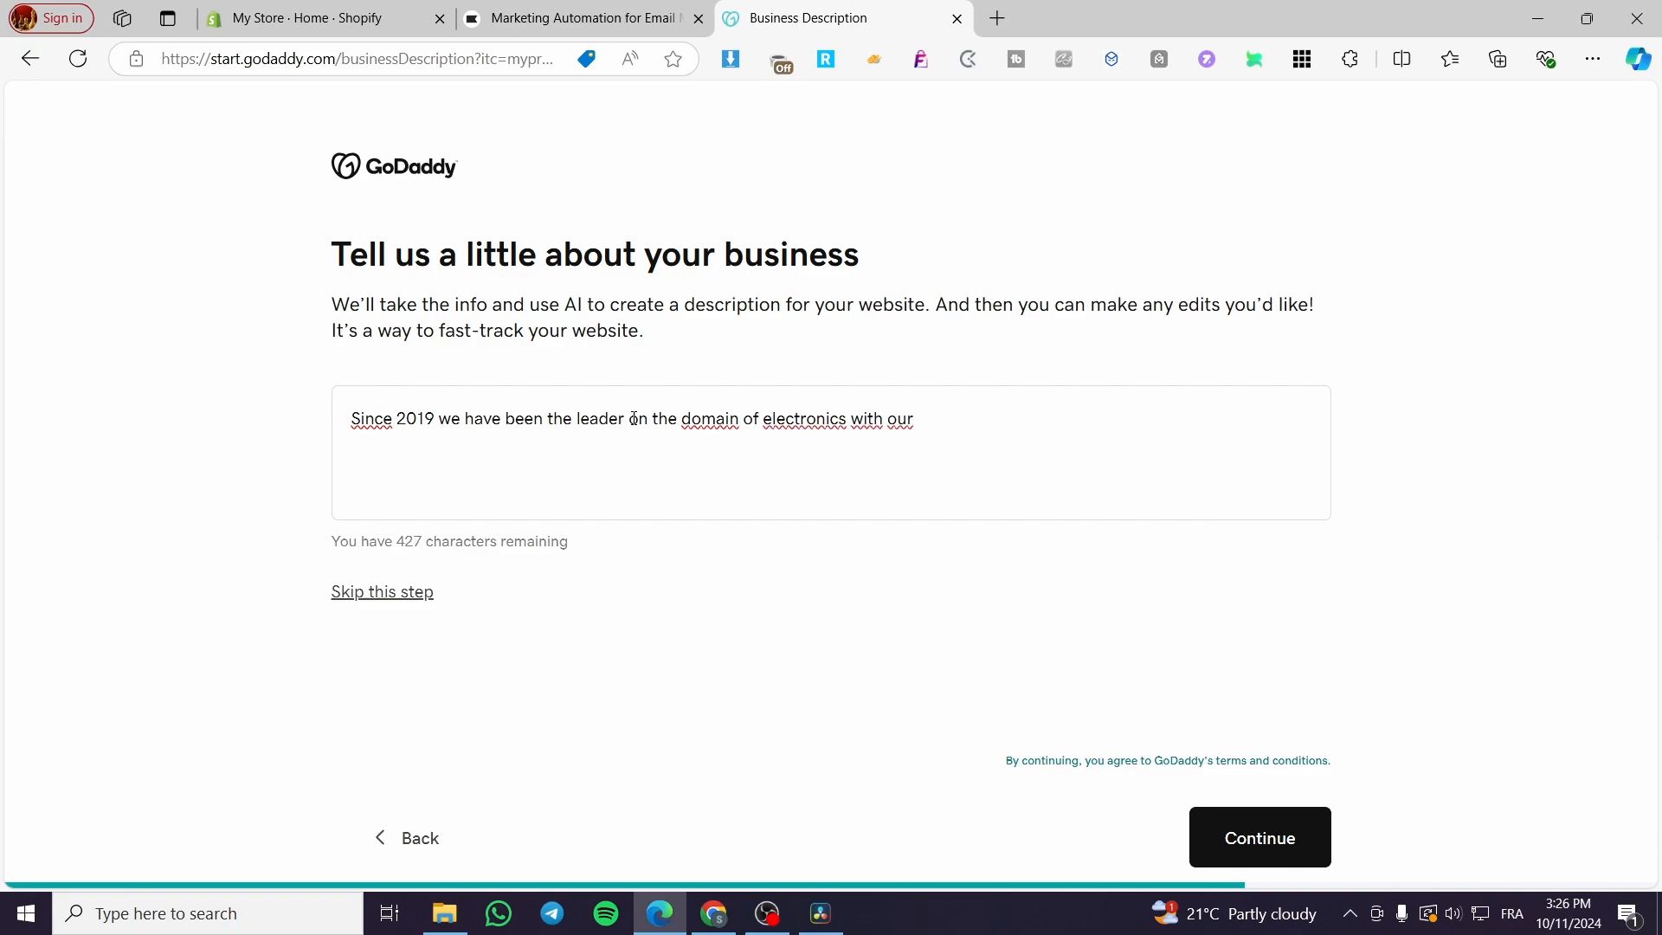
text(d)
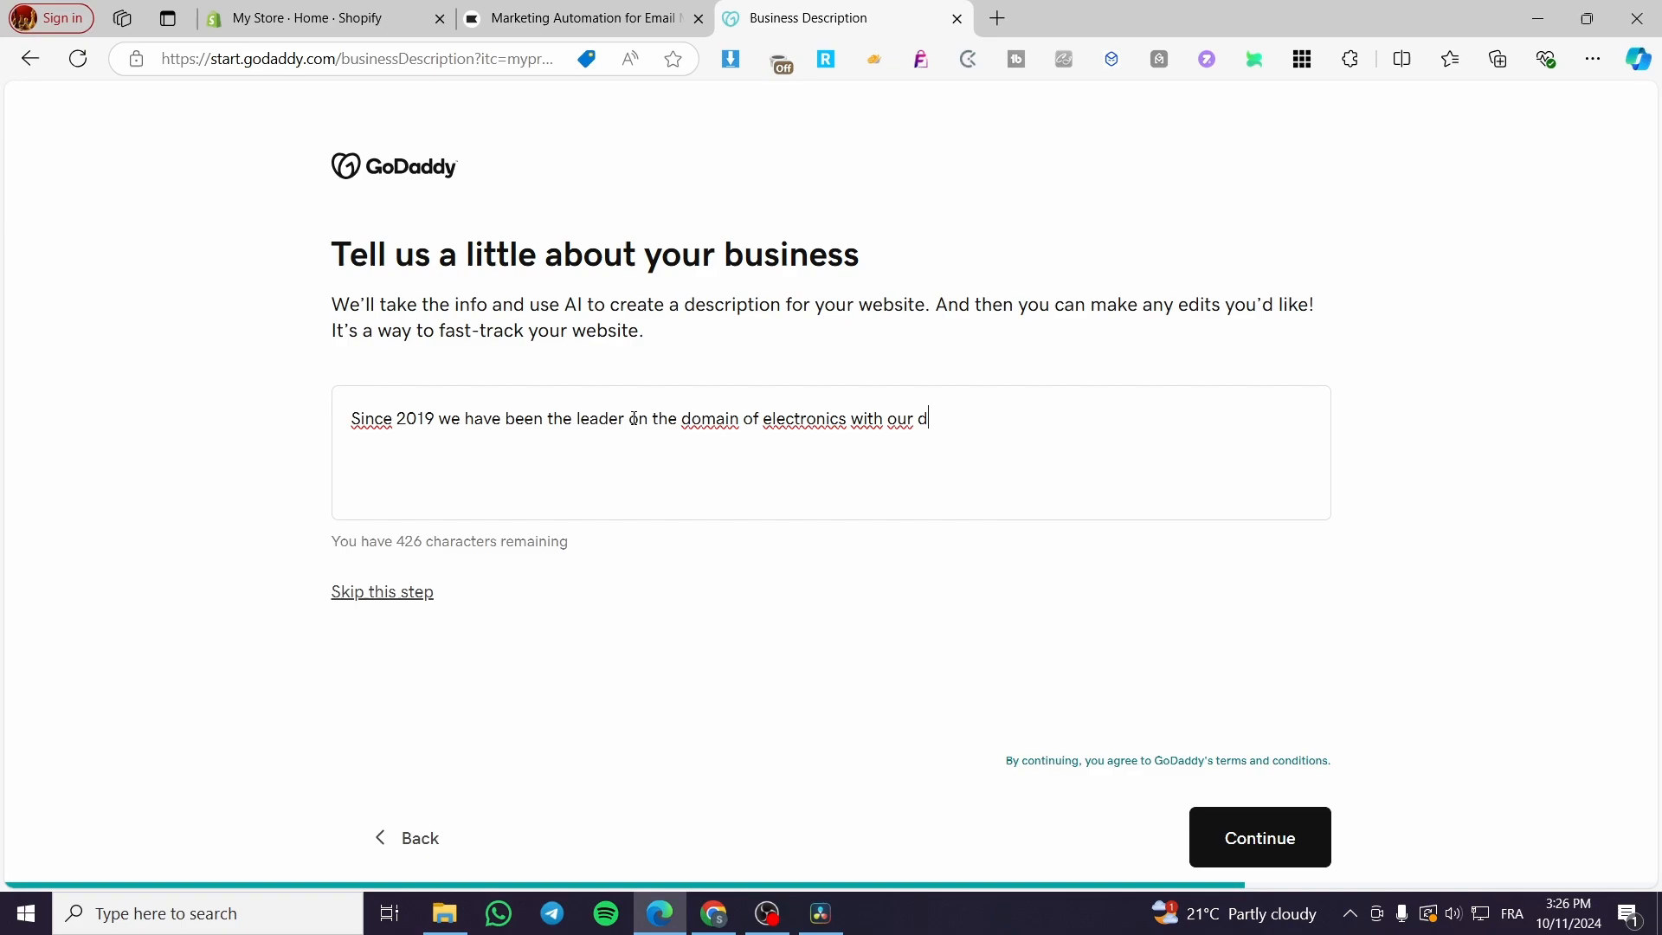
text(eal prices and gr)
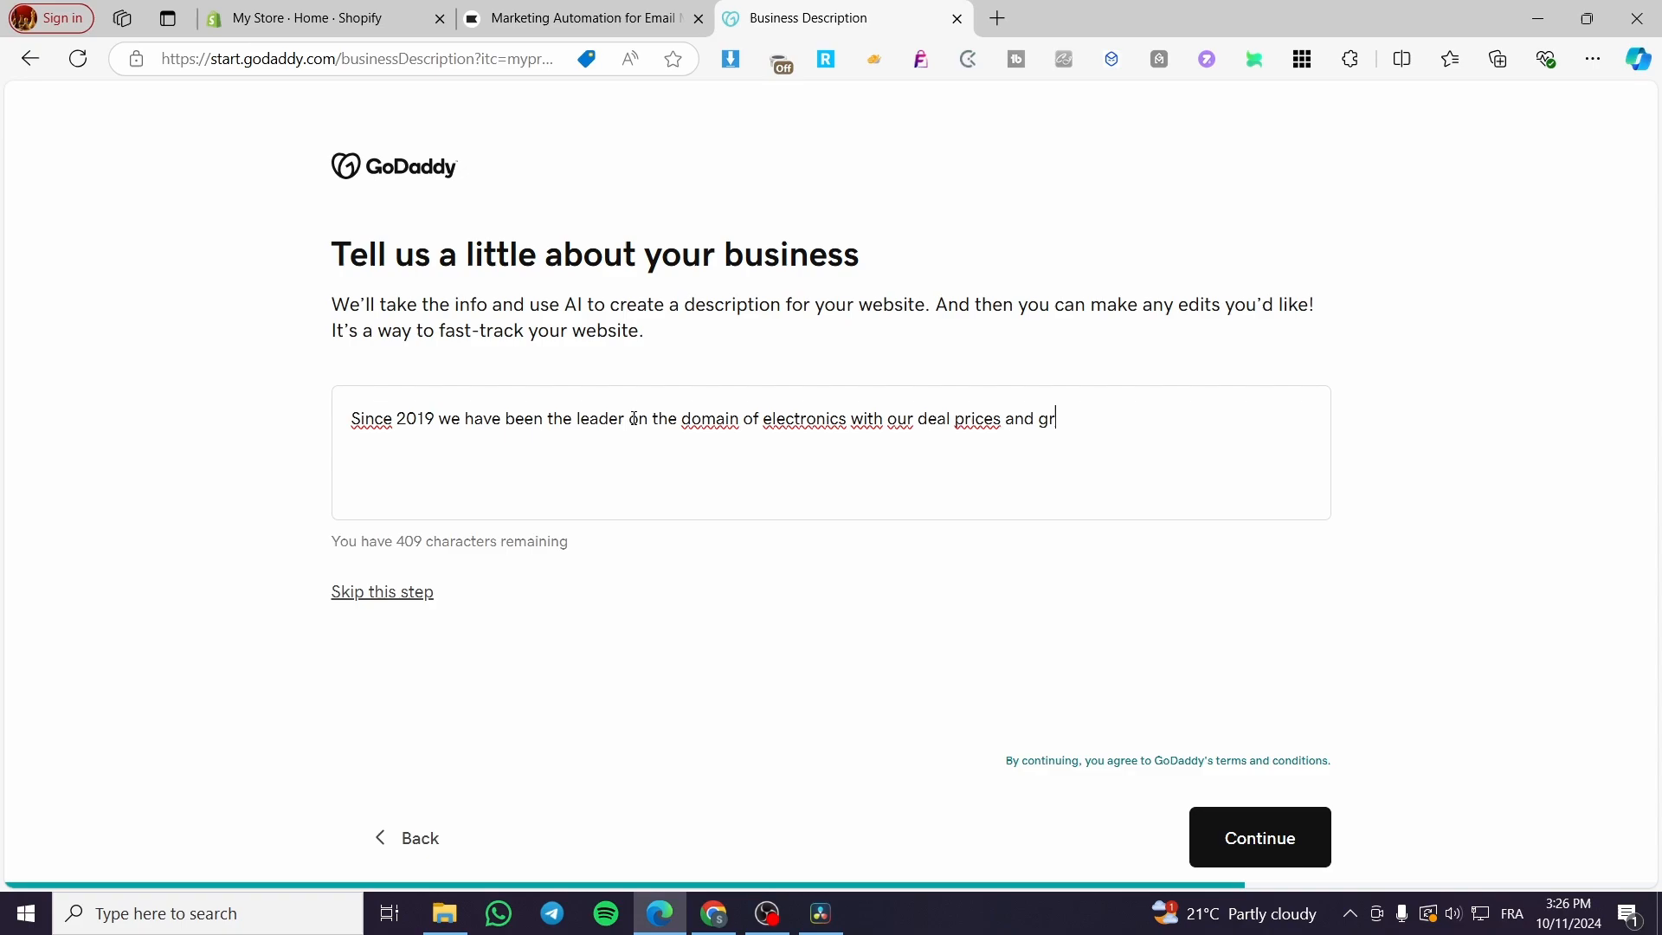
Finish the description with great offers and premium quality material, then continue.
text(eat offer)
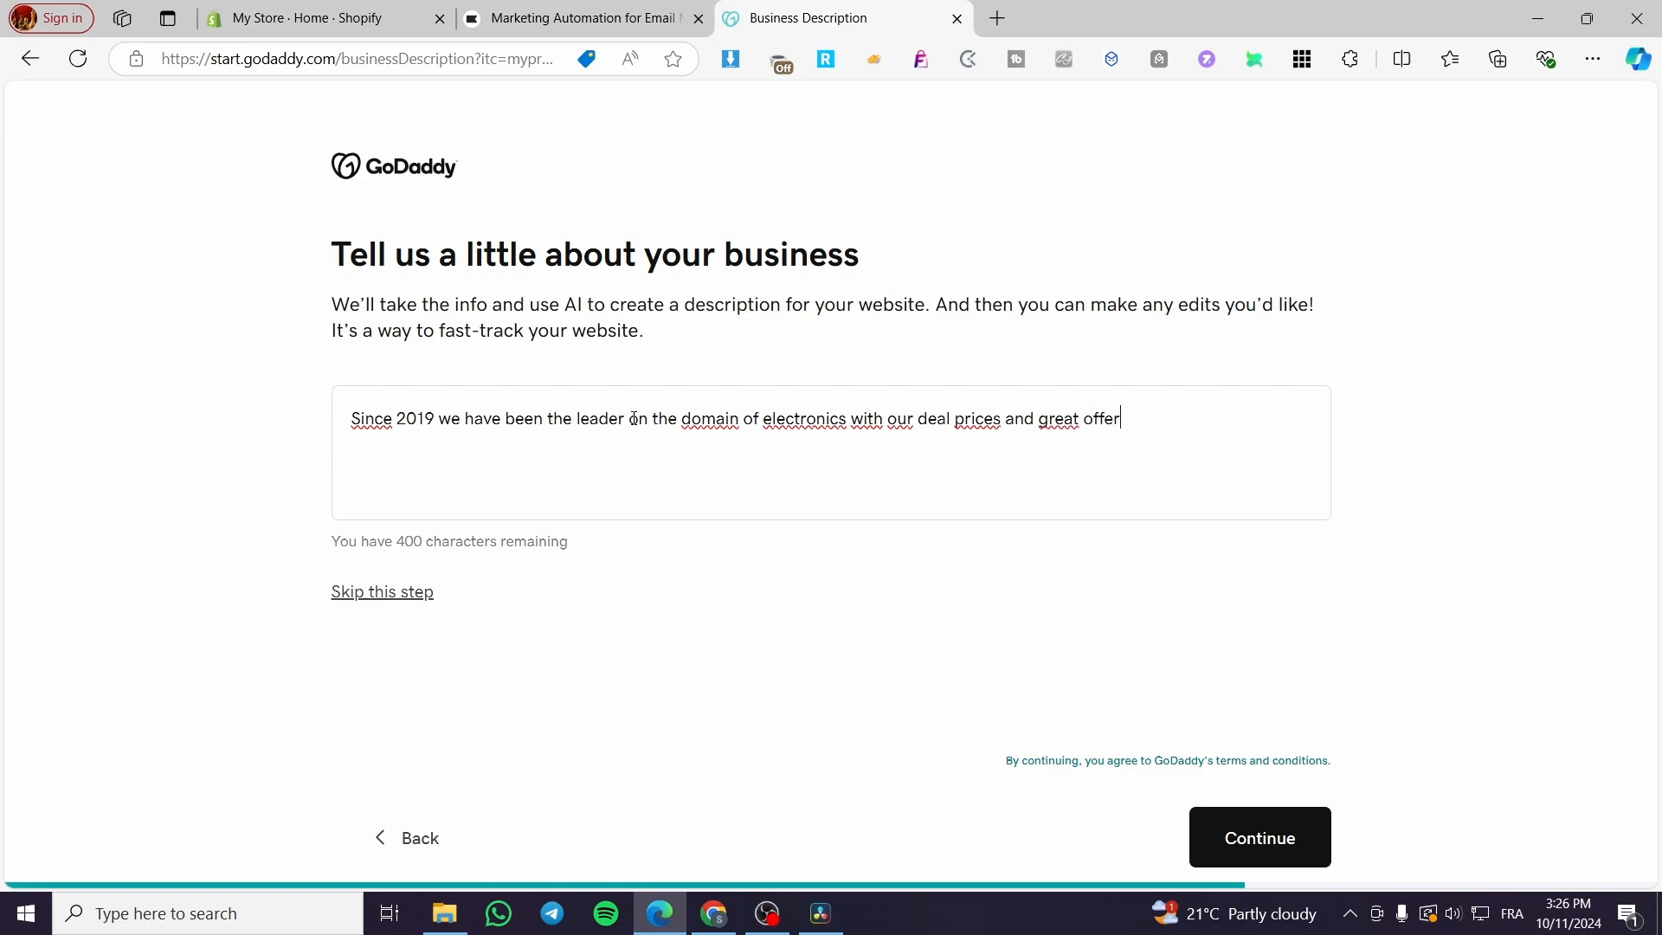
text(s)
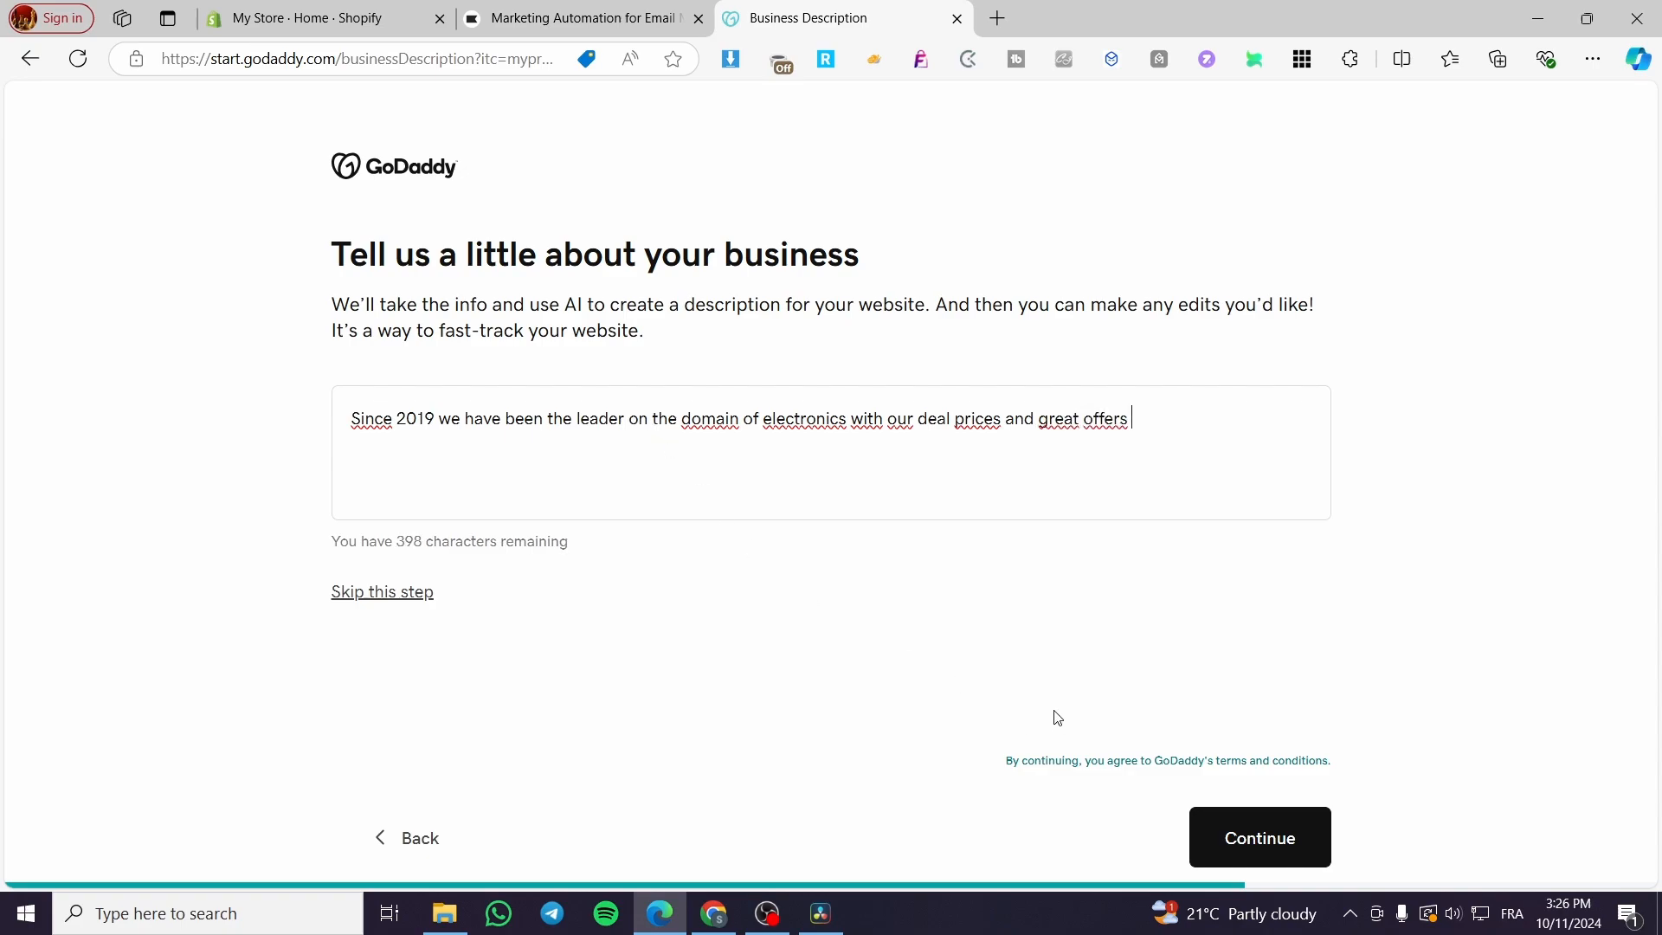
key(BackSpace)
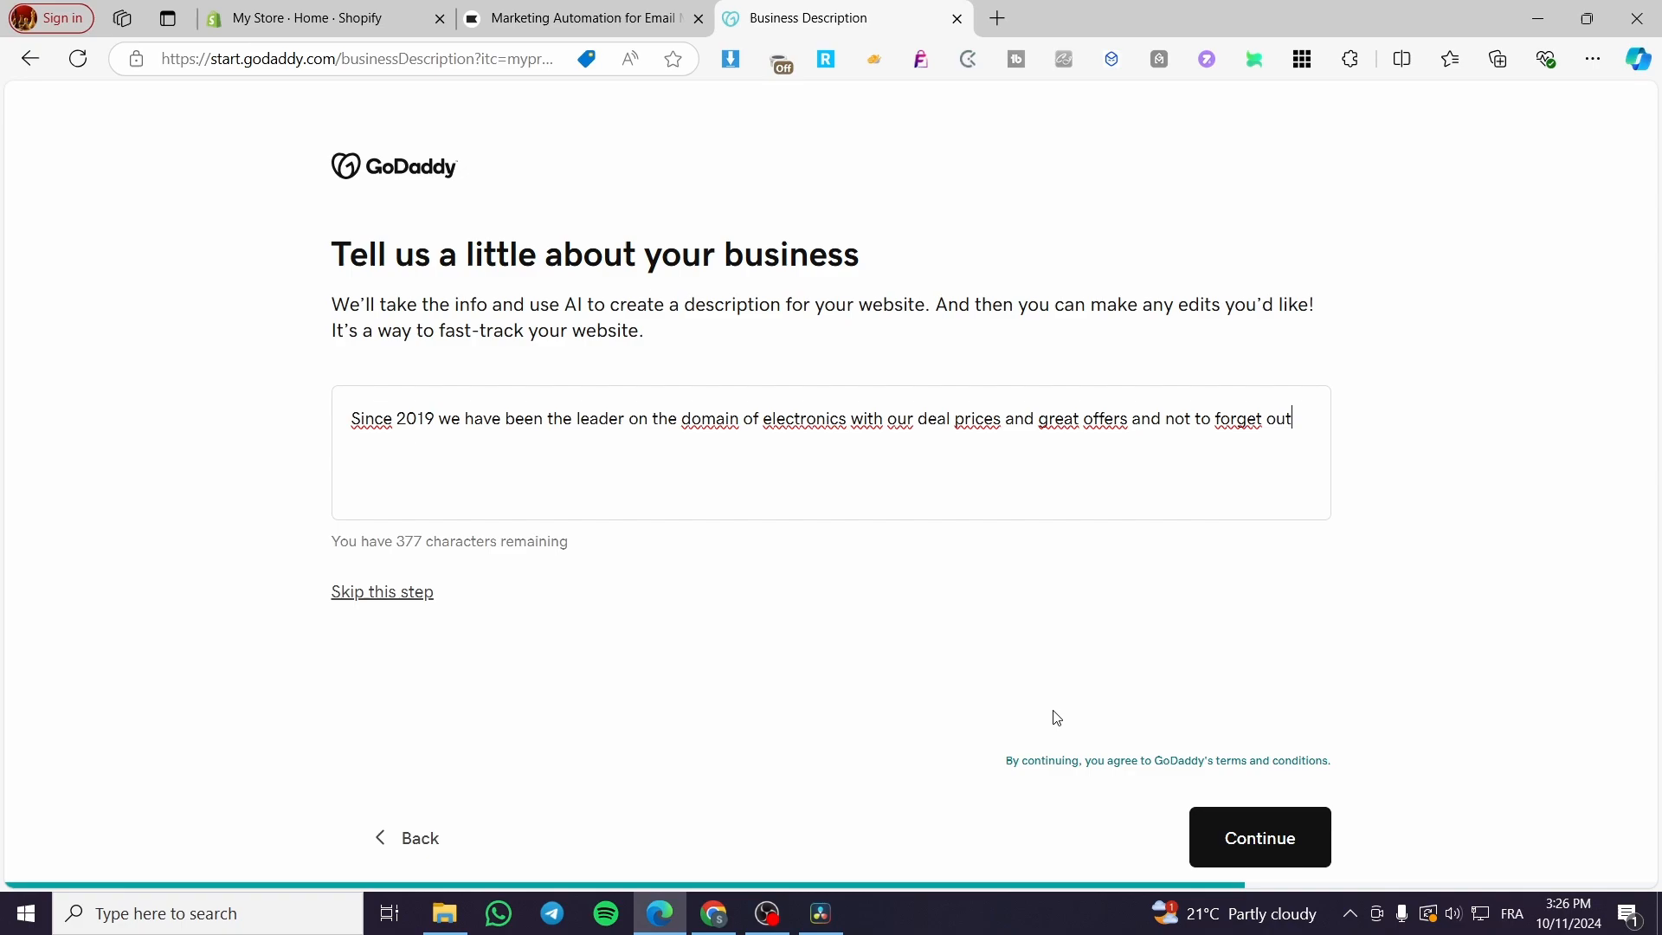
text(our prem)
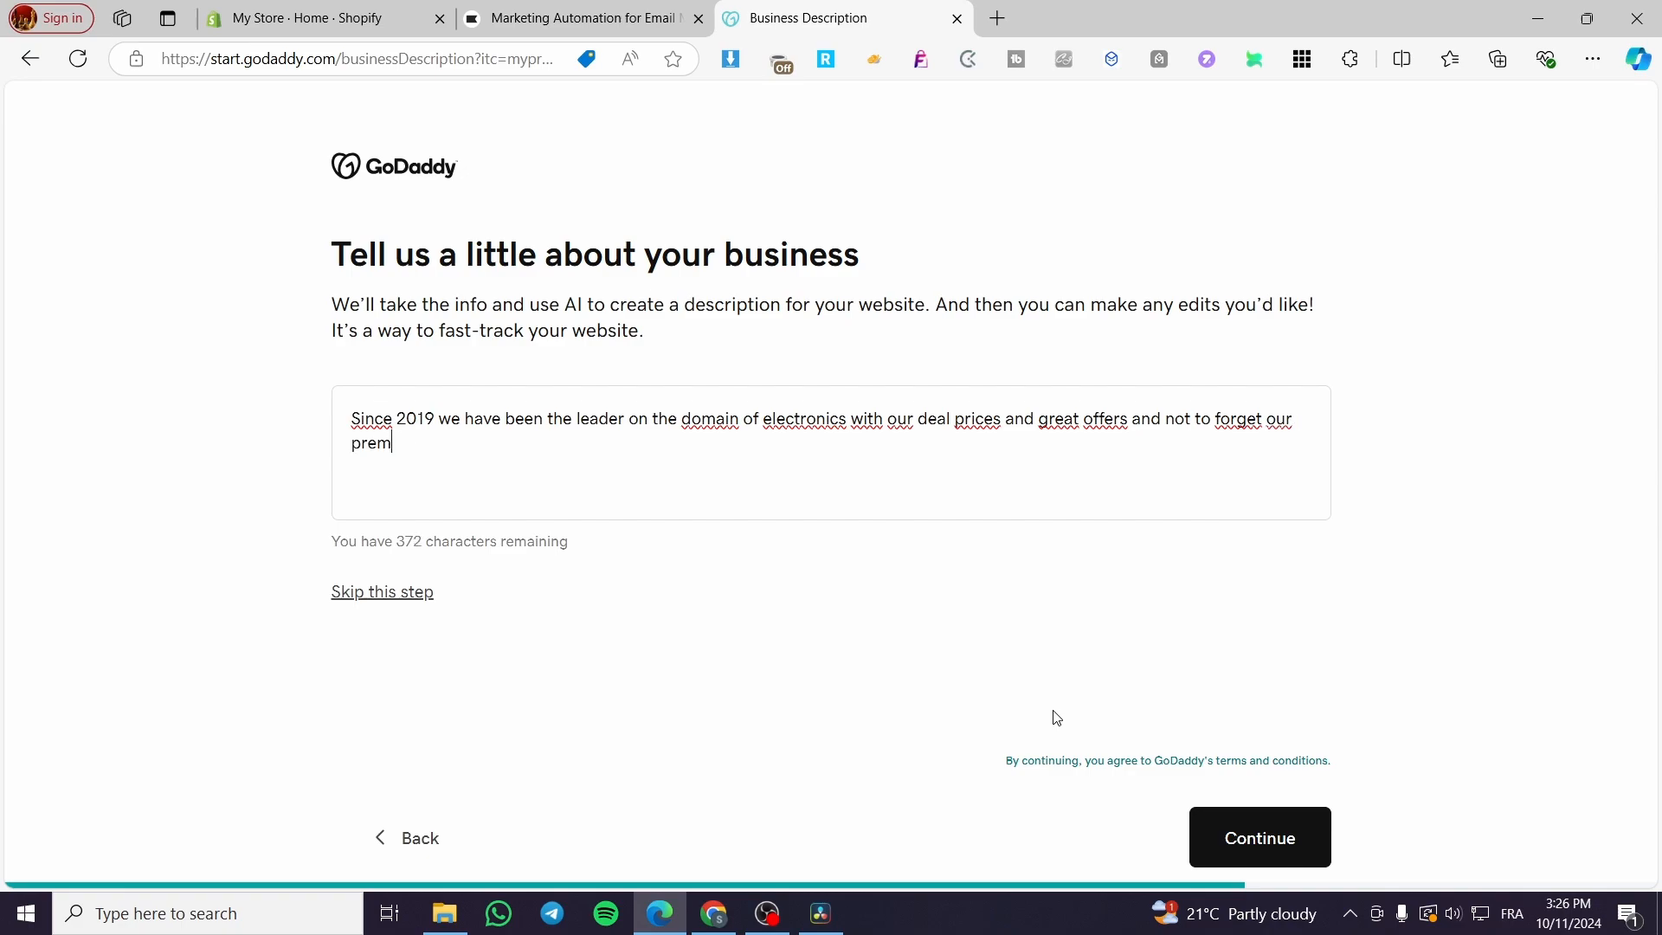
text(iuml)
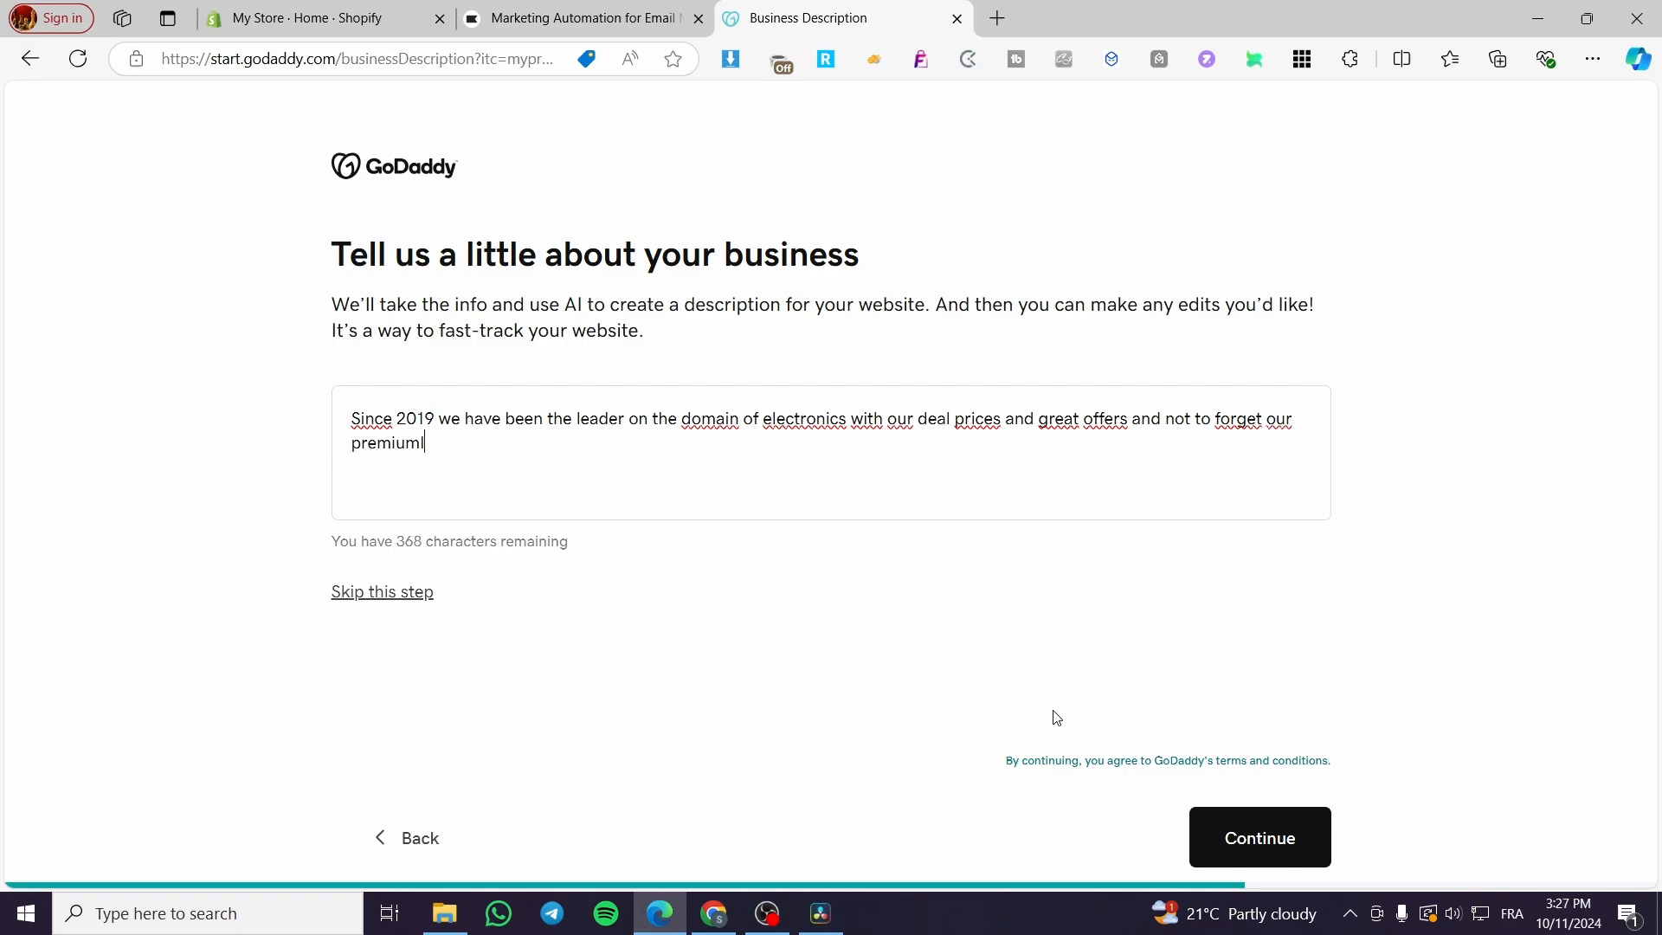
text(qulait)
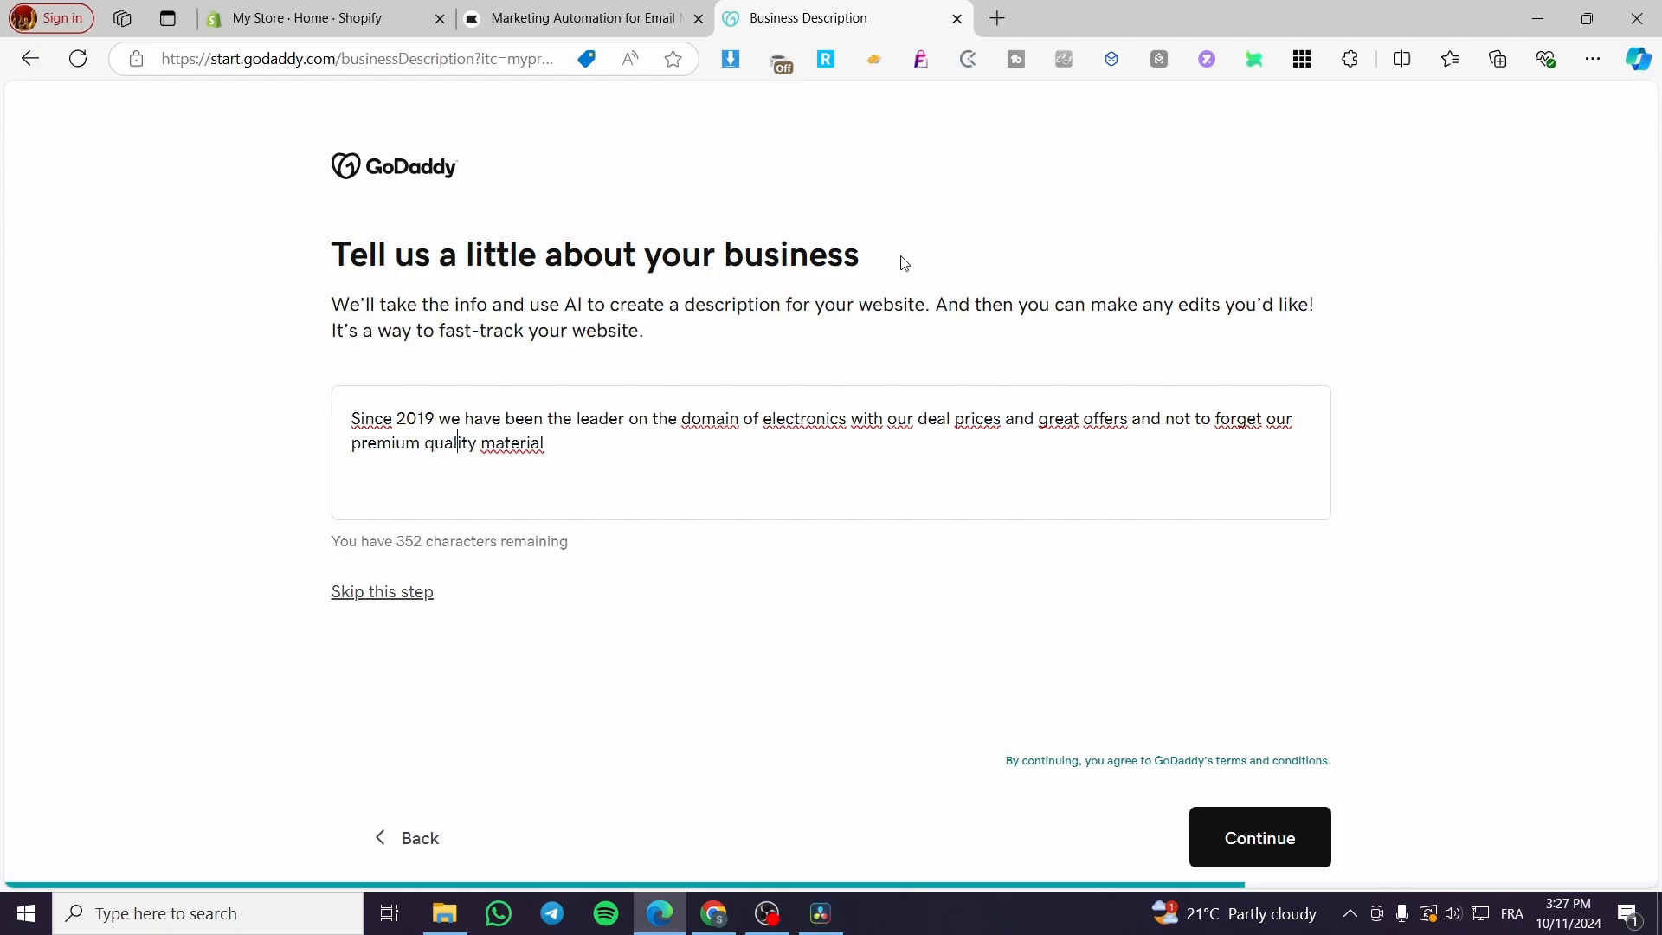
click(1259, 838)
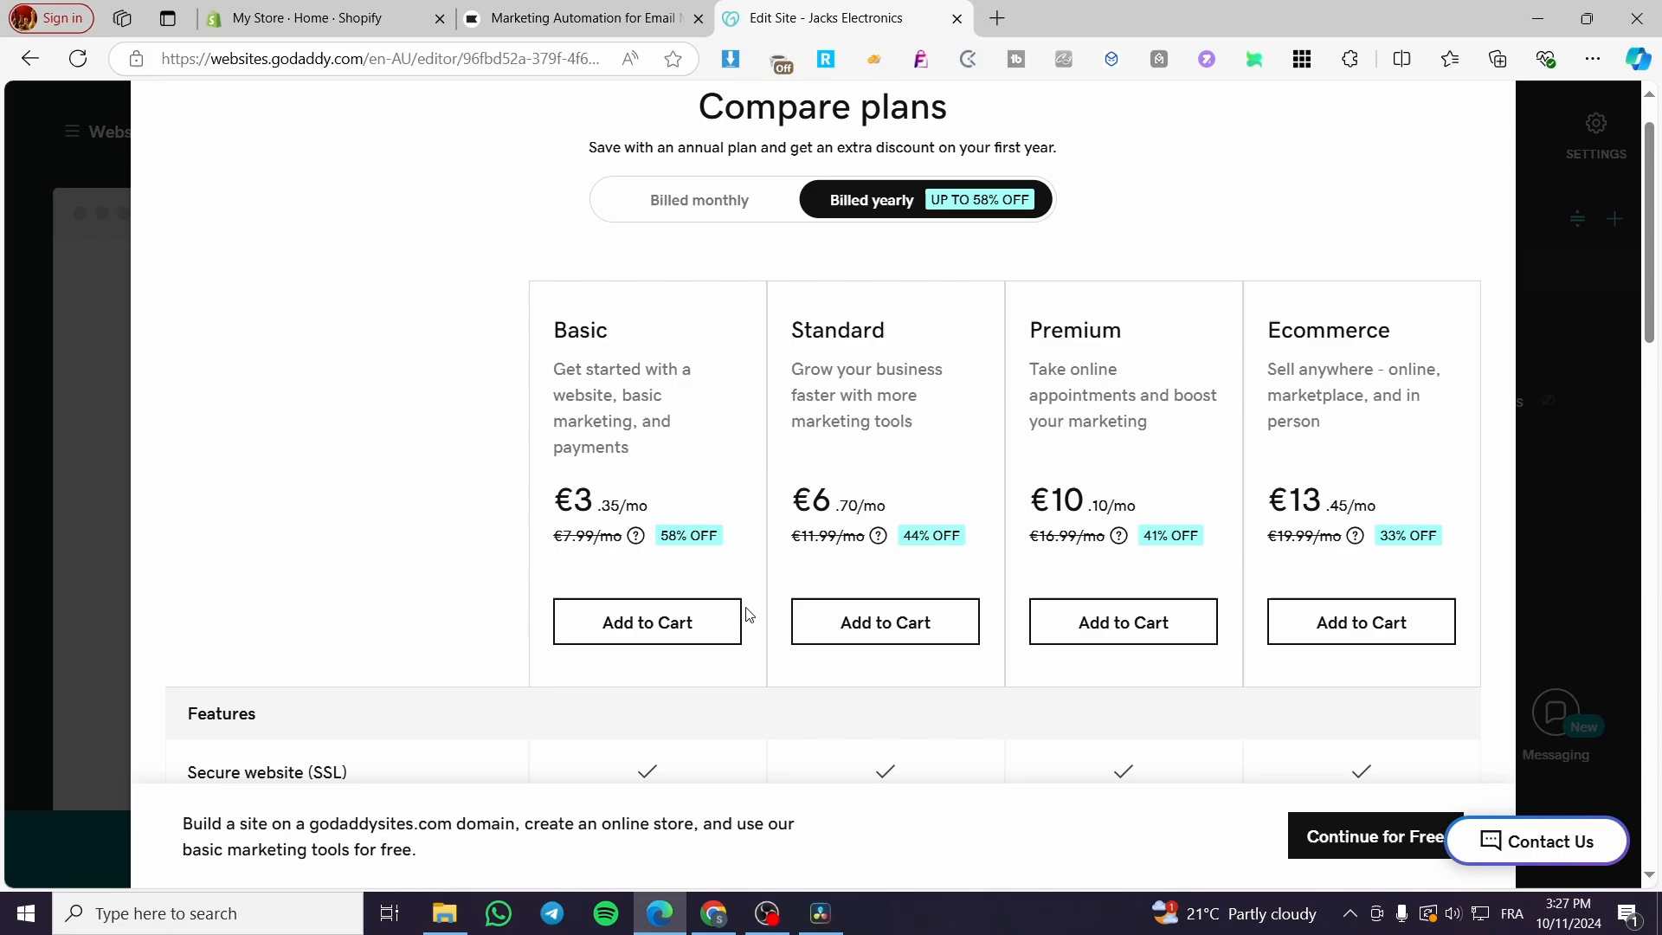
Scroll through the Compare plans dialog and continue for free.
scroll(down, 3)
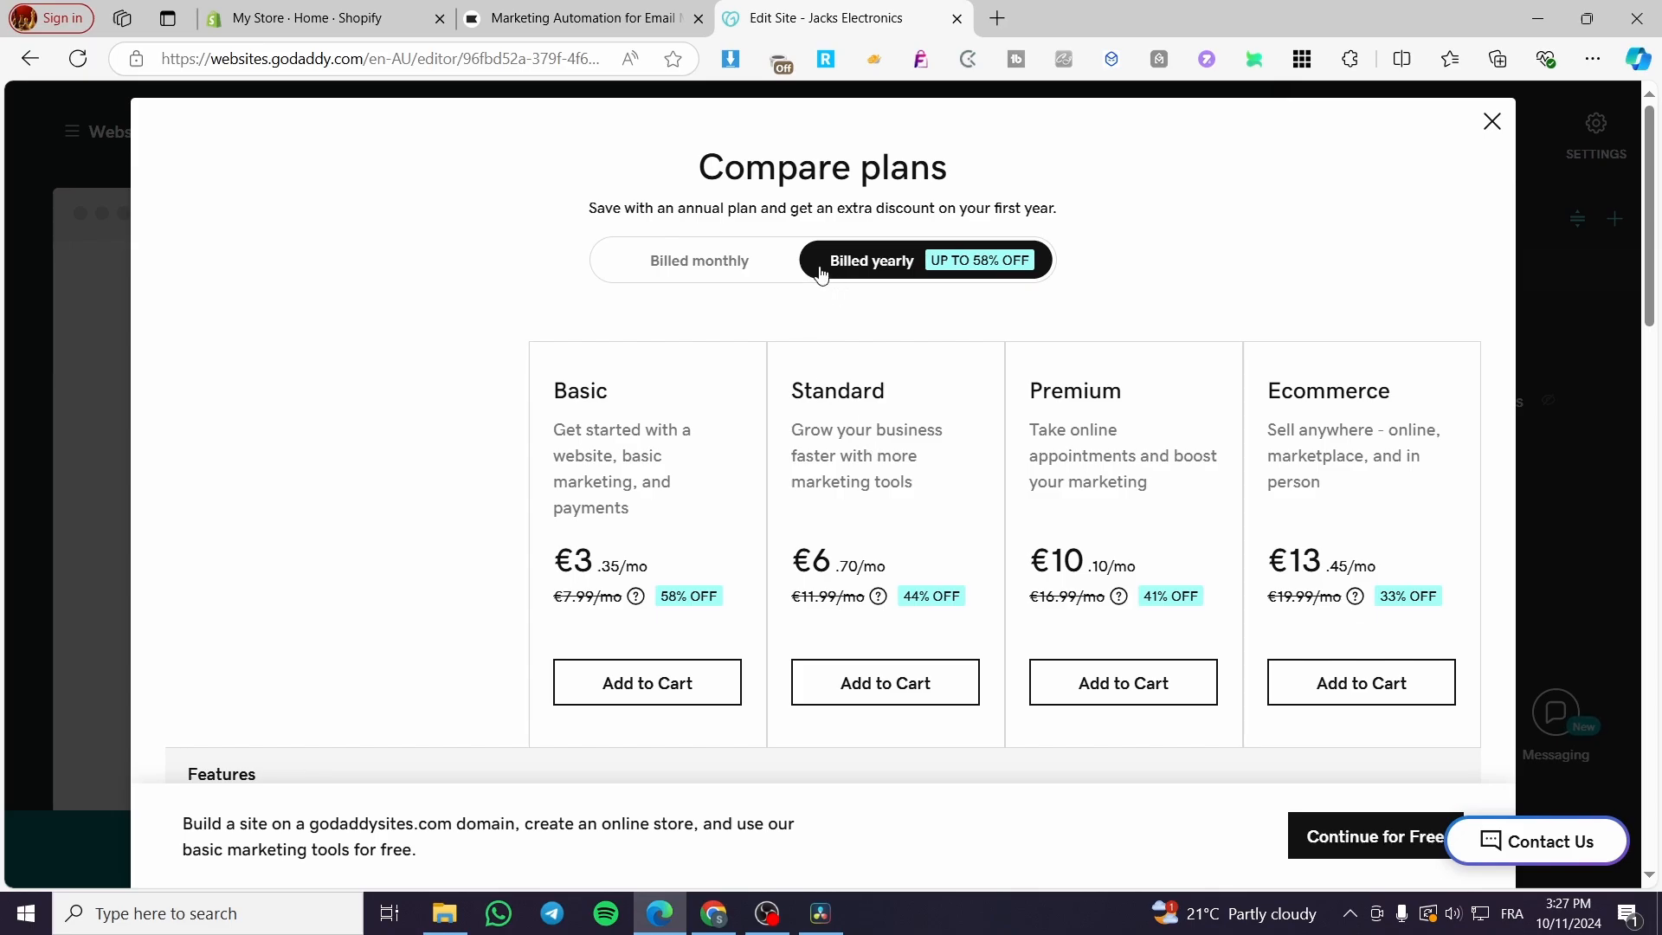
mouse_move(721, 277)
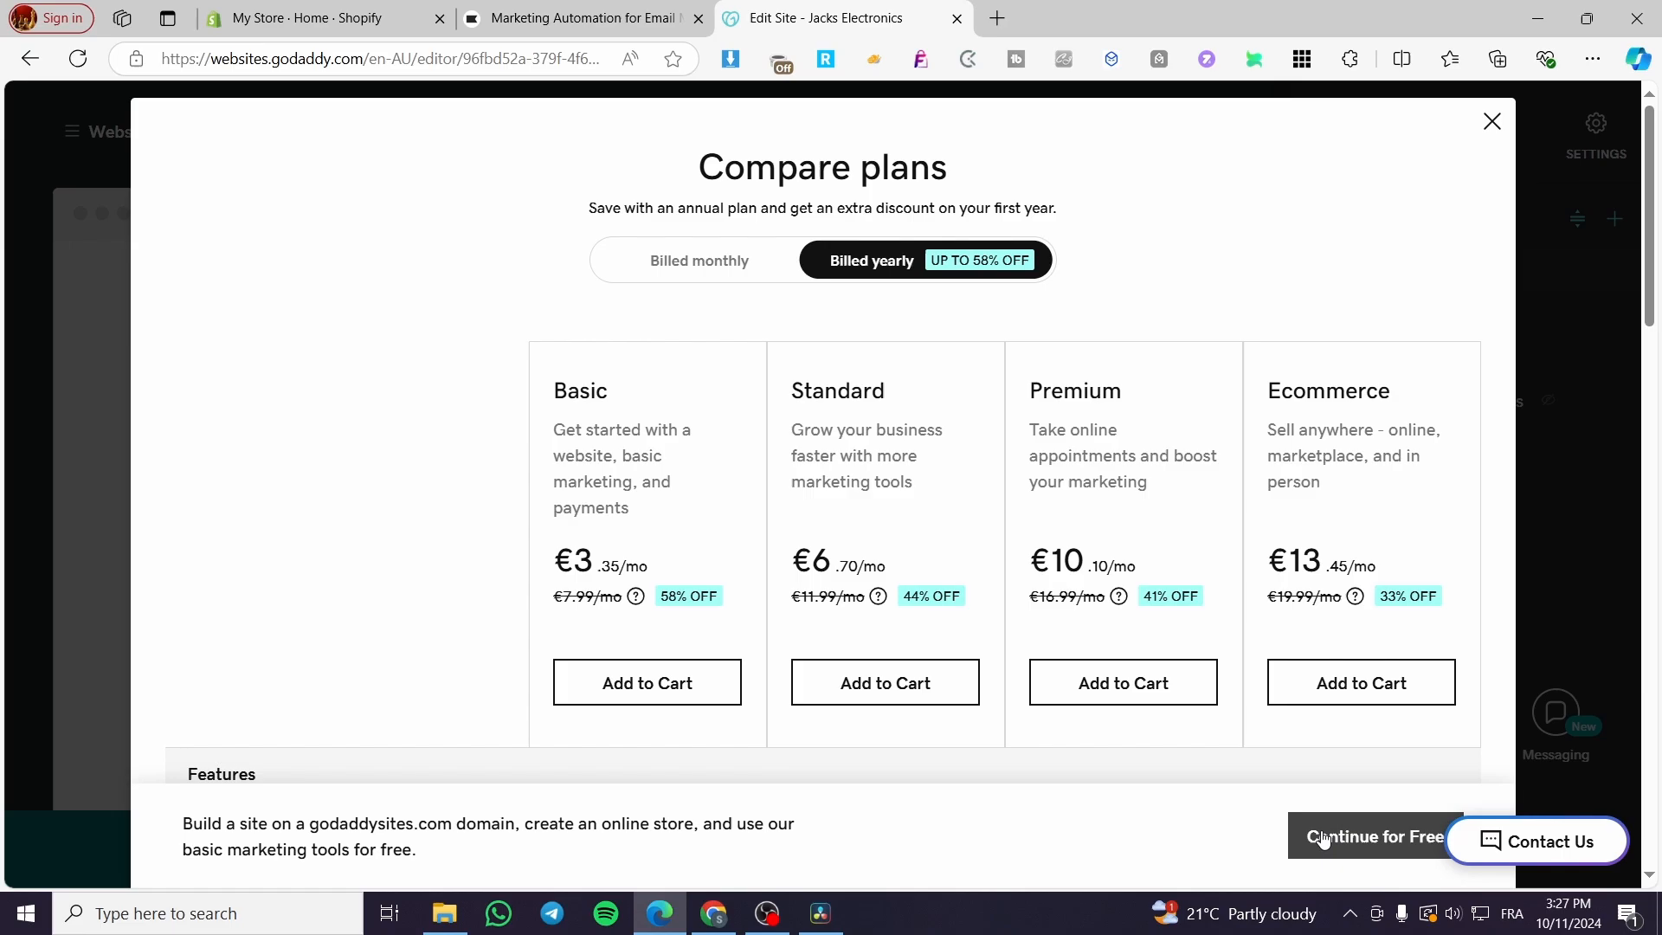
click(1371, 837)
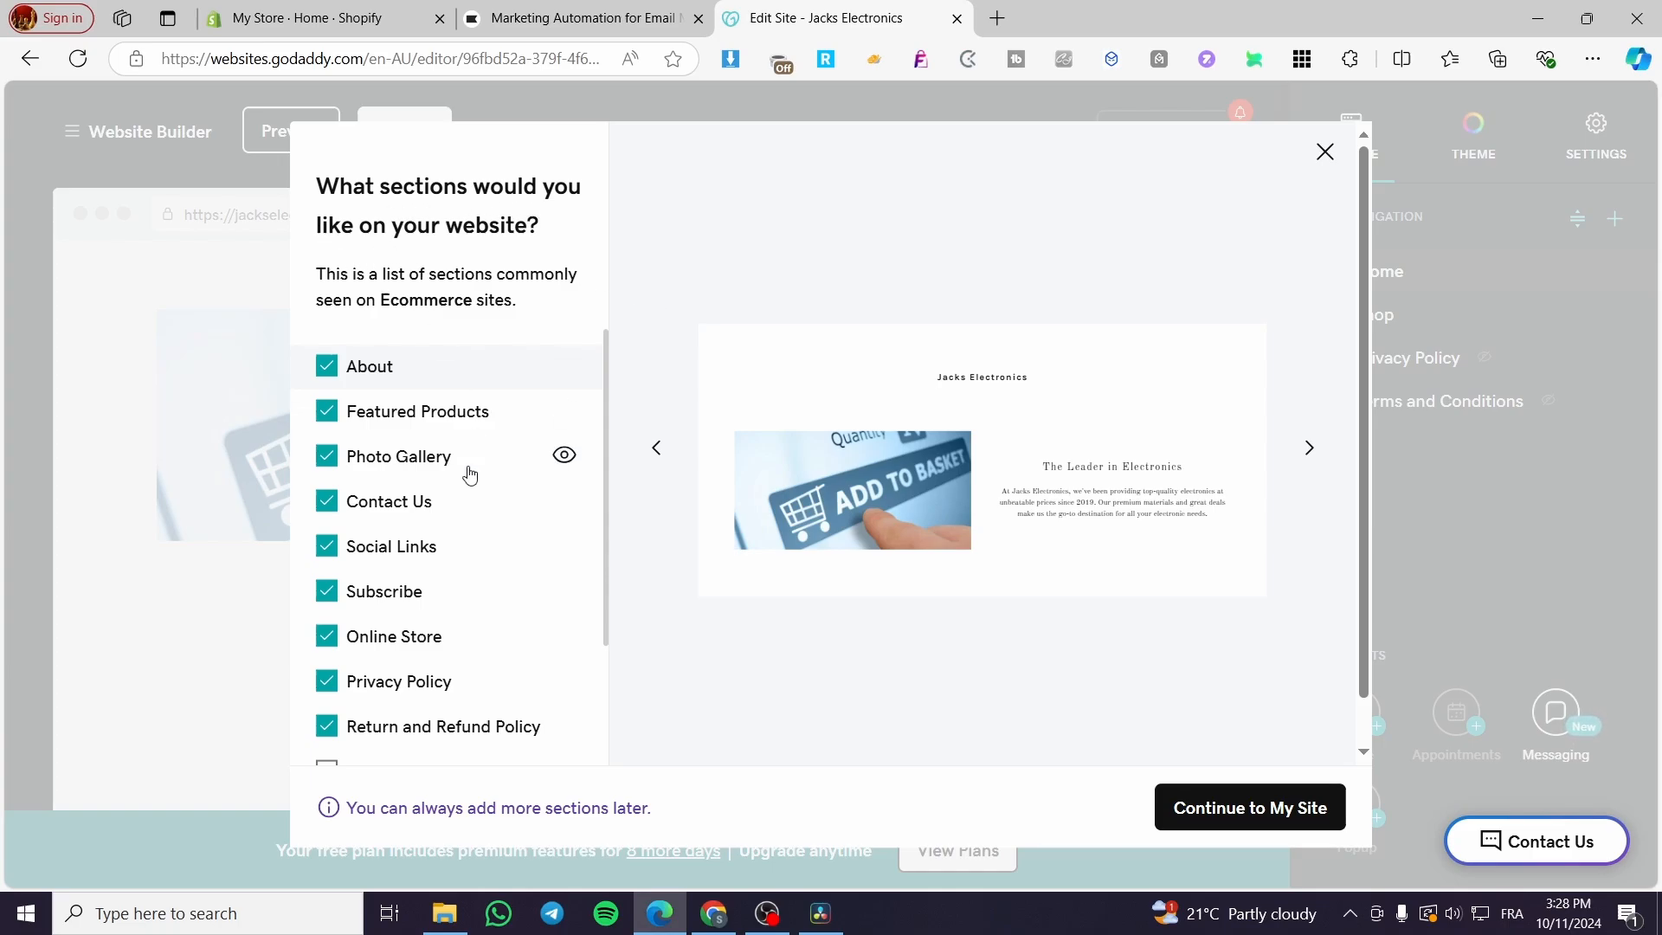
Review the Ecommerce section list, preview a section and toggle the Buttons section.
scroll(down, 3)
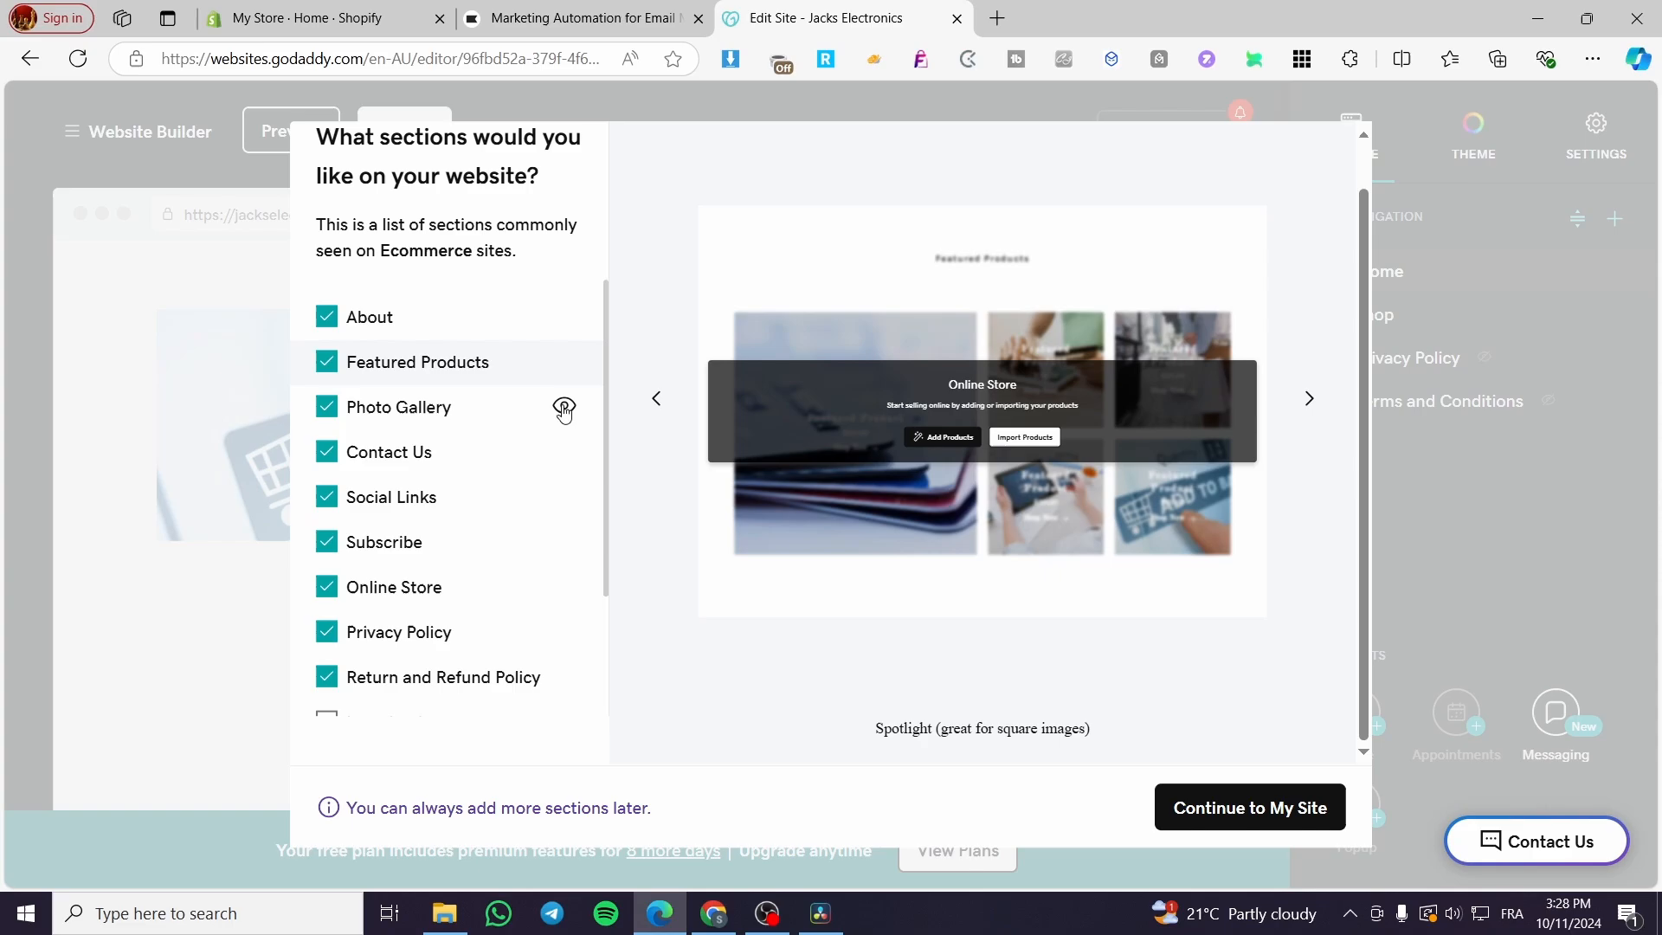
click(398, 405)
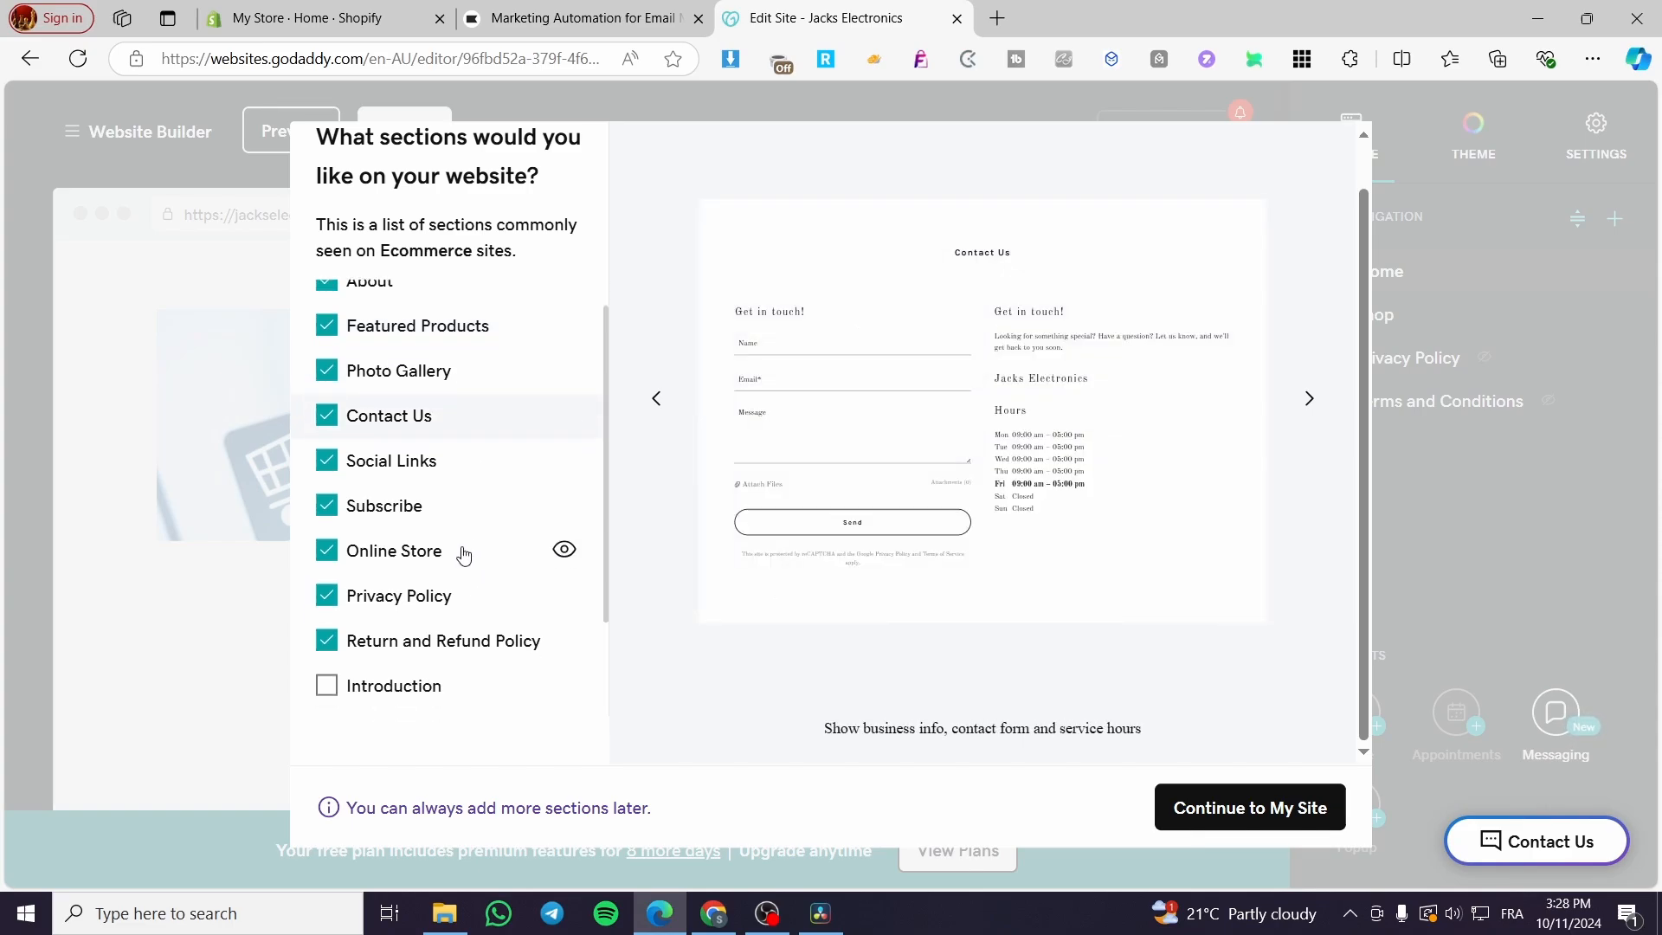
scroll(down, 3)
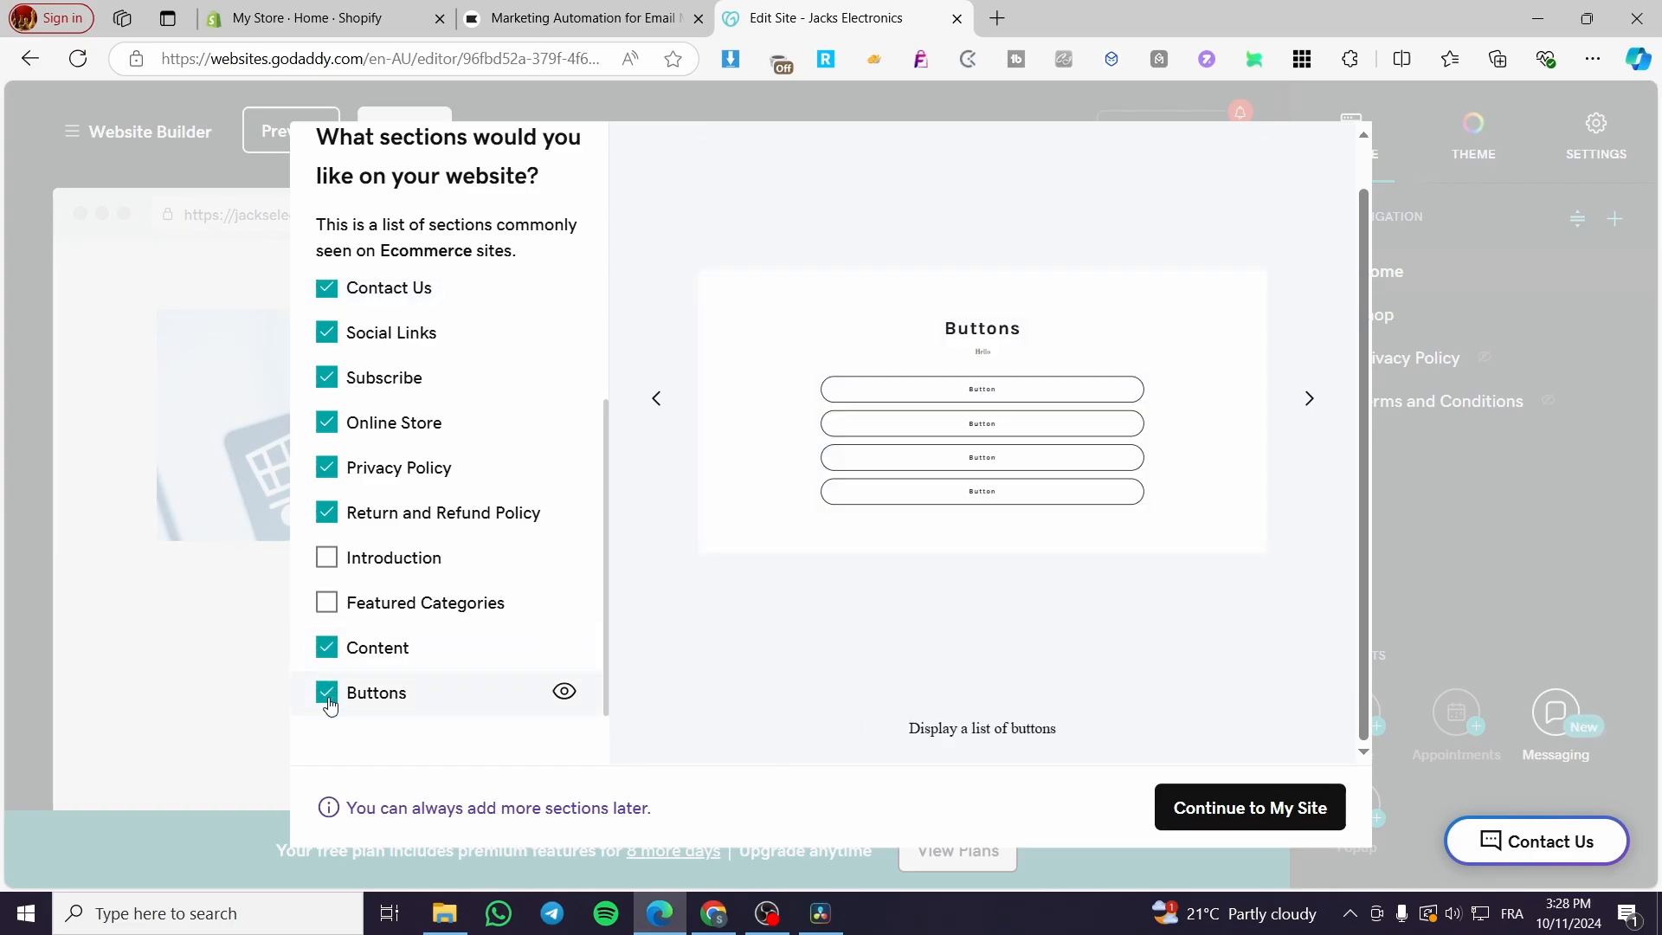
click(1248, 807)
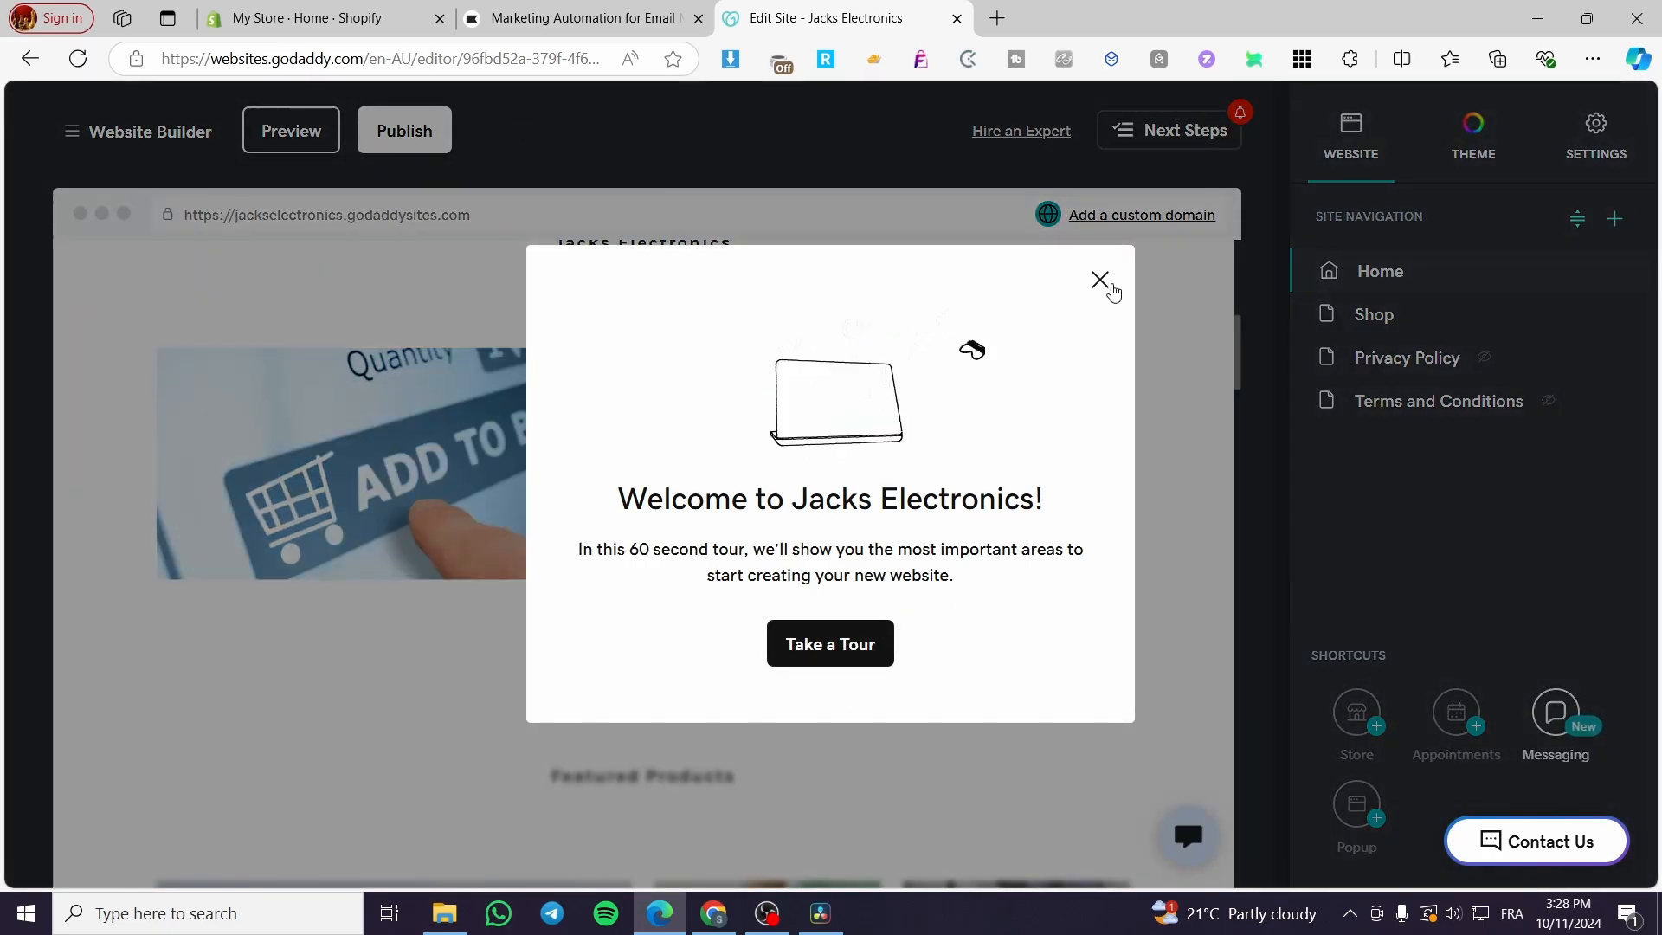
Dismiss the welcome tour, view the Add Page options in Site Navigation, then open the Shop page.
click(1101, 280)
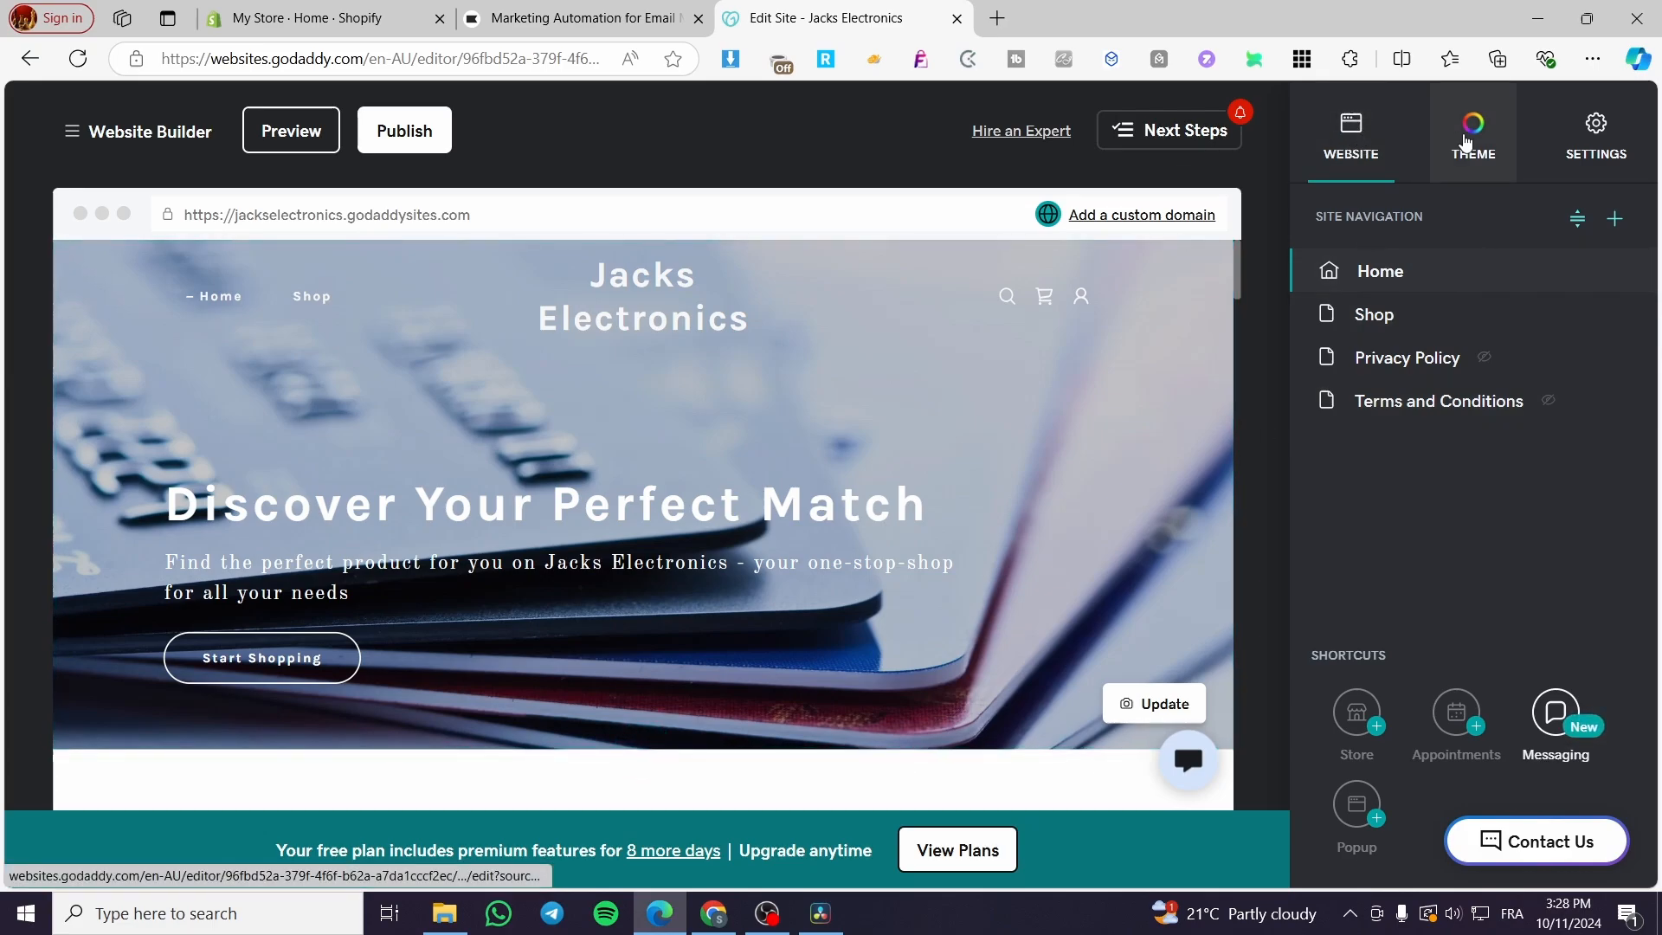
click(1595, 134)
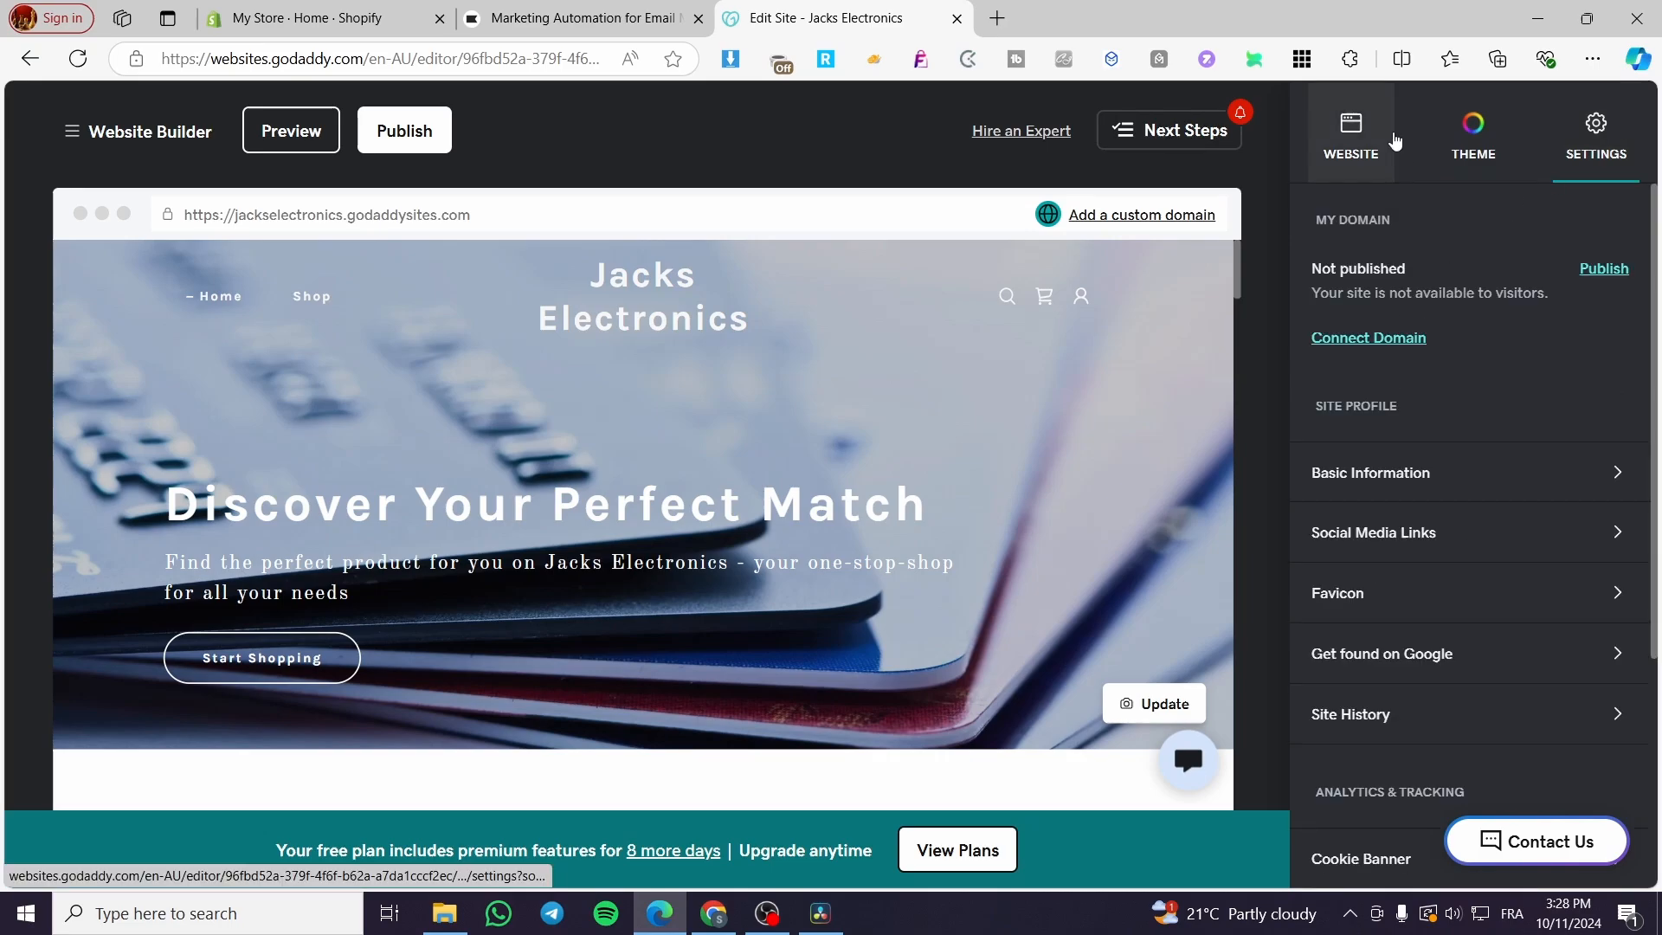
click(1349, 134)
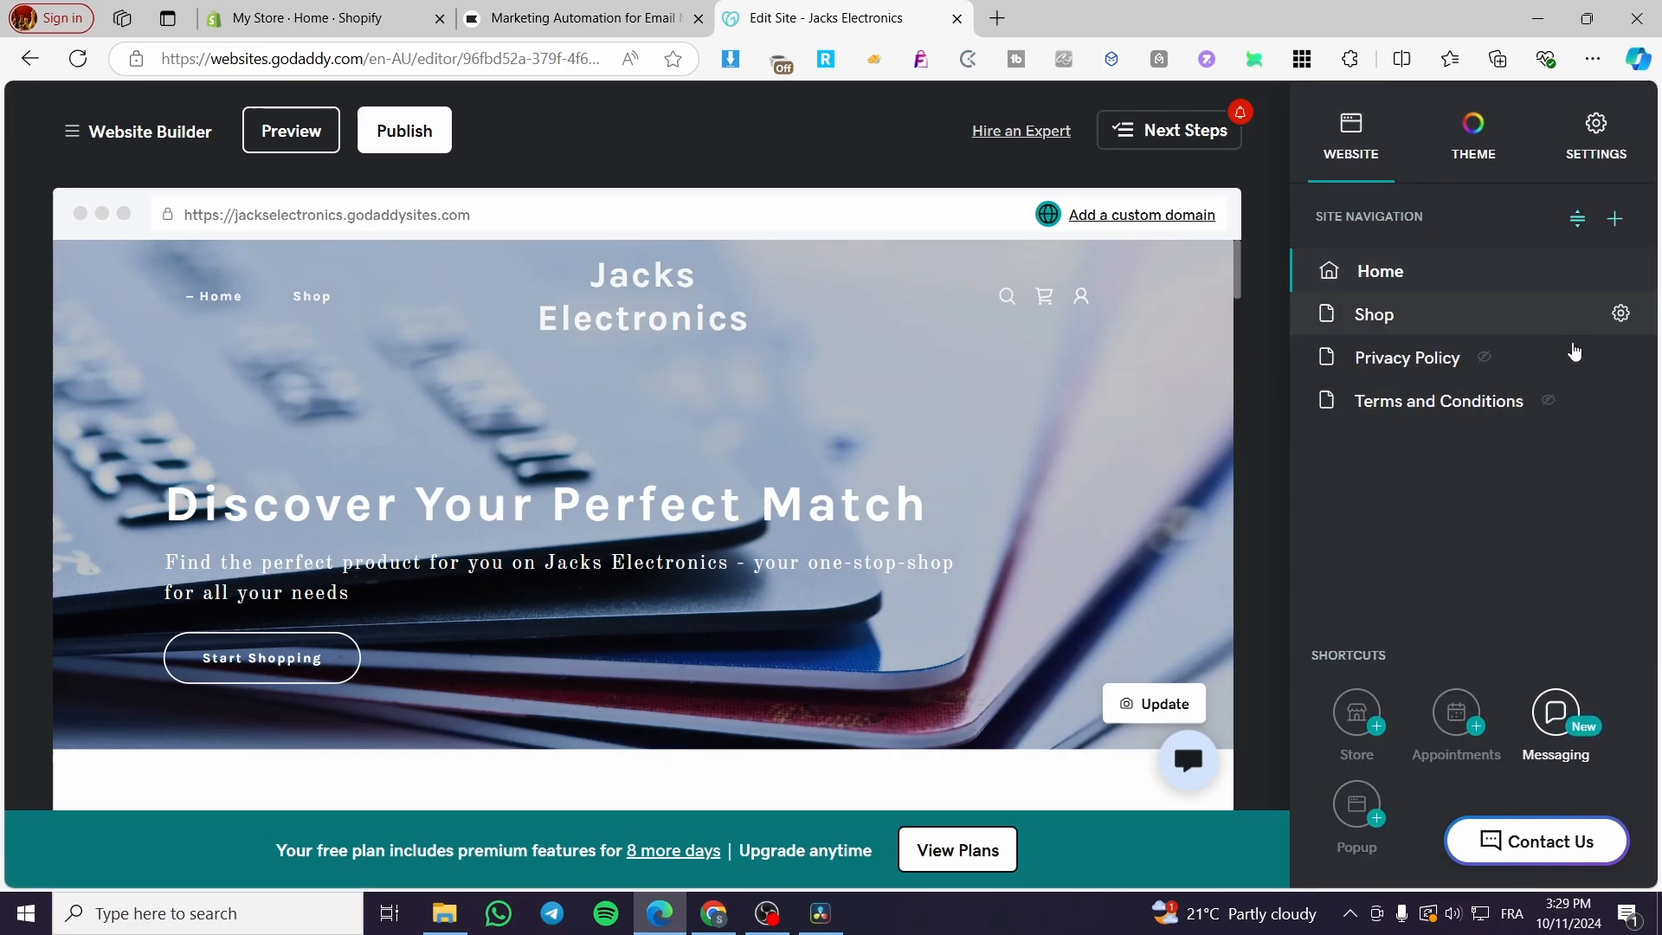
mouse_move(1456, 319)
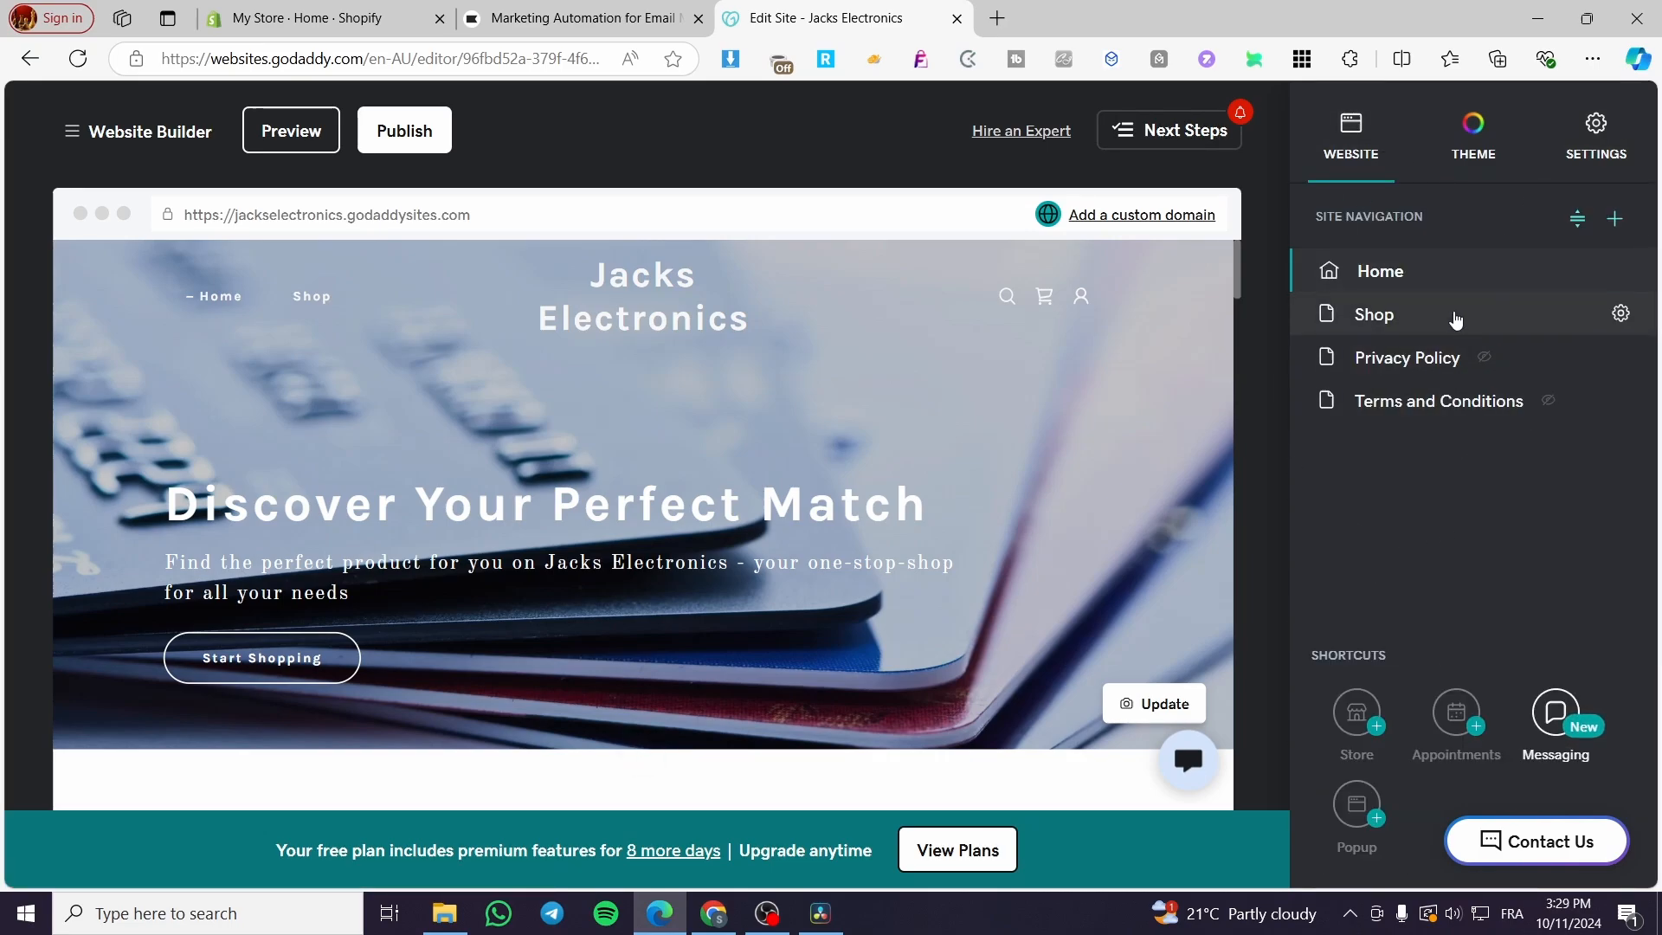
mouse_move(1406, 356)
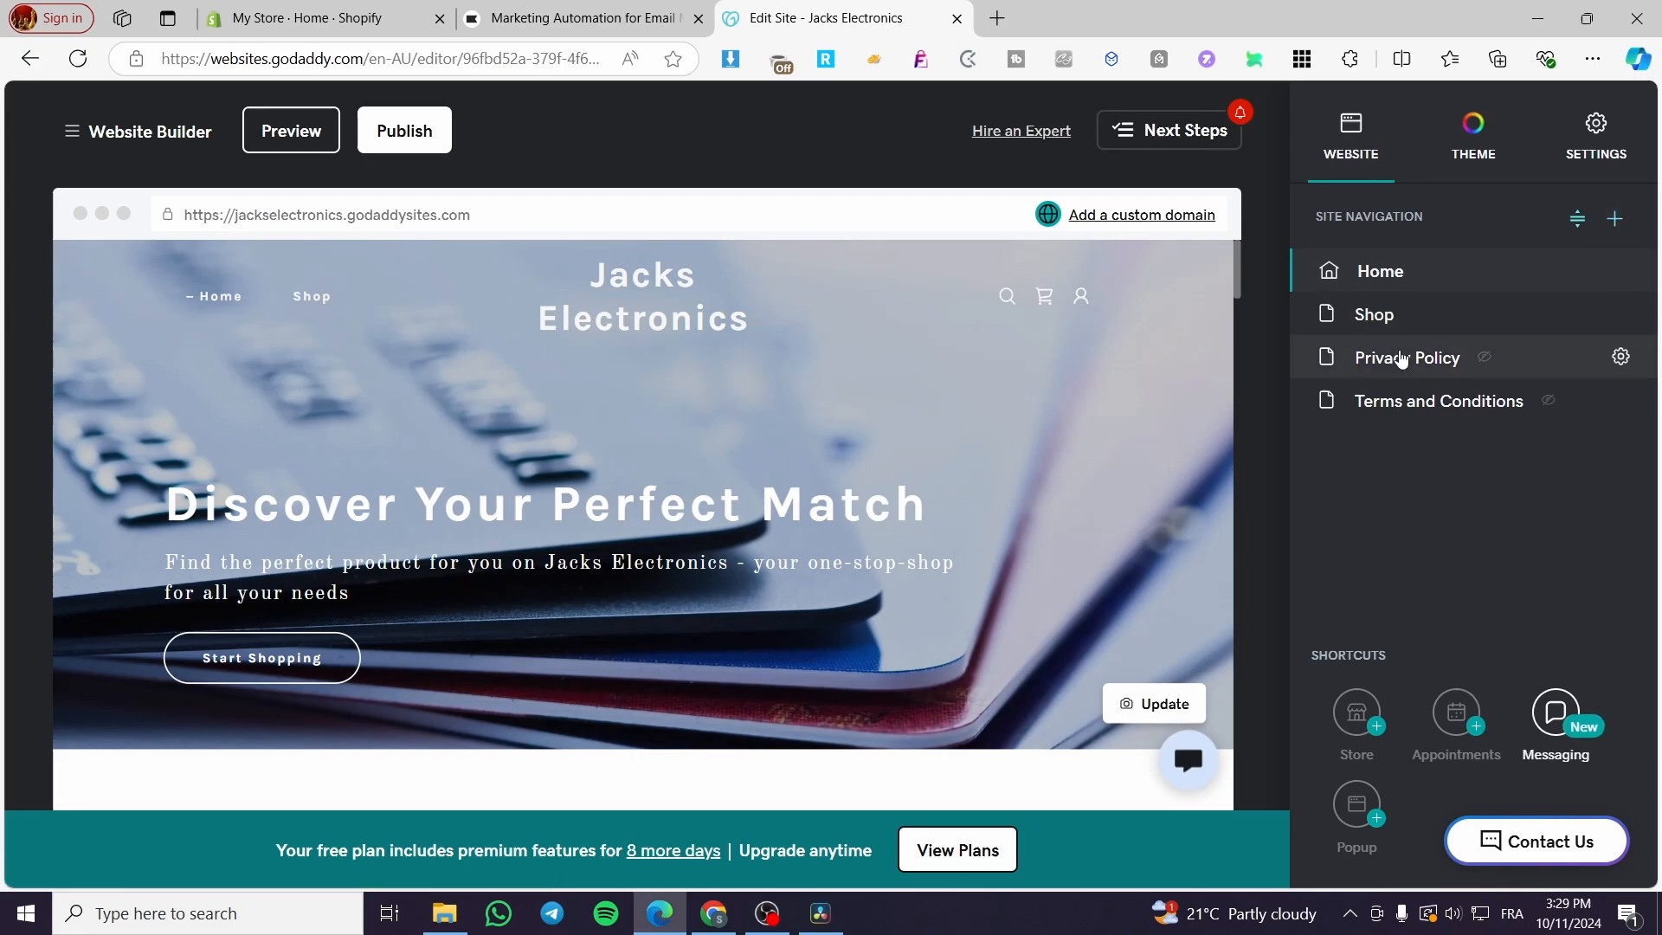
click(1613, 220)
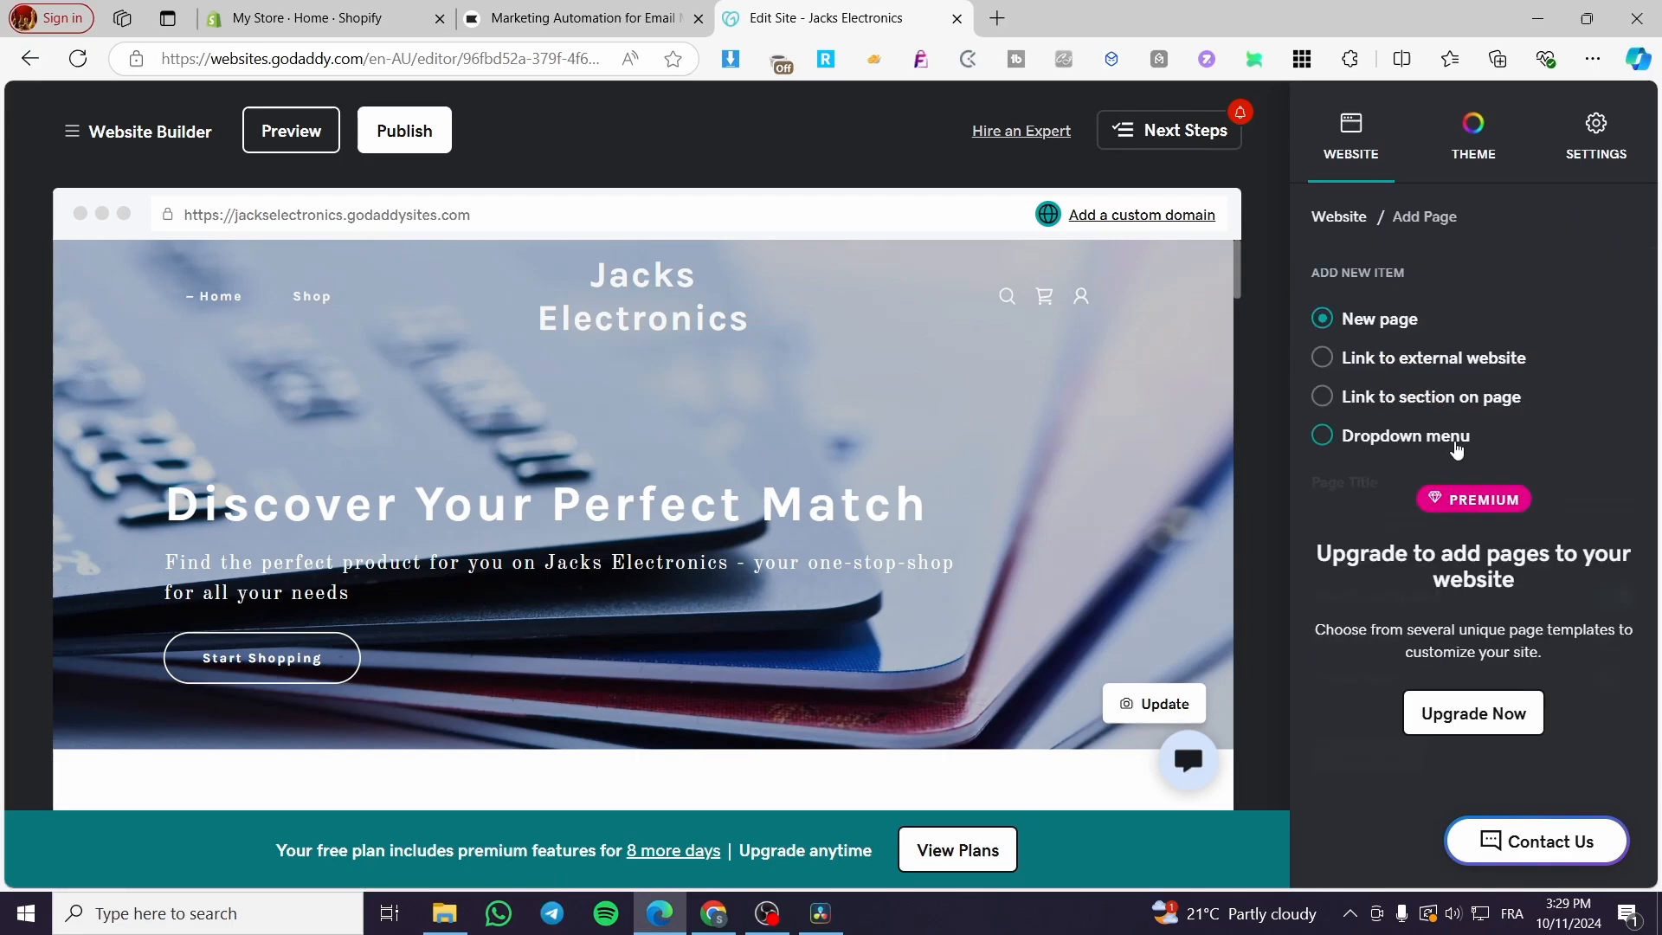
mouse_move(1570, 417)
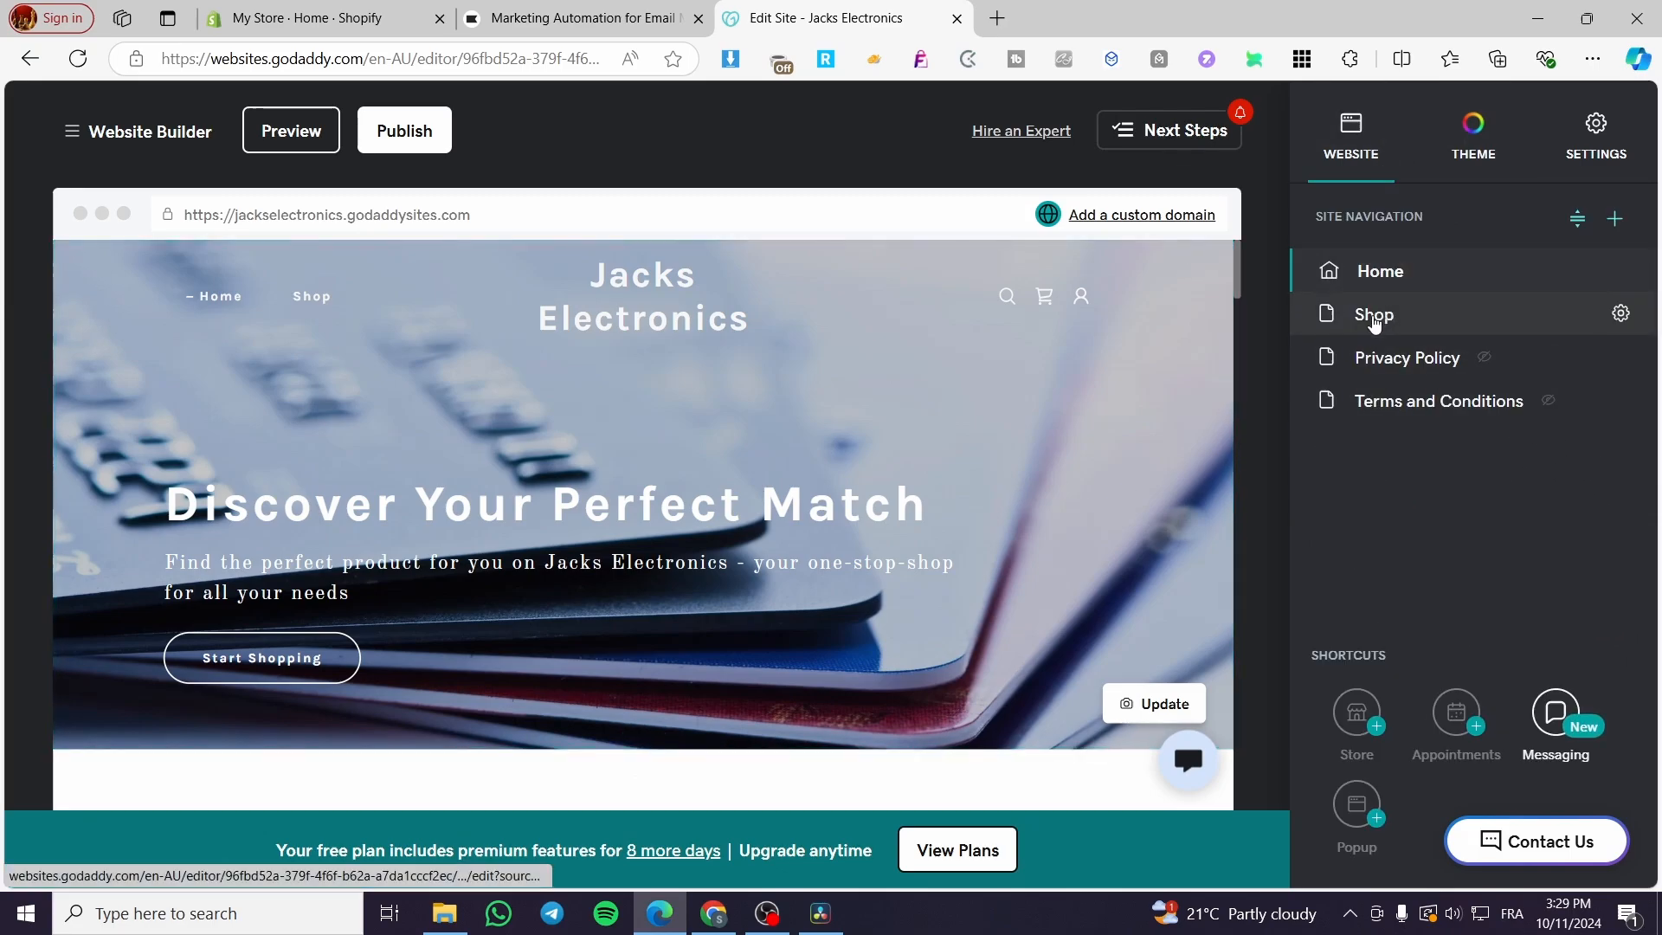
click(1374, 313)
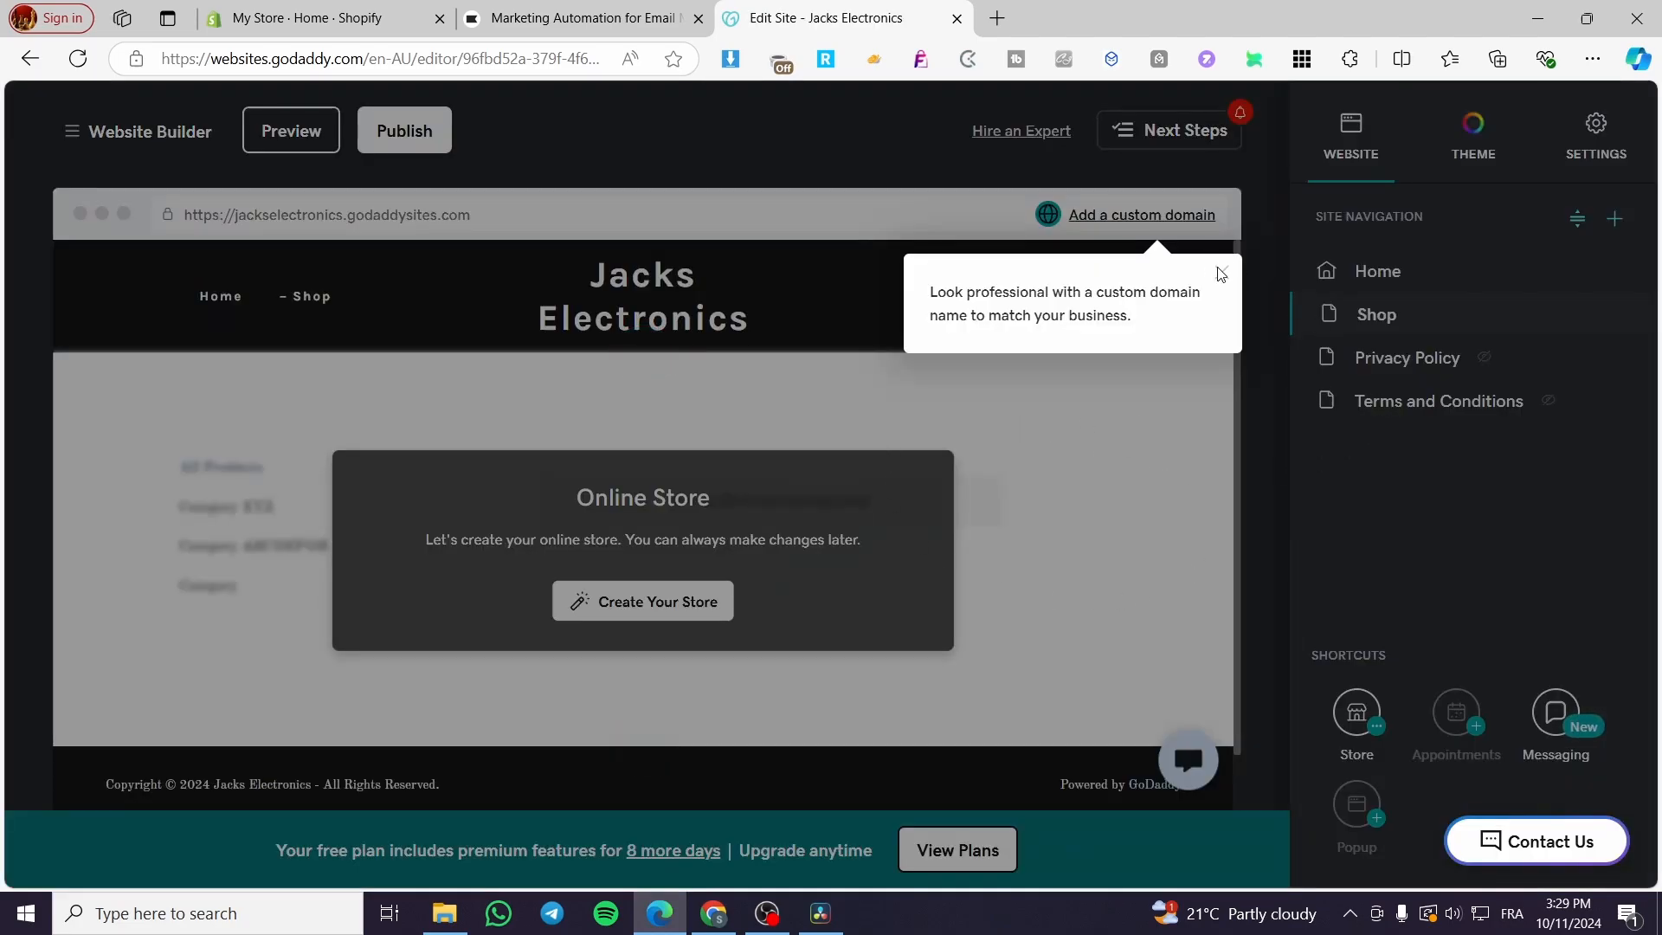
mouse_move(1420, 327)
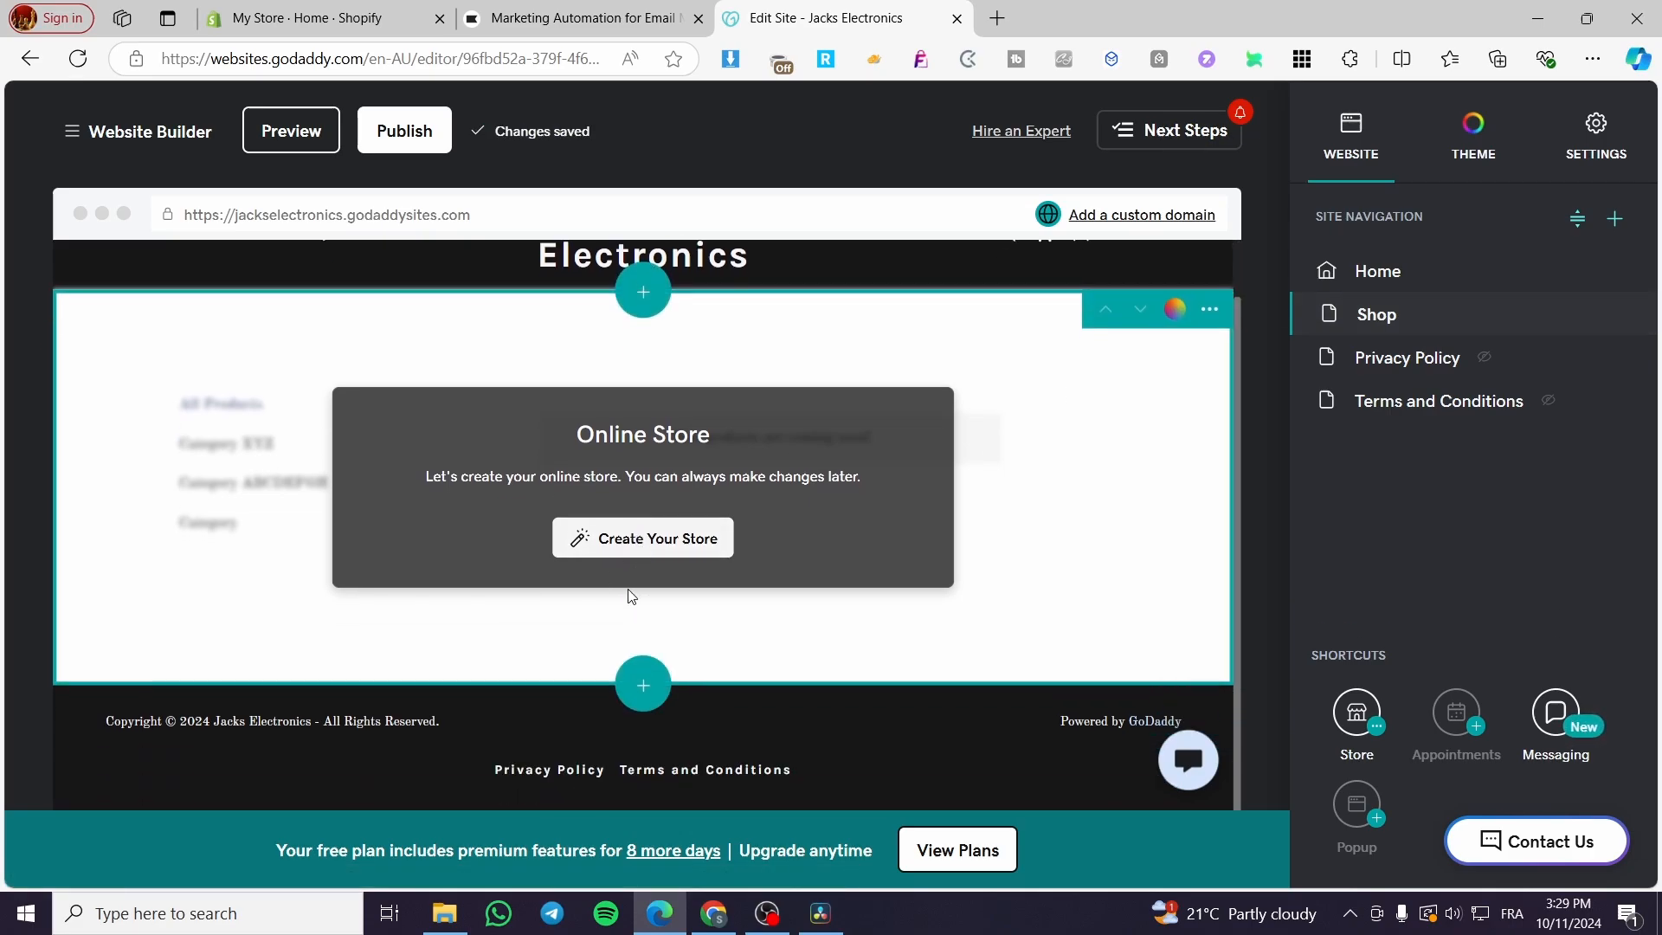
Create the store and upload several product JPGs from Downloads for AI listing generation.
click(643, 537)
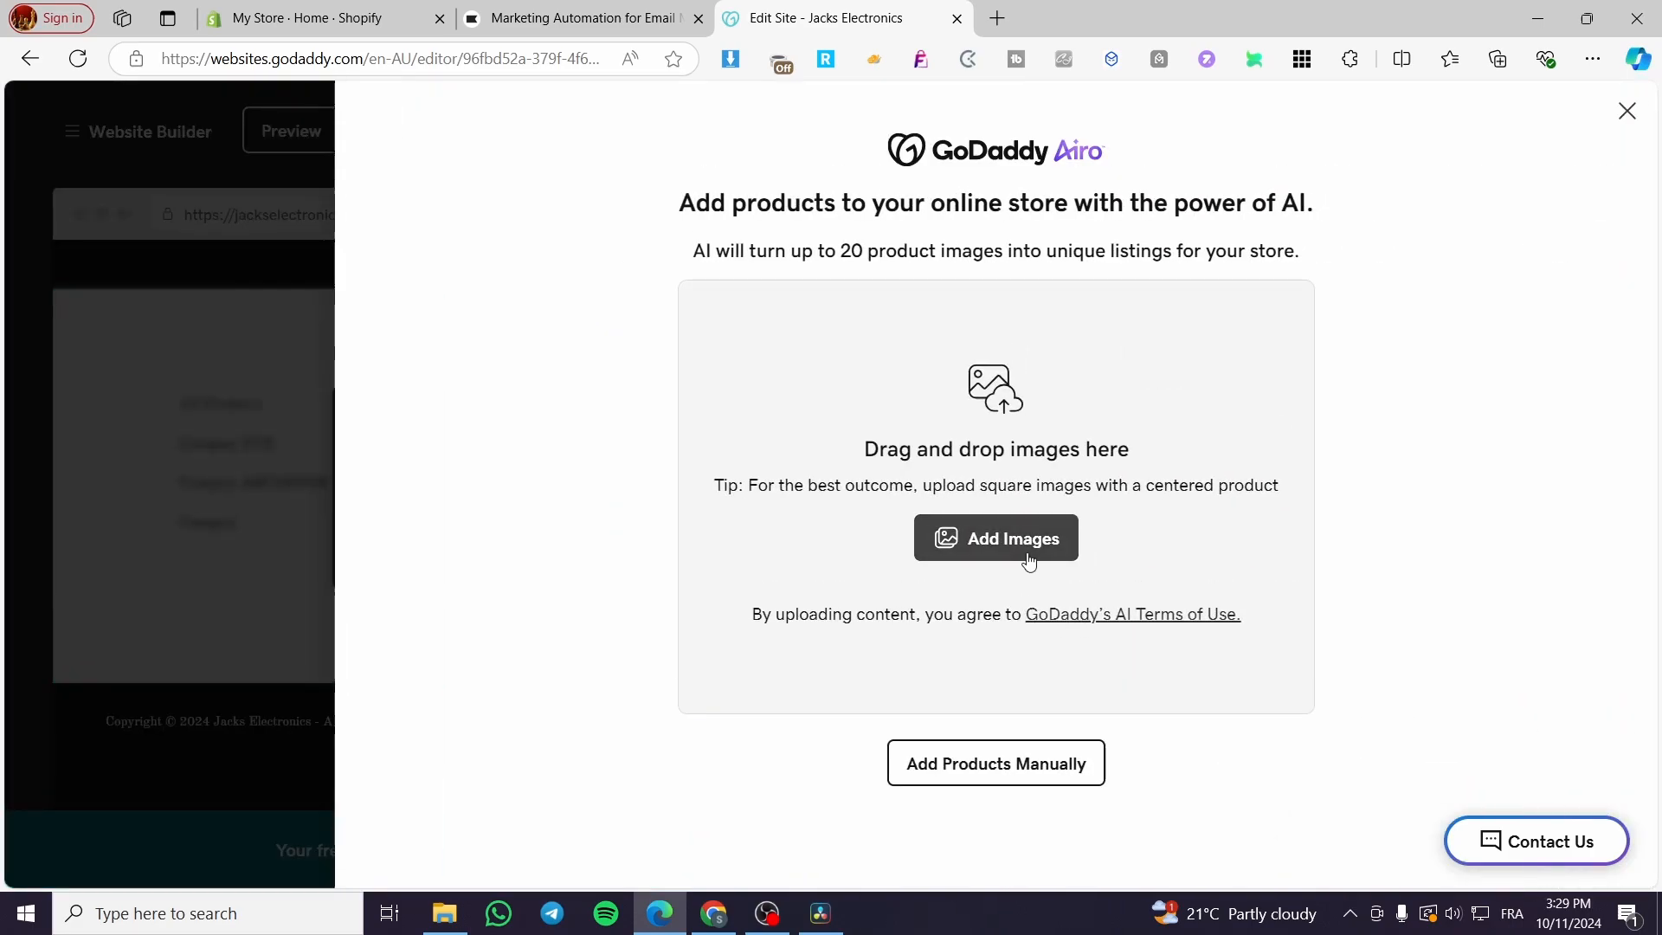
click(993, 537)
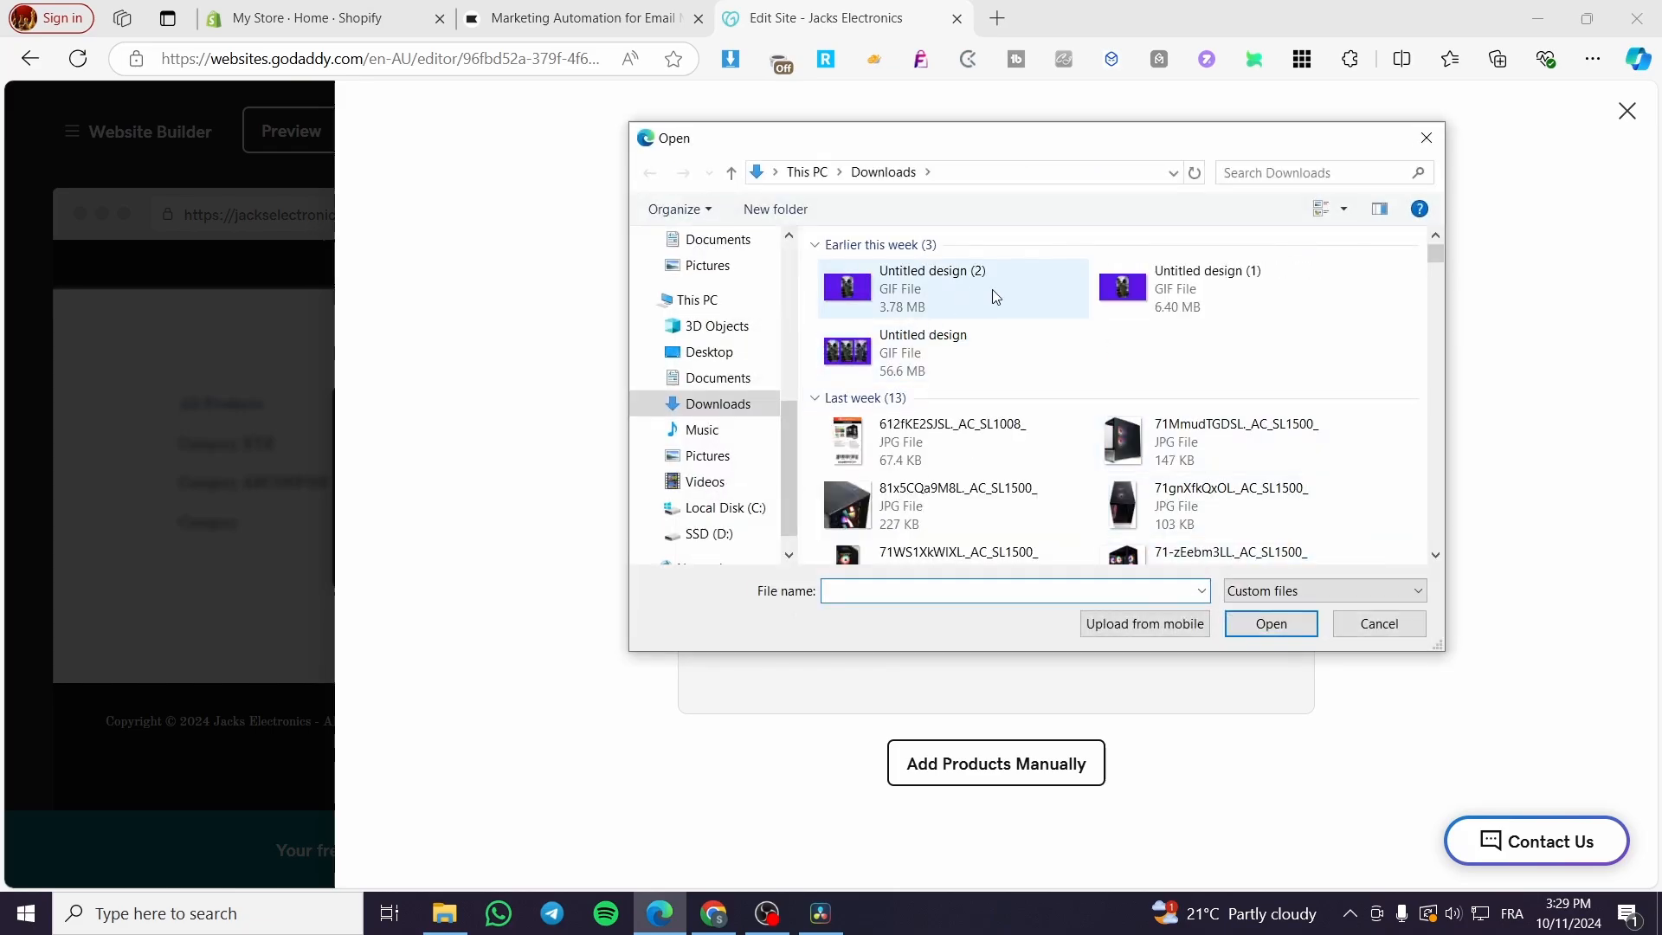
click(952, 441)
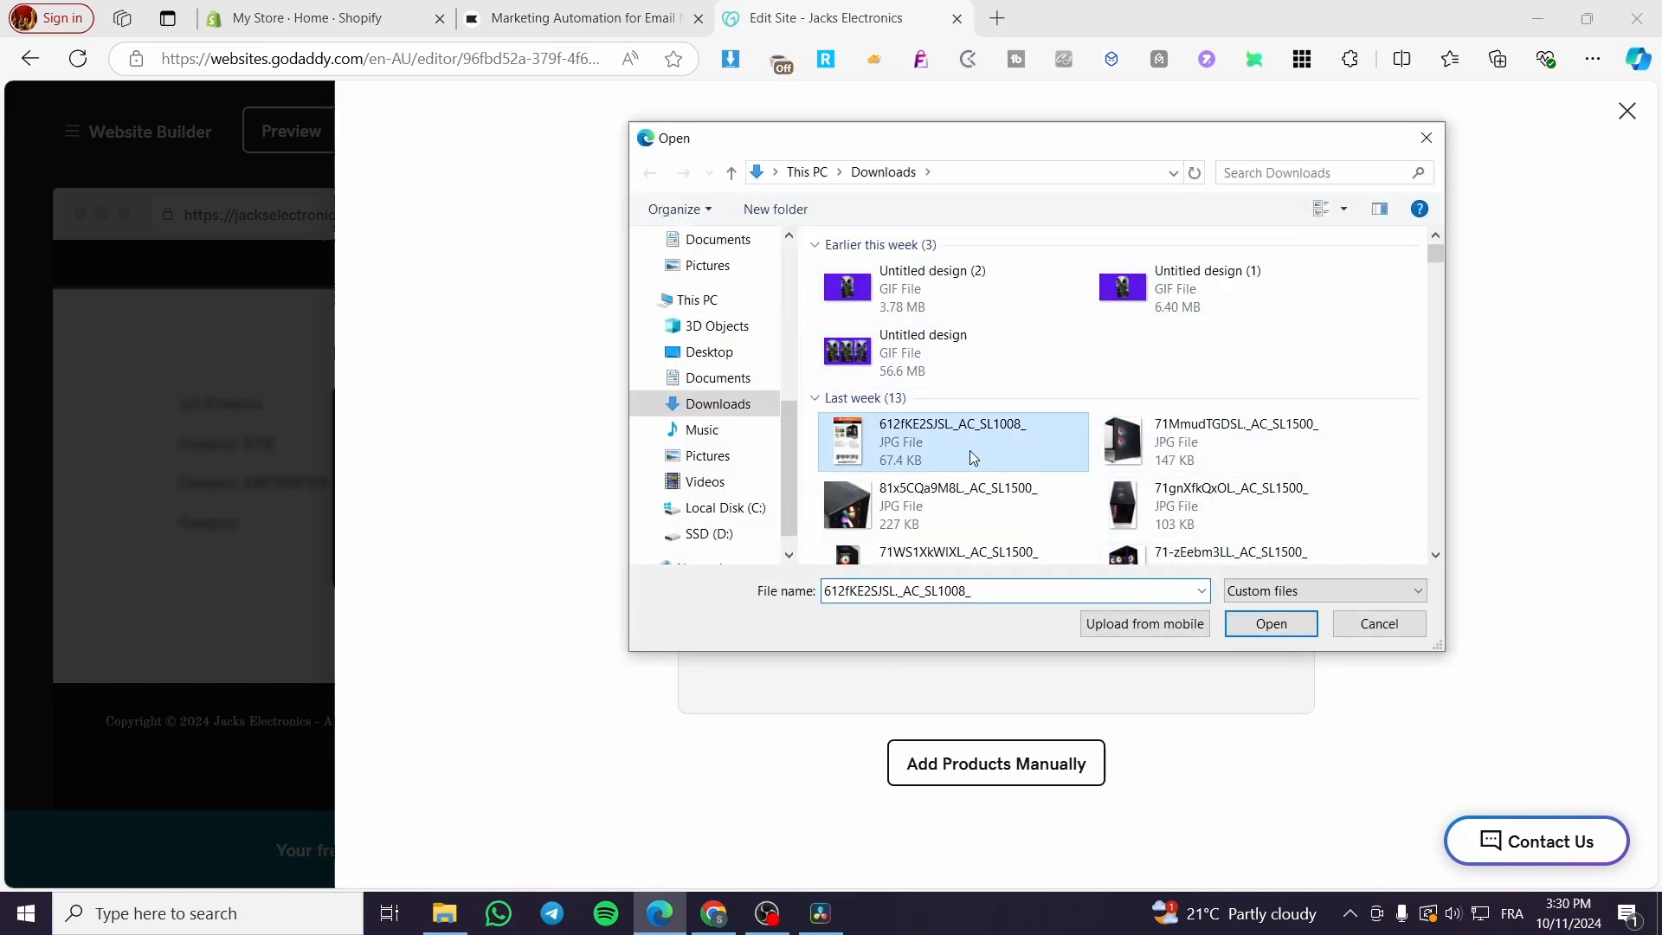
click(957, 505)
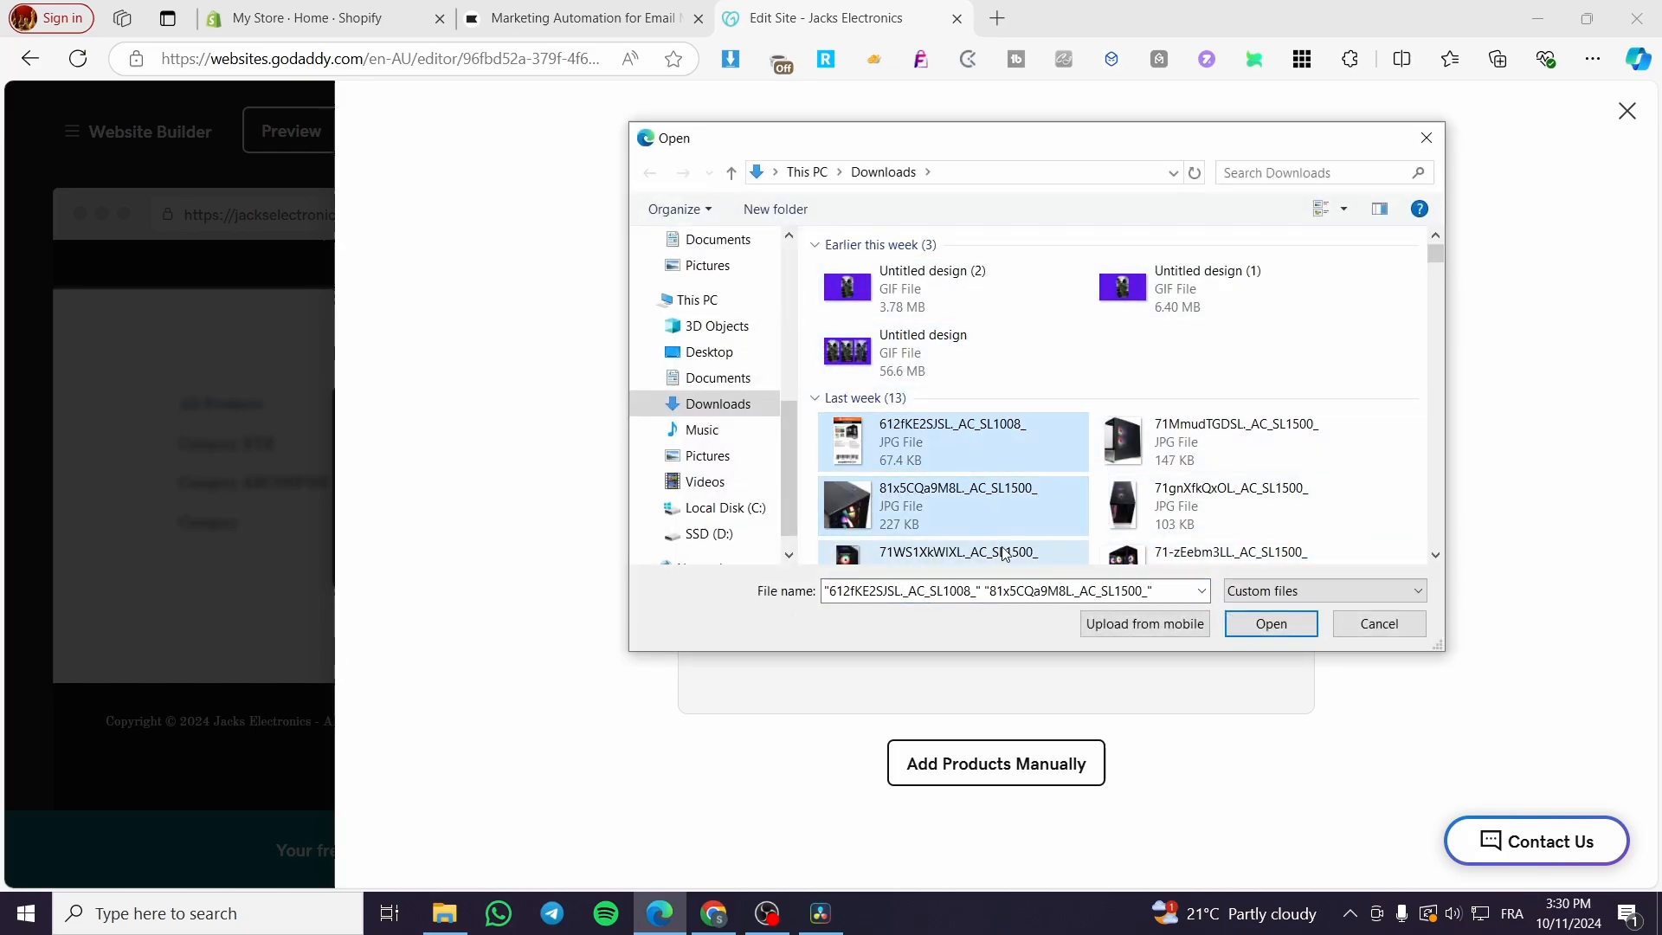
click(1269, 623)
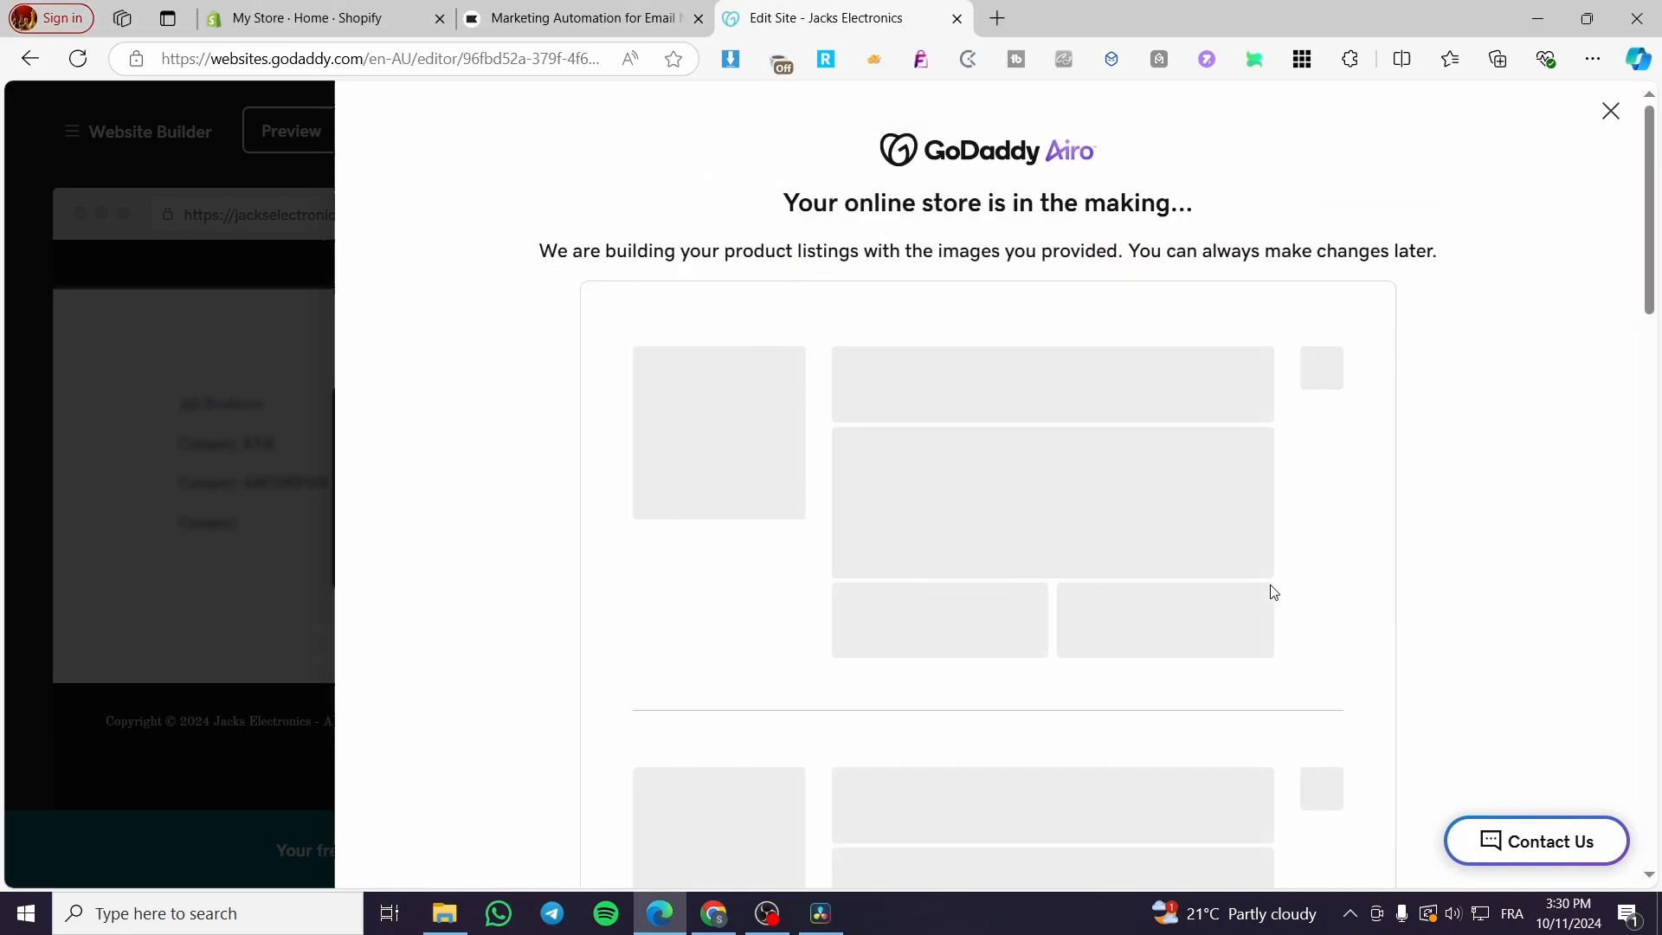
Scroll through the product listings while GoDaddy Airo generates them.
scroll(down, 3)
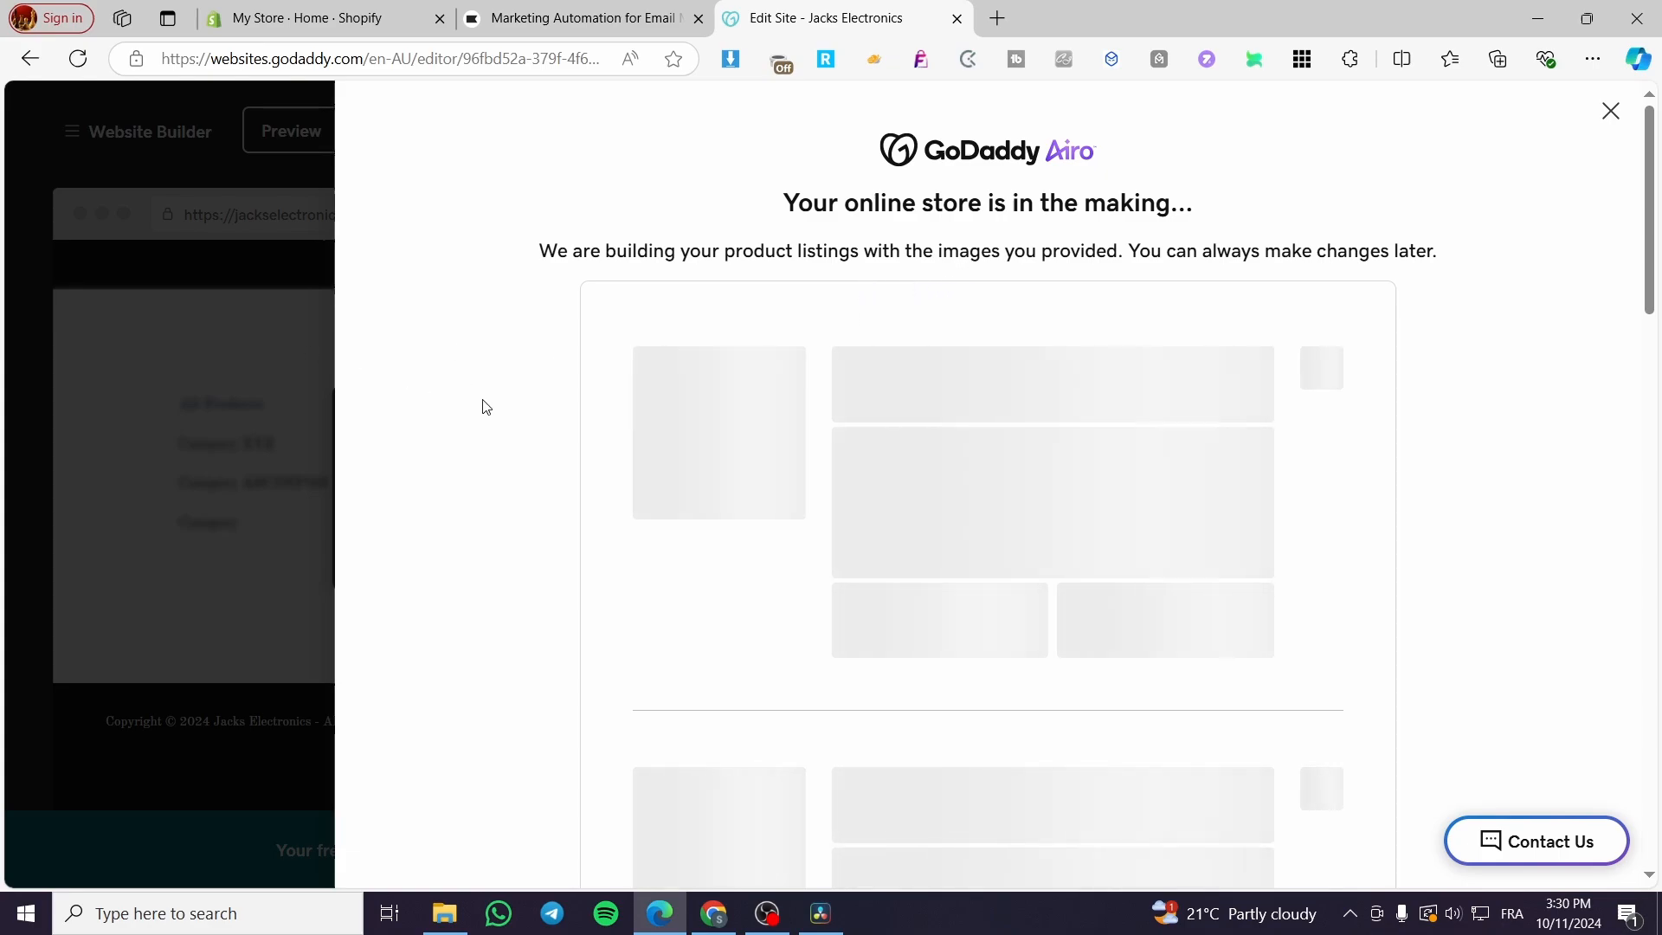
mouse_move(1387, 340)
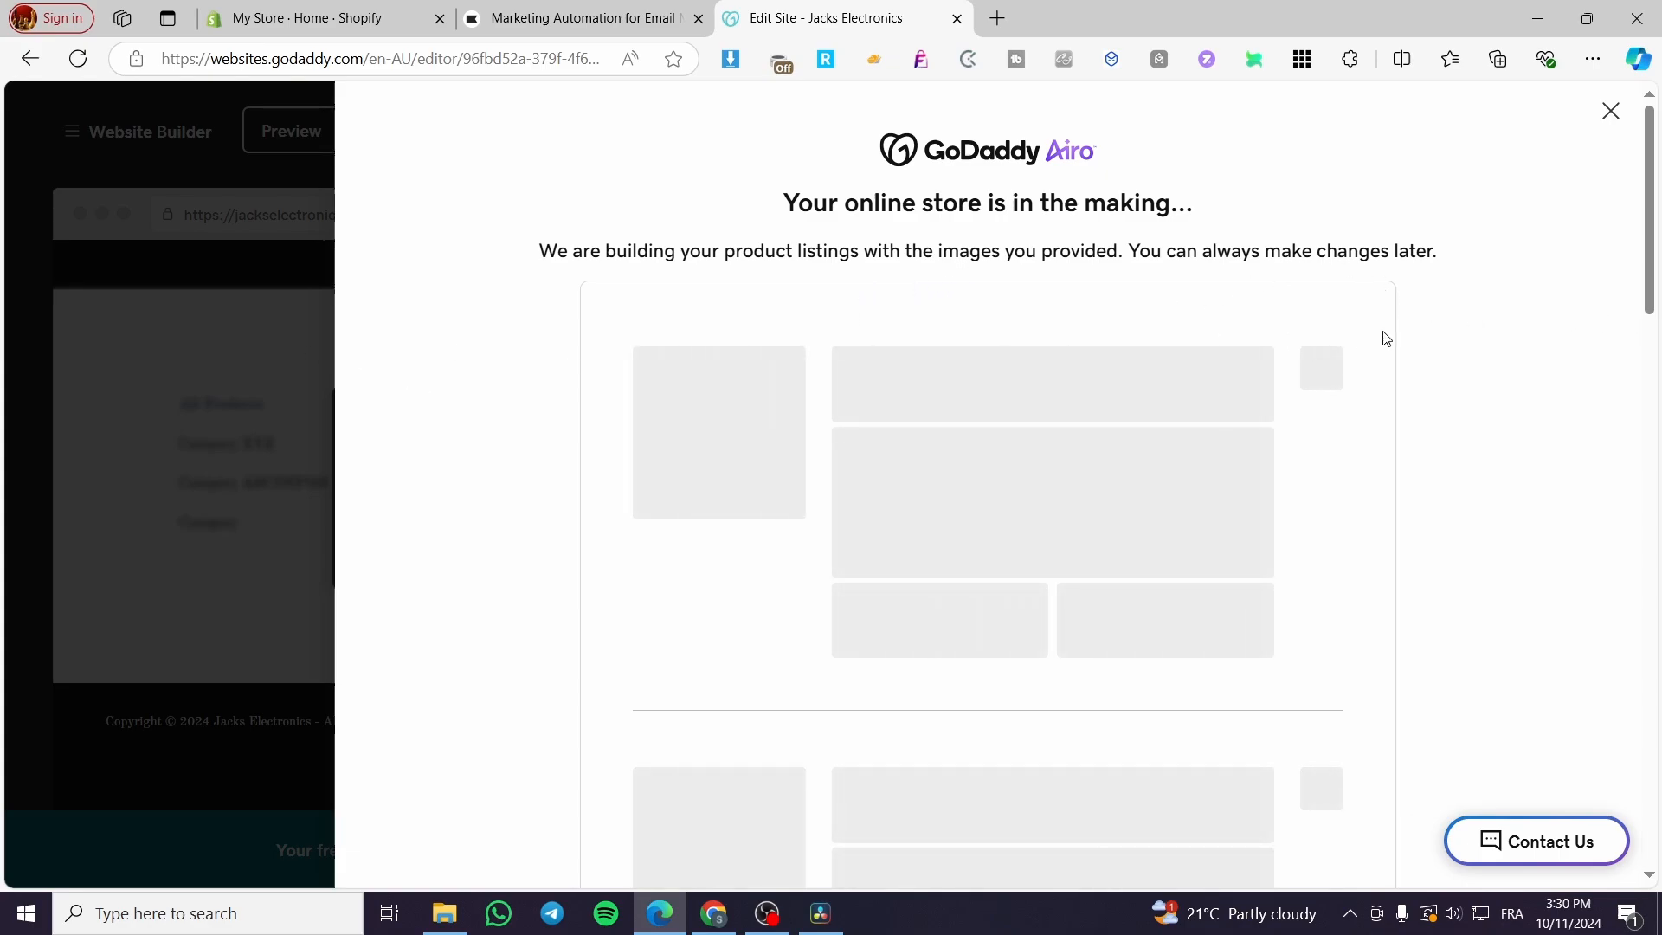
mouse_move(841, 380)
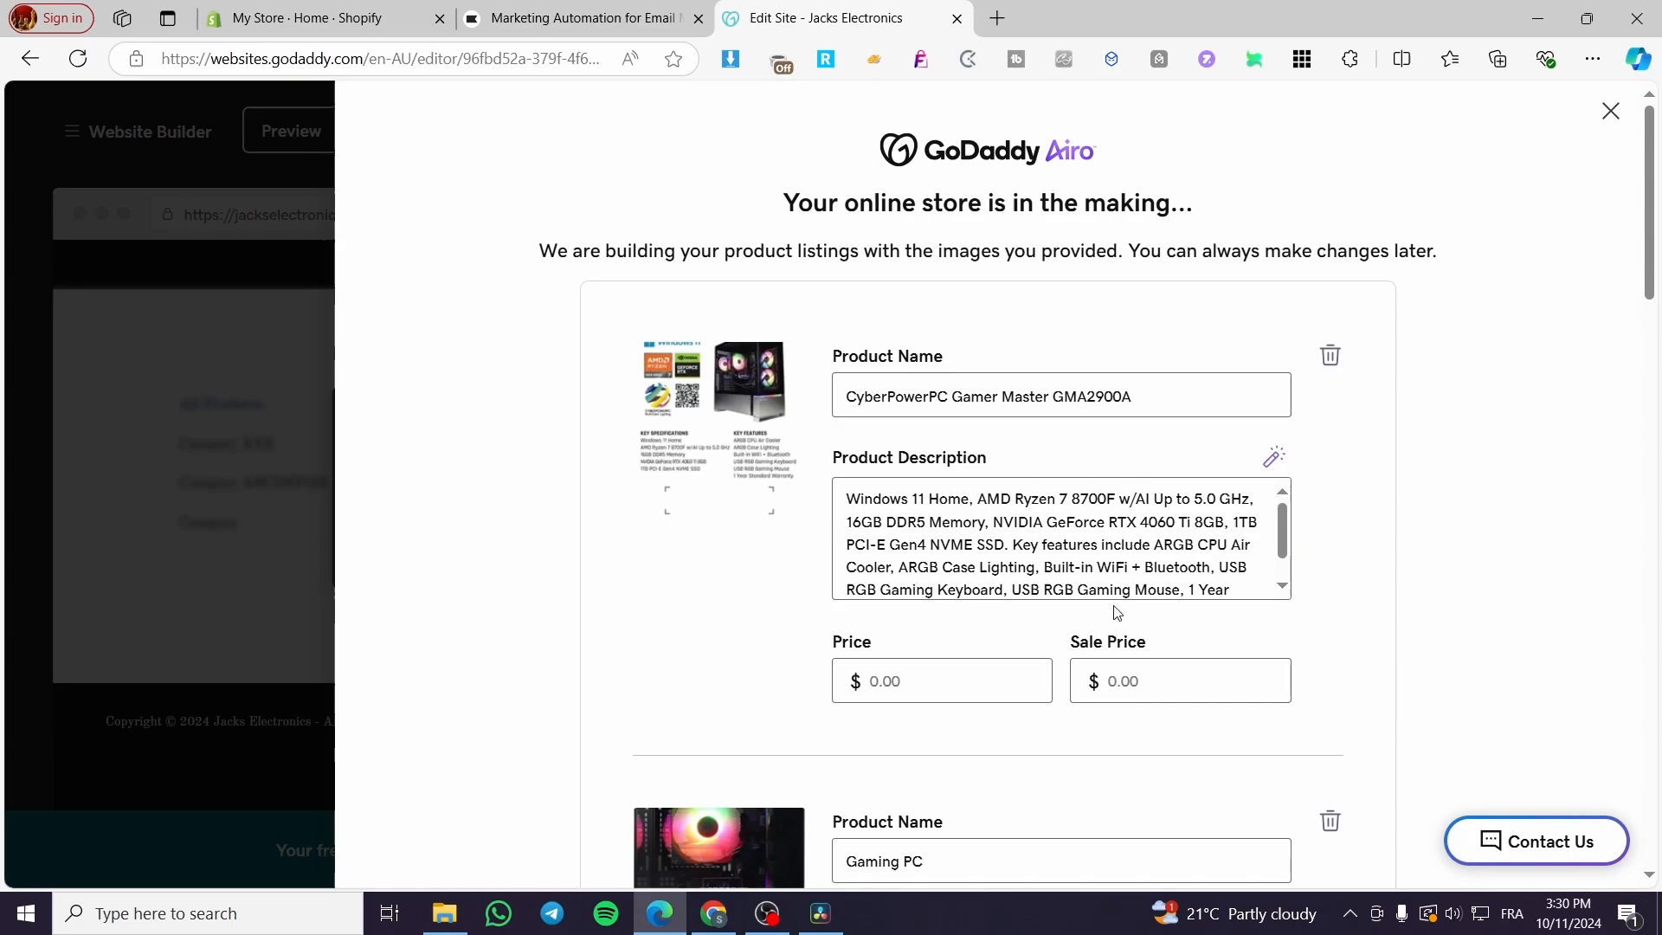
Give the CyberPowerPC listing a 999.99 sale price and save the product.
text(10)
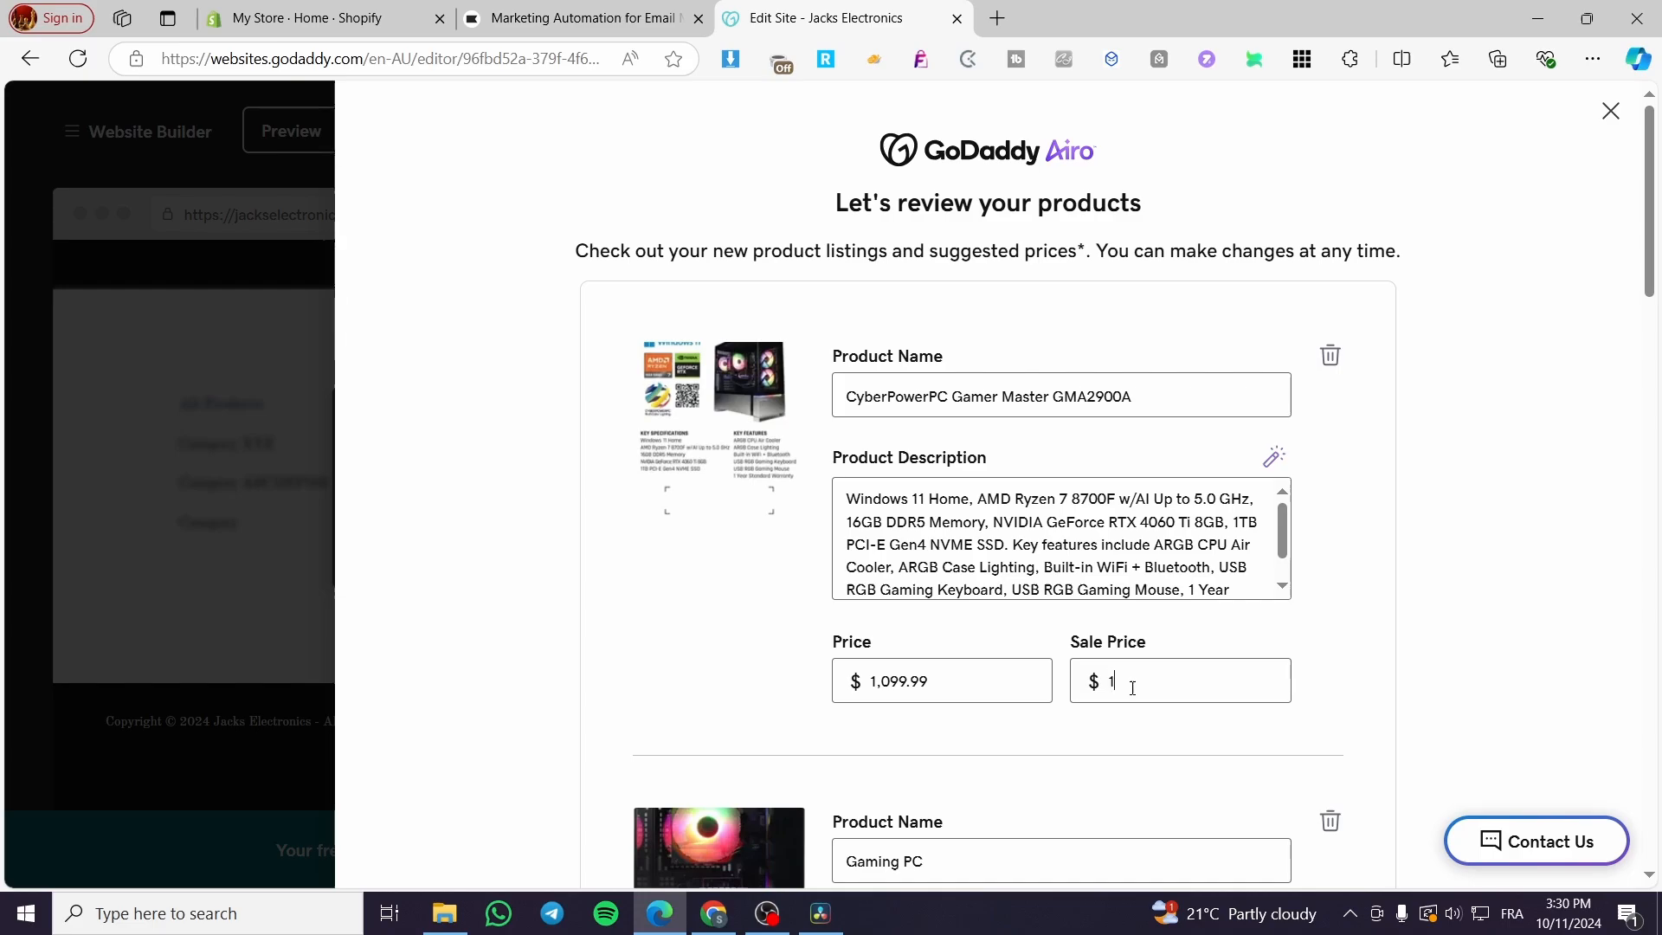
text(0.00)
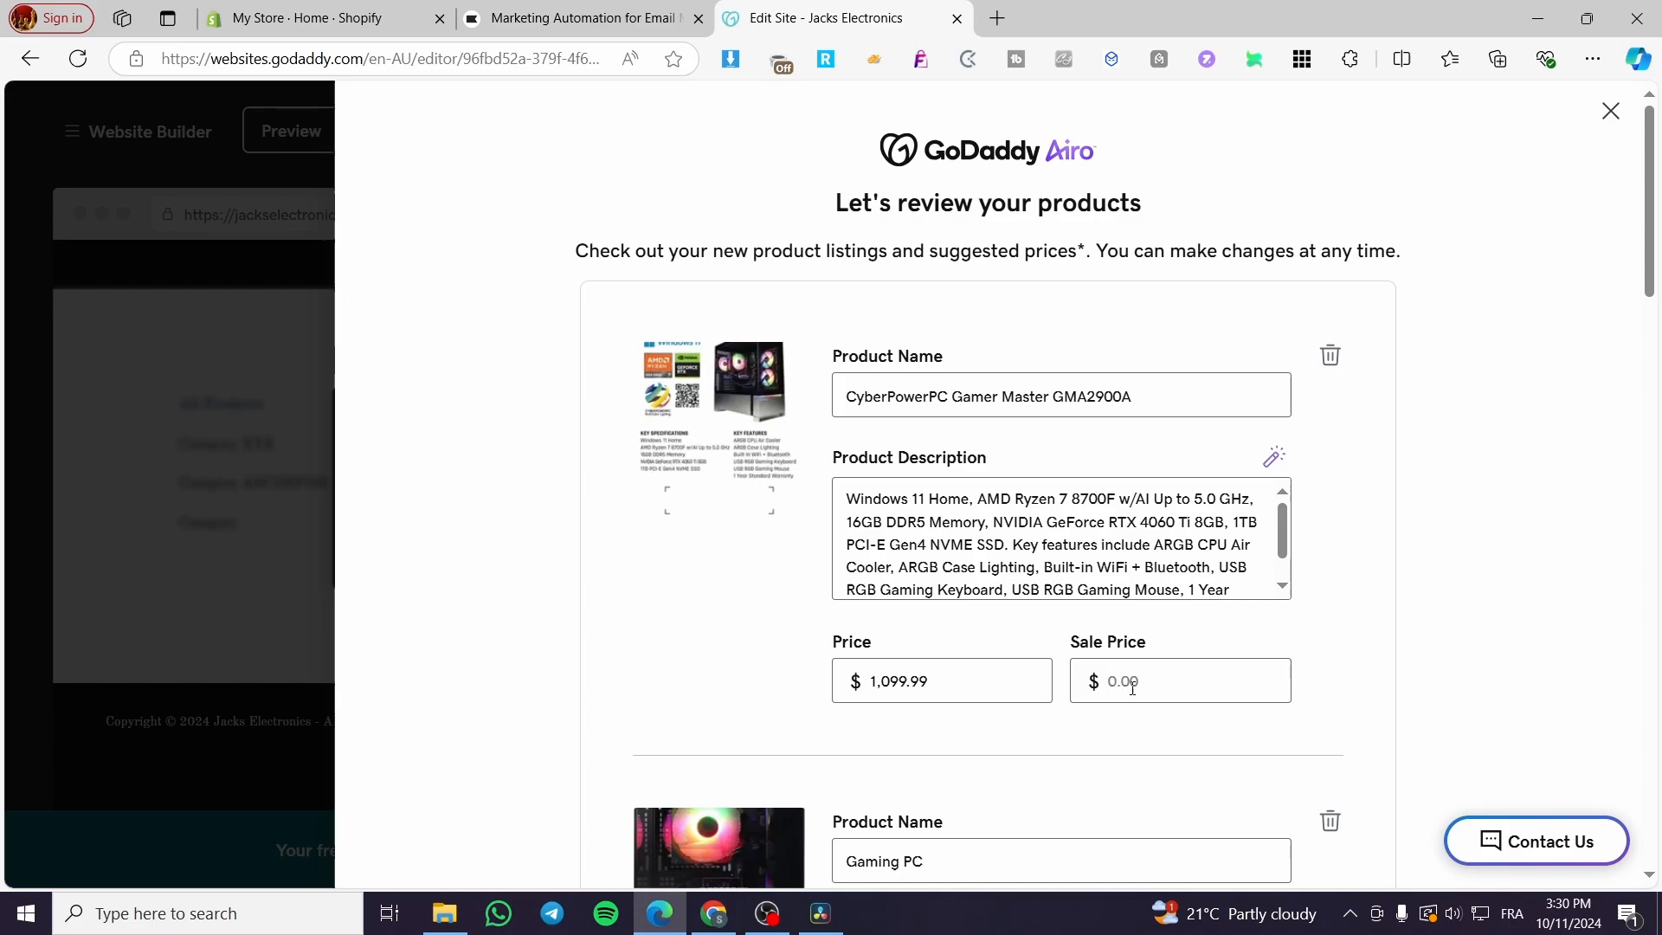
click(1179, 681)
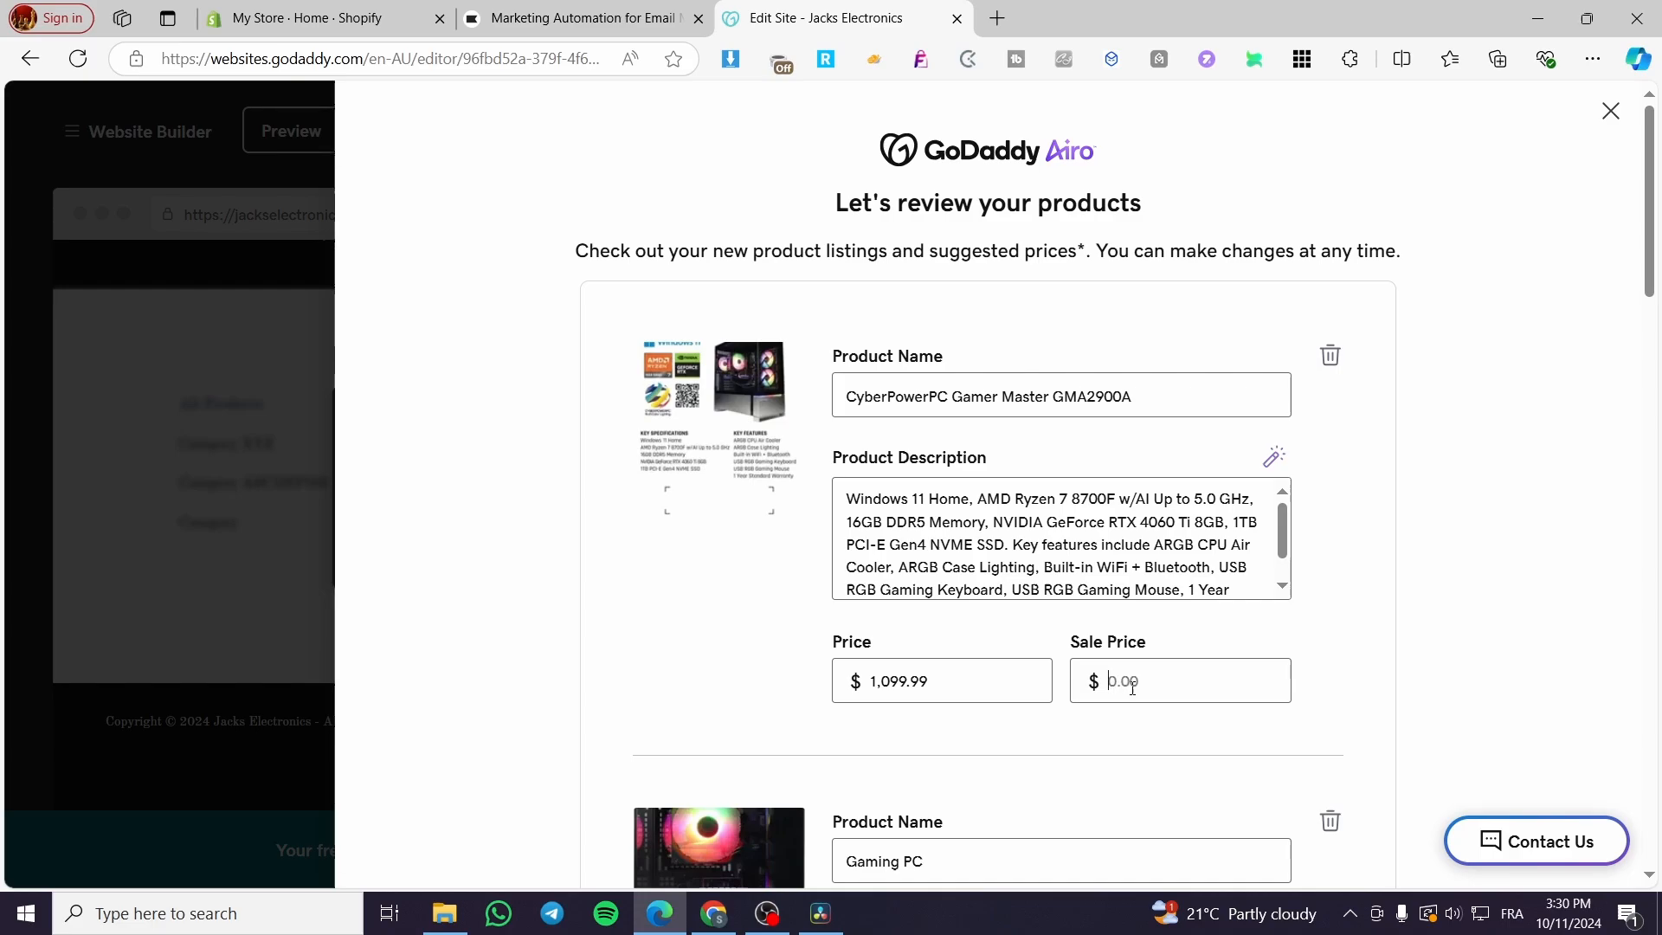
text(999.99)
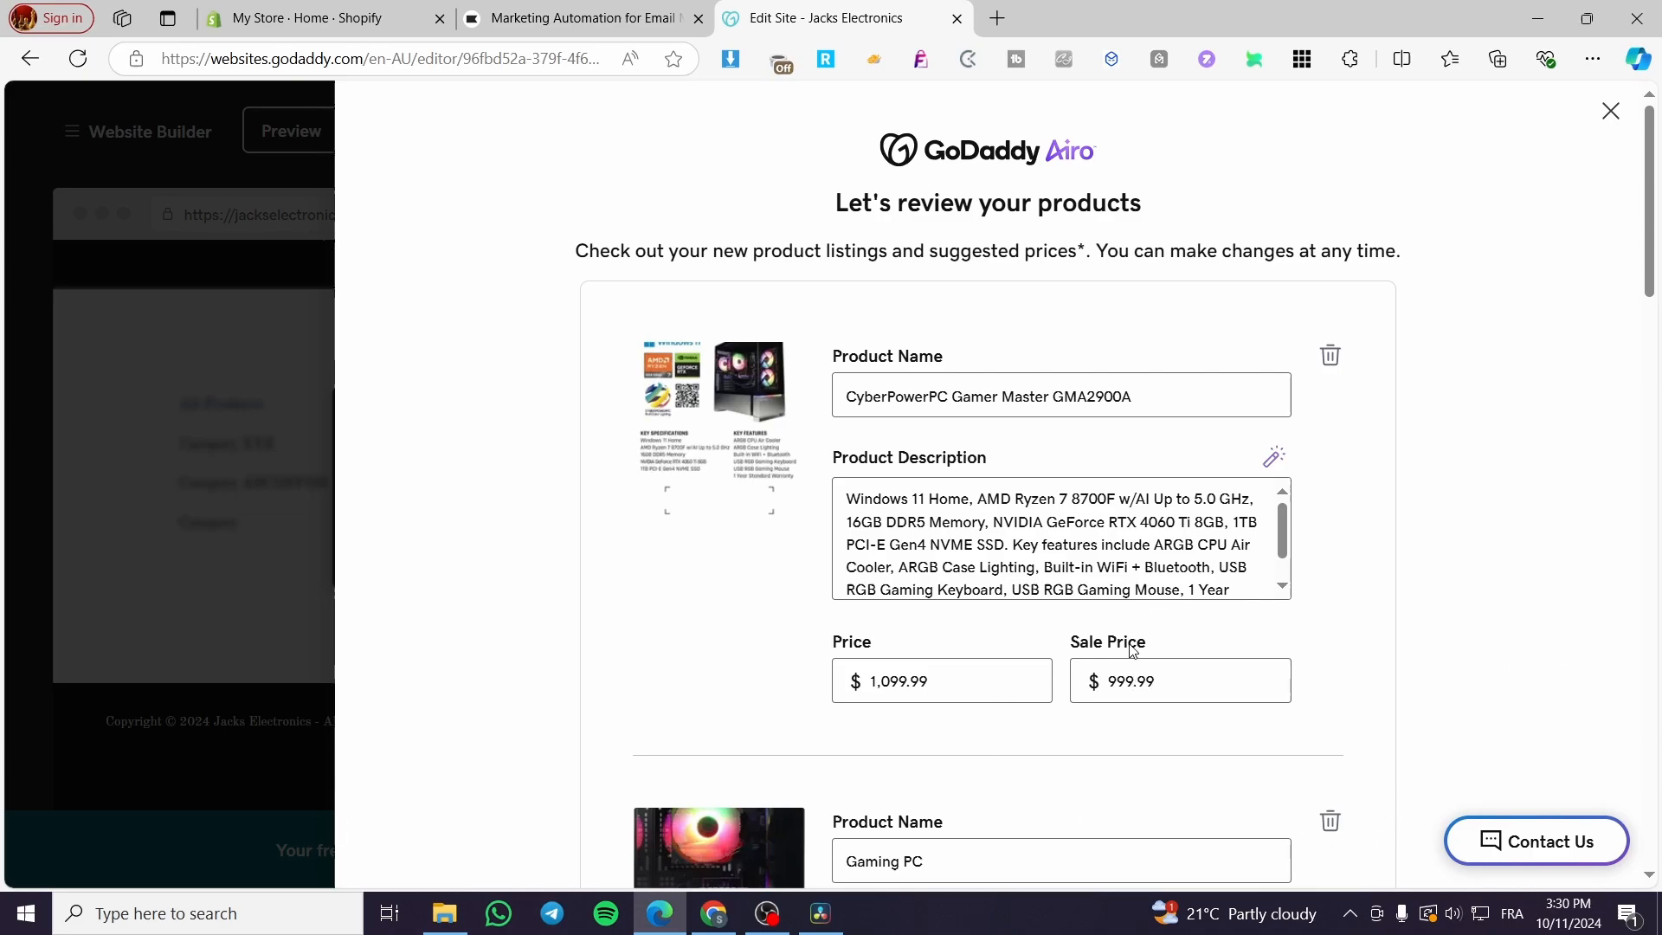
mouse_move(895, 684)
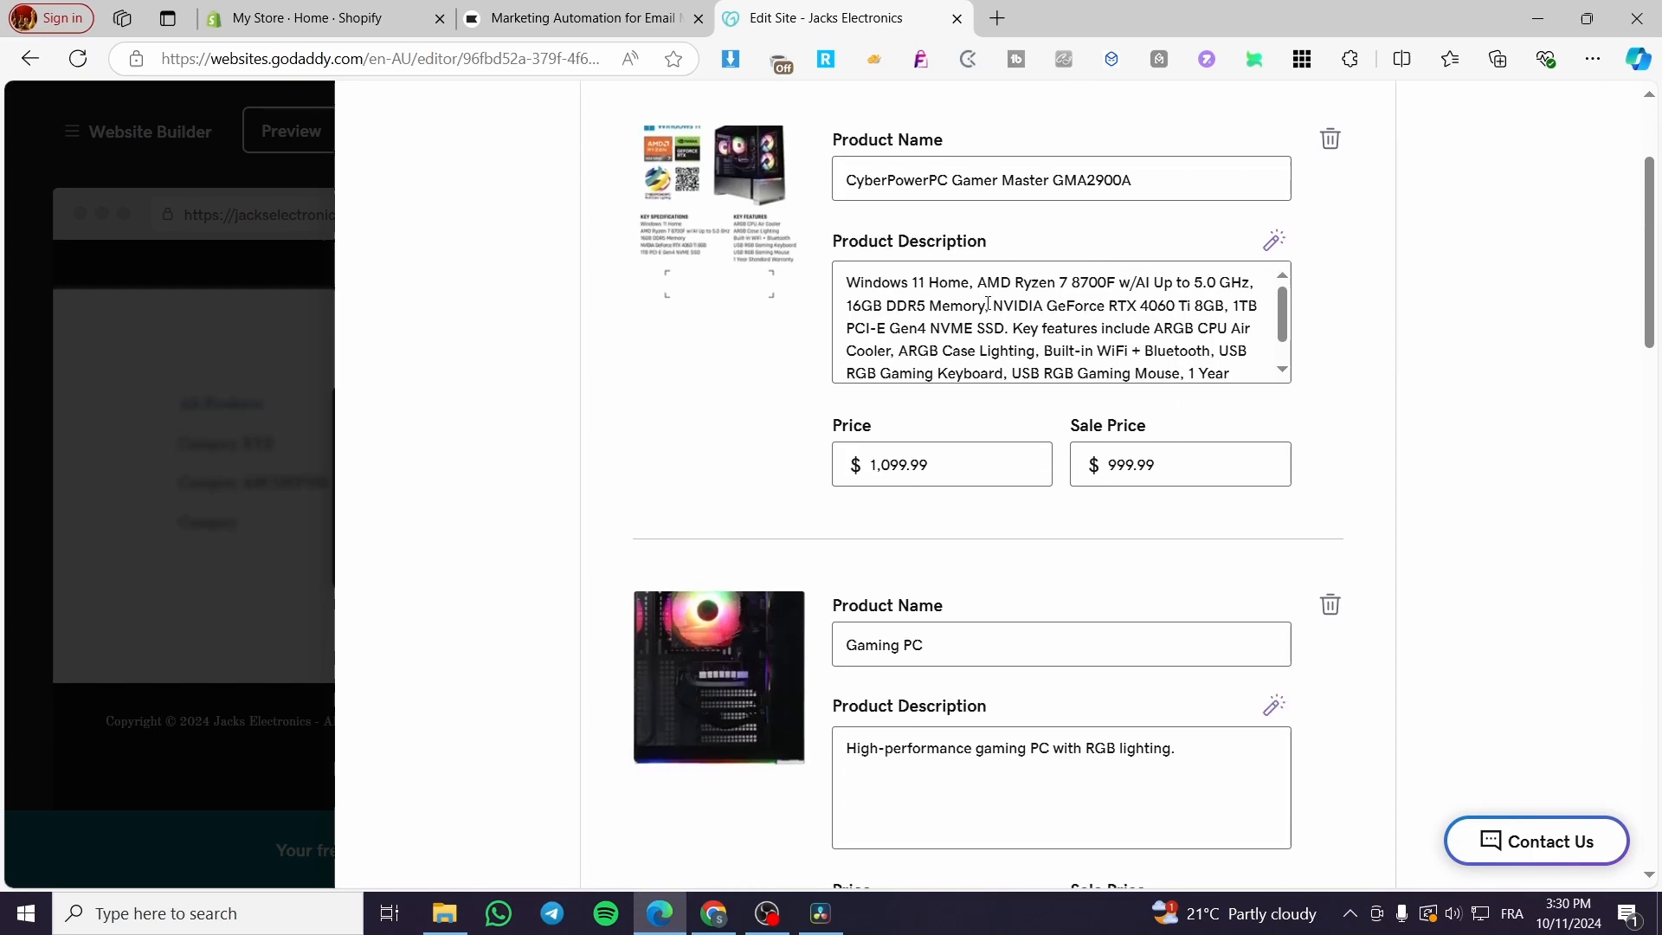
scroll(down, 3)
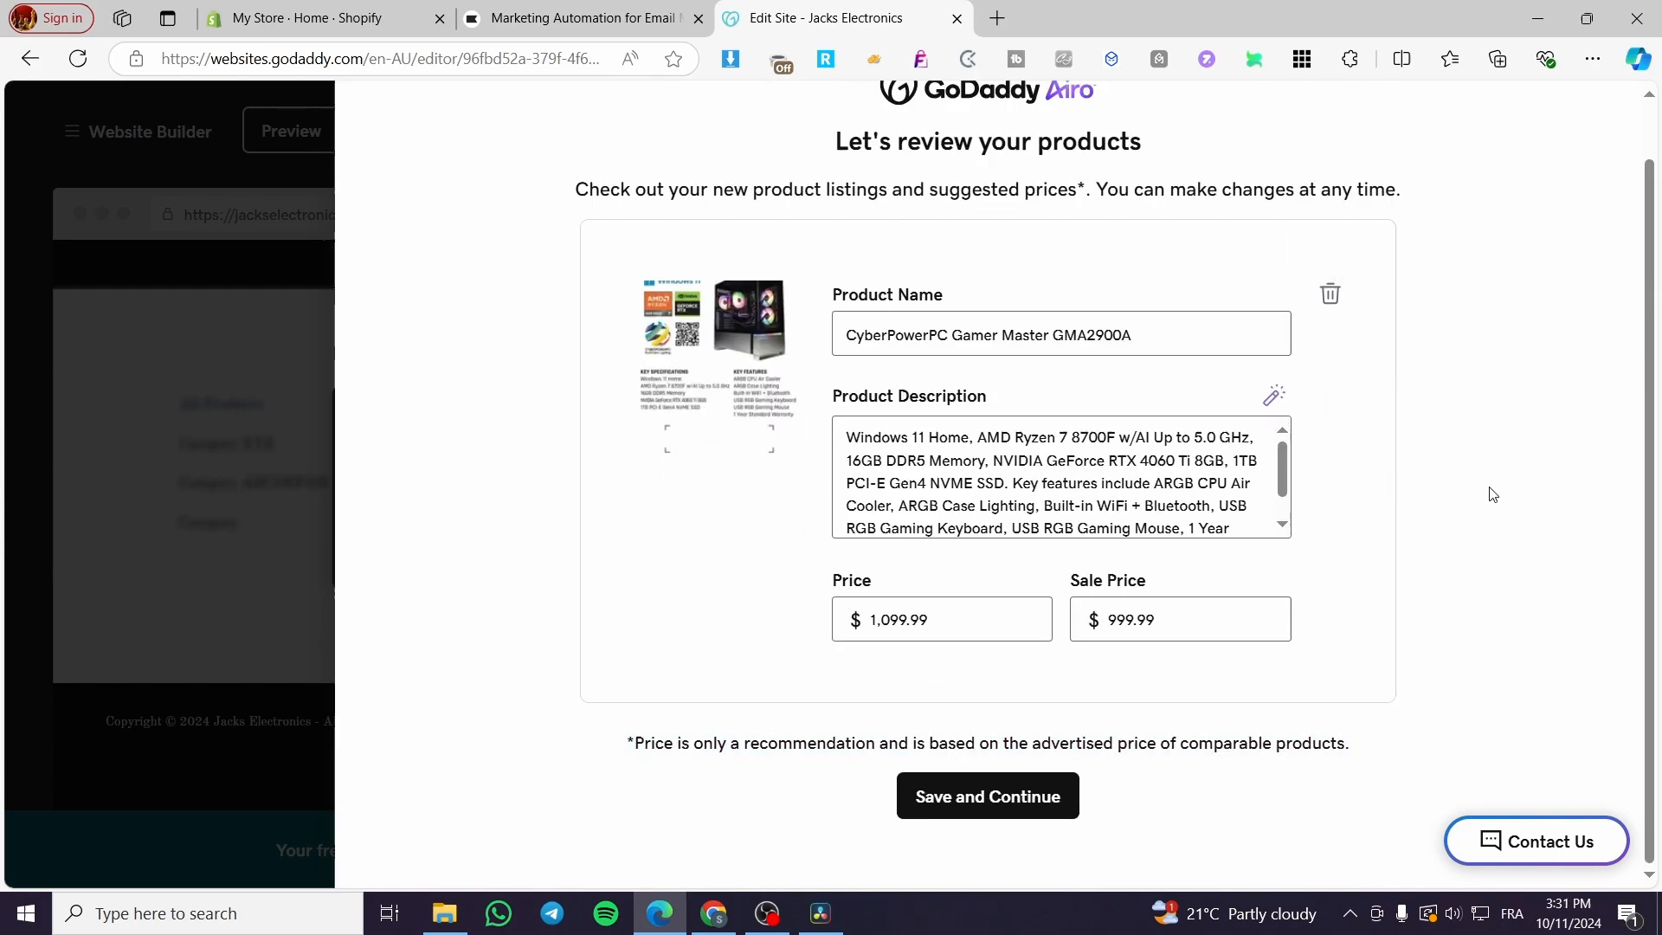
click(985, 797)
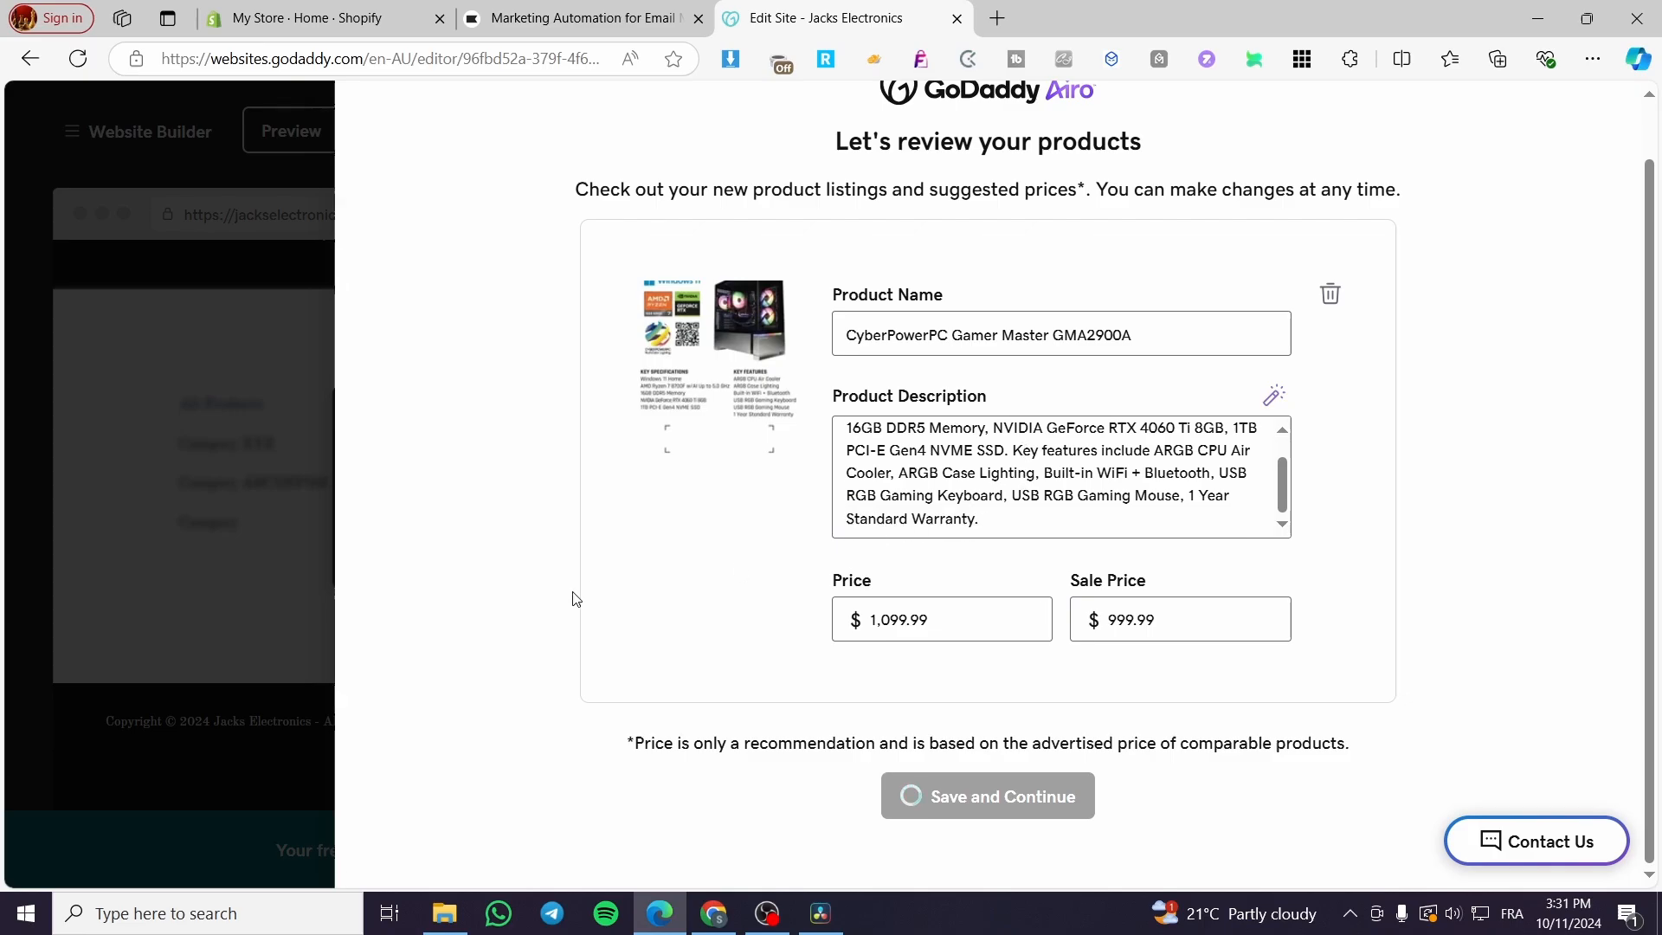
click(985, 795)
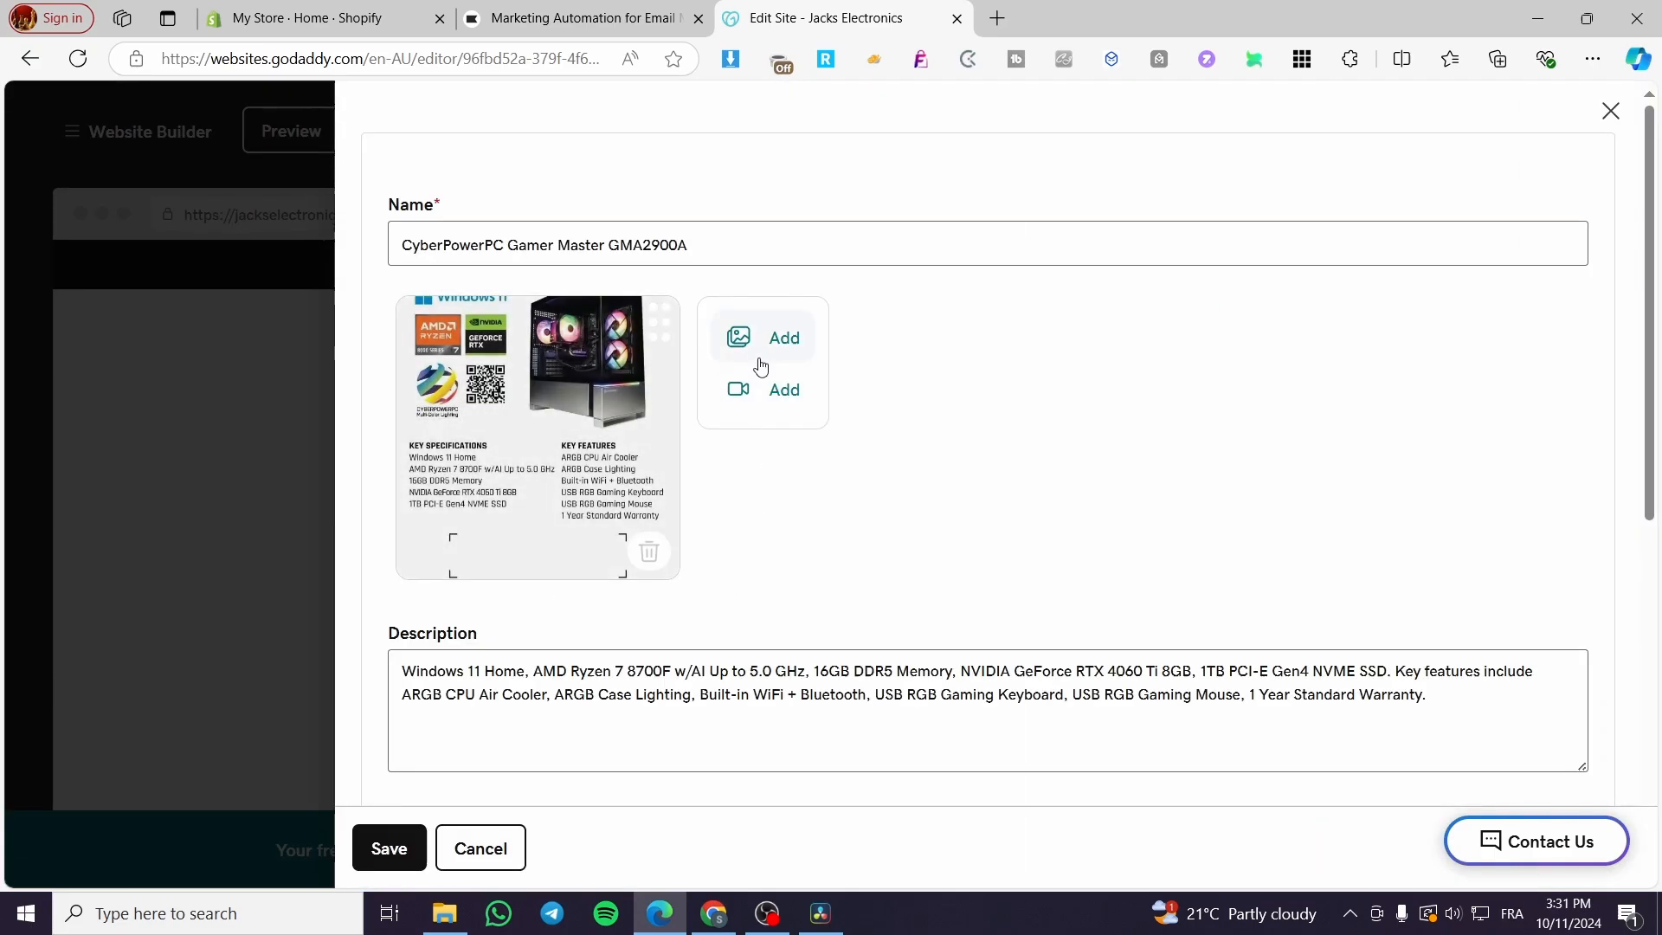
Add four more product photos to the listing's image gallery.
click(783, 337)
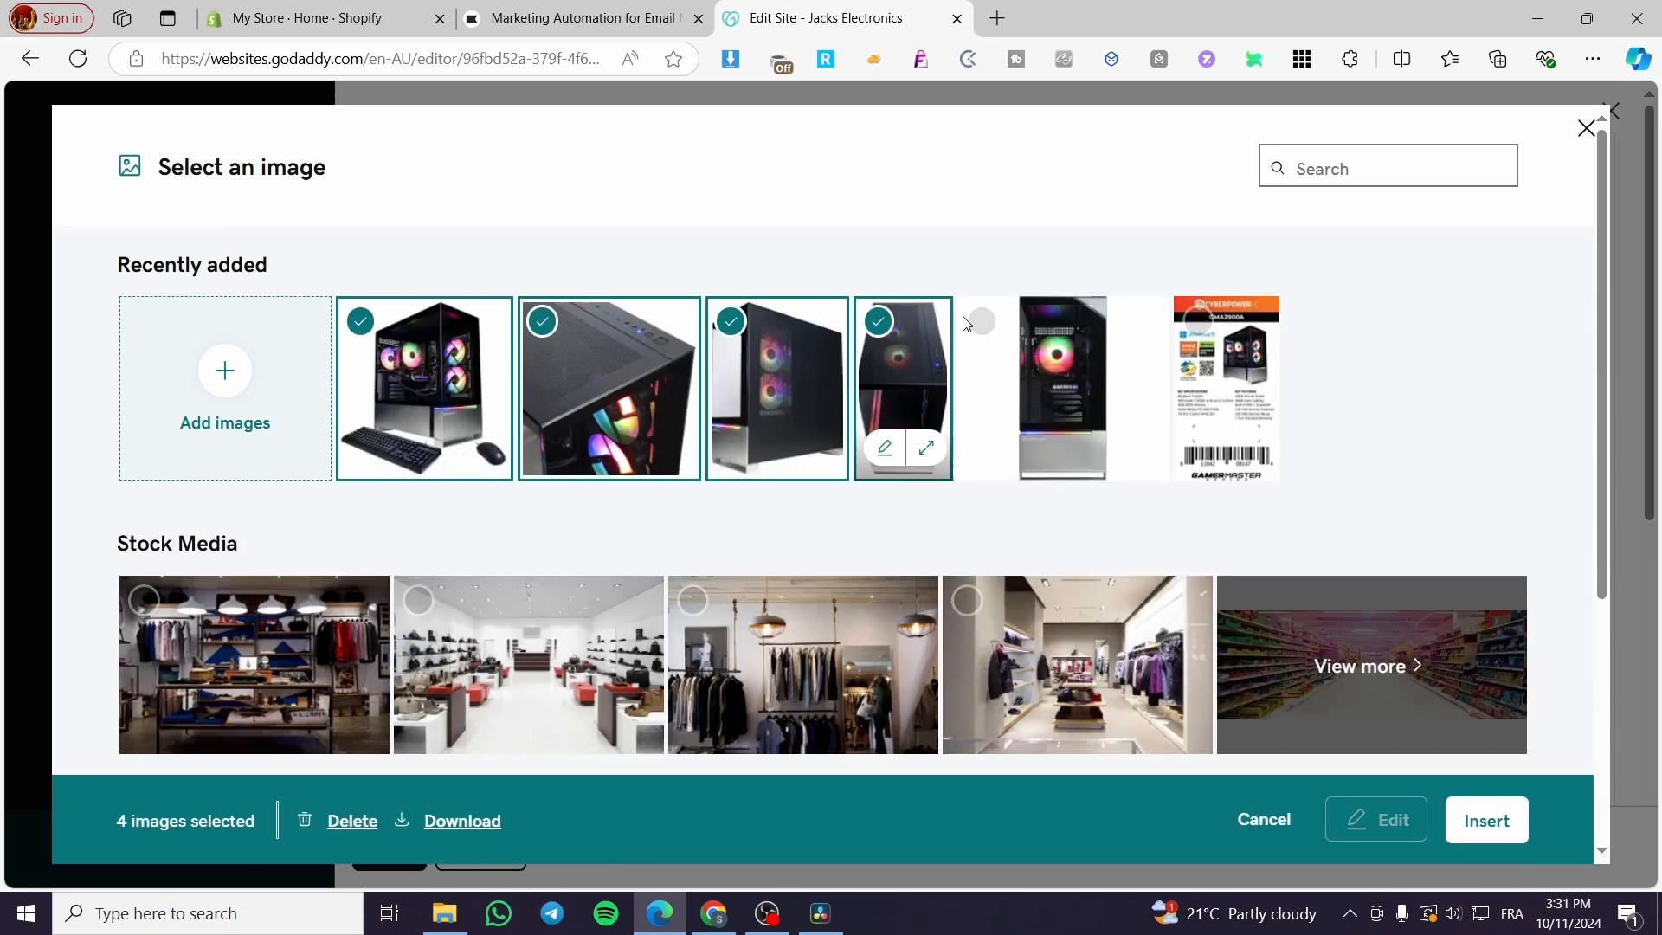
click(1485, 819)
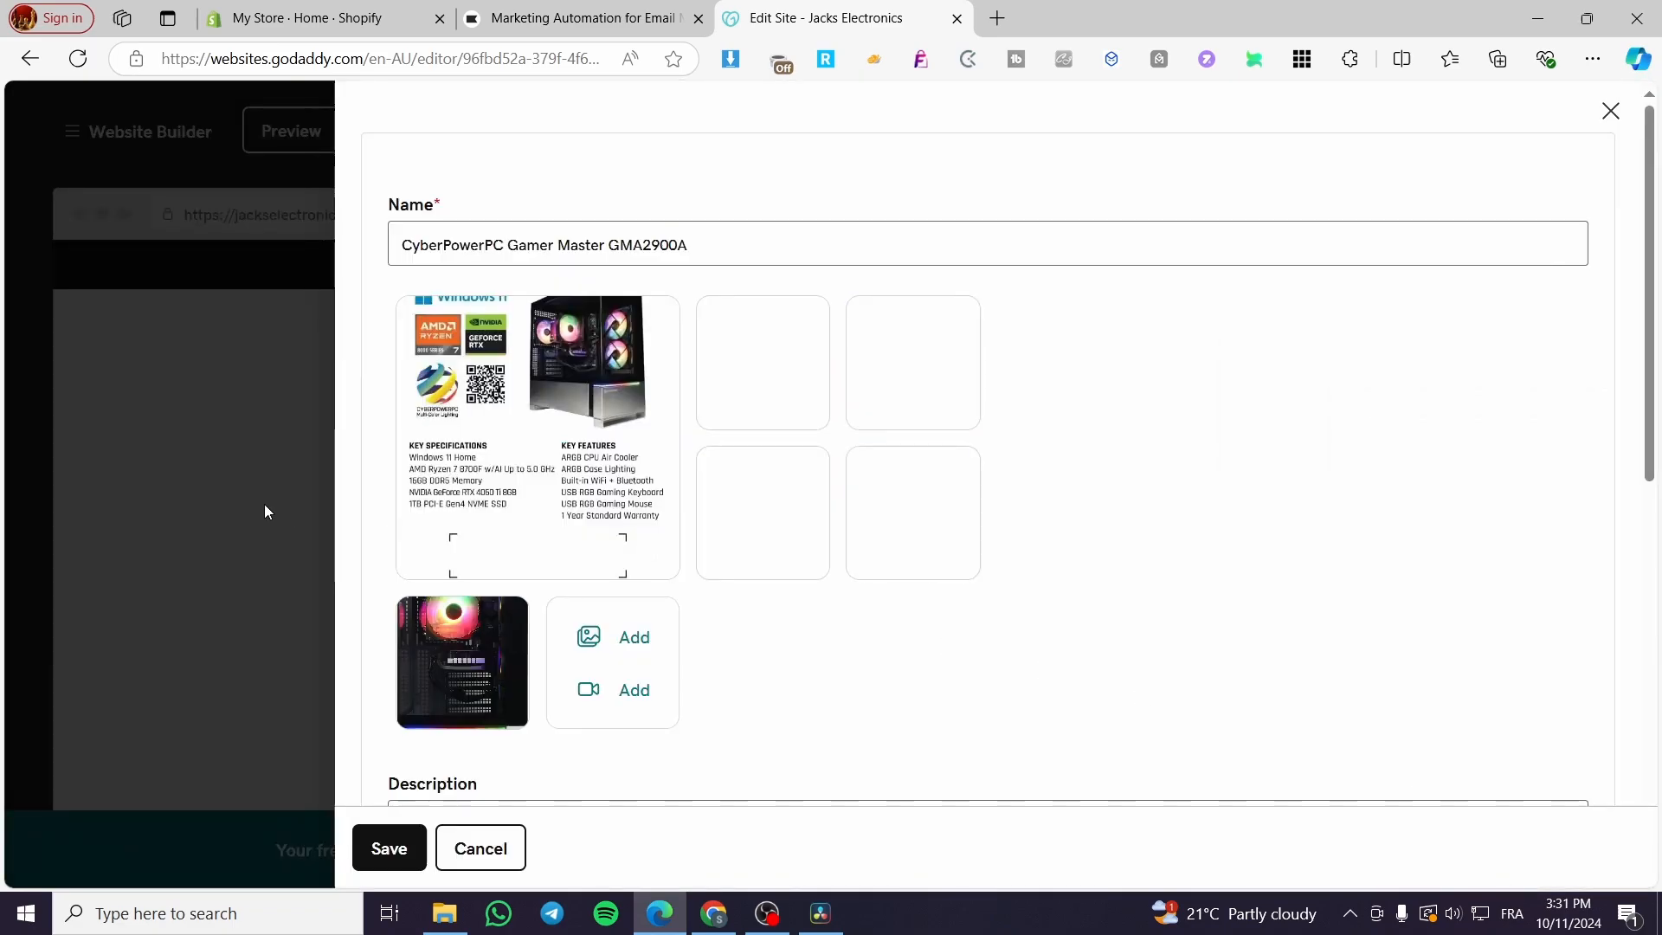
scroll(down, 3)
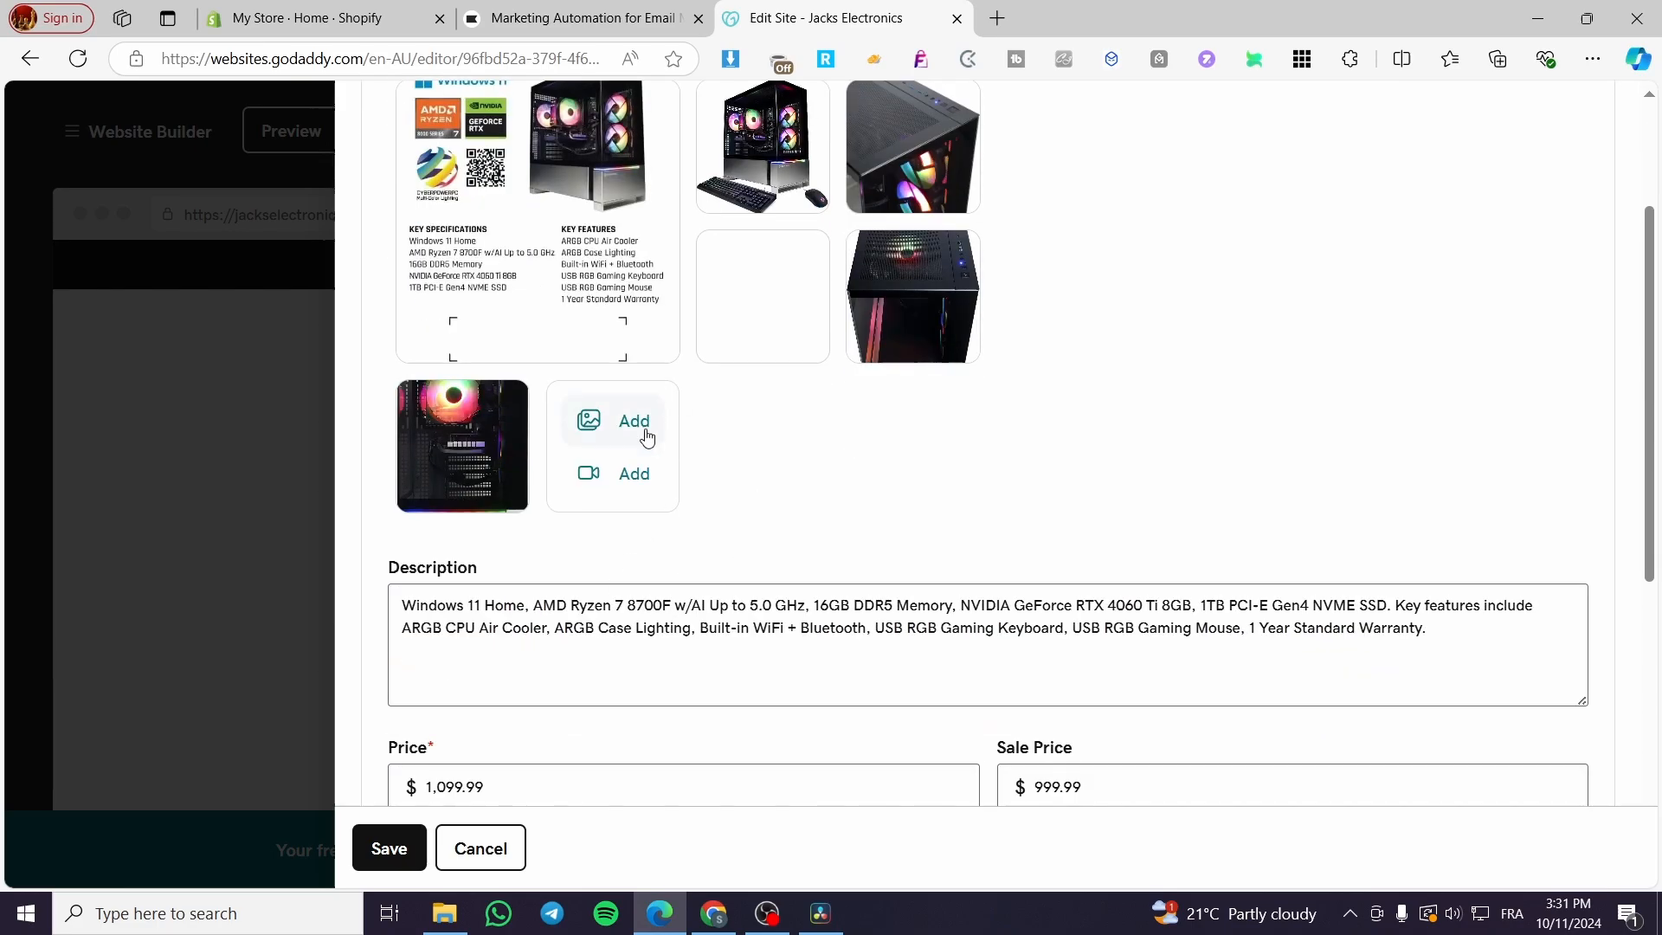
scroll(down, 3)
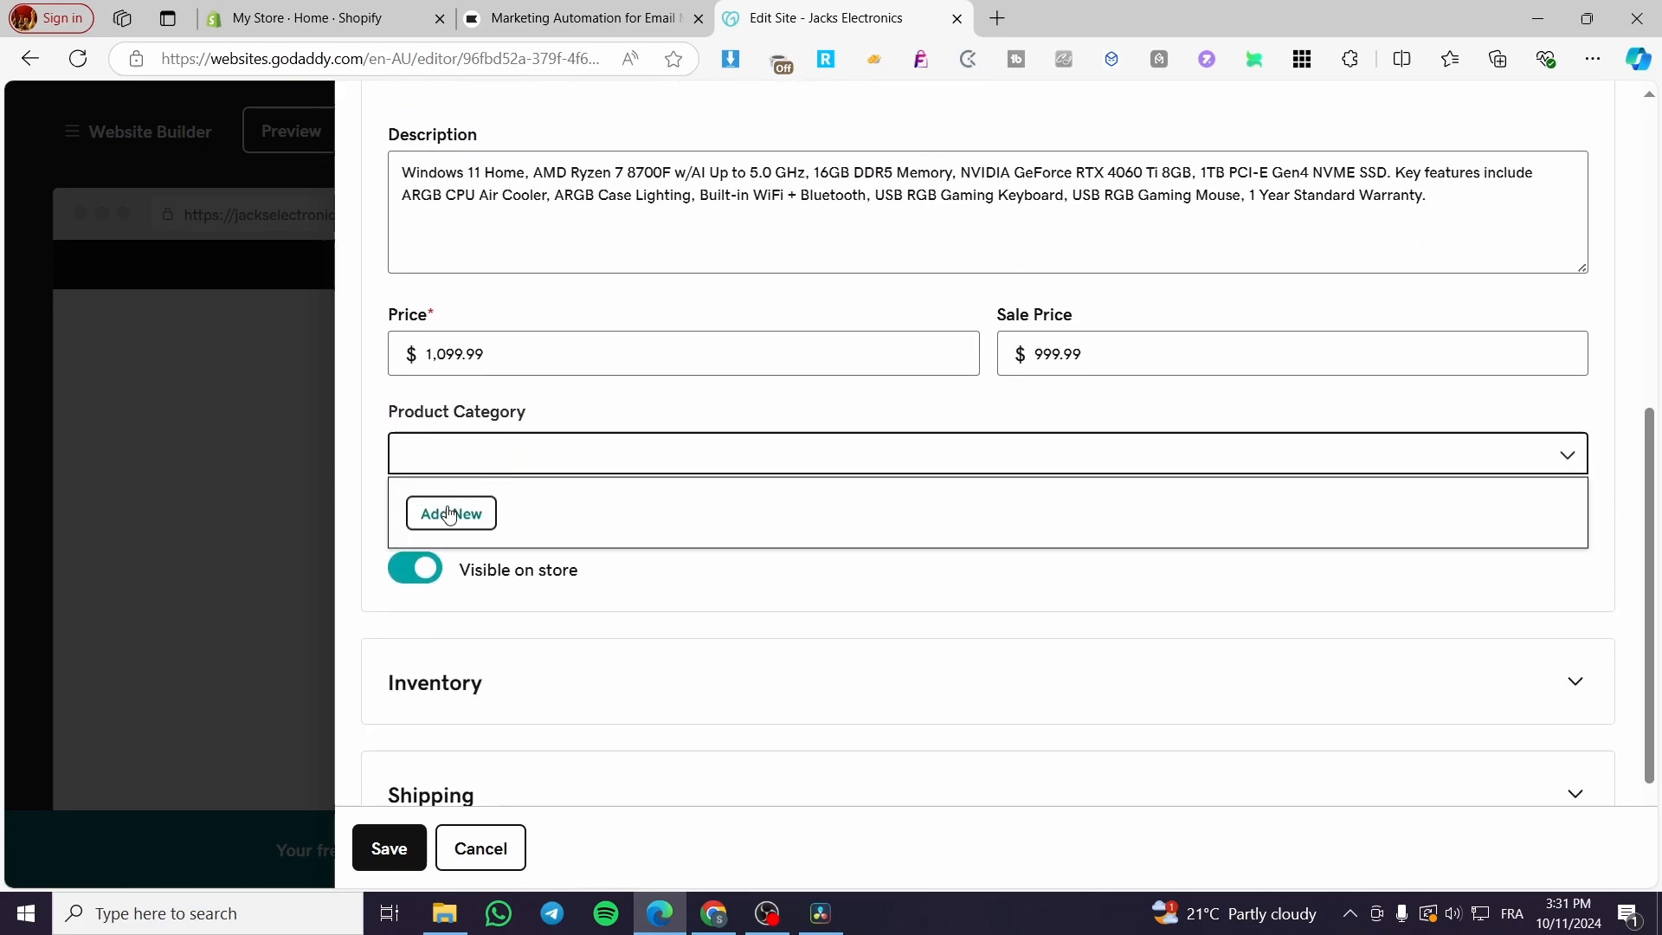
Create a new 'Gaming Pc' product category with link 'pc' for the CyberPowerPC listing.
click(450, 513)
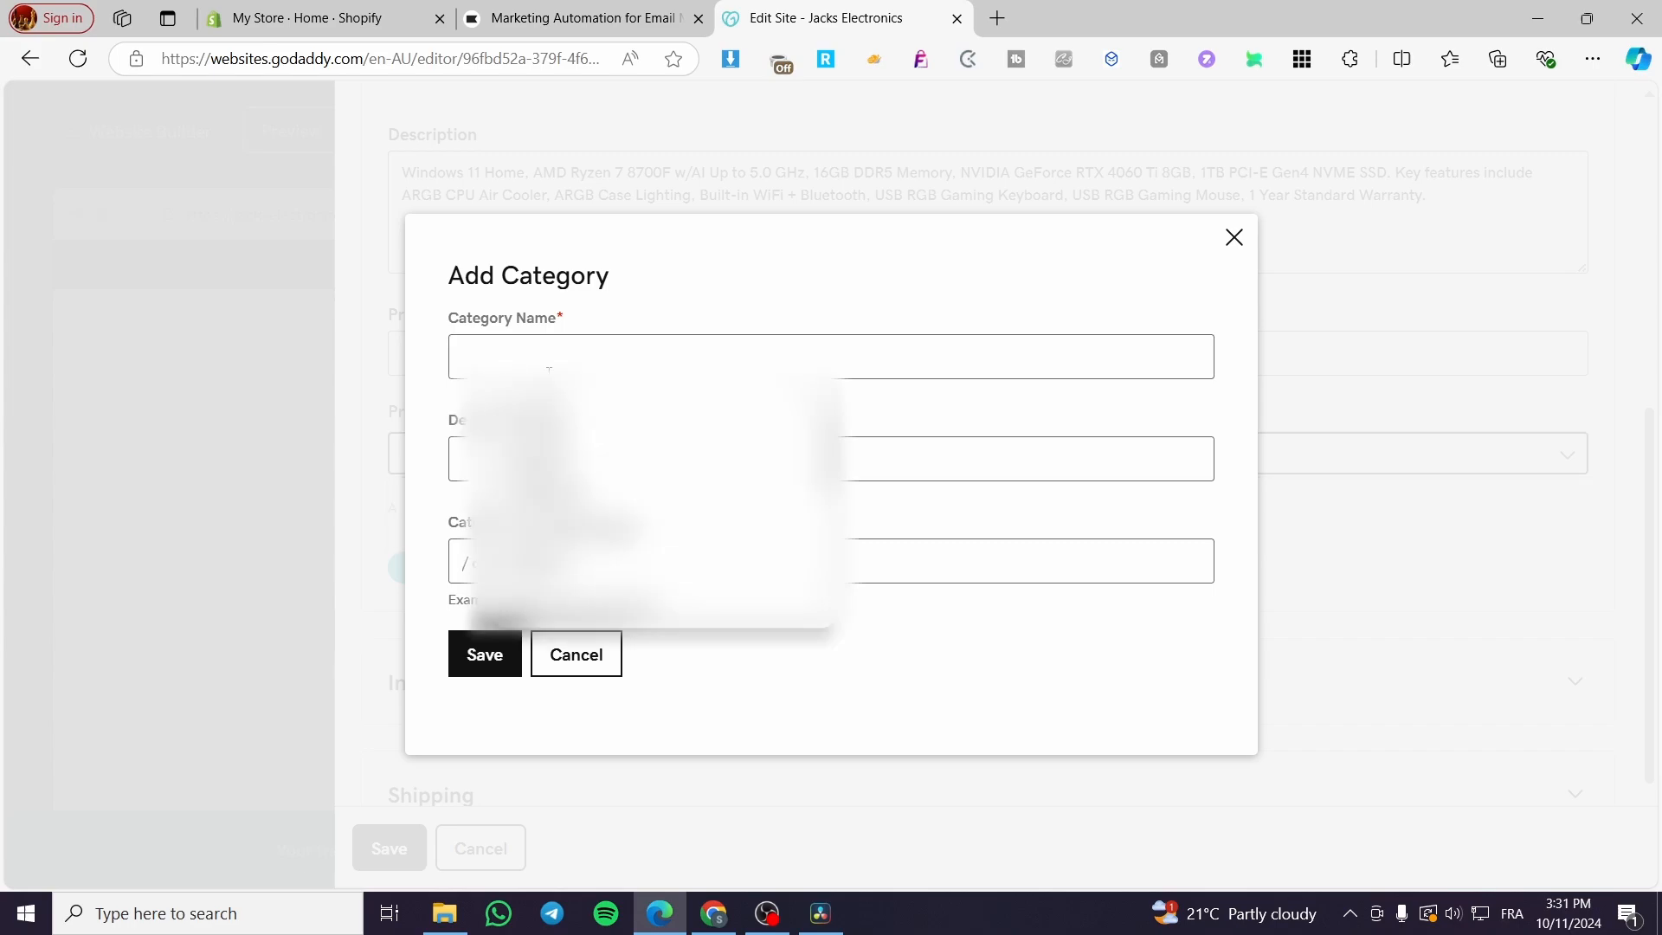
text(Gaming Pc)
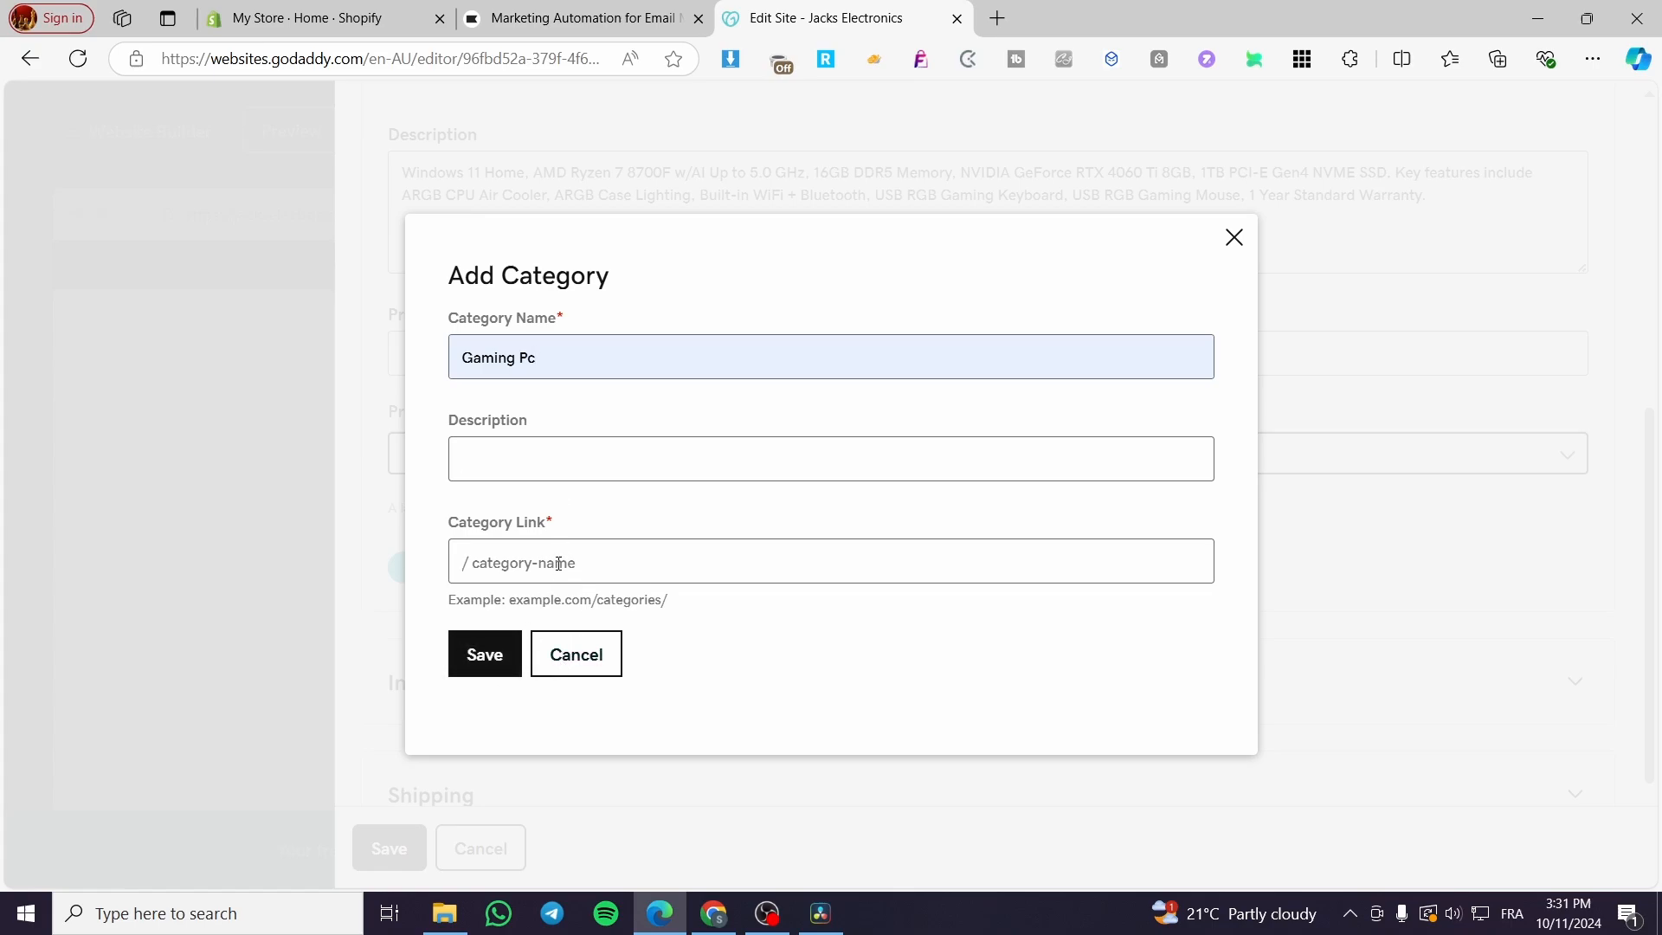
text(pc)
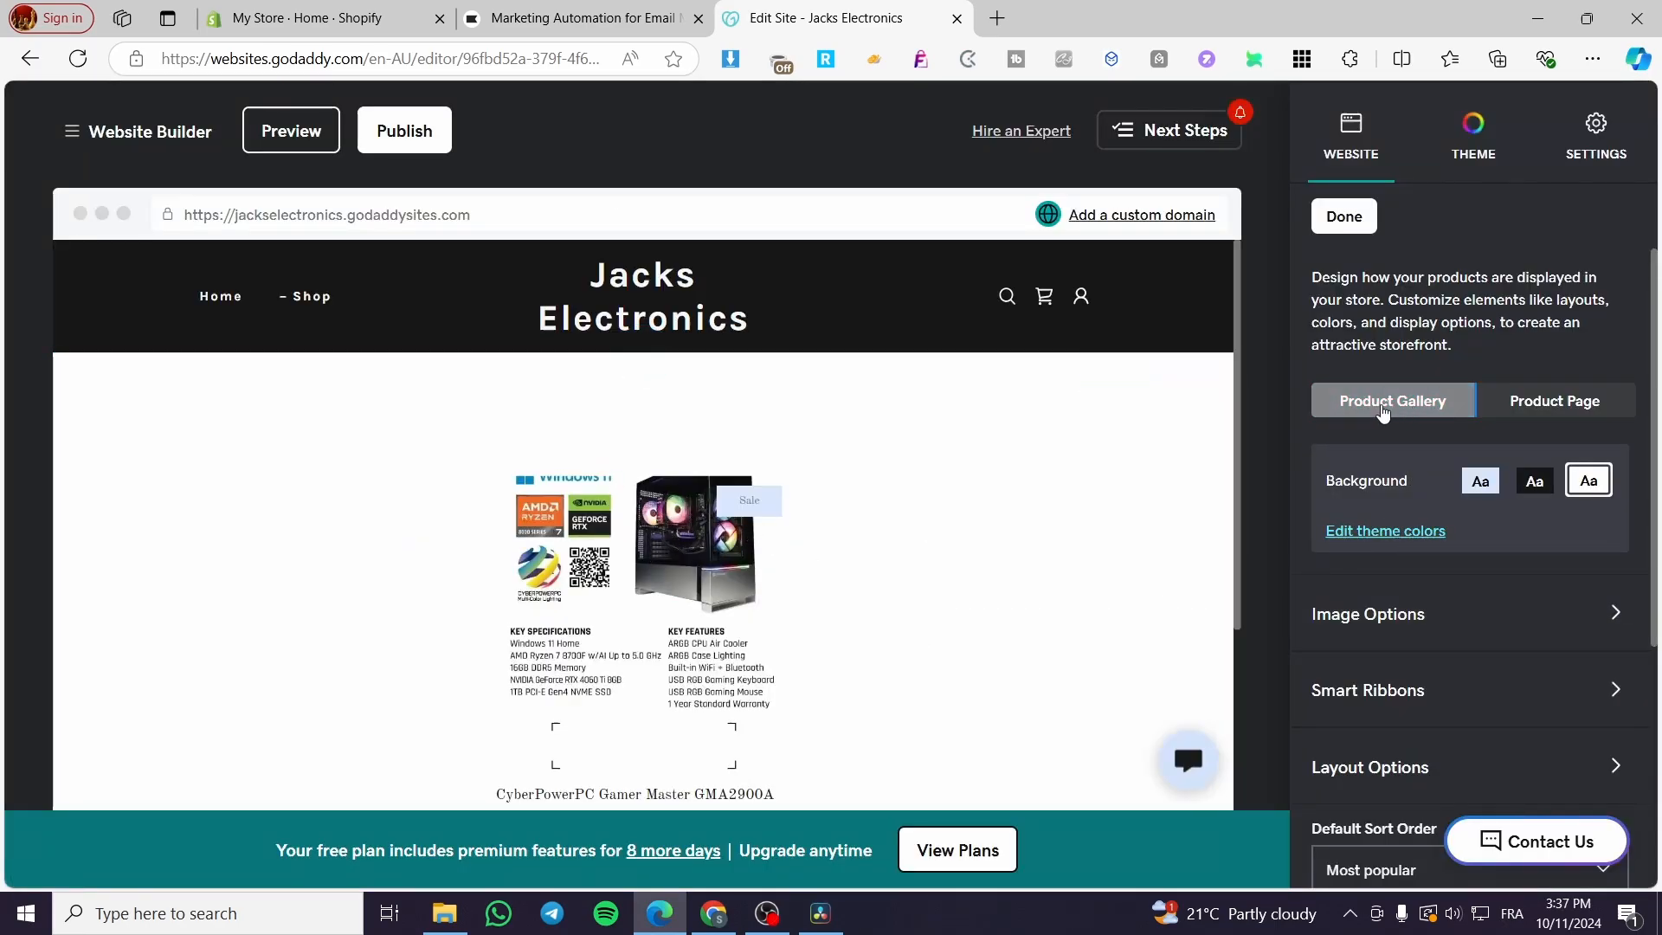
Review the product gallery styling options in the Online Store panel.
click(1392, 400)
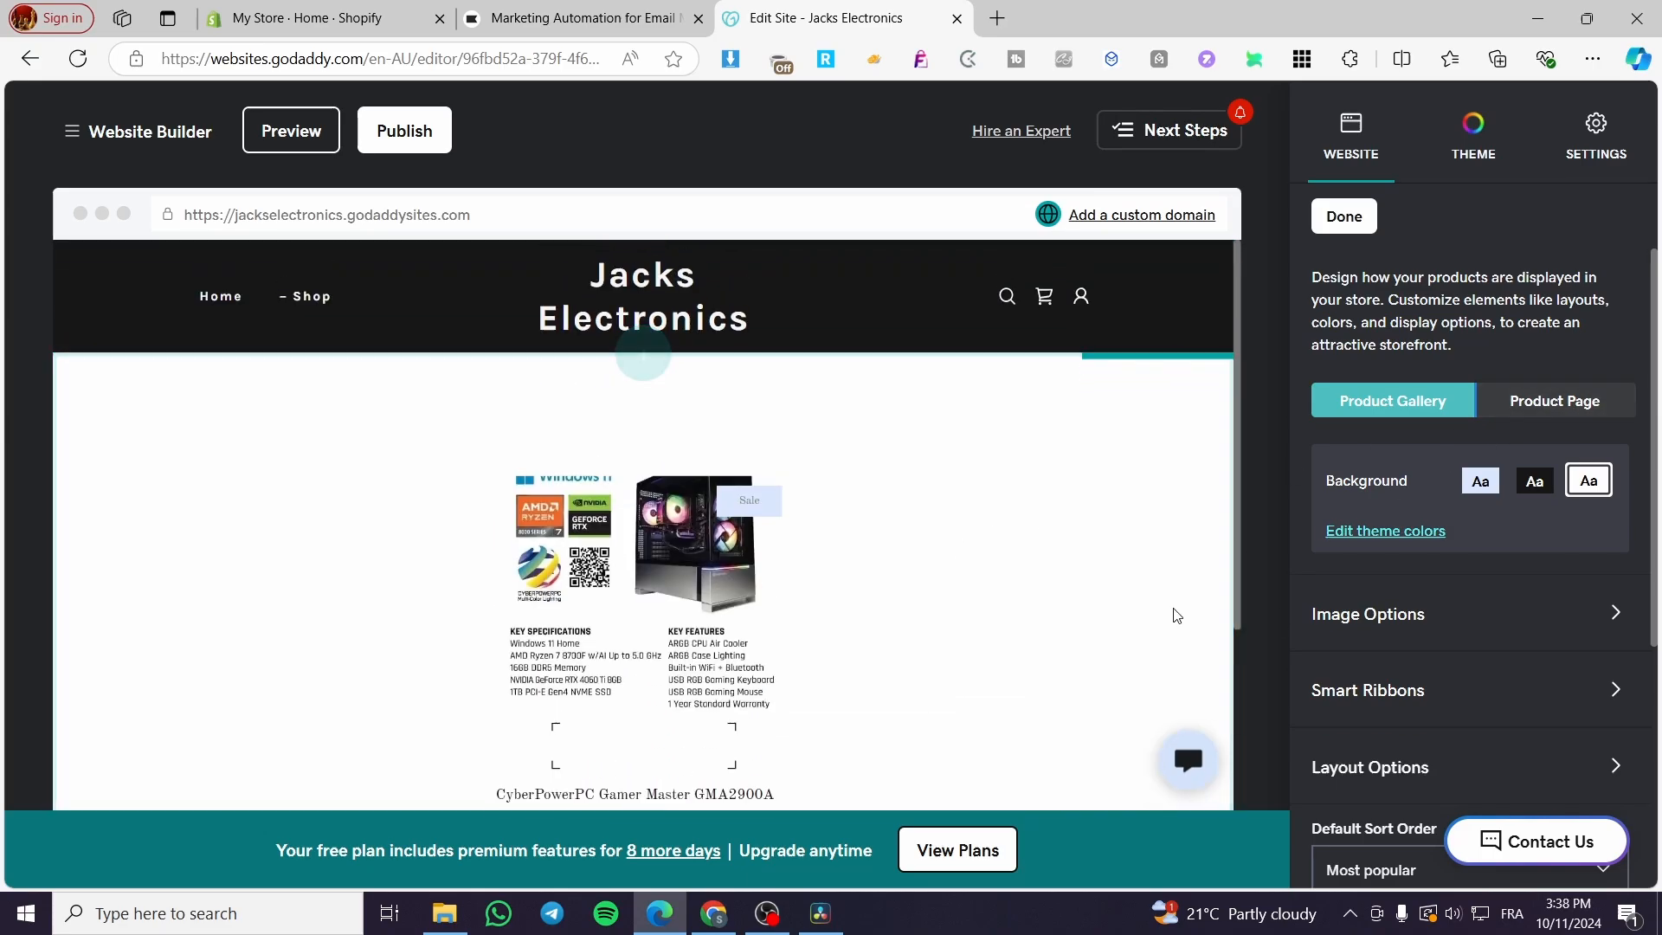
scroll(down, 3)
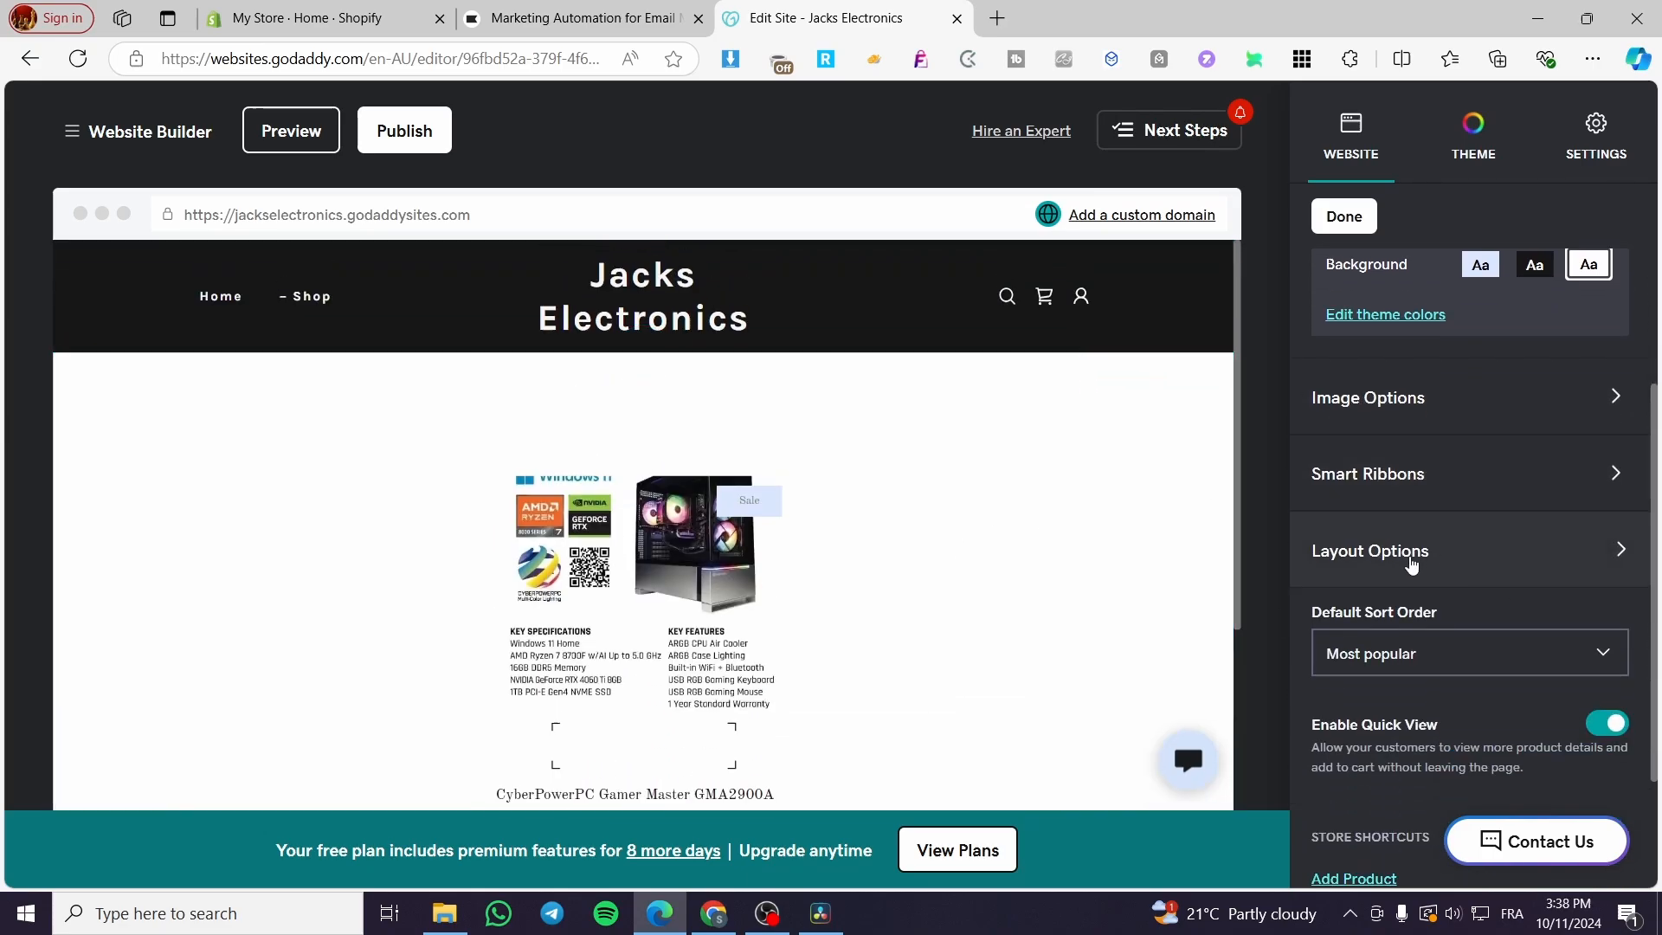
click(1370, 550)
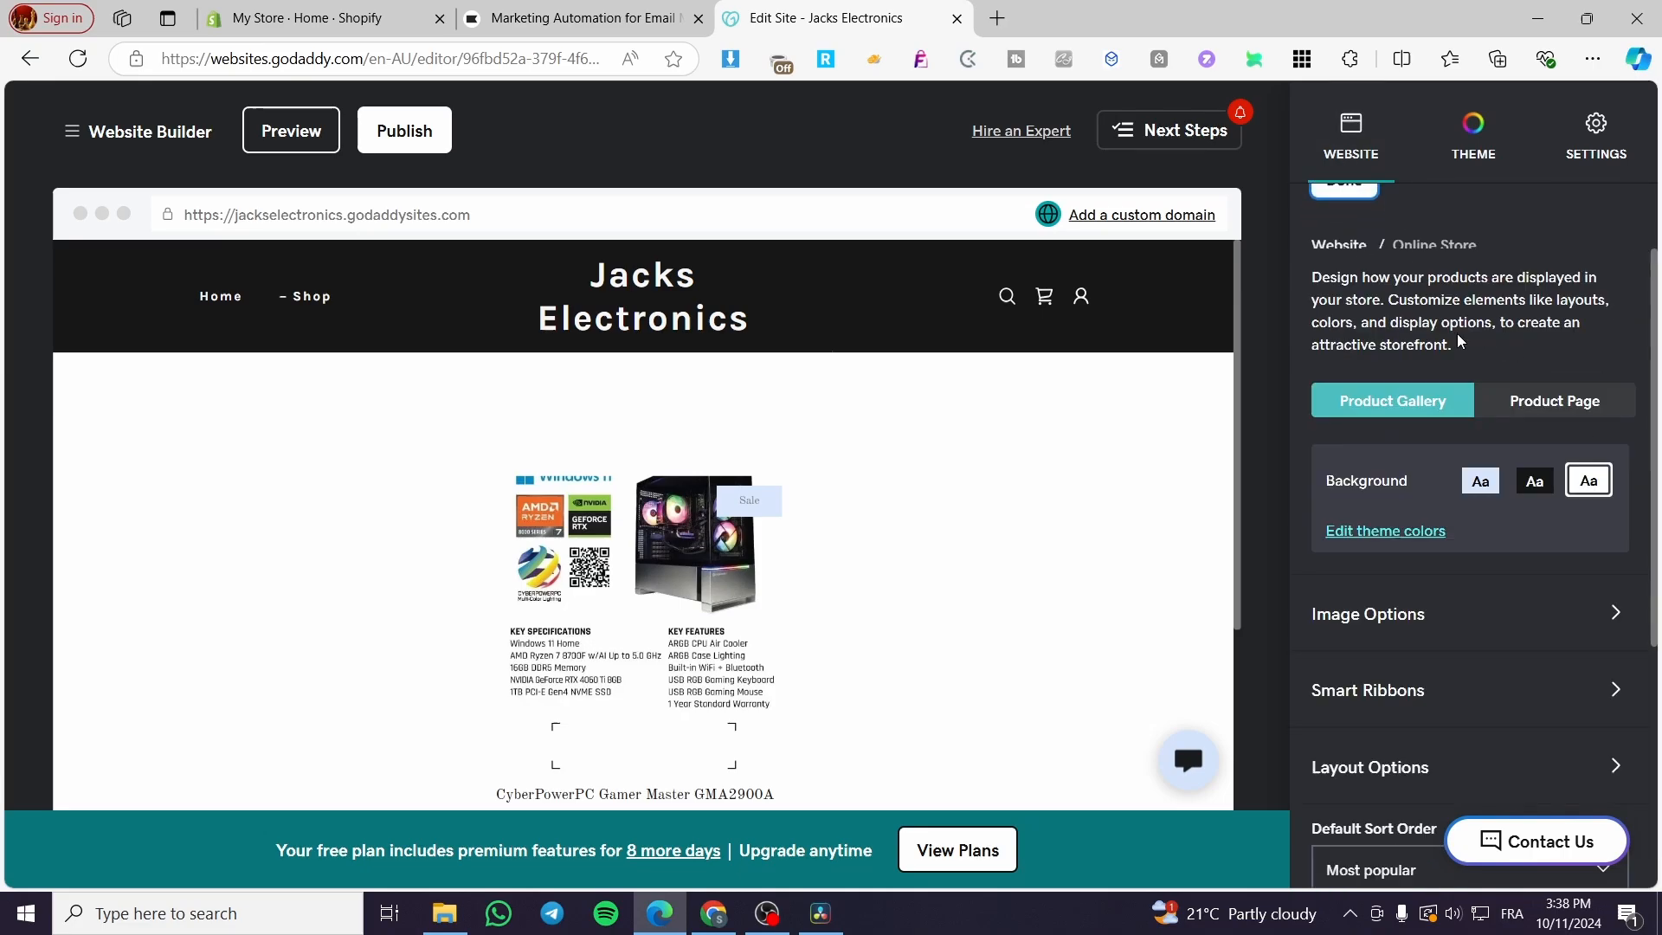
View the individual product page layout settings, then bring up the Kai theme panel.
click(1554, 400)
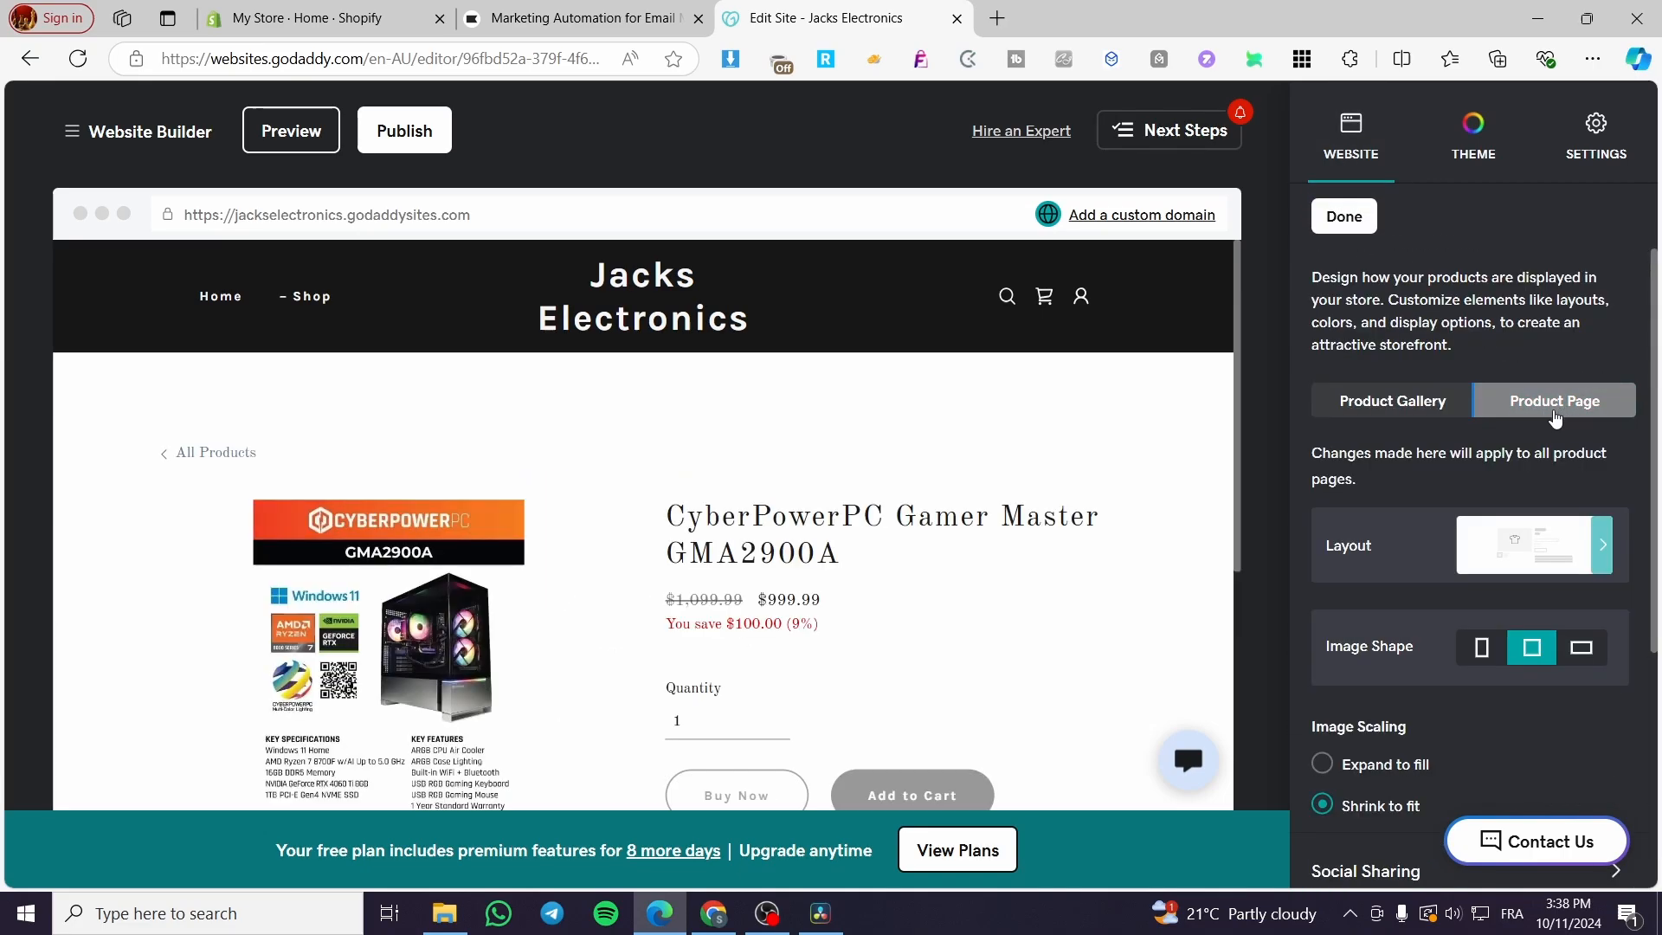
click(1343, 216)
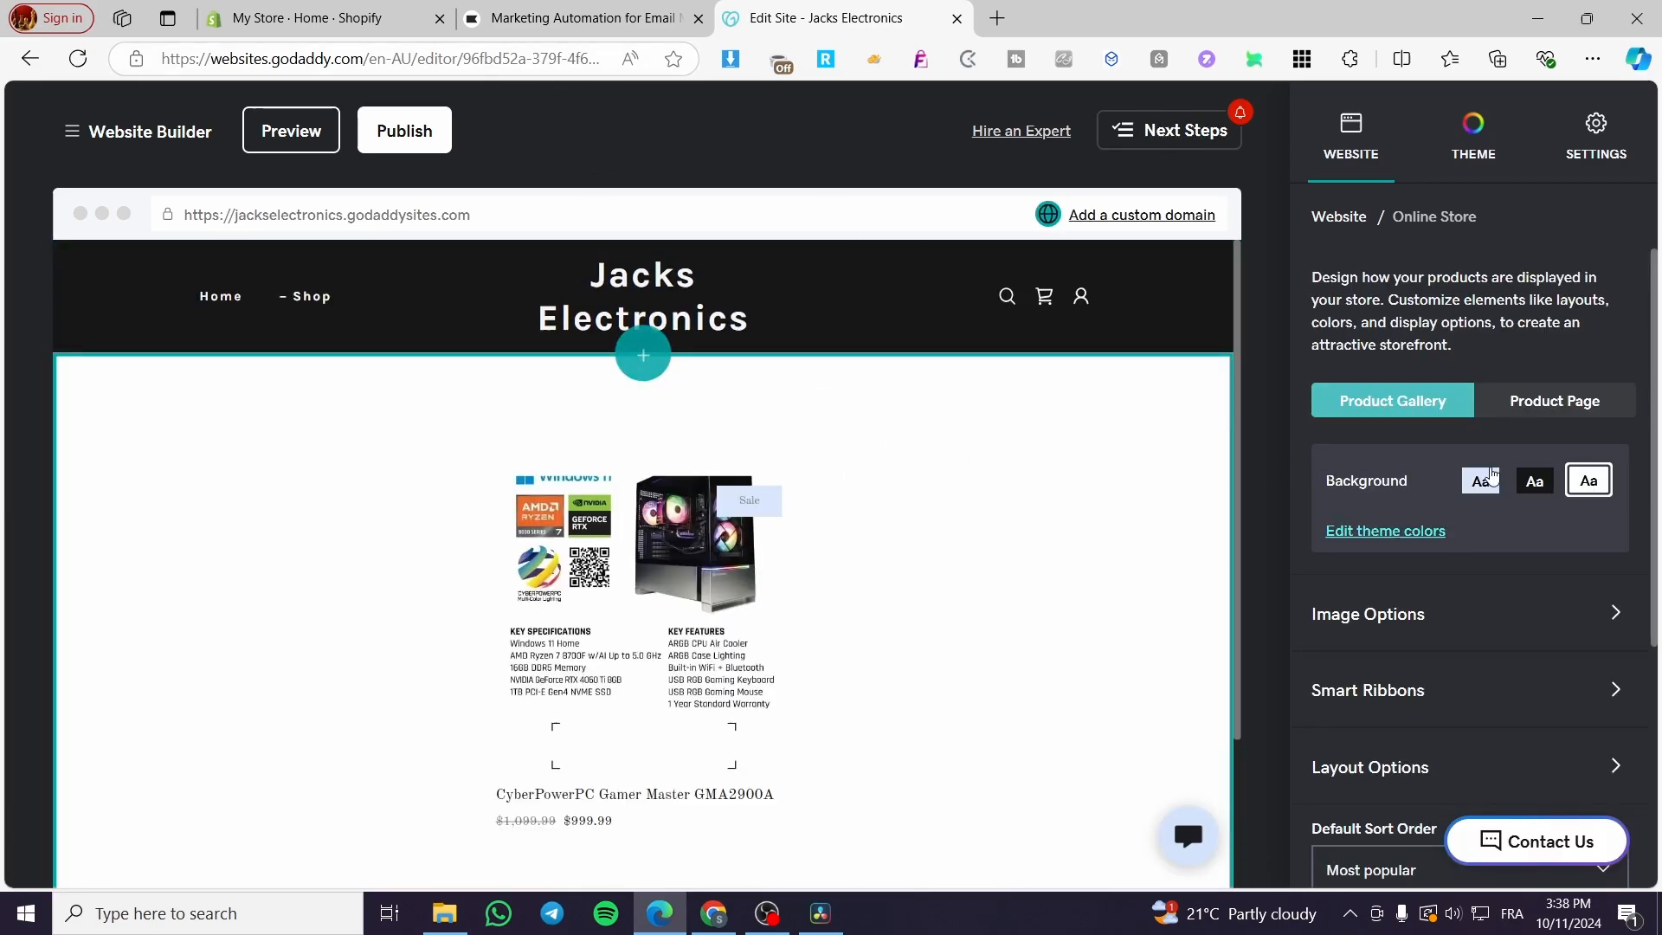
click(1554, 400)
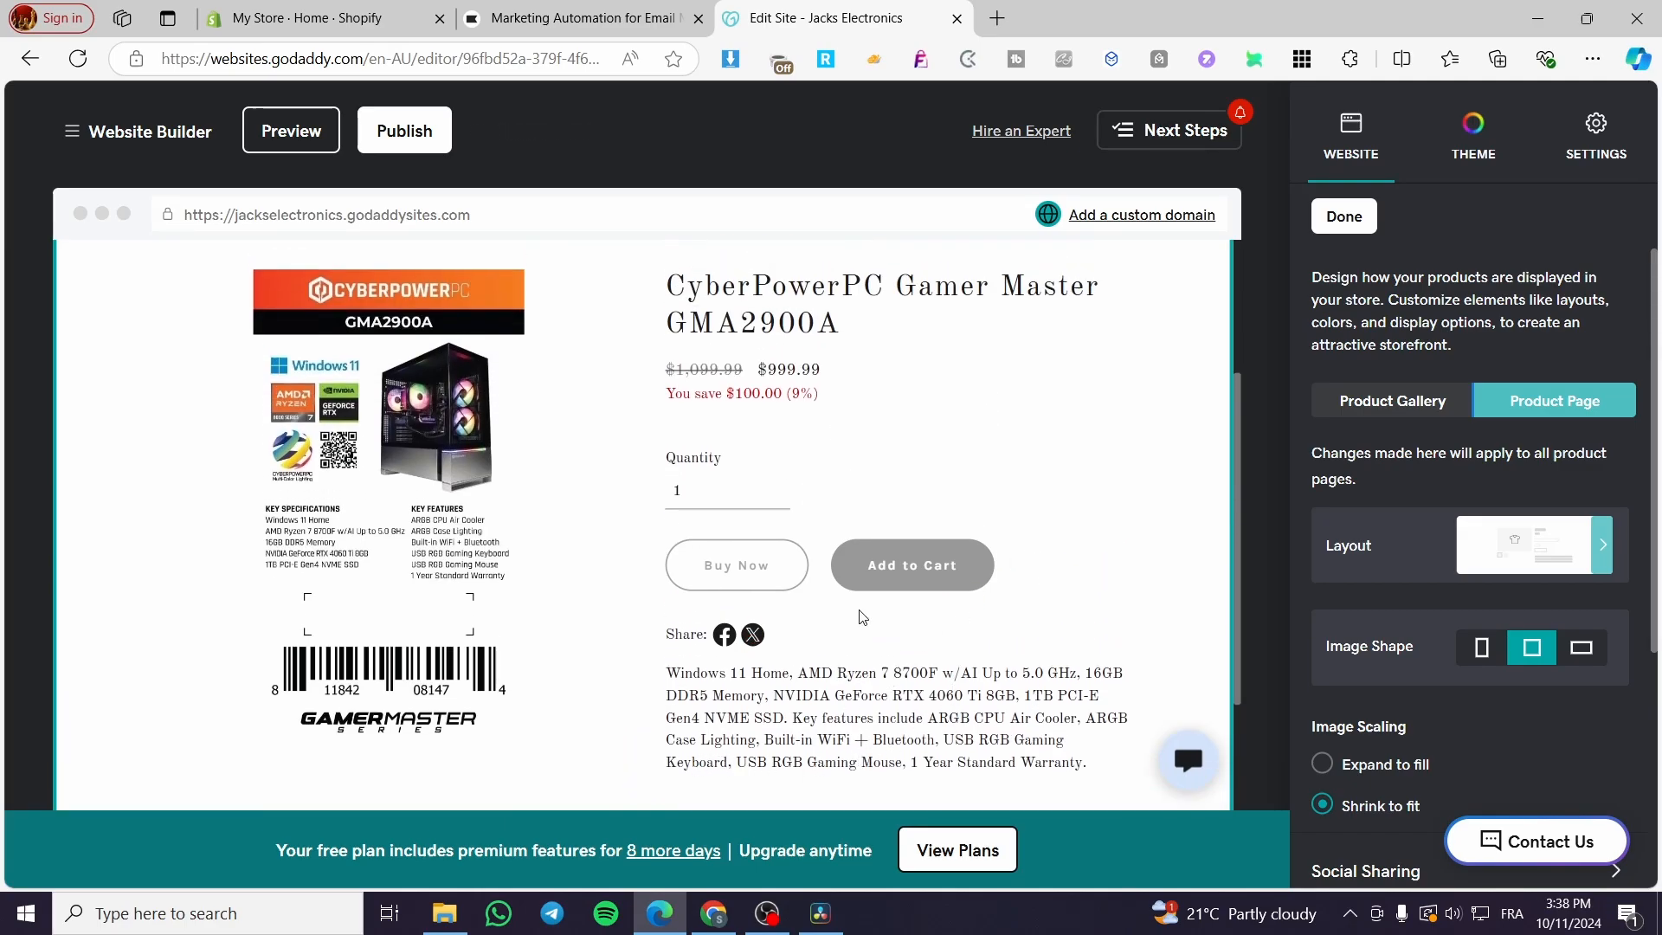
click(1472, 126)
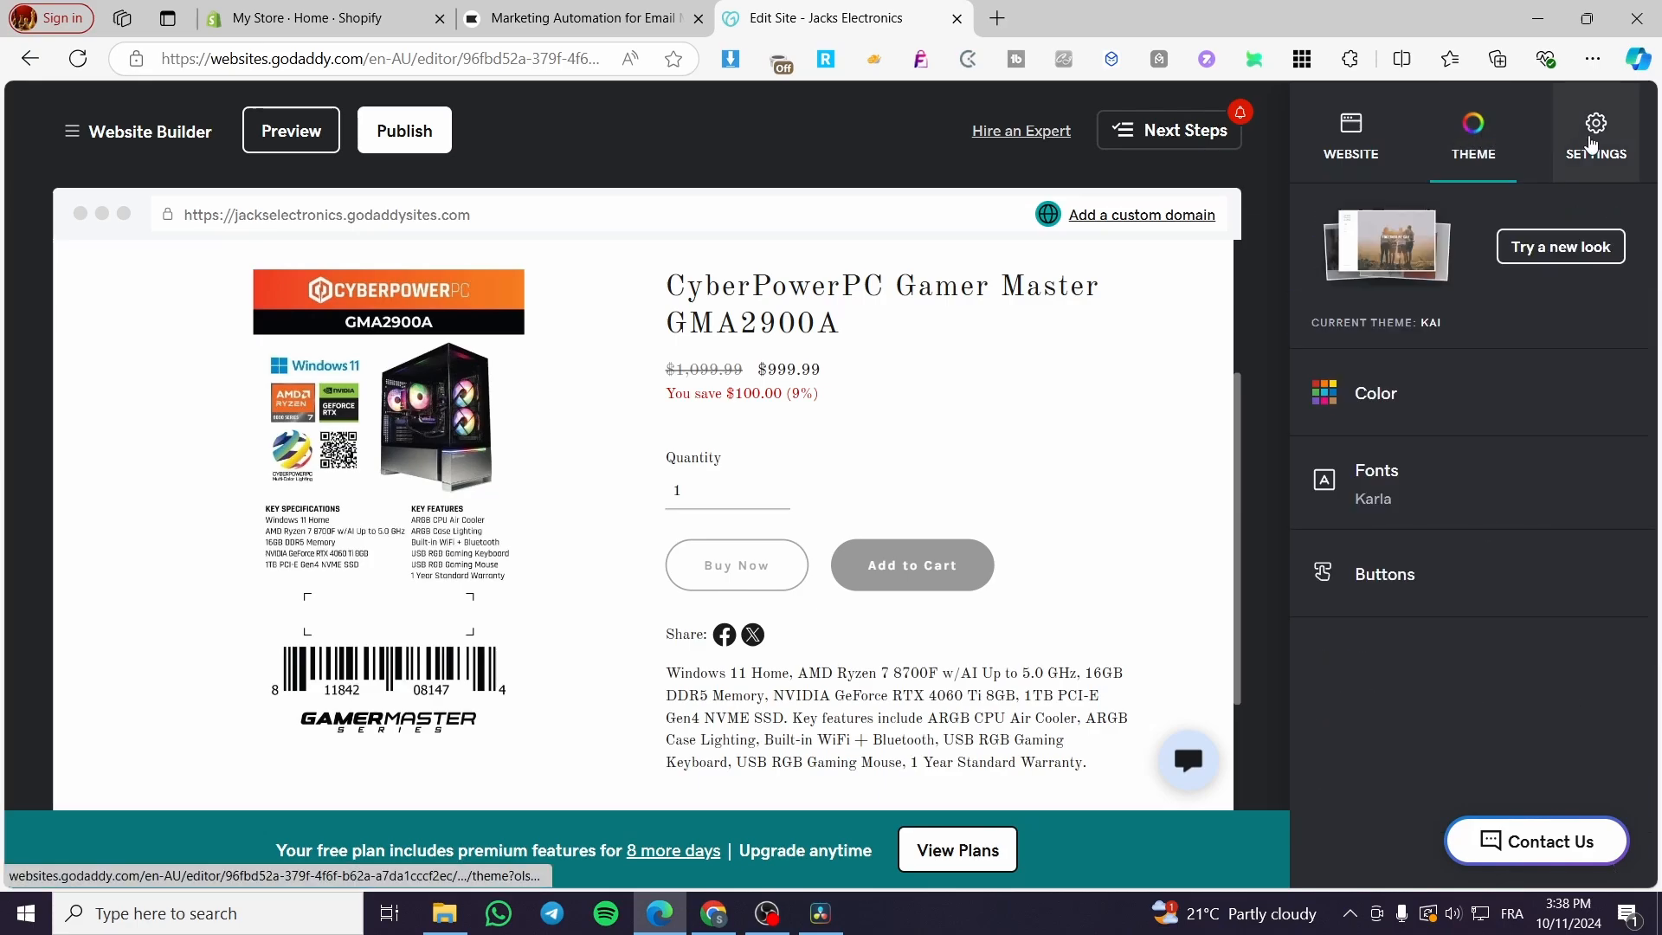
Browse the font pairings and try the Contrail One / Helvetica pairing.
click(1377, 470)
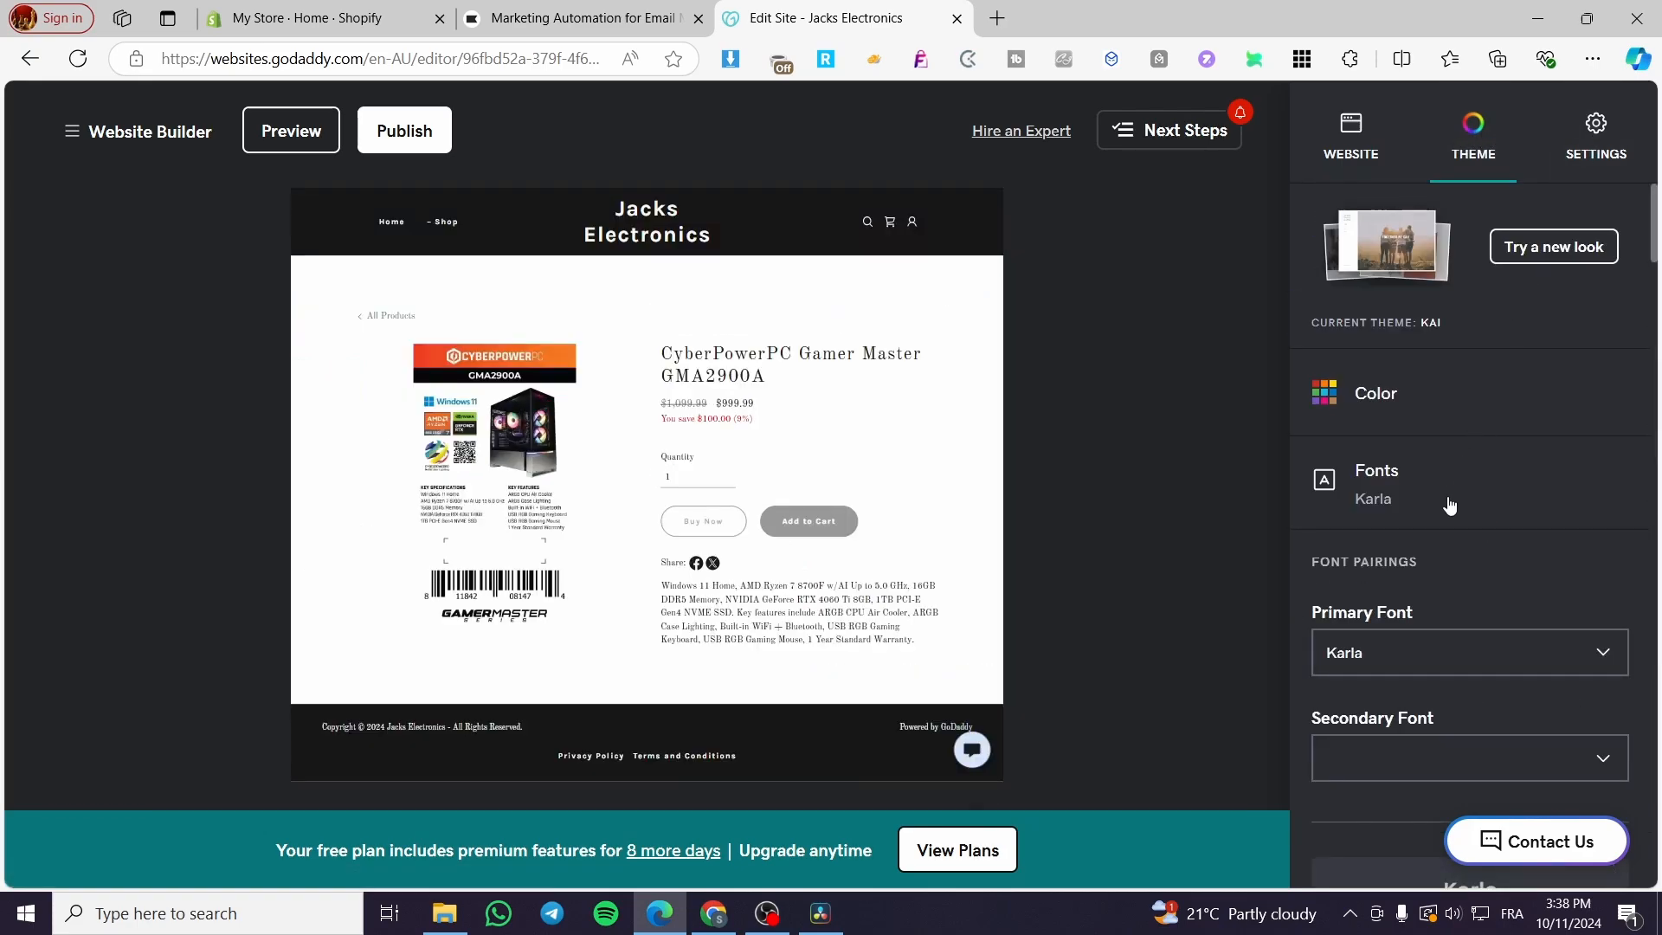
scroll(down, 3)
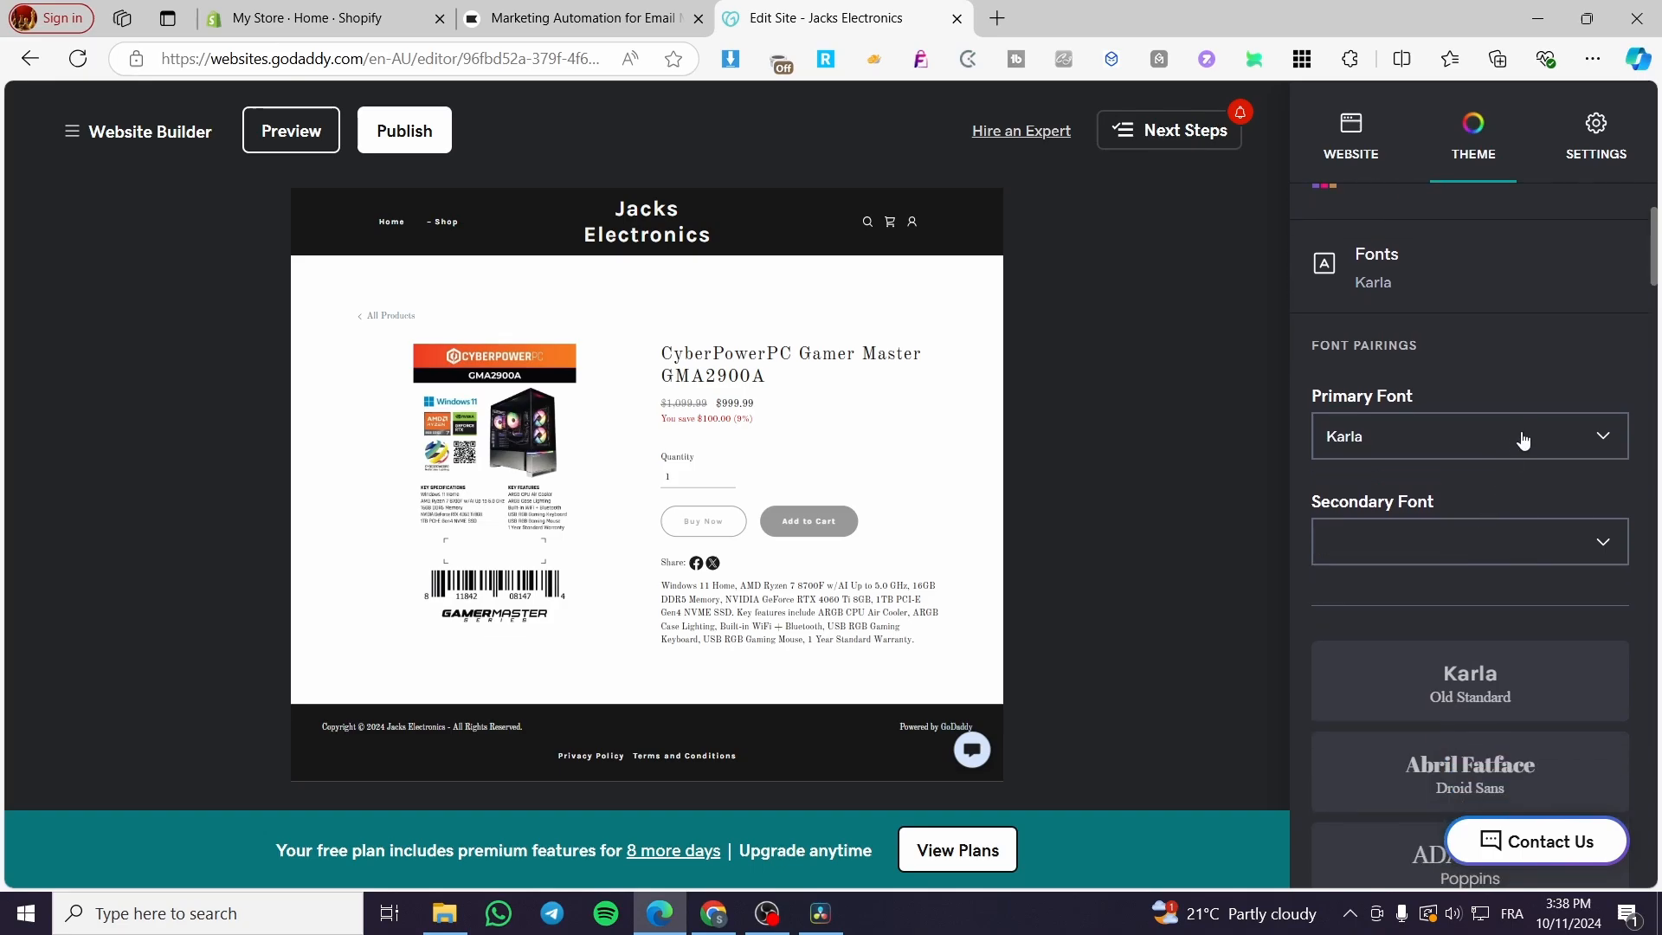
scroll(down, 3)
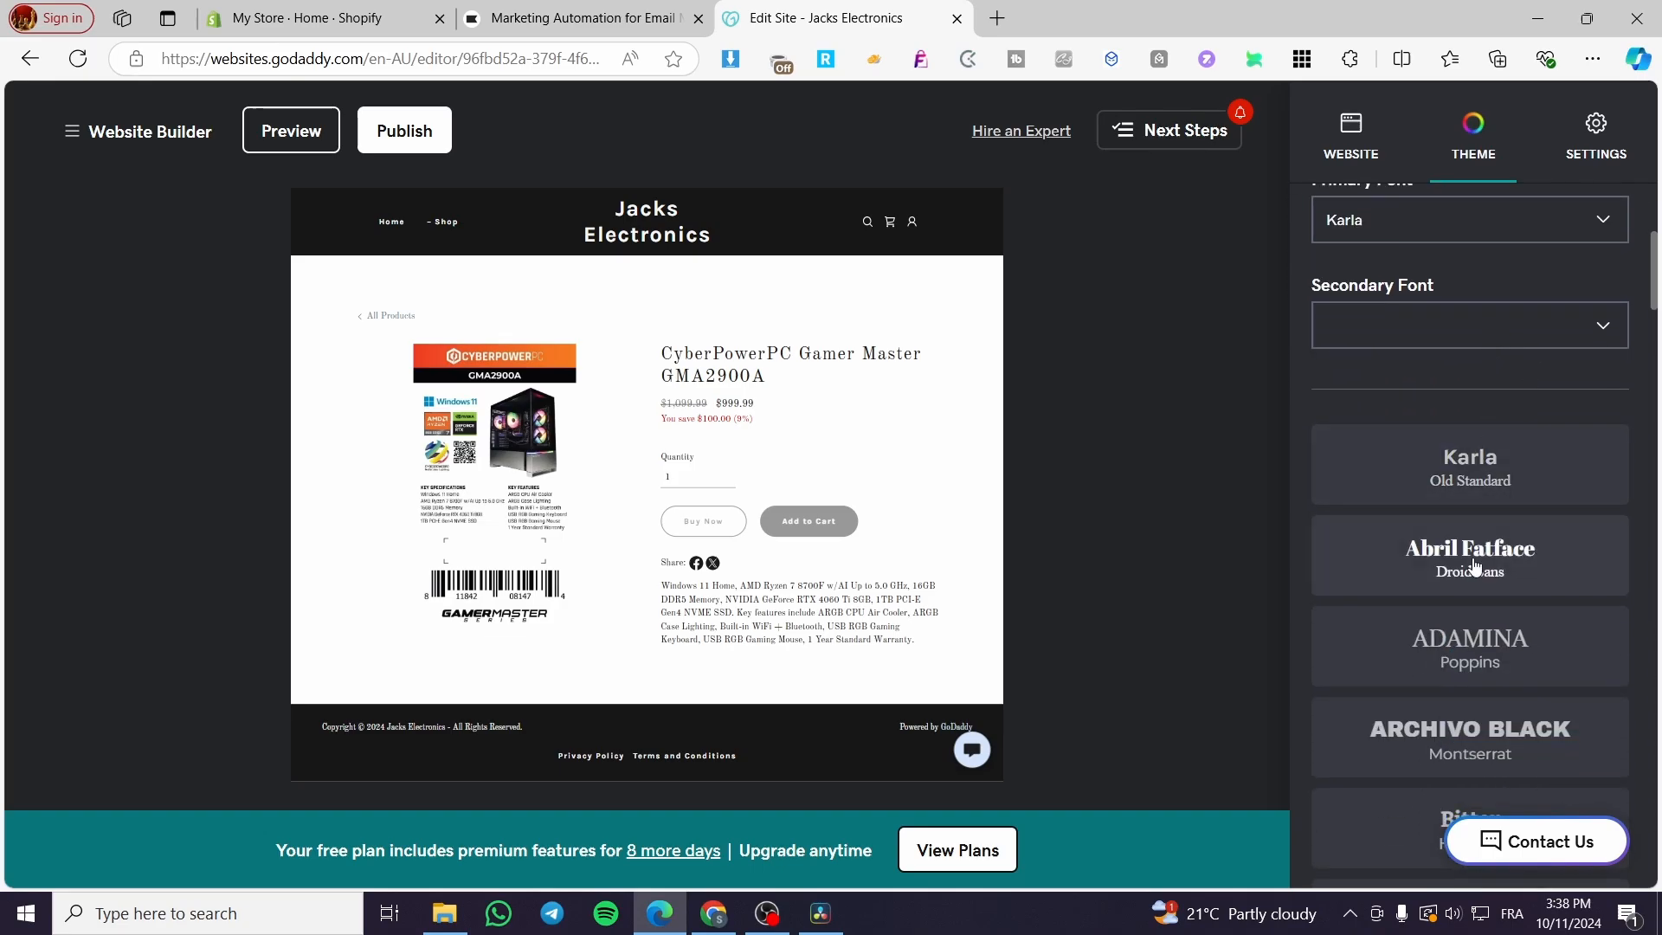
scroll(down, 3)
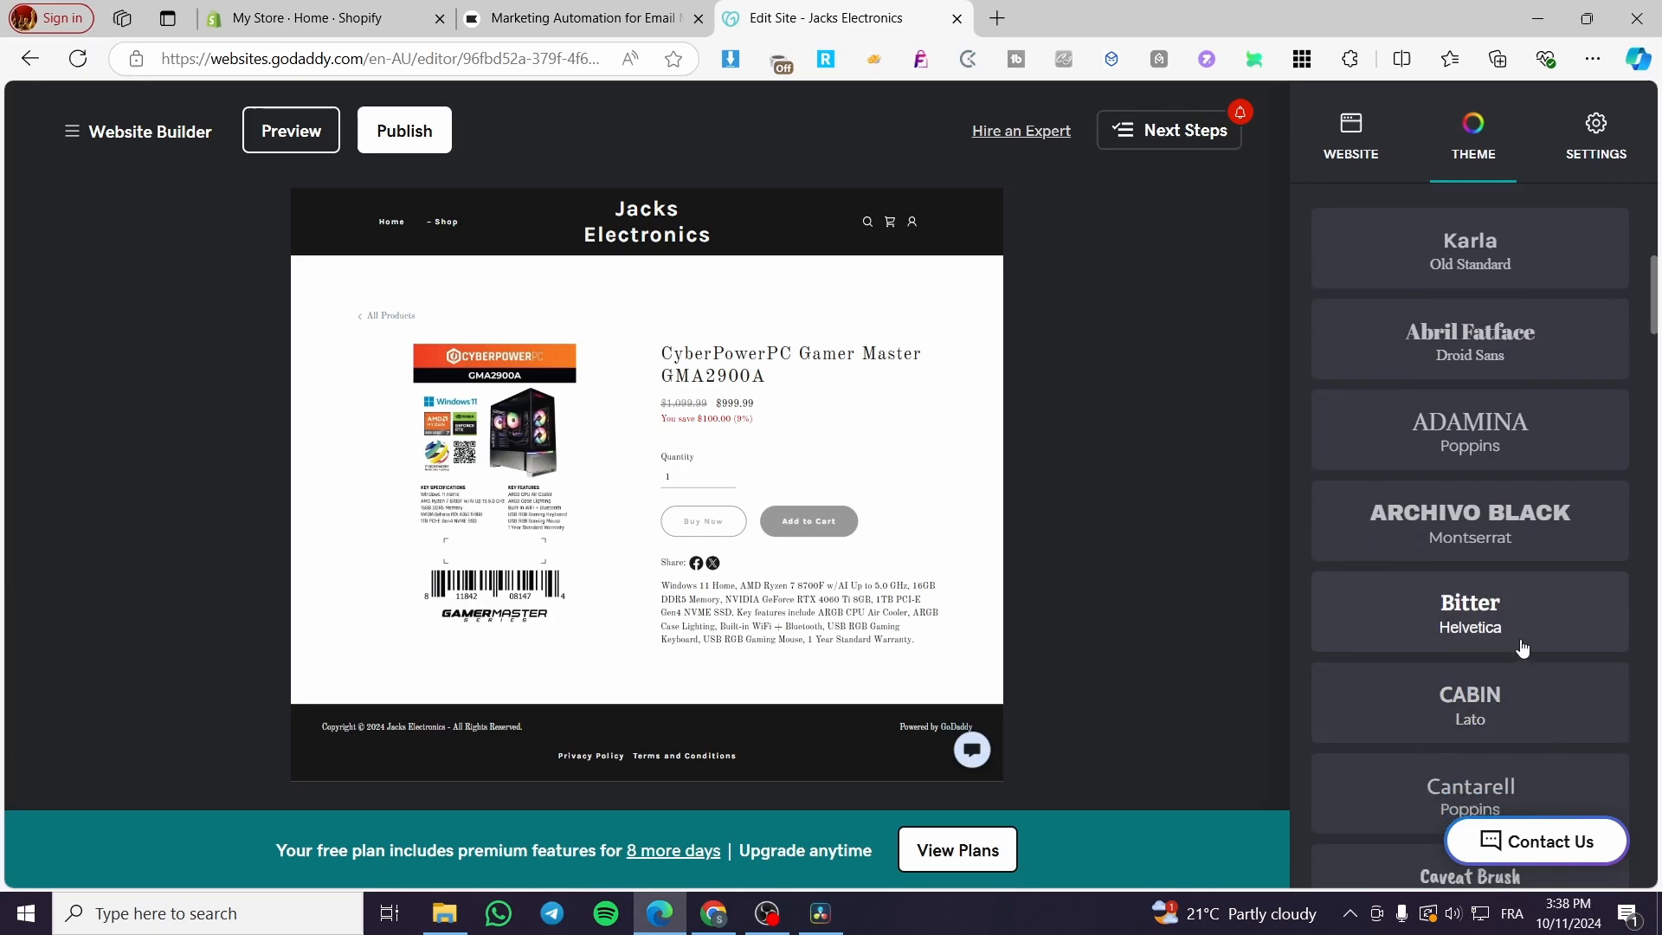
scroll(down, 3)
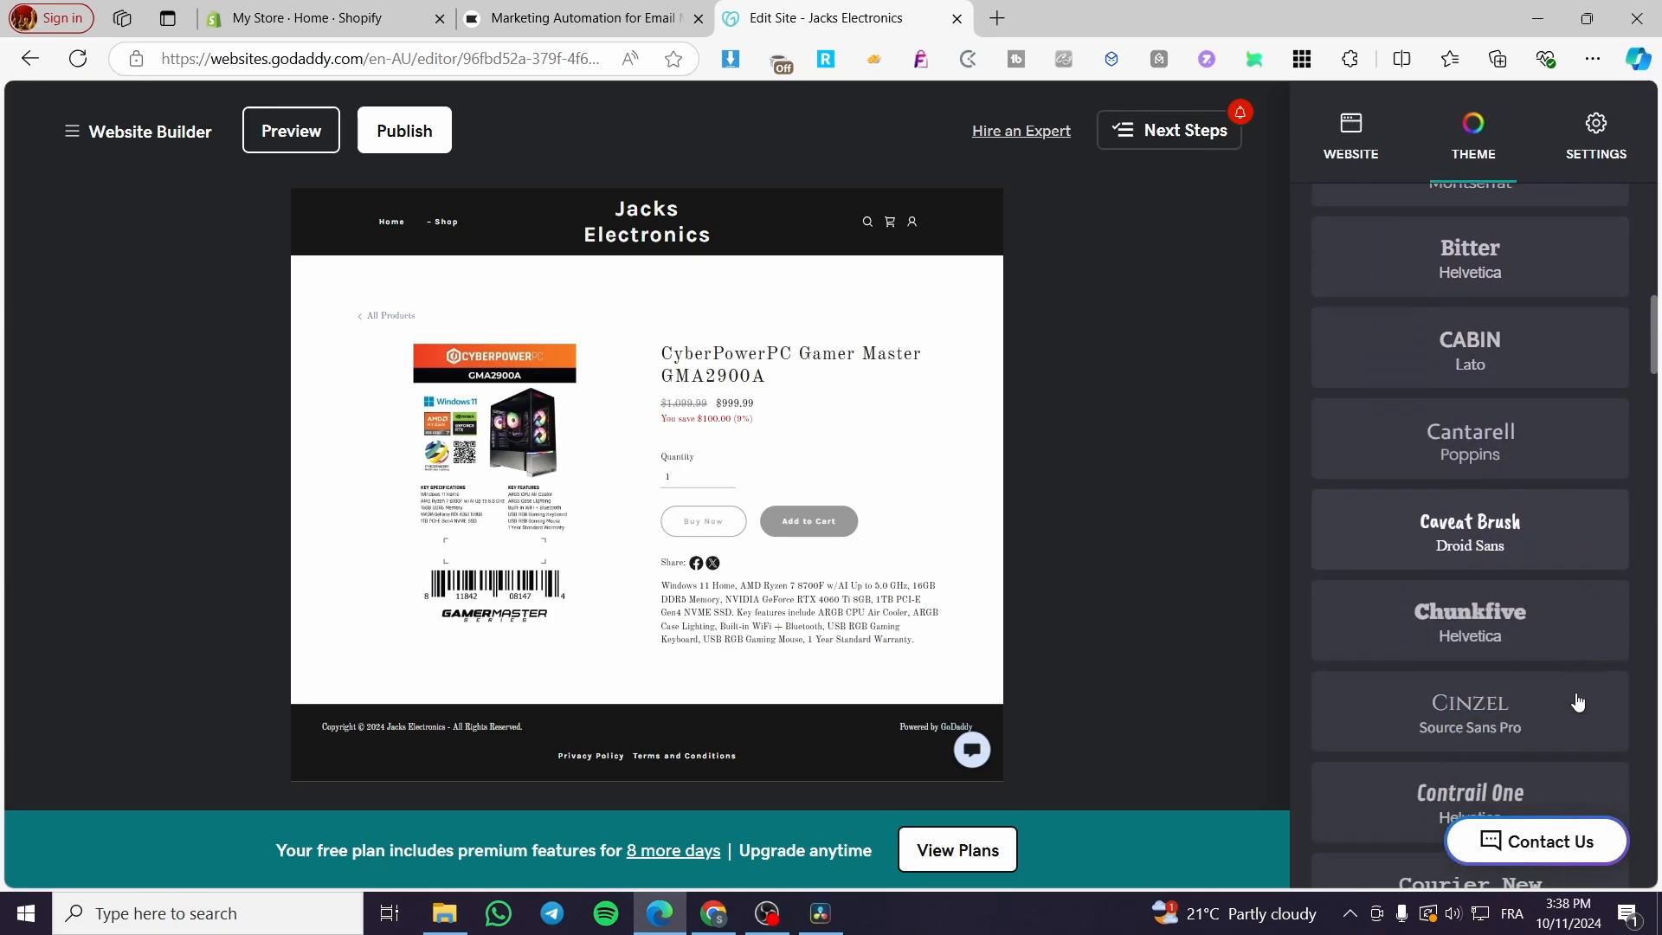
click(1468, 616)
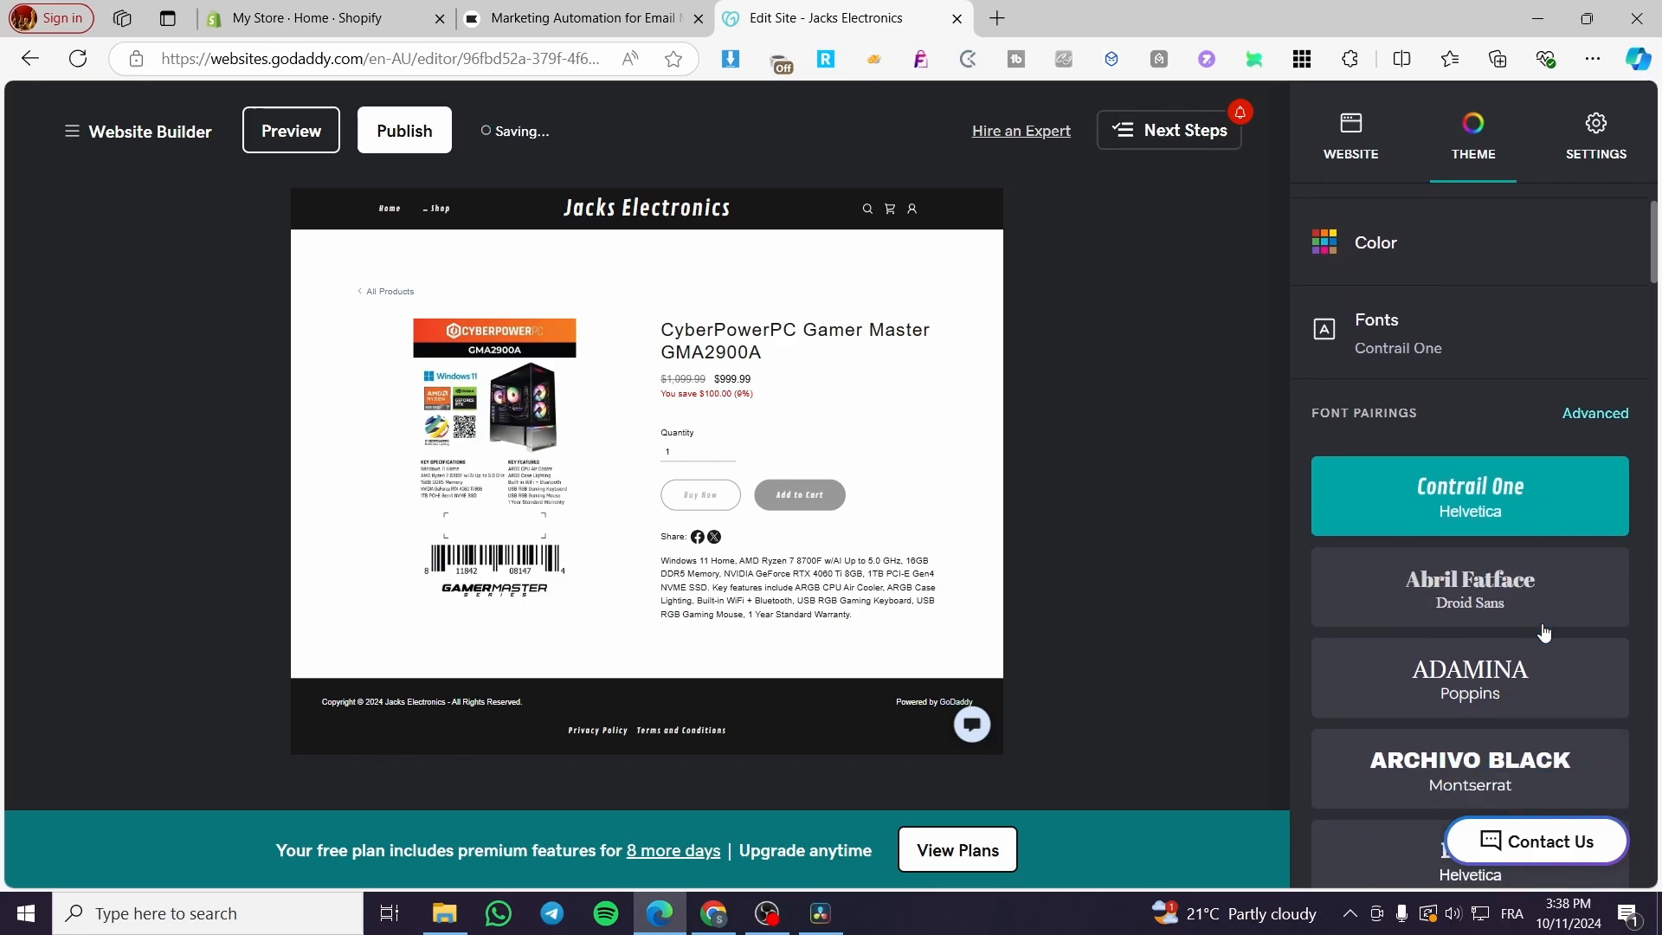
Apply the Fredoka One / Poppins font pairing and return to the site pages list.
scroll(down, 3)
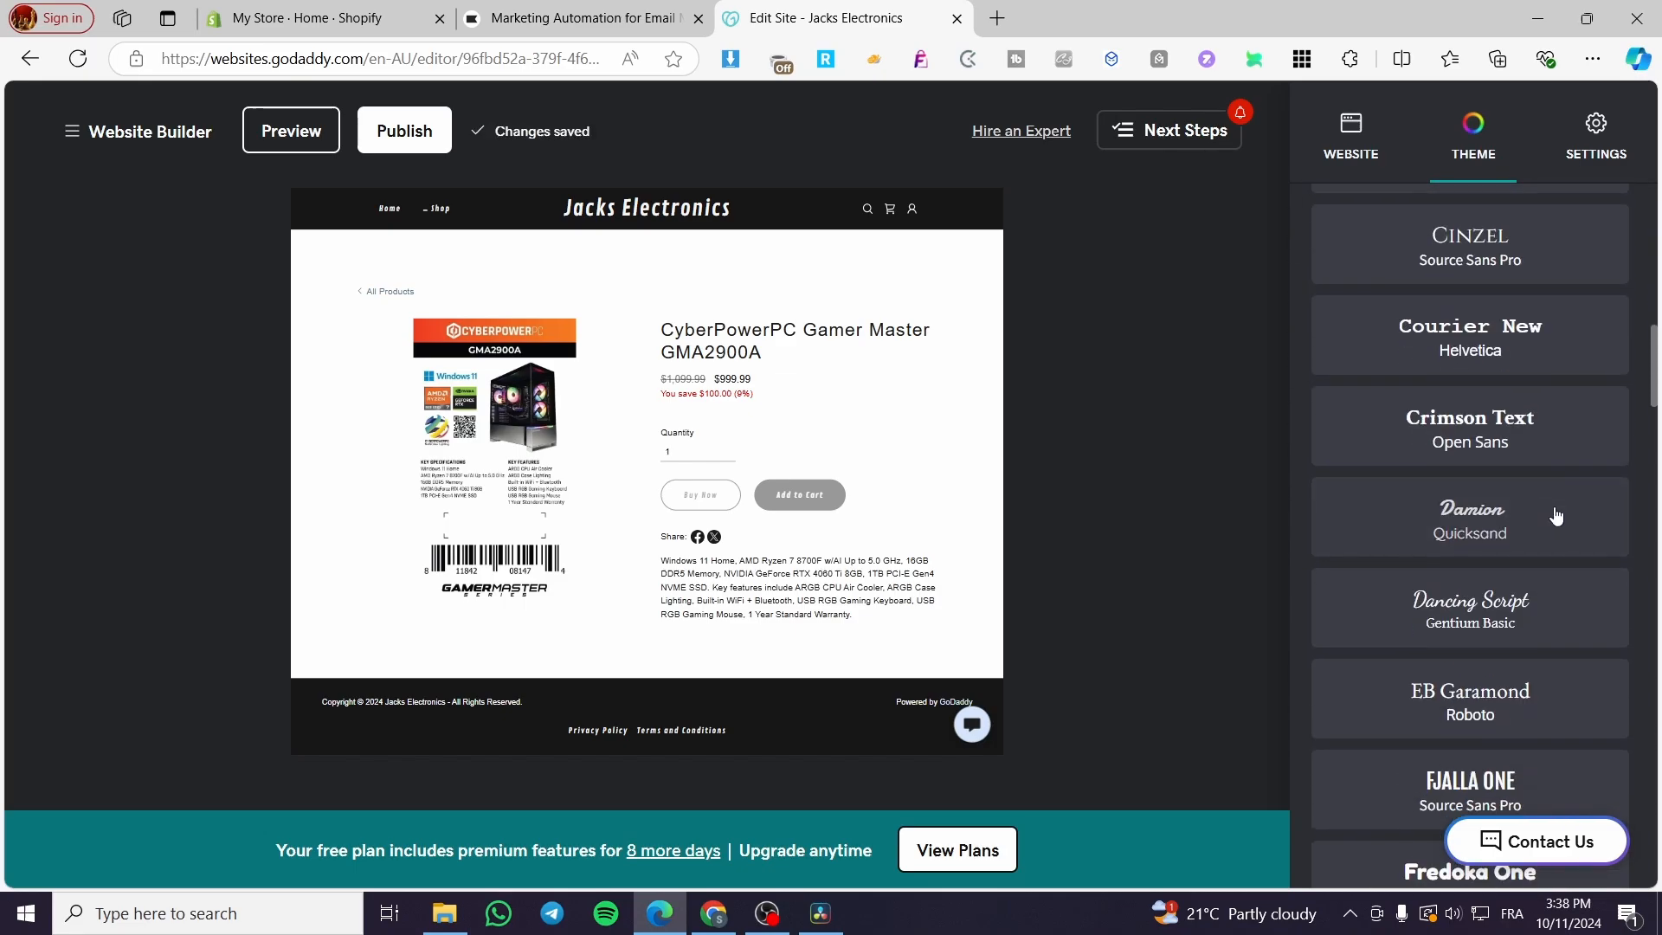
scroll(down, 3)
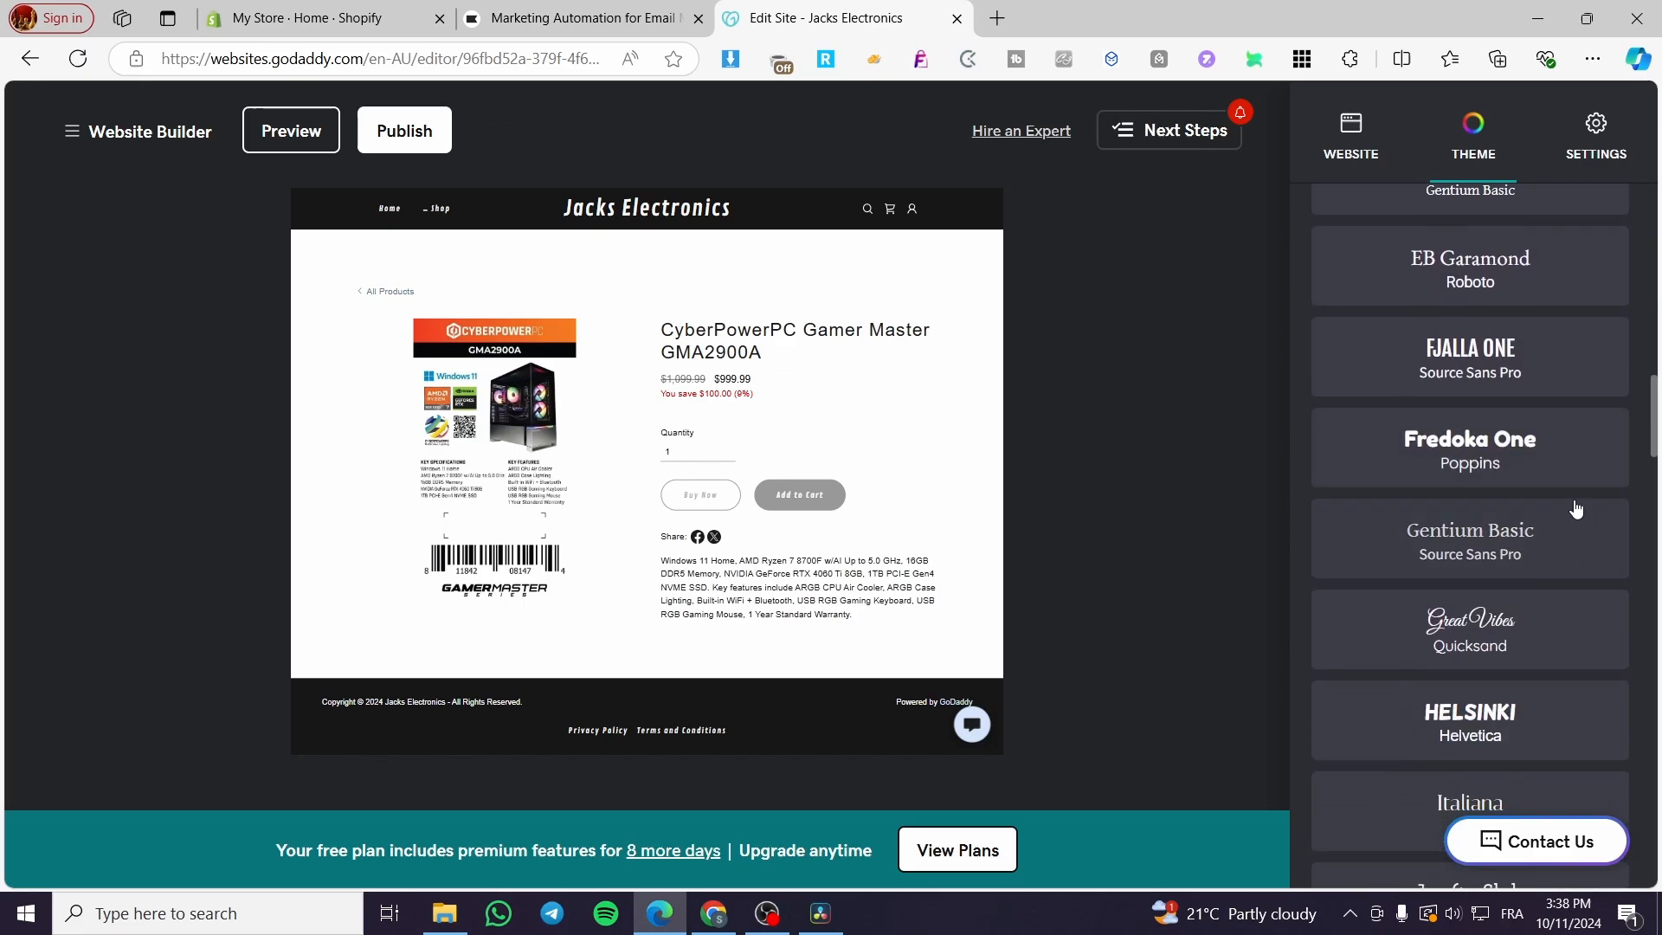
click(1470, 445)
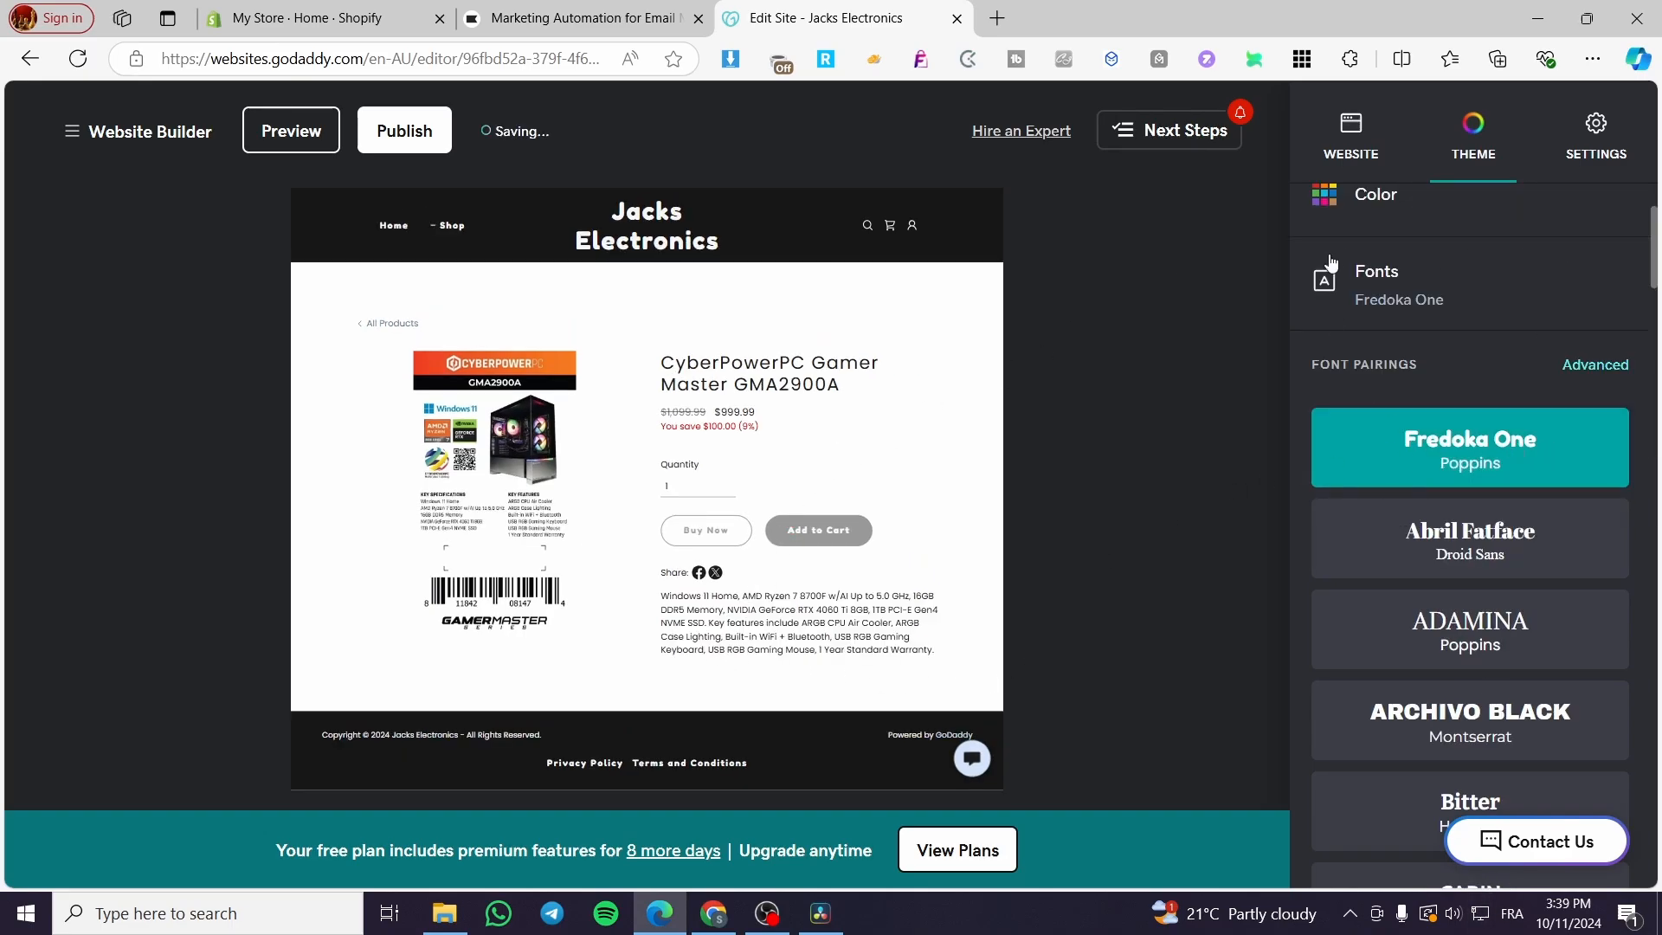
click(1349, 133)
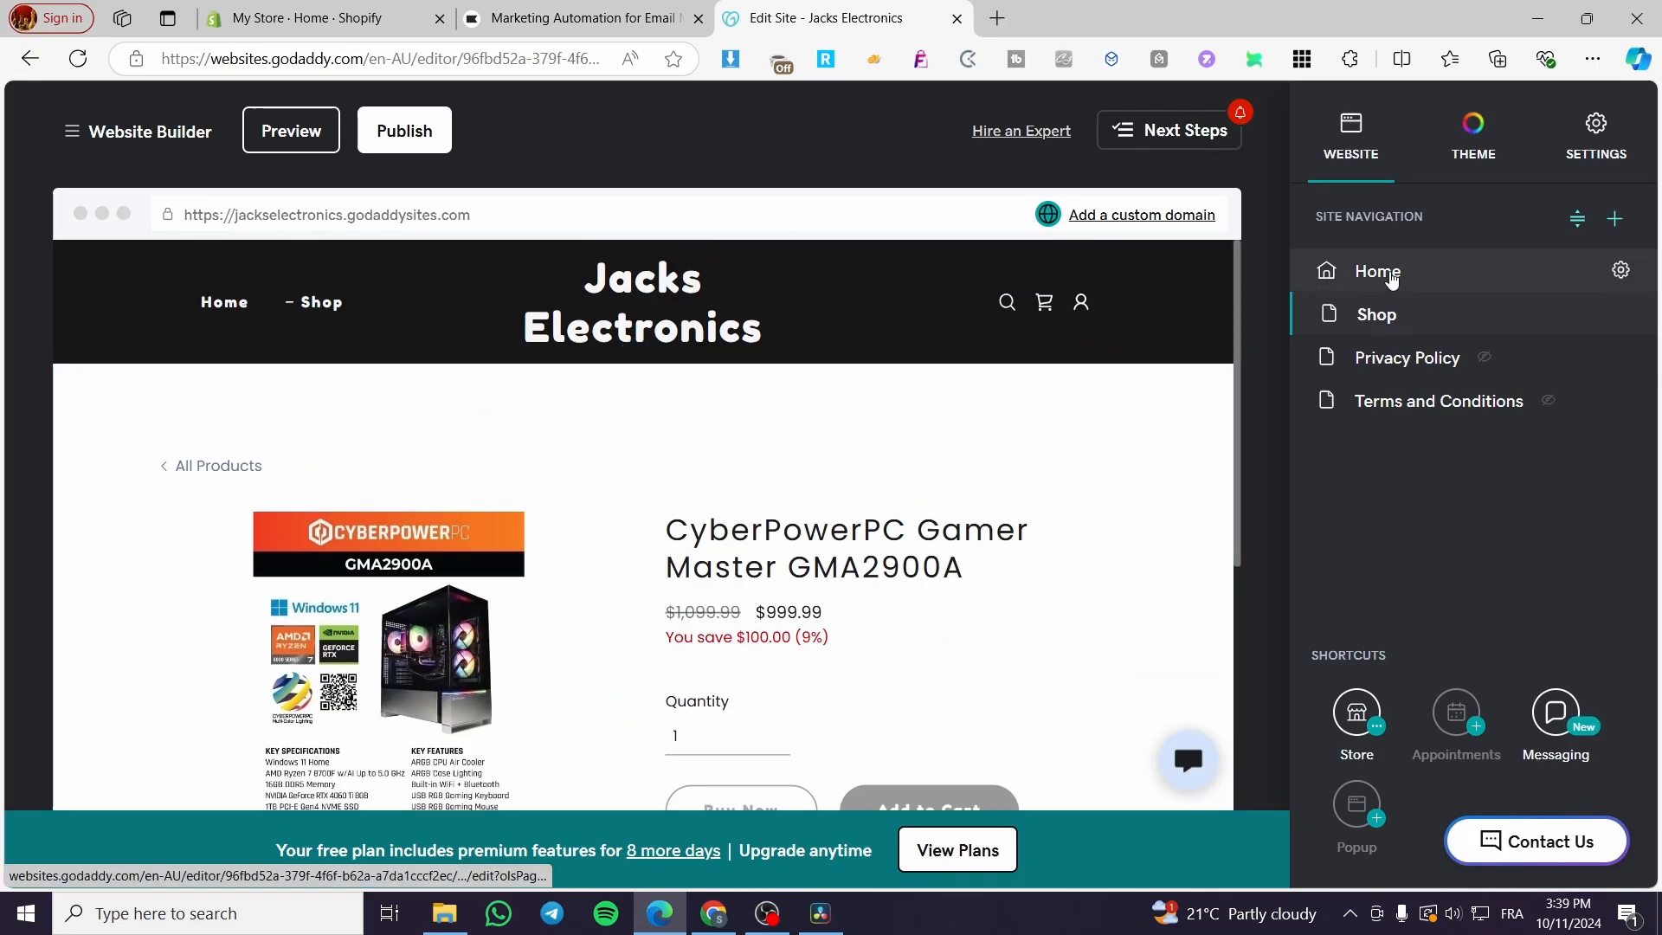
Open the Home page in the editor and start adding a new section.
click(1376, 272)
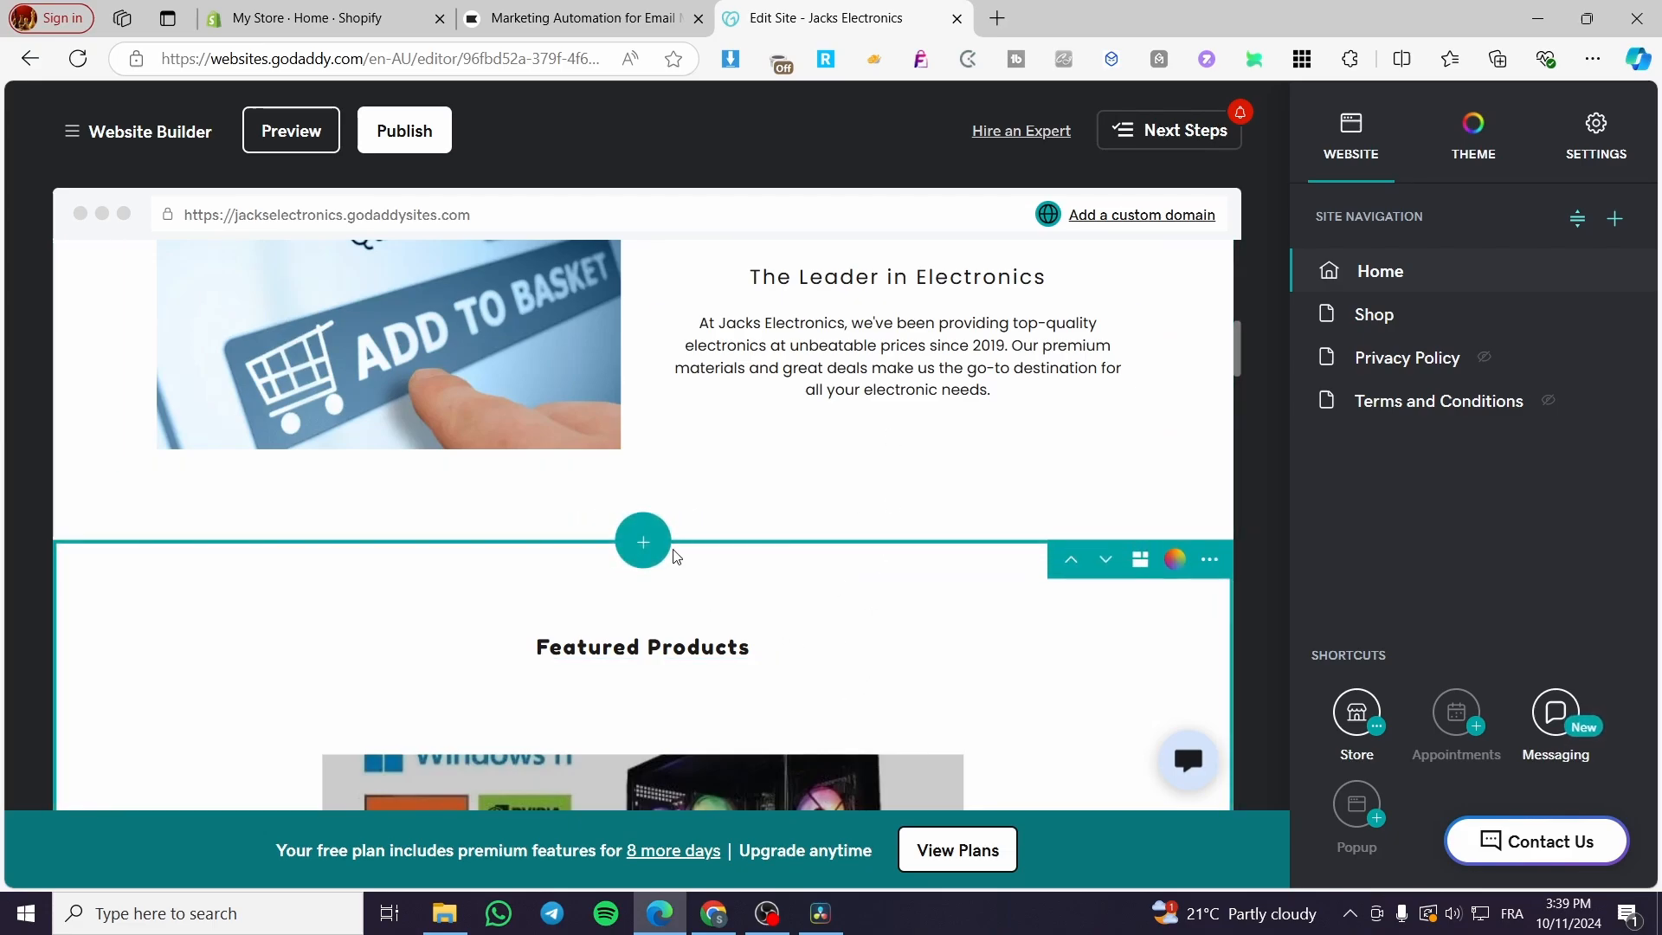
click(640, 541)
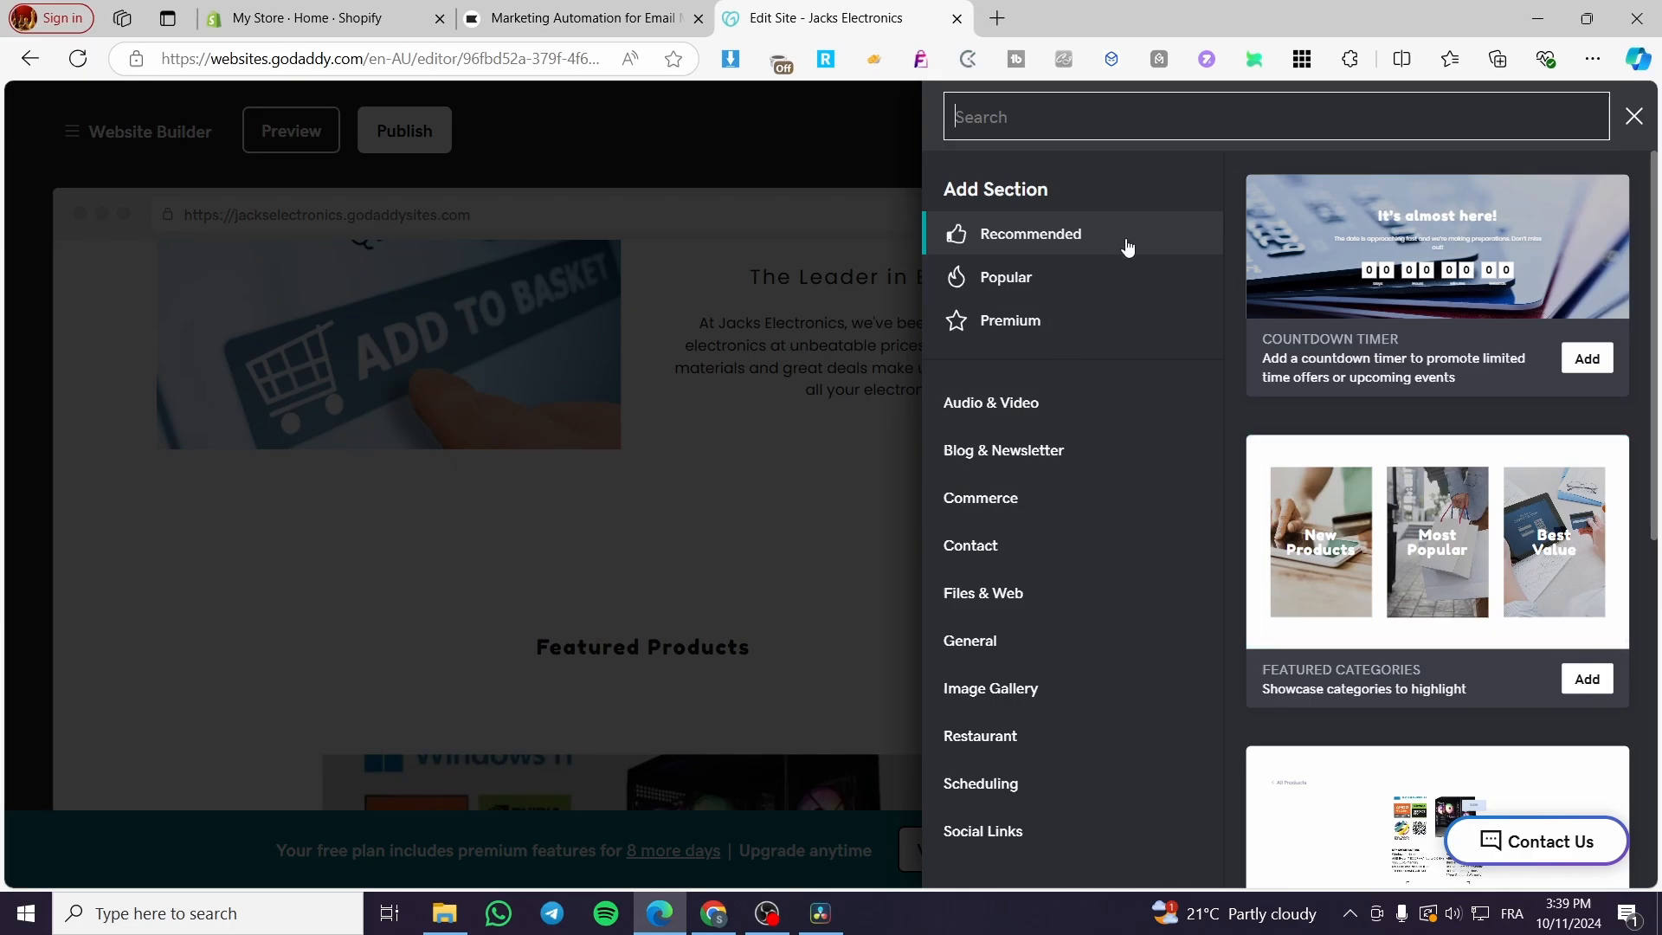
mouse_move(1347, 310)
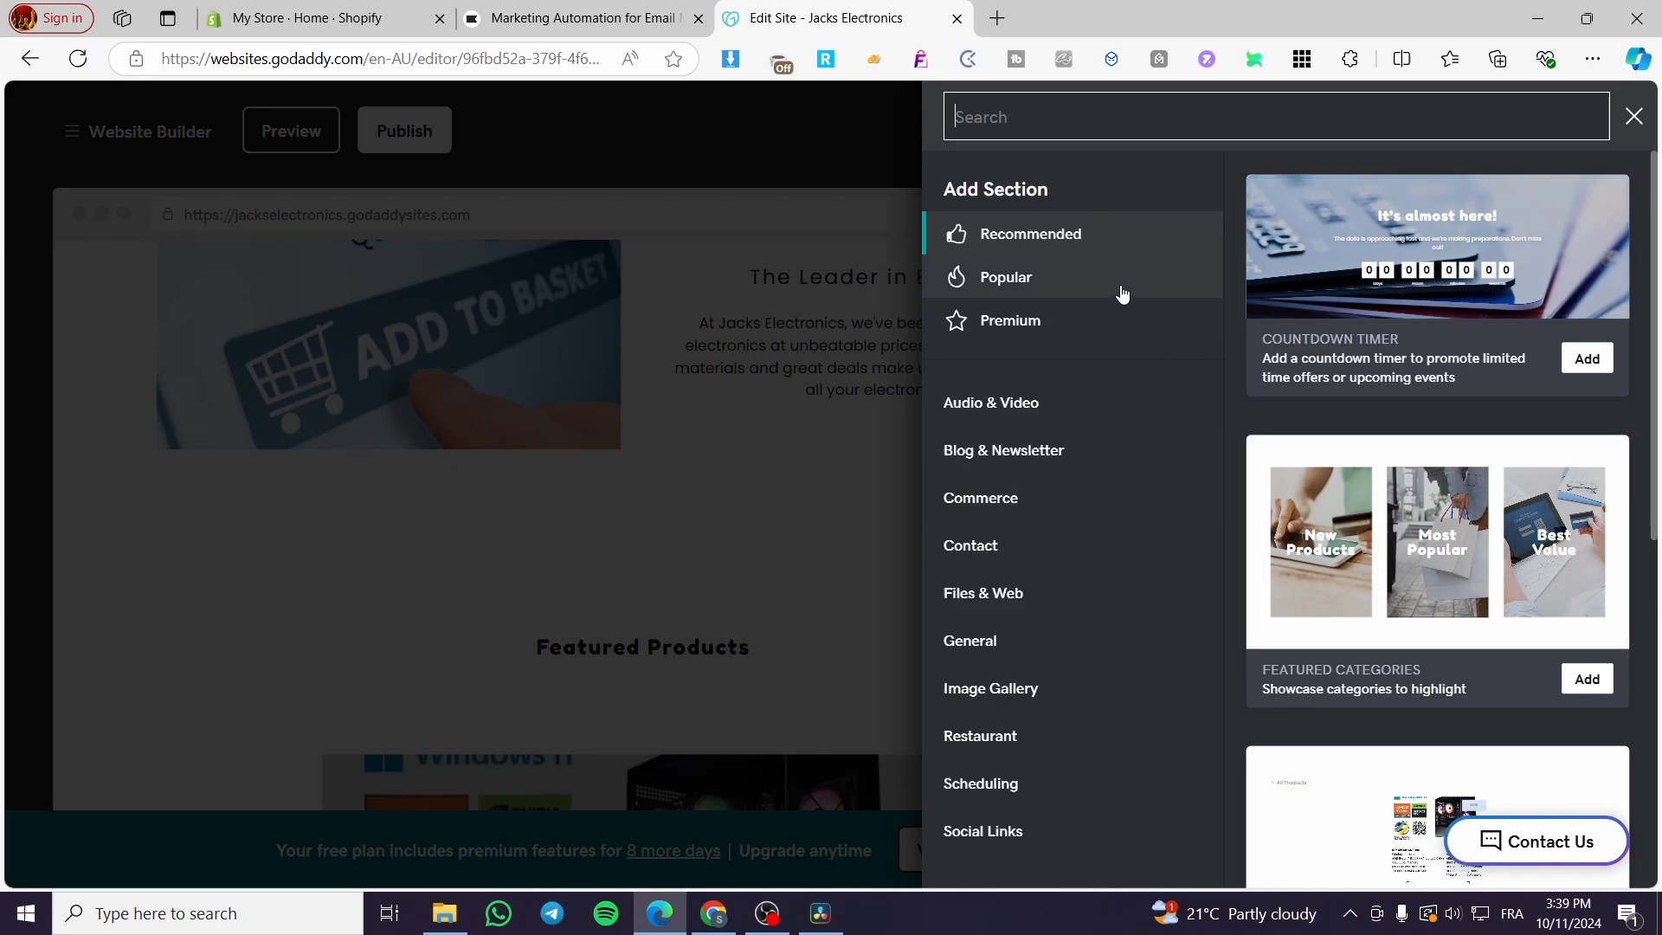
click(1007, 320)
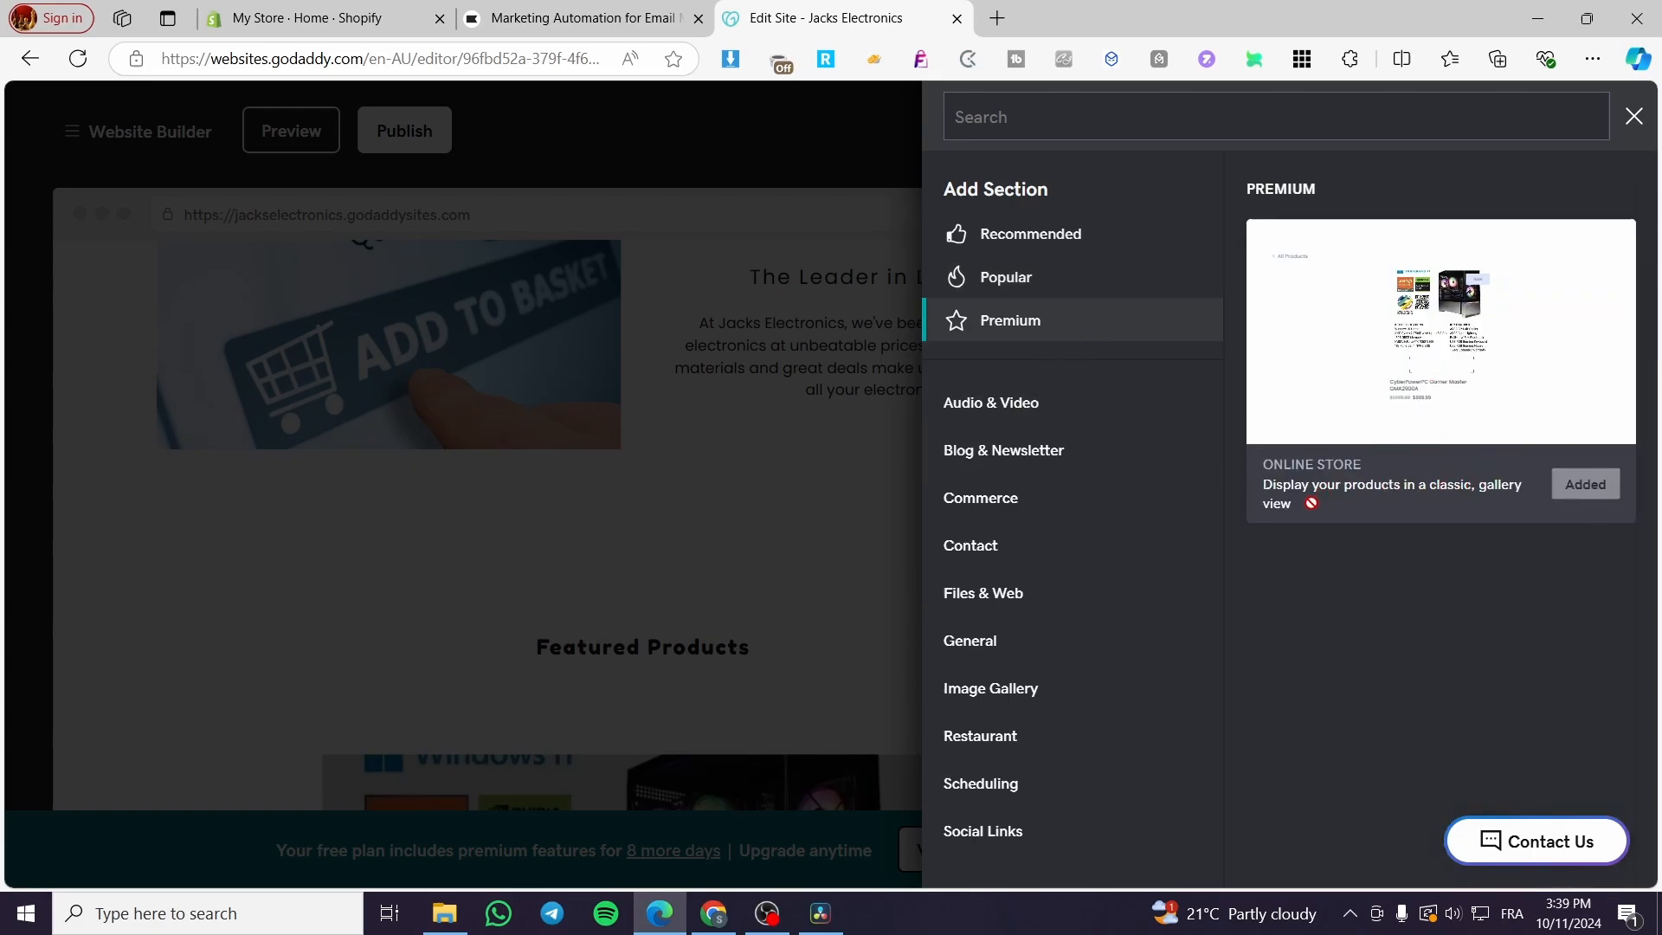
click(991, 402)
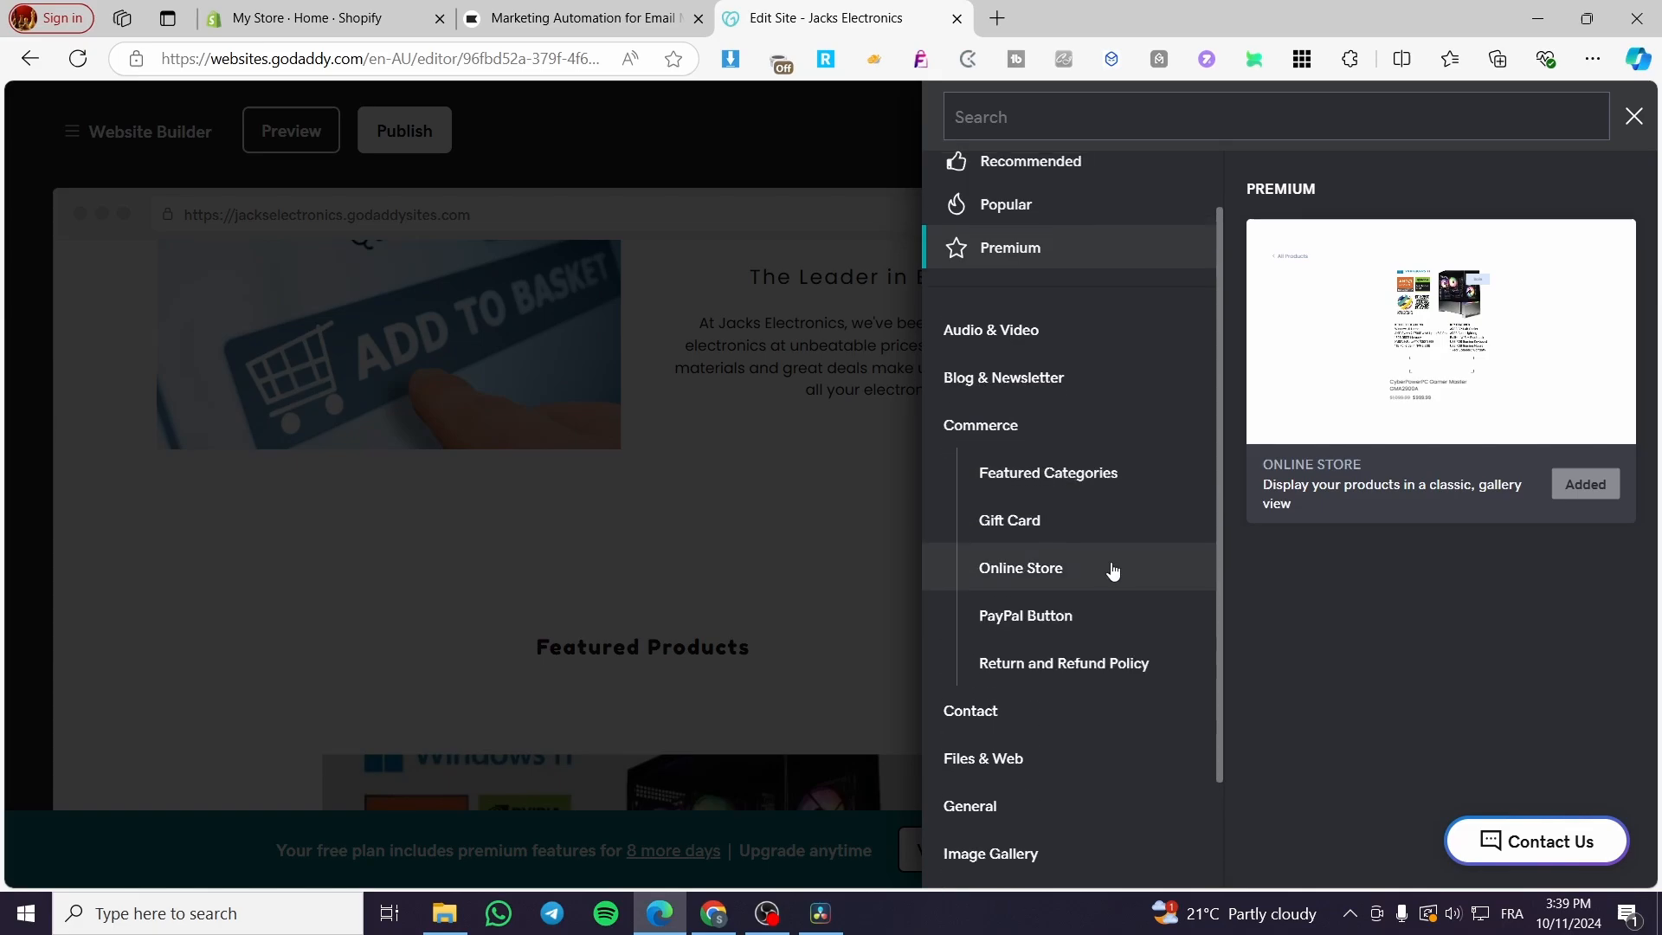
click(1009, 520)
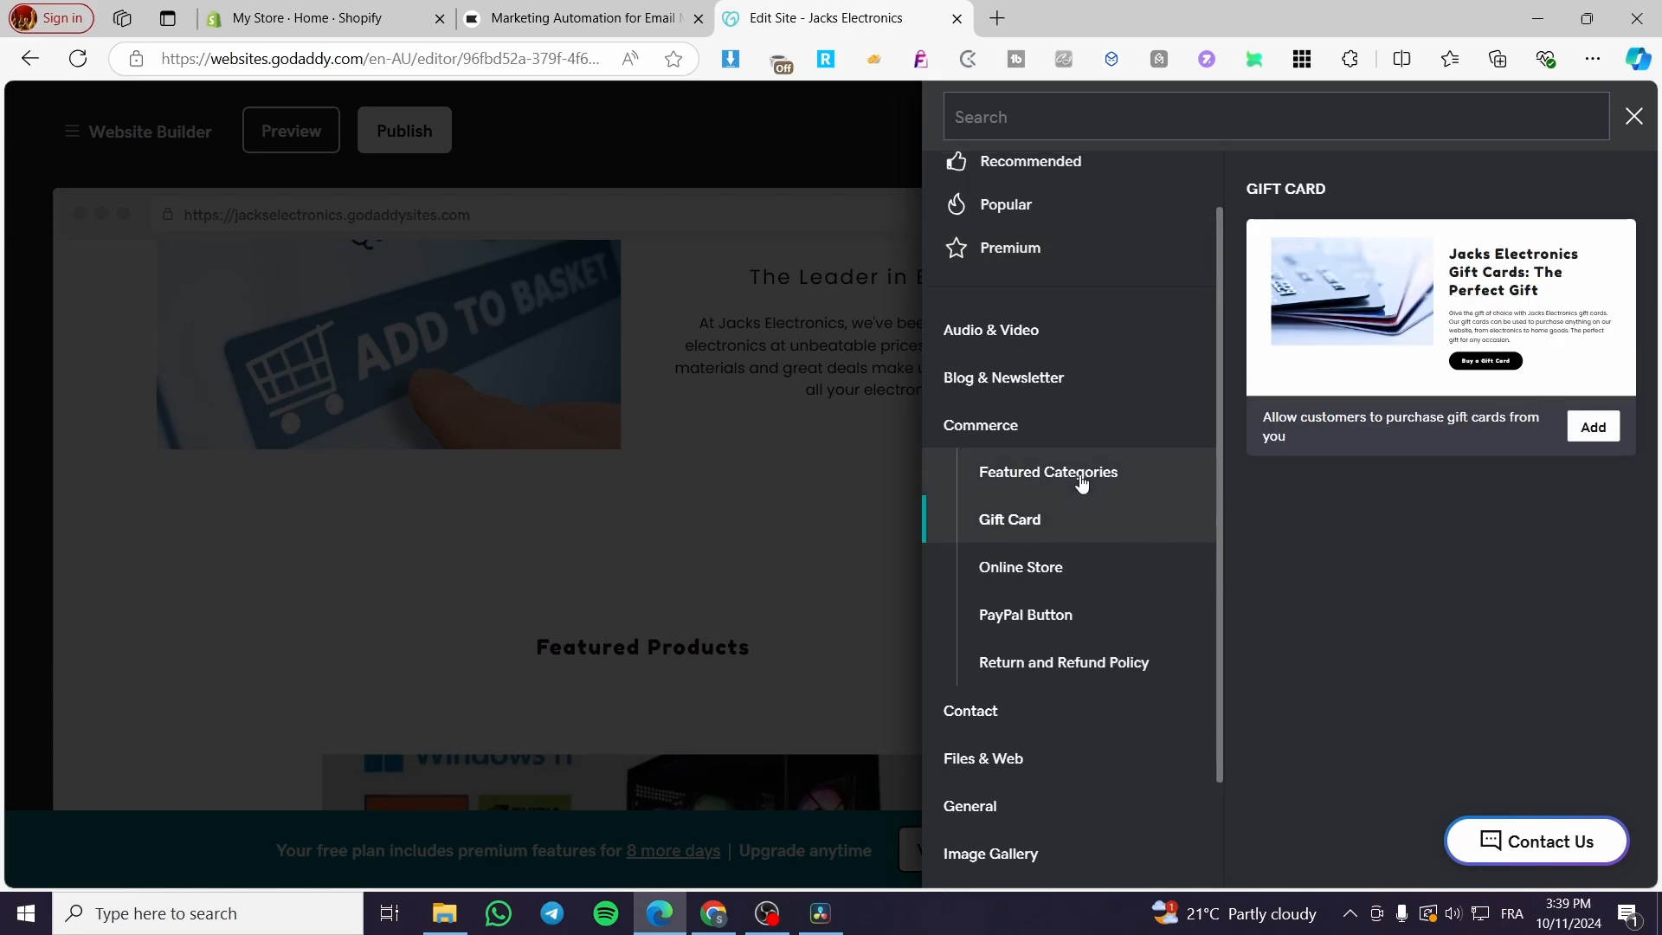
click(1049, 471)
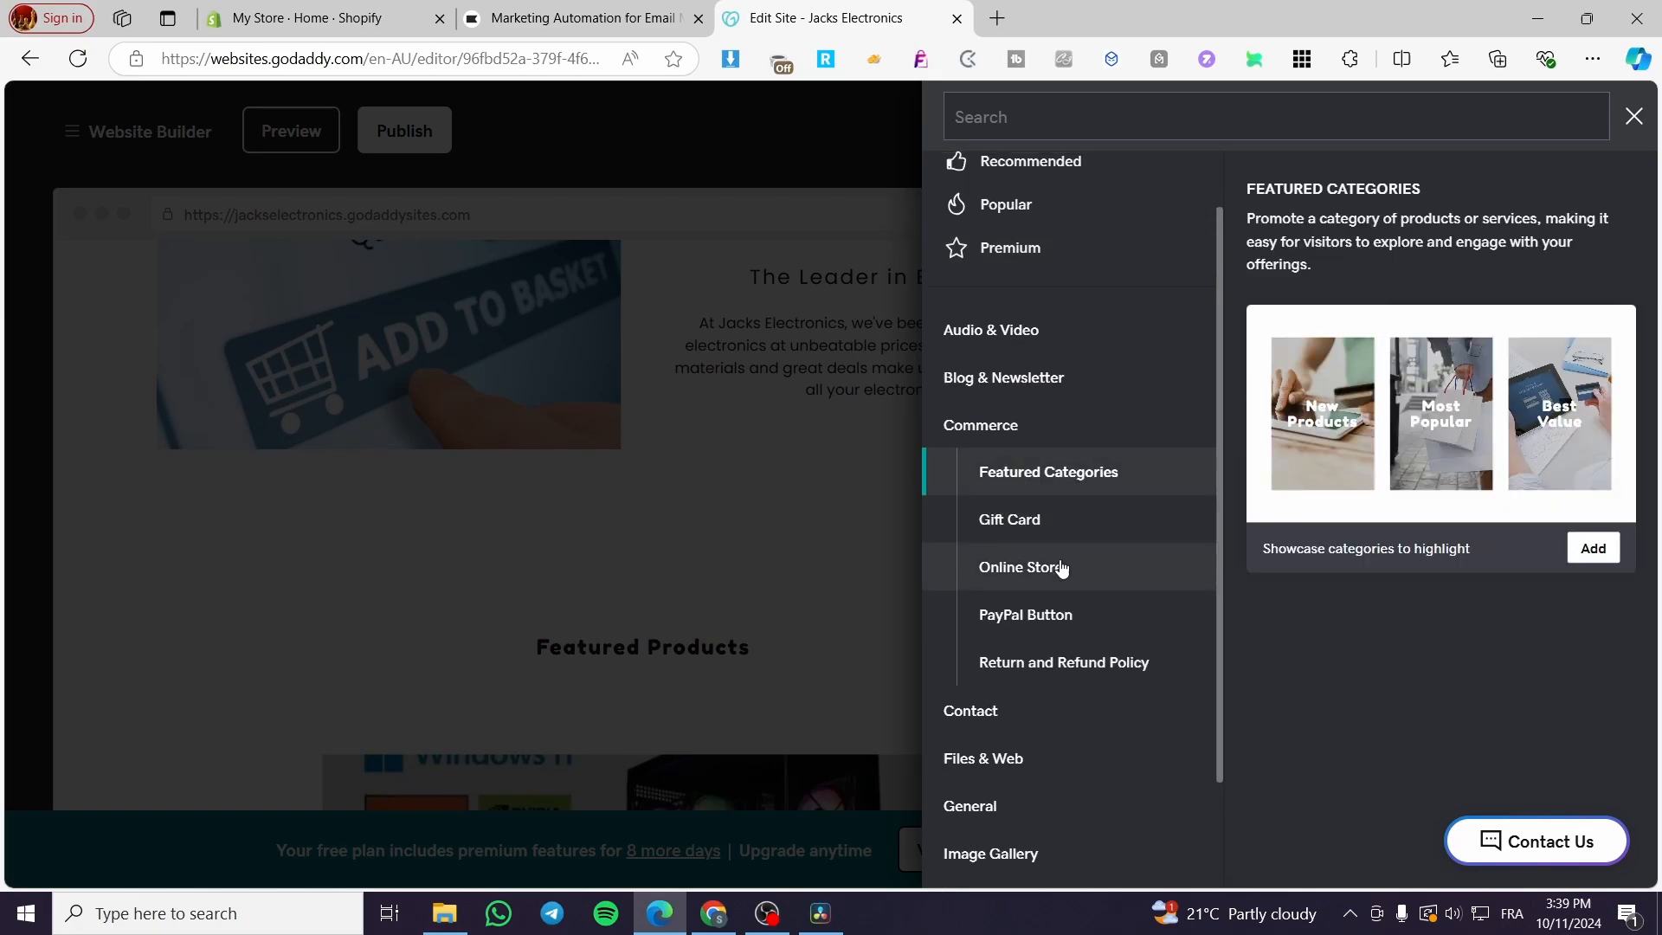
click(1022, 568)
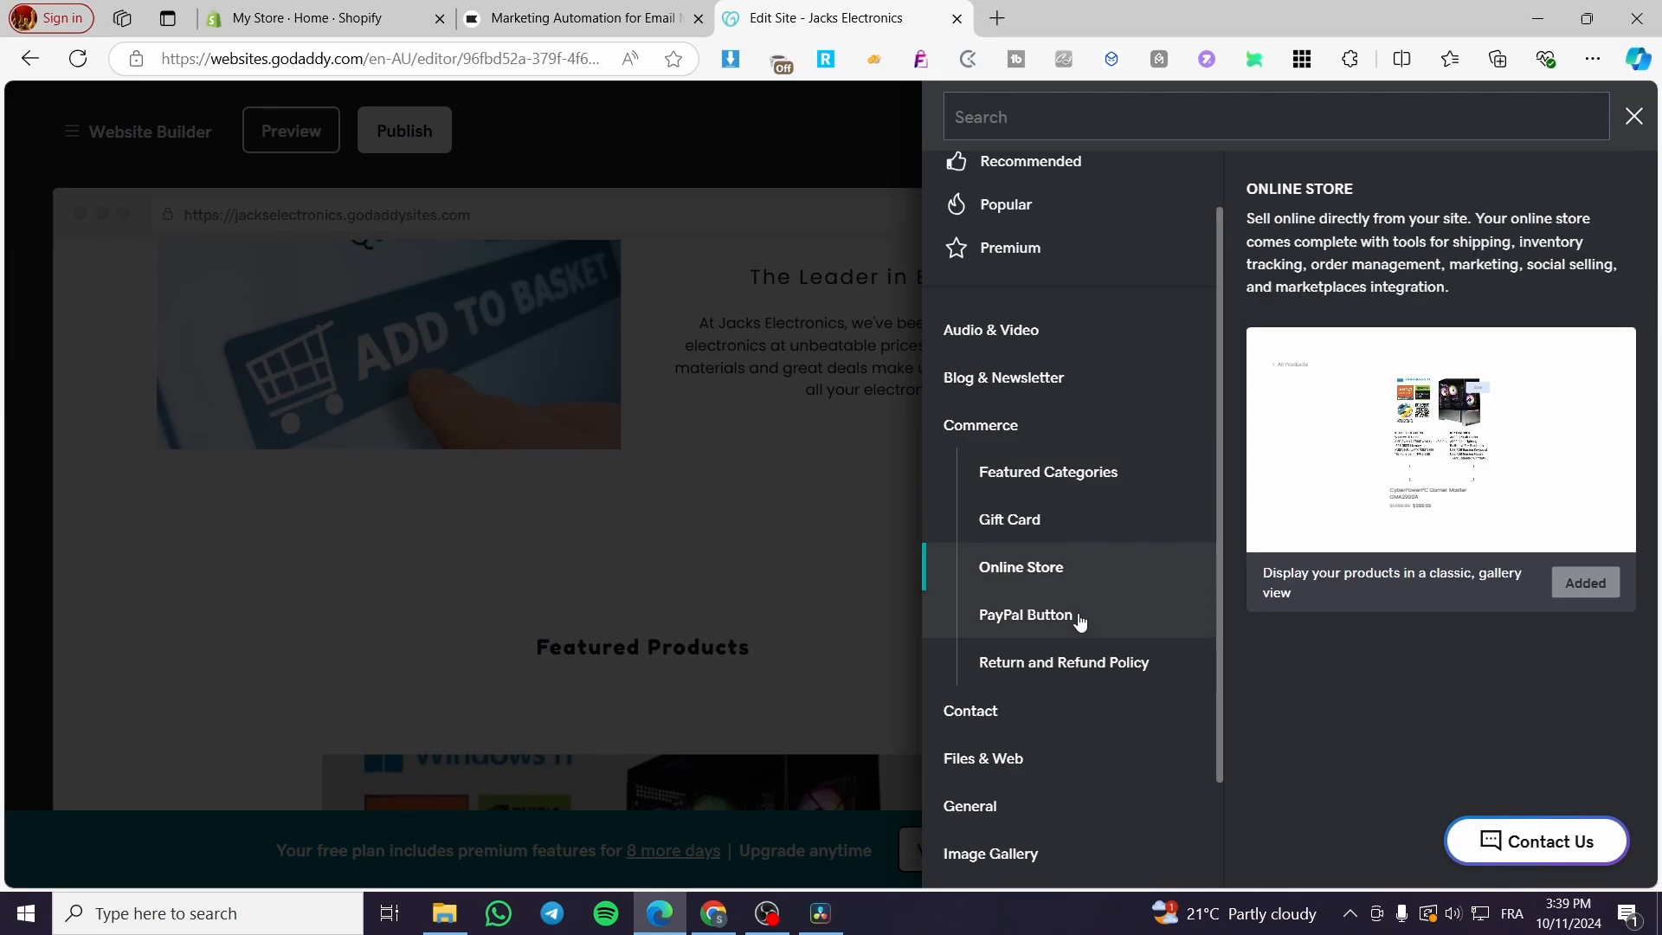
click(1025, 614)
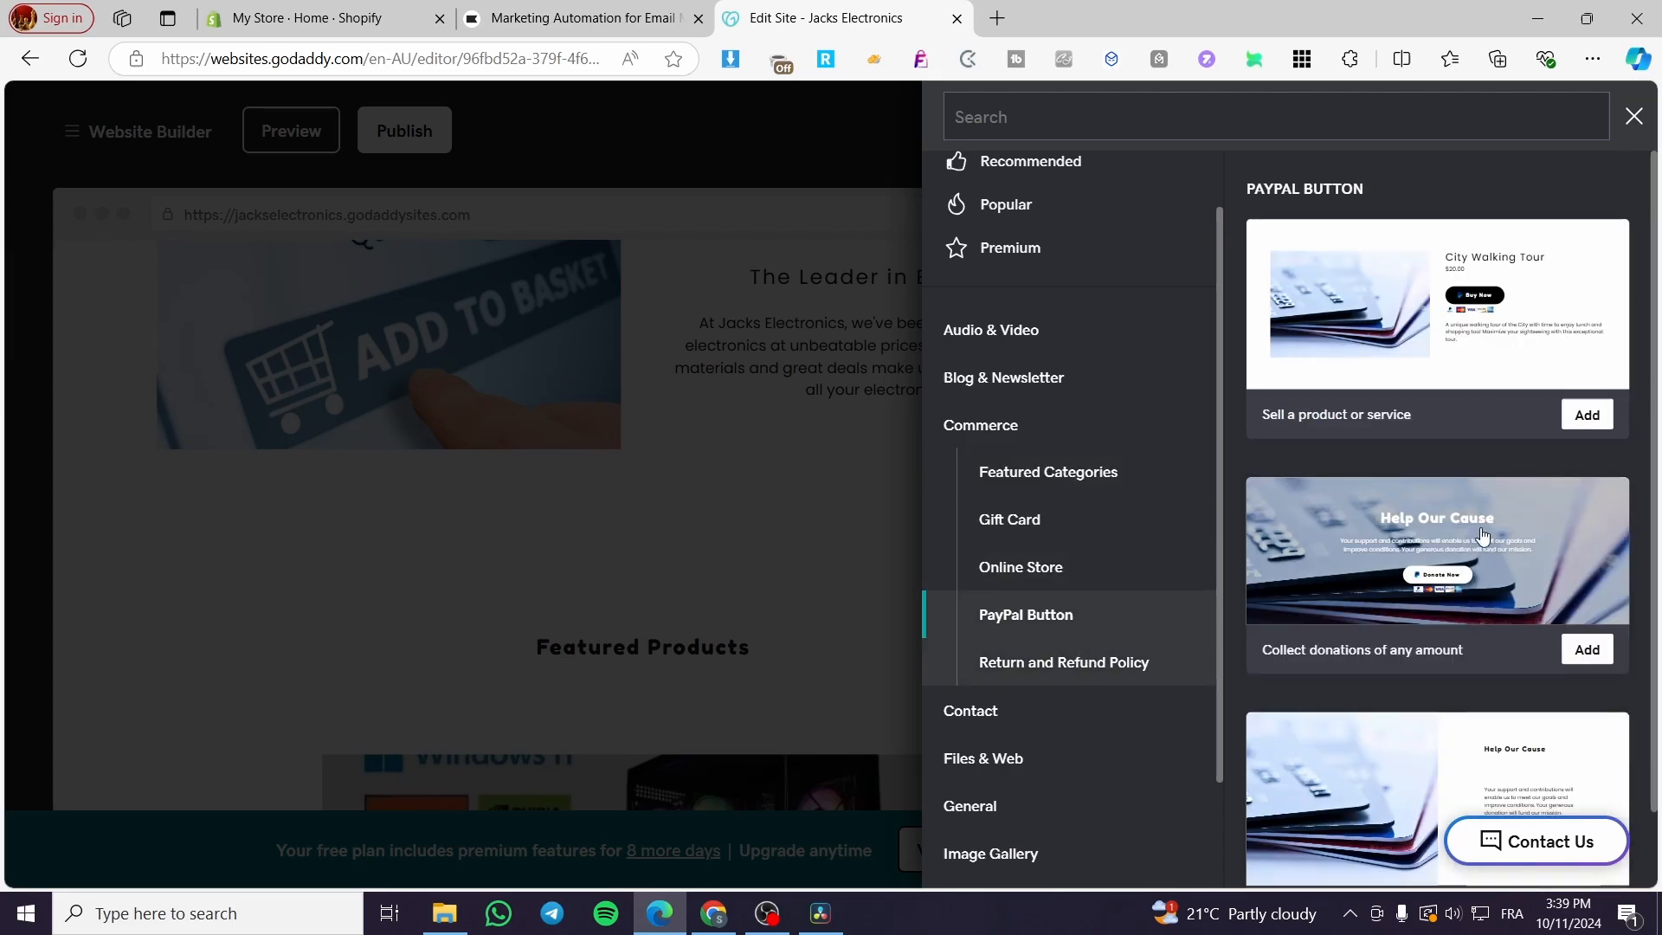
click(1063, 661)
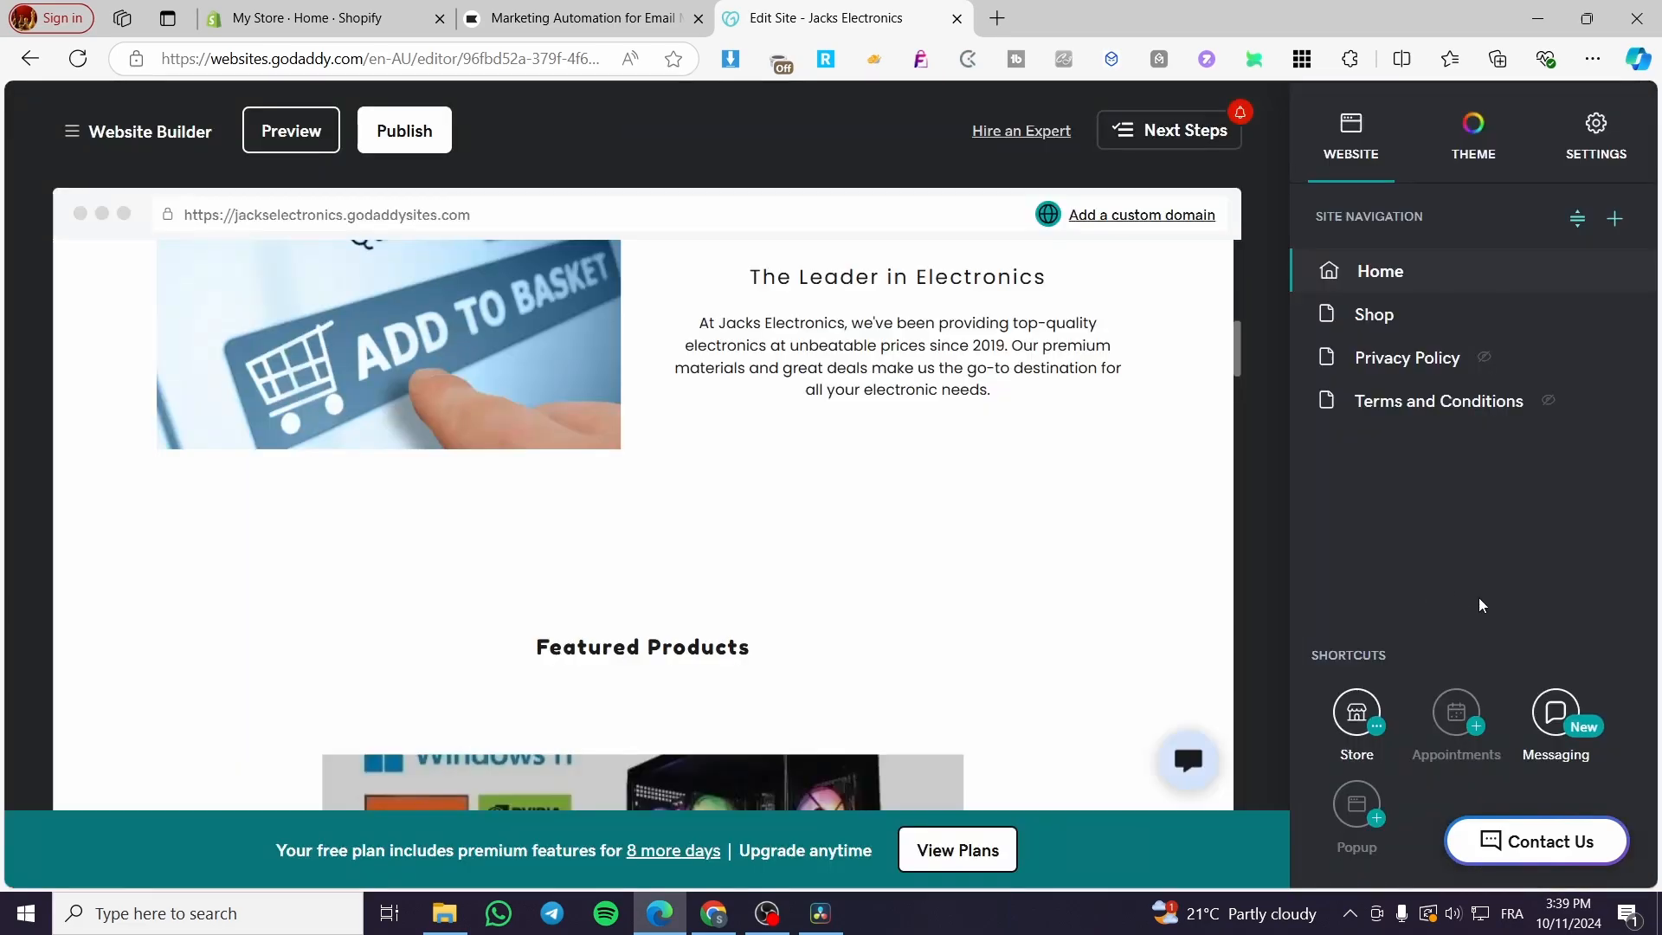
mouse_move(1355, 713)
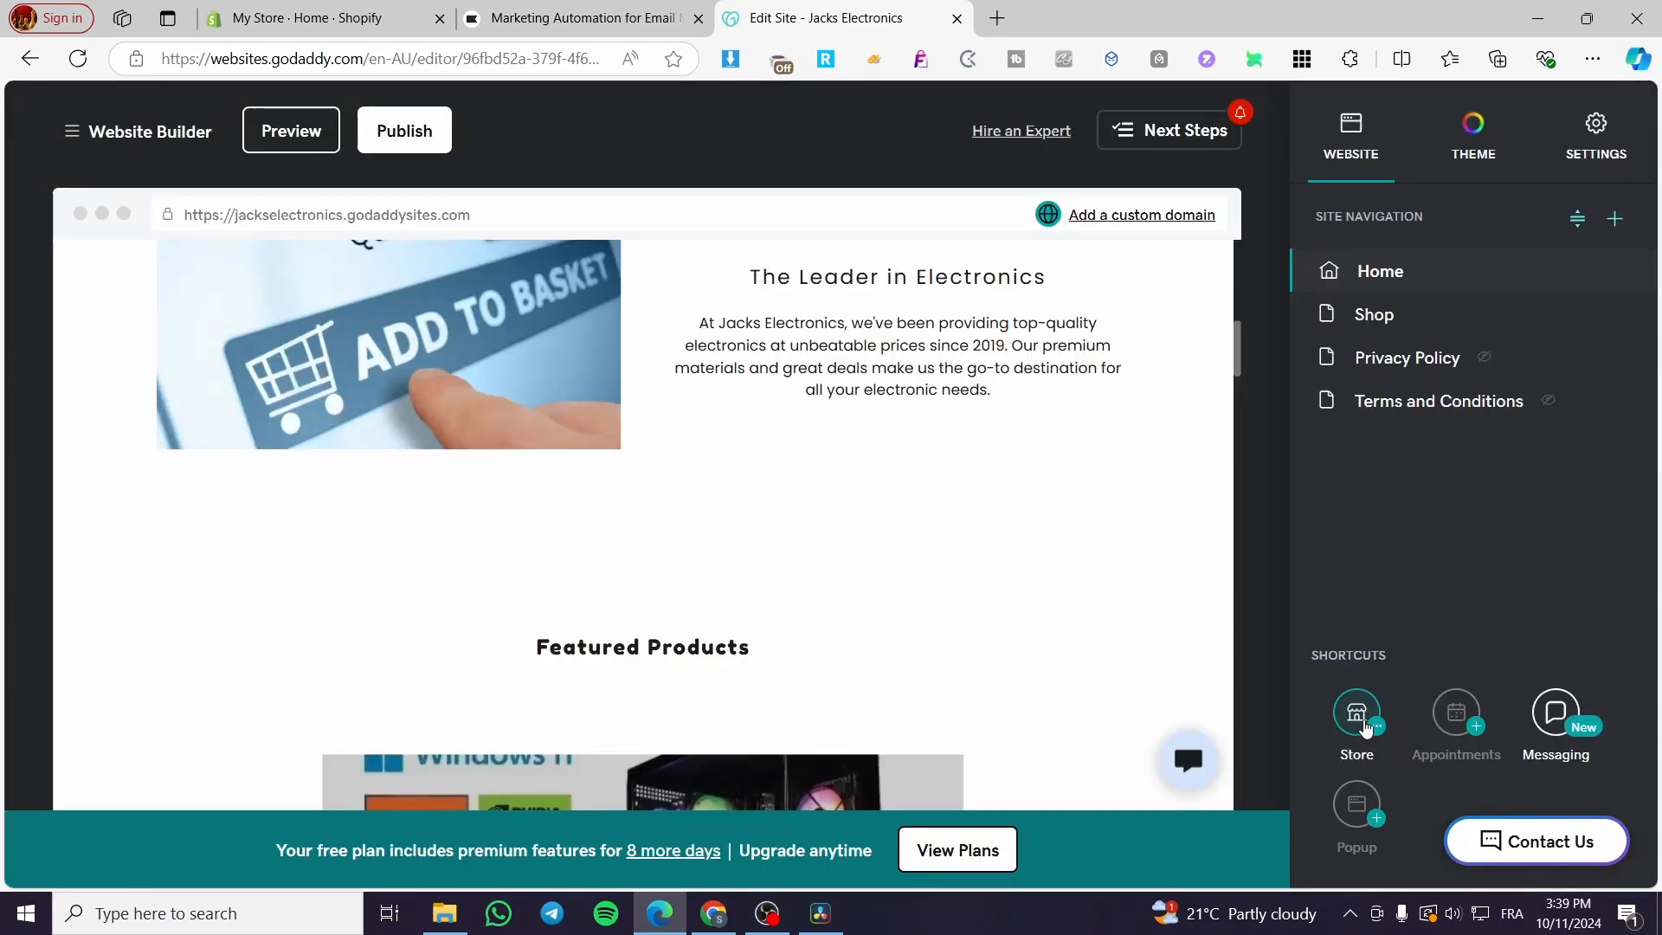
Open the Jacks Electronics store management dashboard via Manage Store.
click(1355, 713)
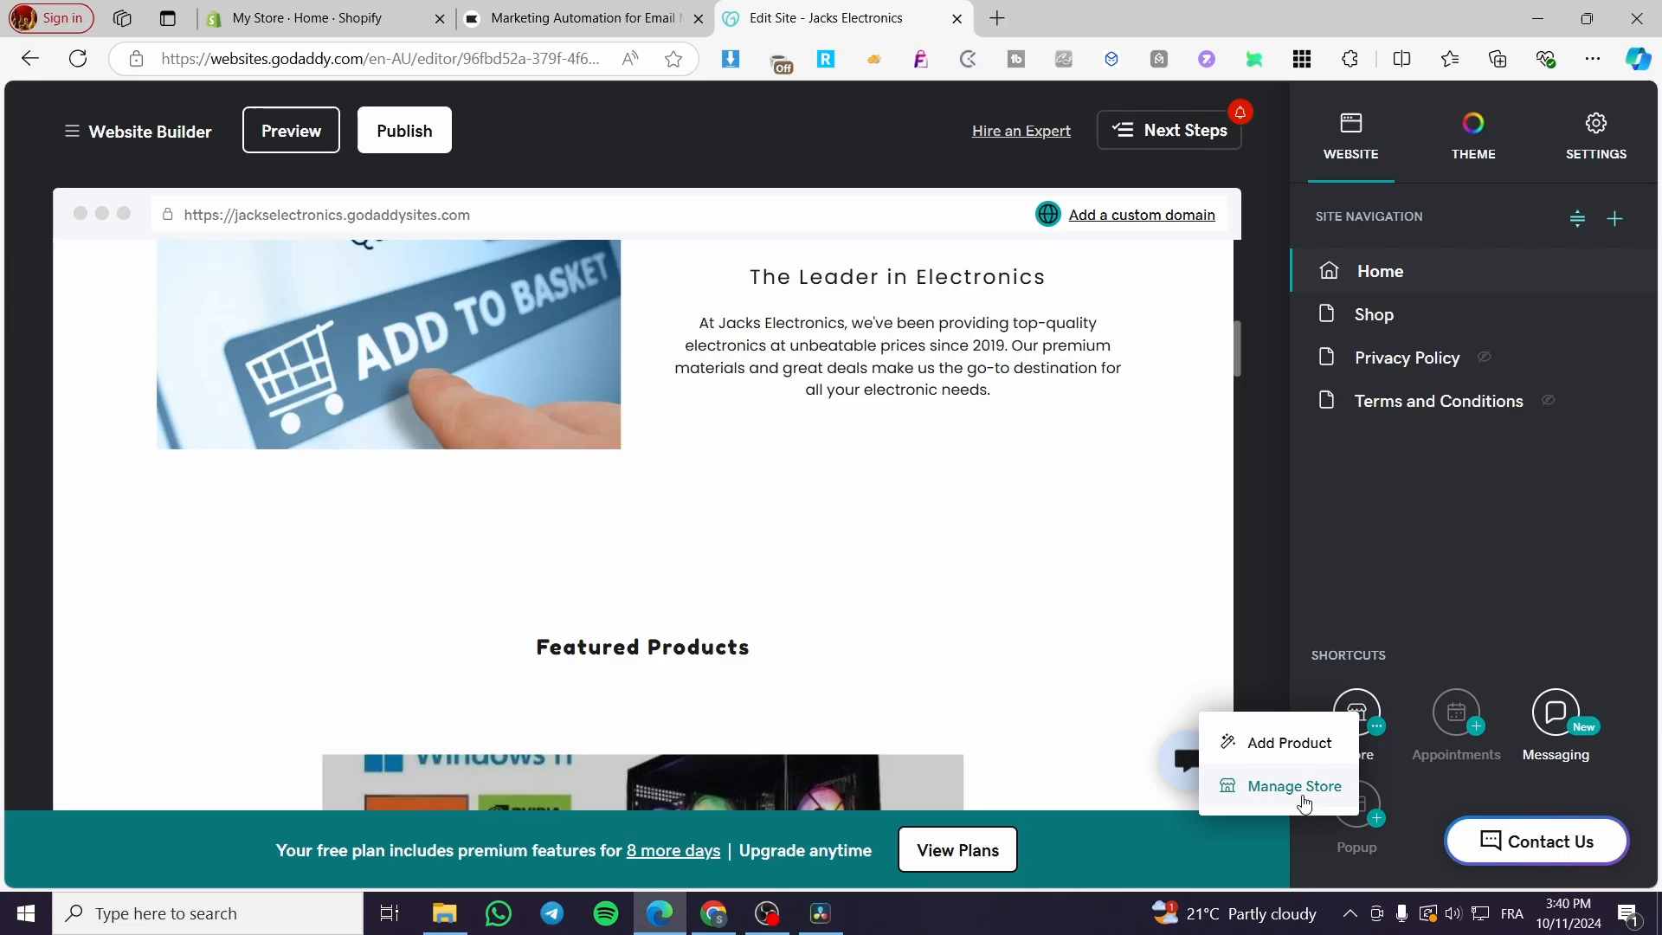
click(1293, 786)
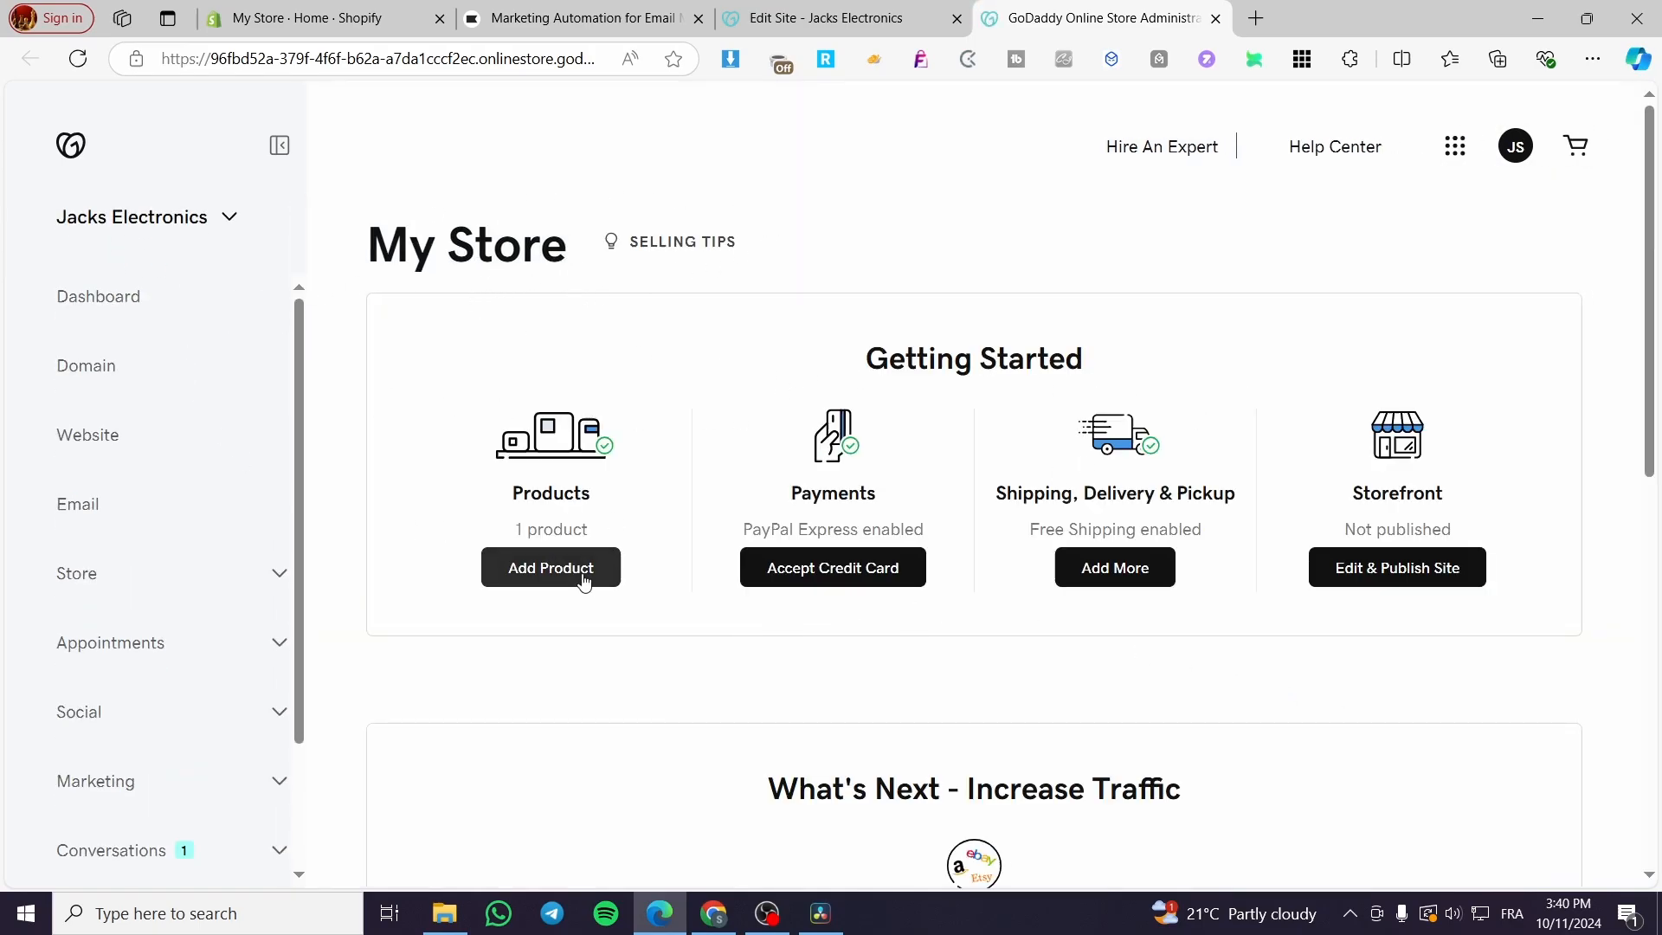
mouse_move(805, 606)
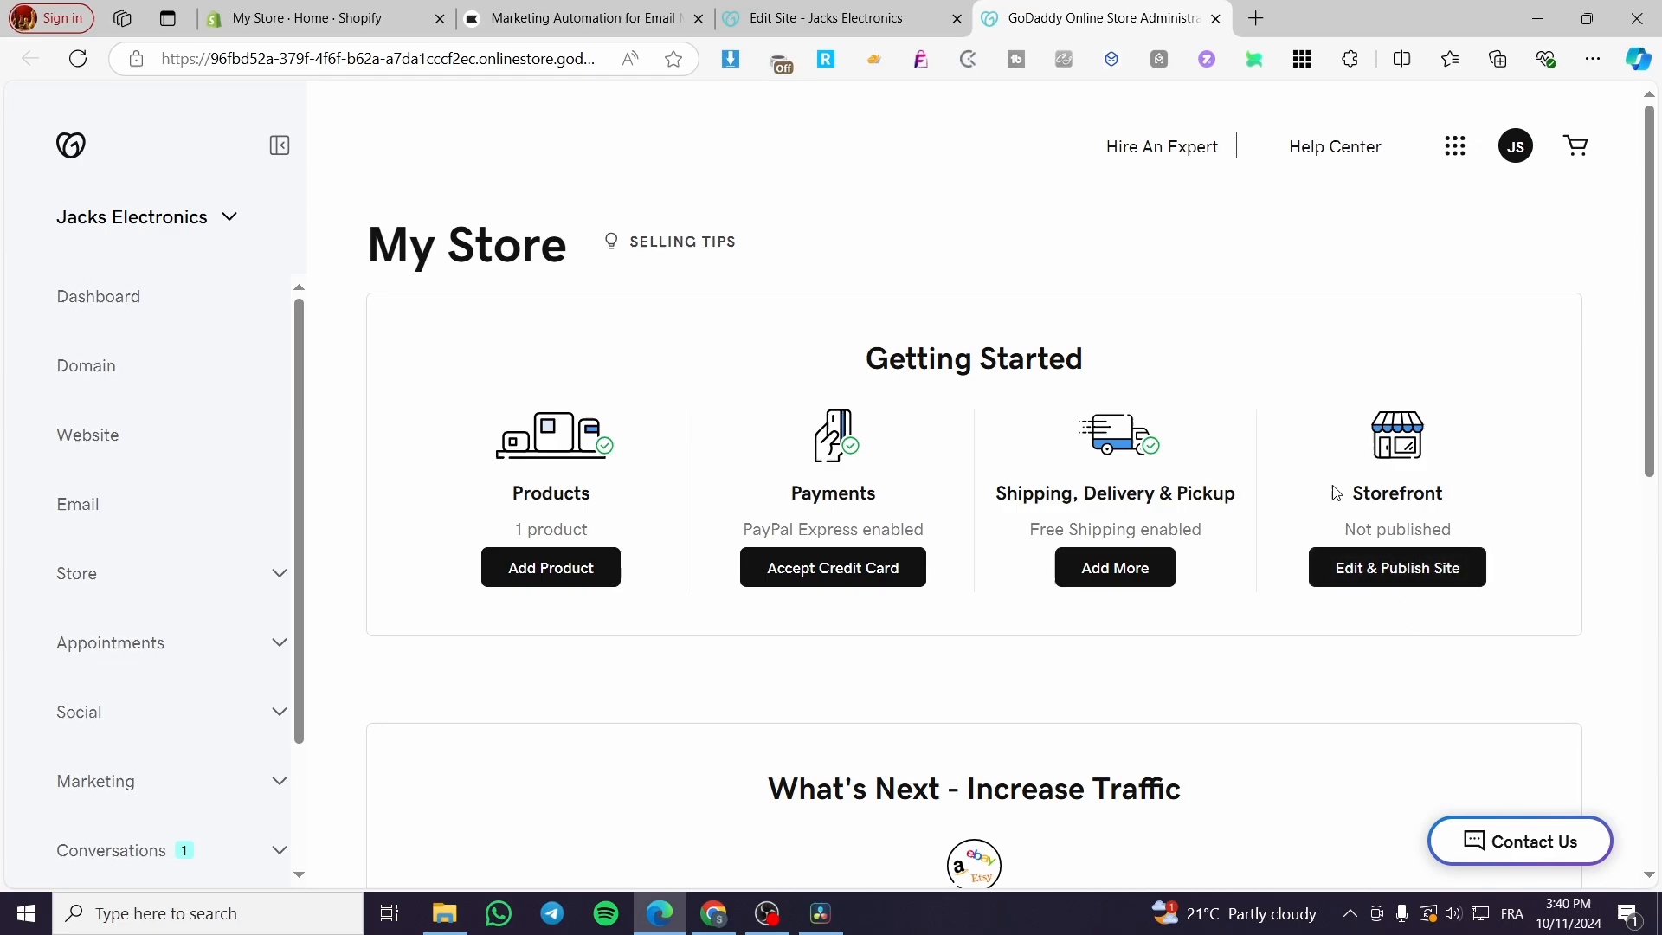
scroll(down, 3)
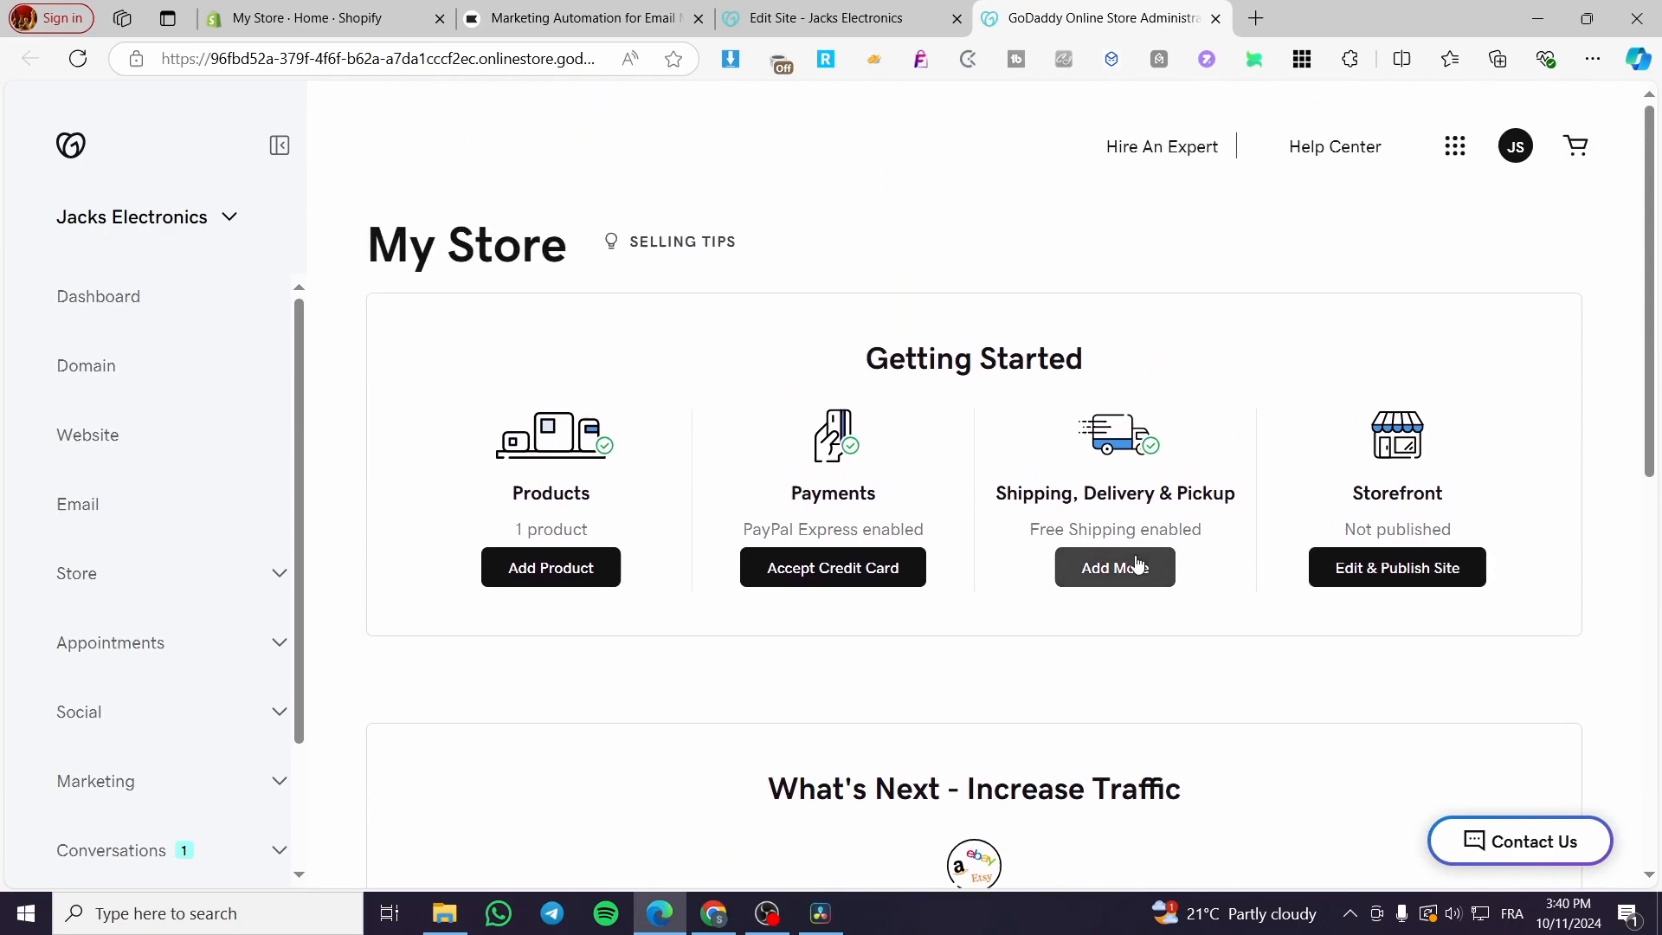
mouse_move(1037, 603)
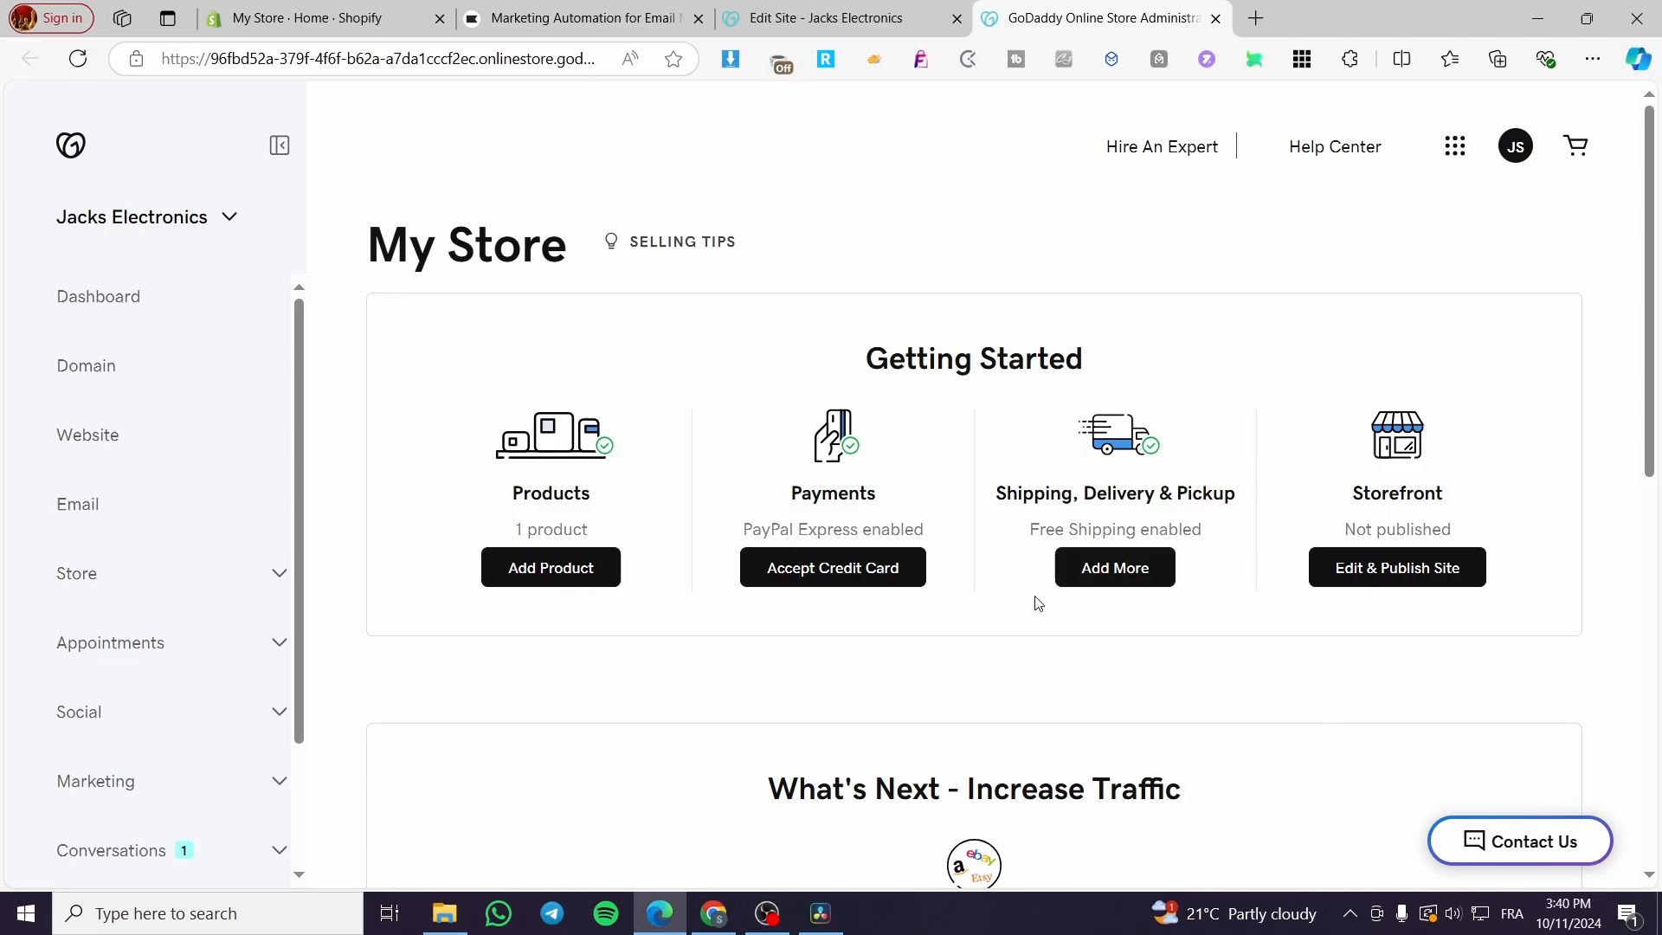